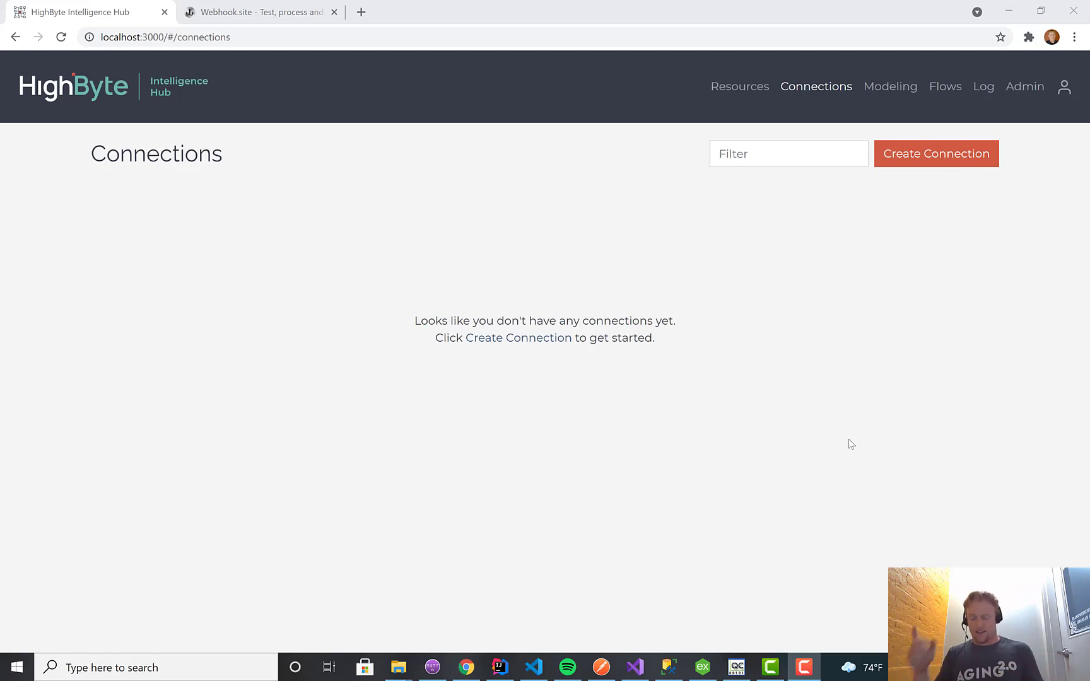
{"action": "mouse_move", "coordinate": [1086, 169]}
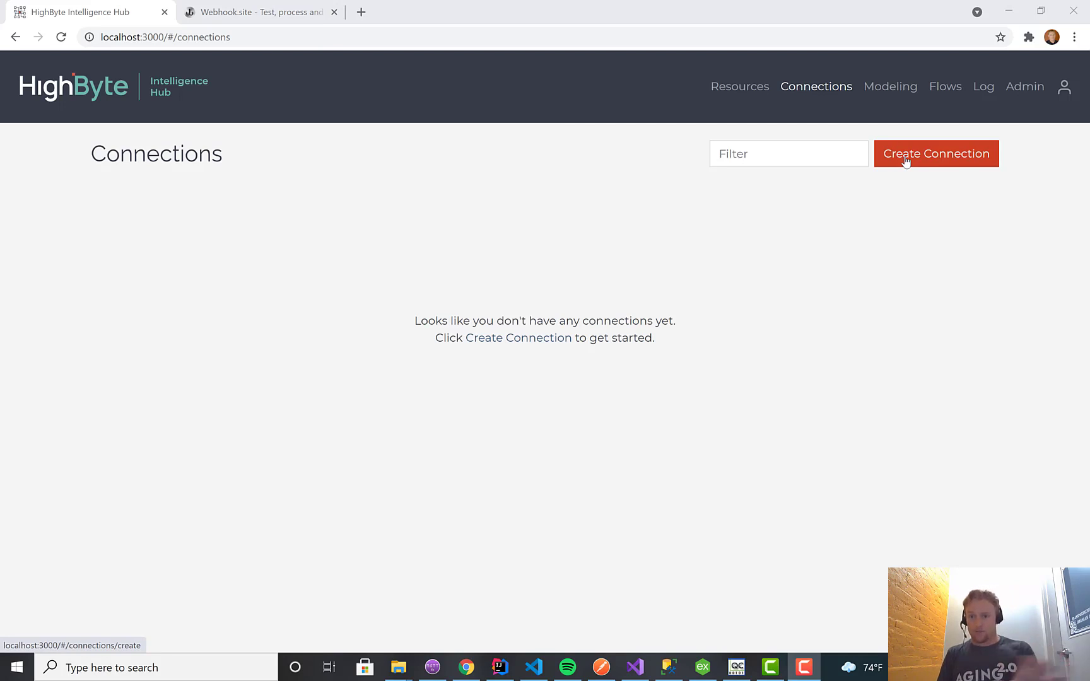
Step: Create connection 'opc' using OPC UA TCP at host 127.0.0.1, port 49320
{"action": "left_click", "coordinate": [935, 154]}
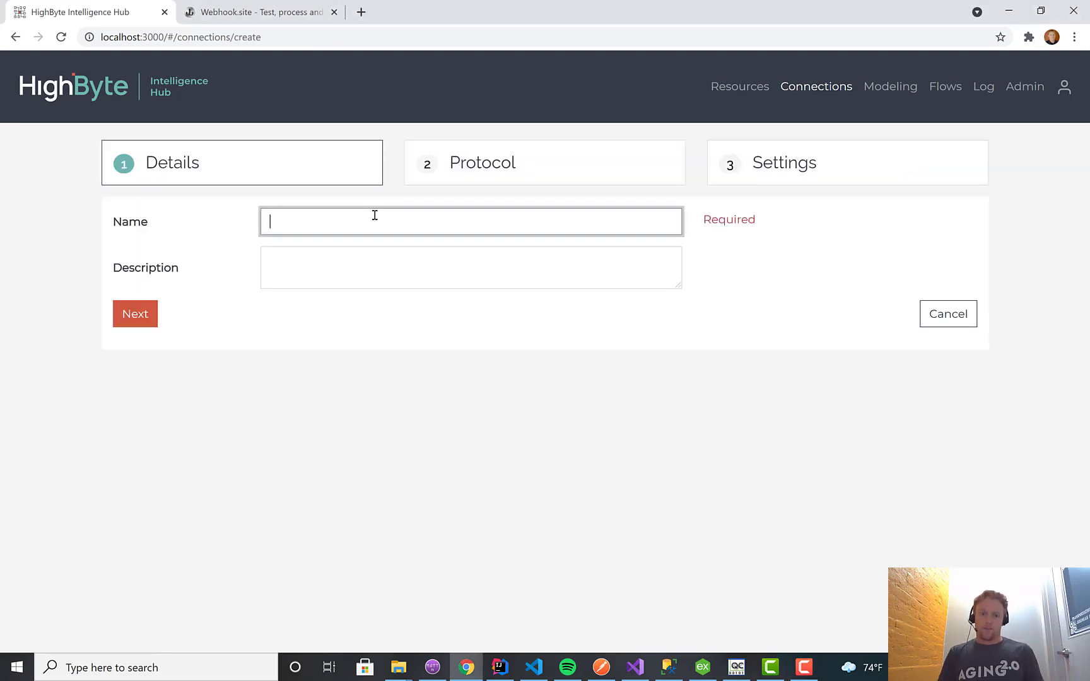
{"action": "left_click", "coordinate": [135, 314]}
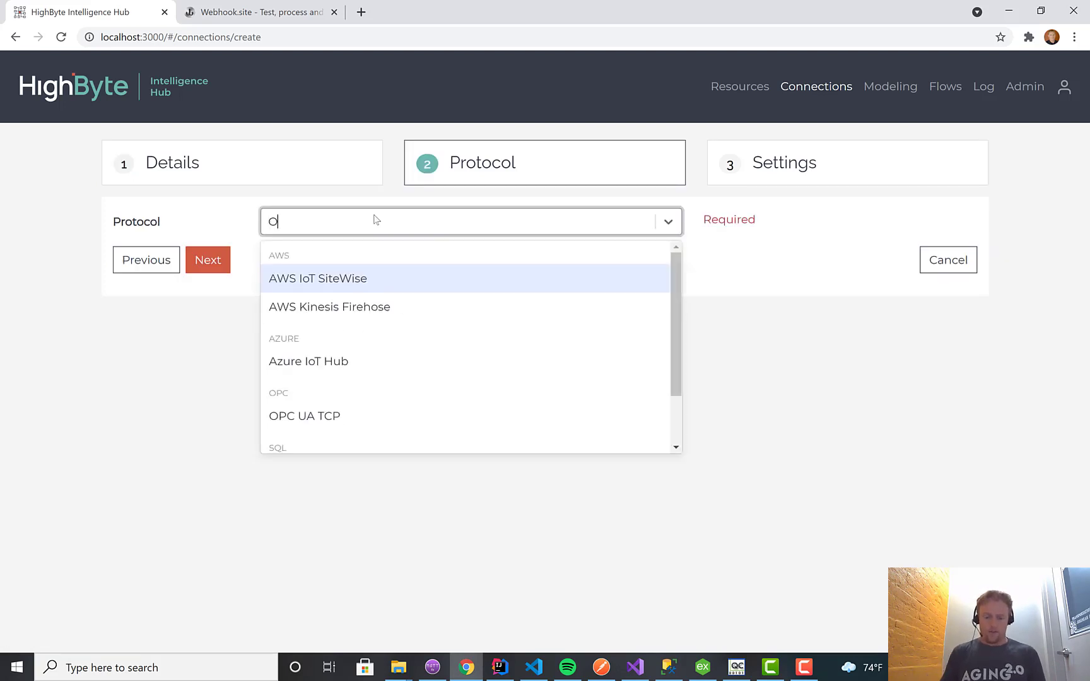
{"action": "left_click", "coordinate": [304, 416]}
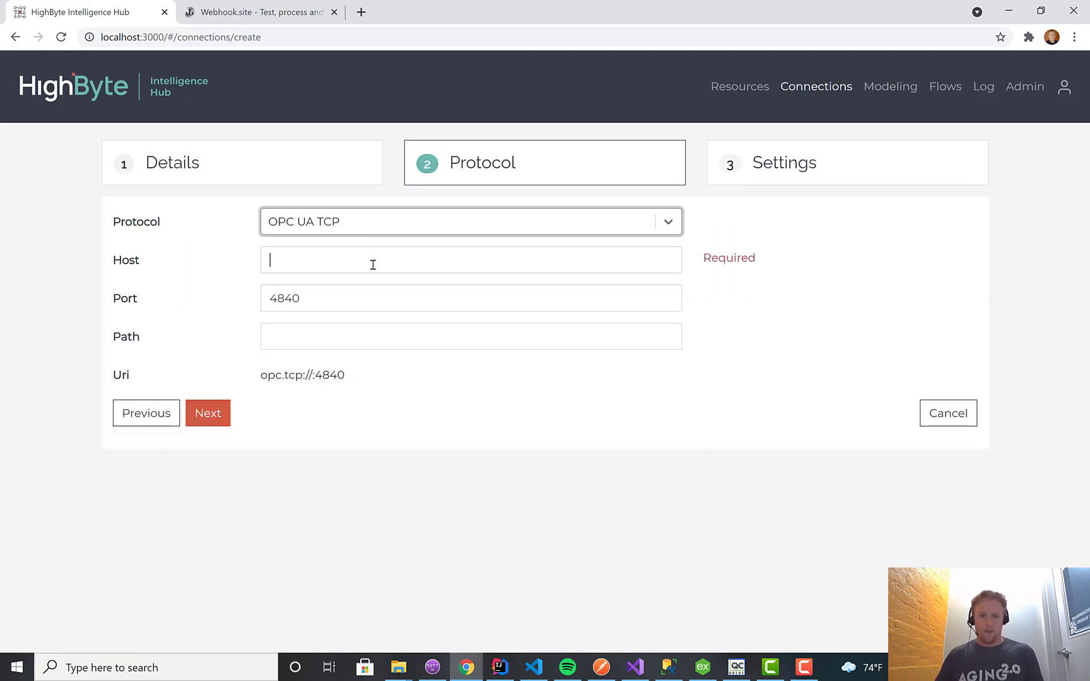
{"action": "type", "text": "127.0.0.1"}
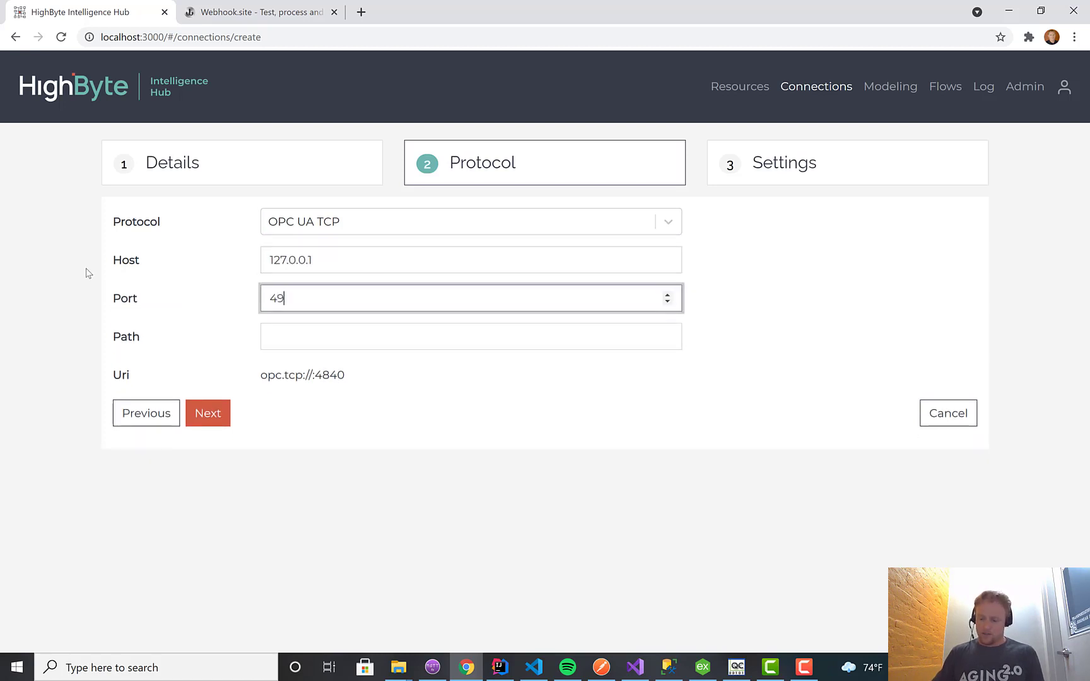
{"action": "type", "text": "320"}
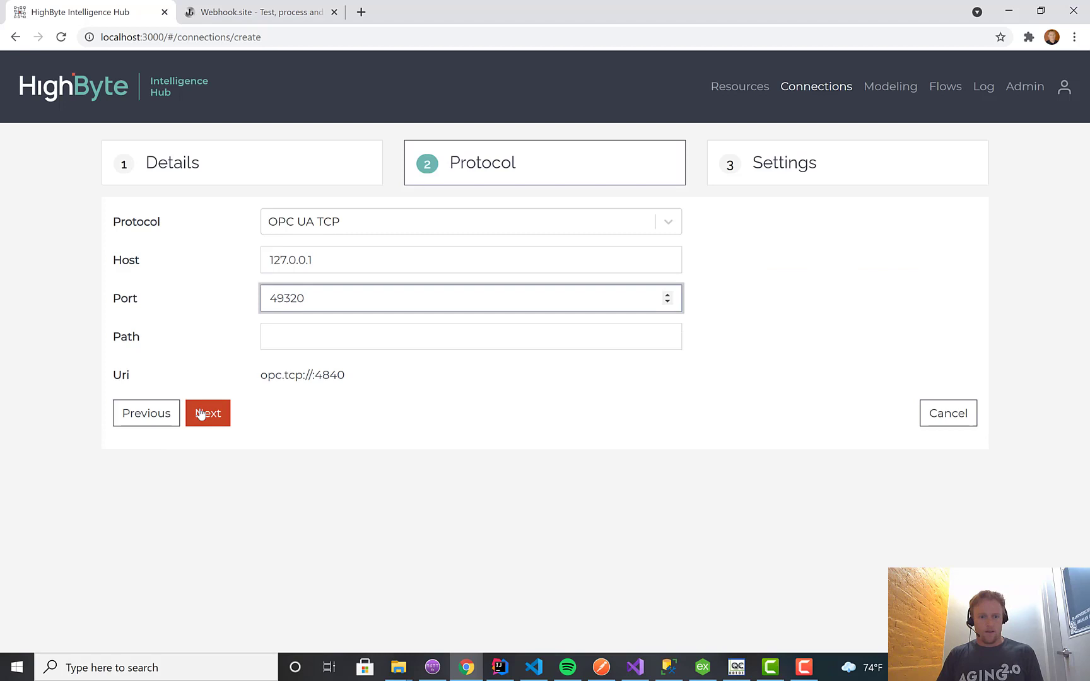
{"action": "left_click", "coordinate": [207, 413]}
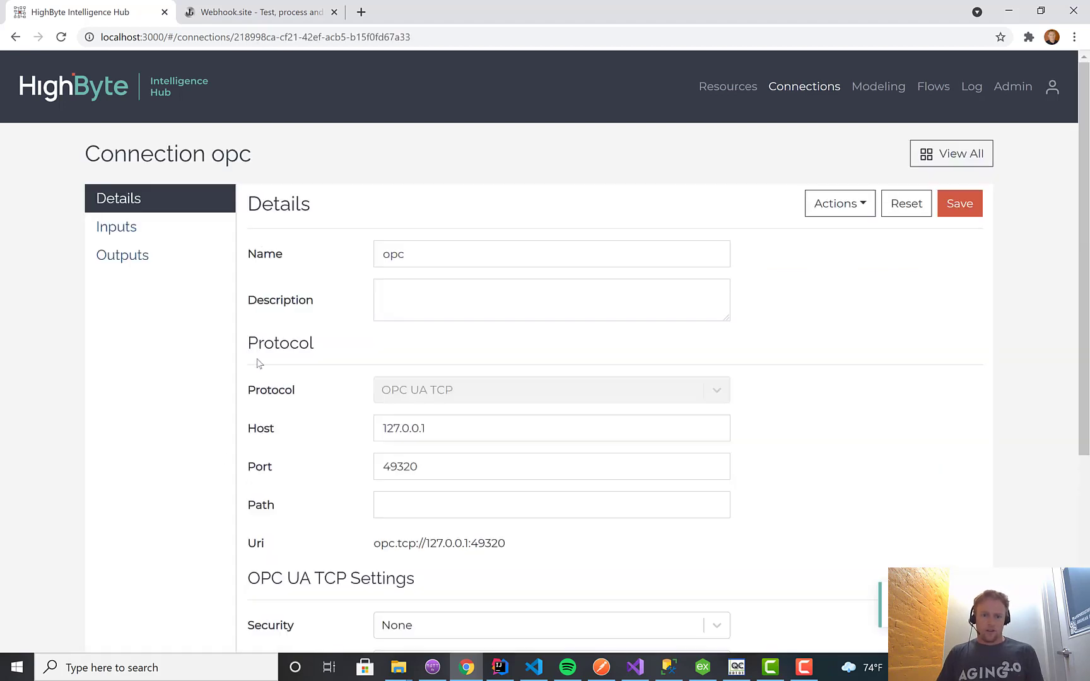
Step: Browse Line1/filler1 and import the batchId, running and runningMinutes tags as inputs
{"action": "left_click", "coordinate": [116, 227]}
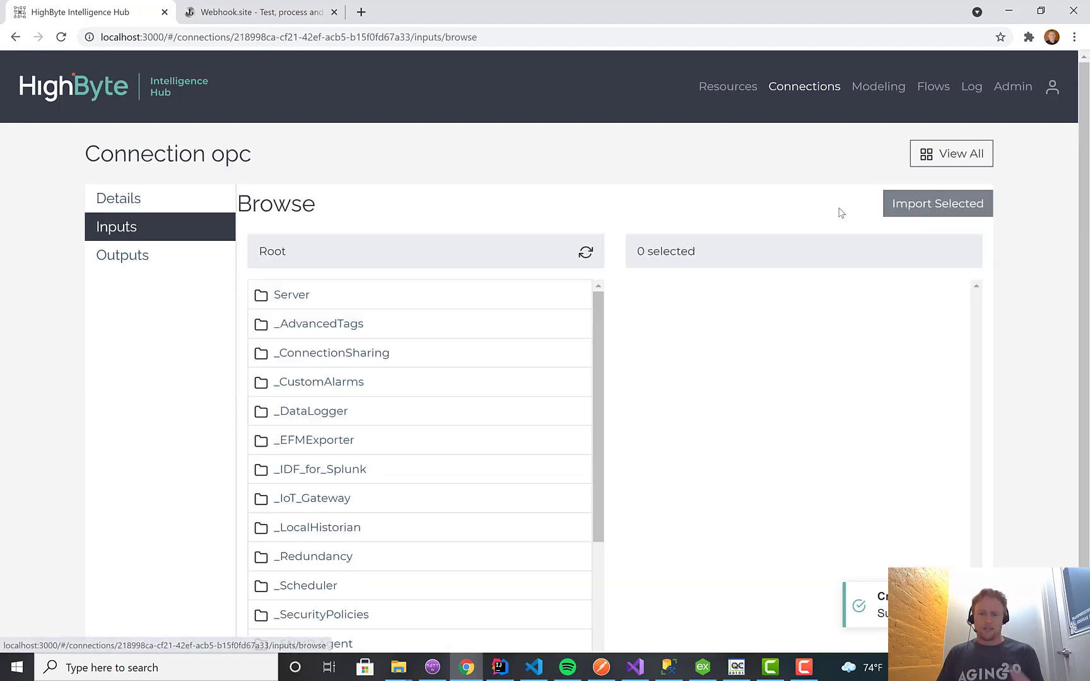
{"action": "scroll", "scroll_direction": "down", "scroll_amount": 3}
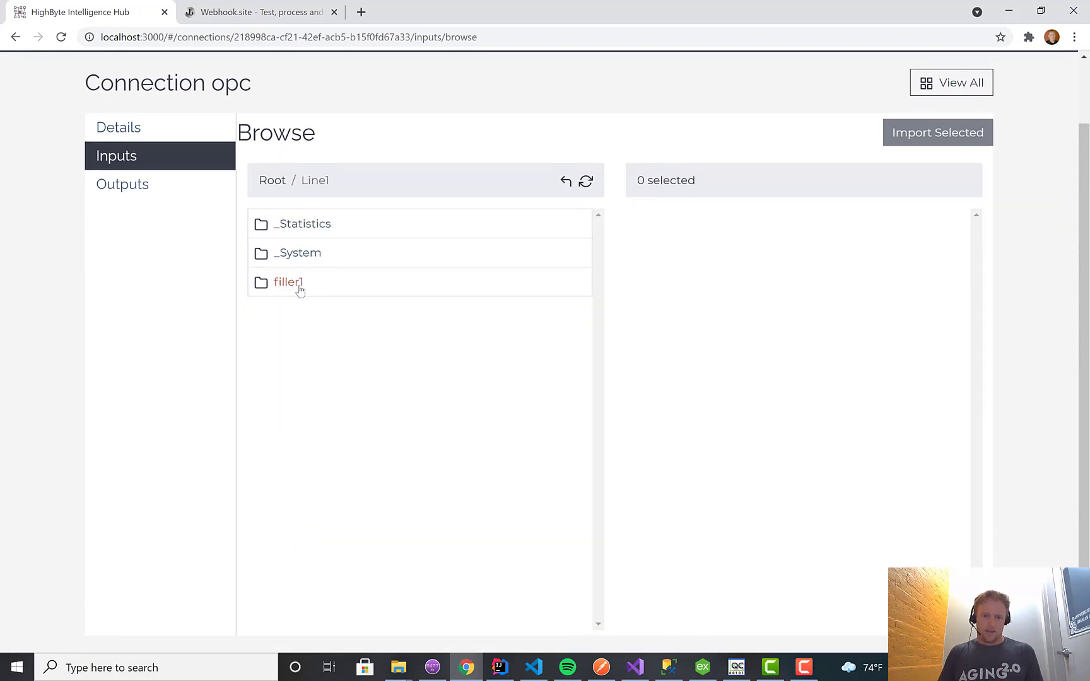
{"action": "left_click", "coordinate": [287, 282]}
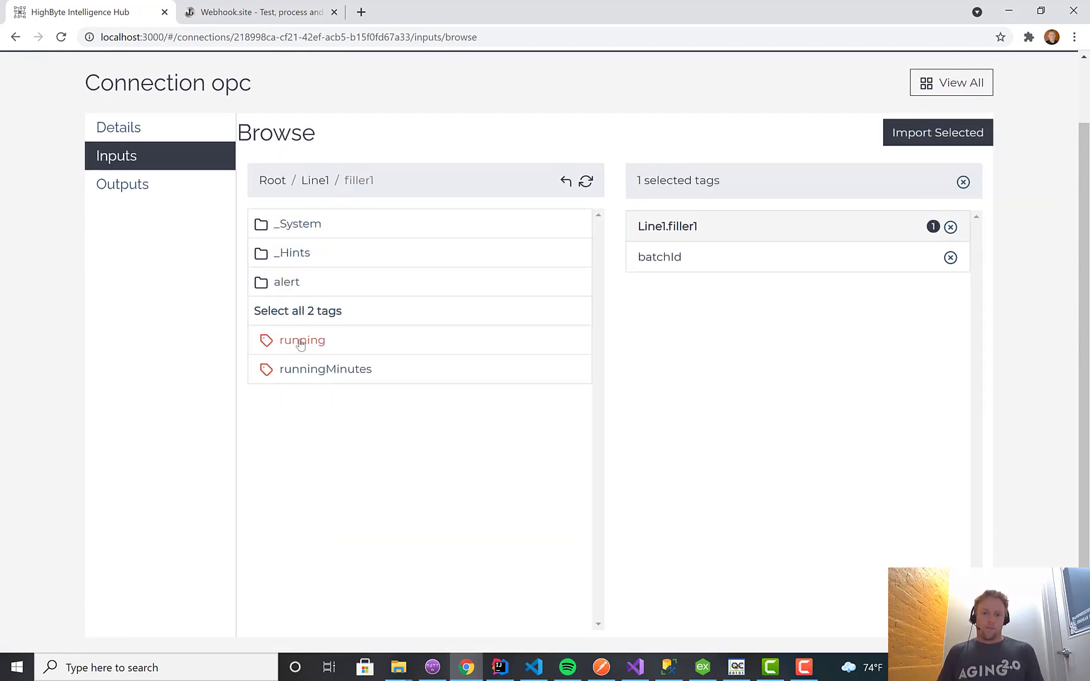
{"action": "left_click", "coordinate": [297, 310]}
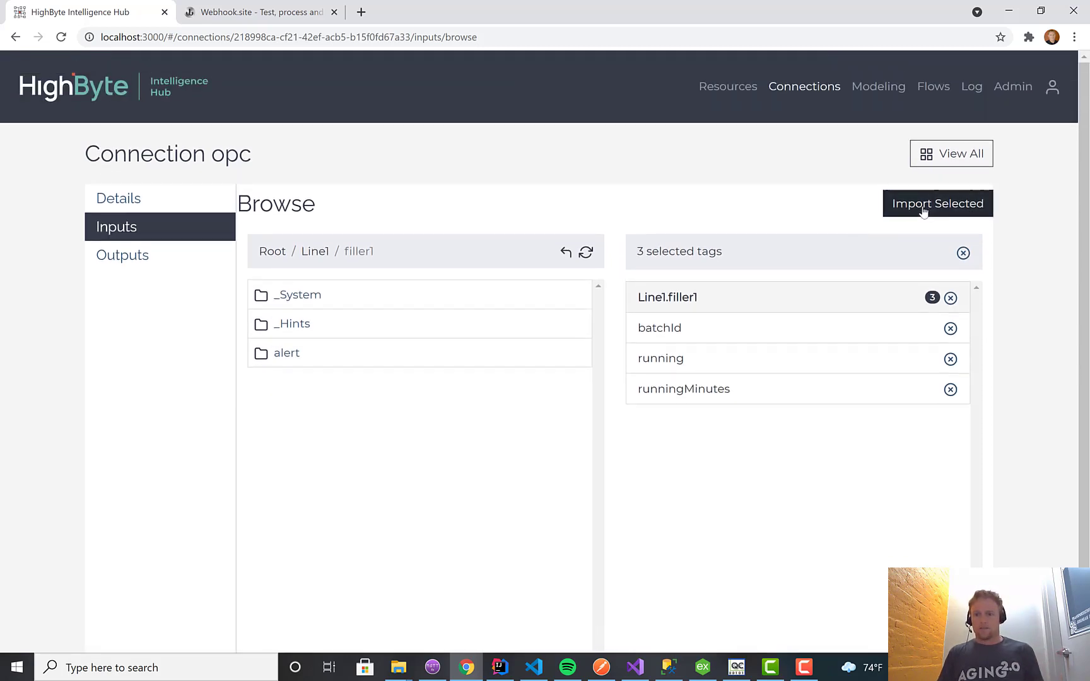
{"action": "left_click", "coordinate": [938, 204]}
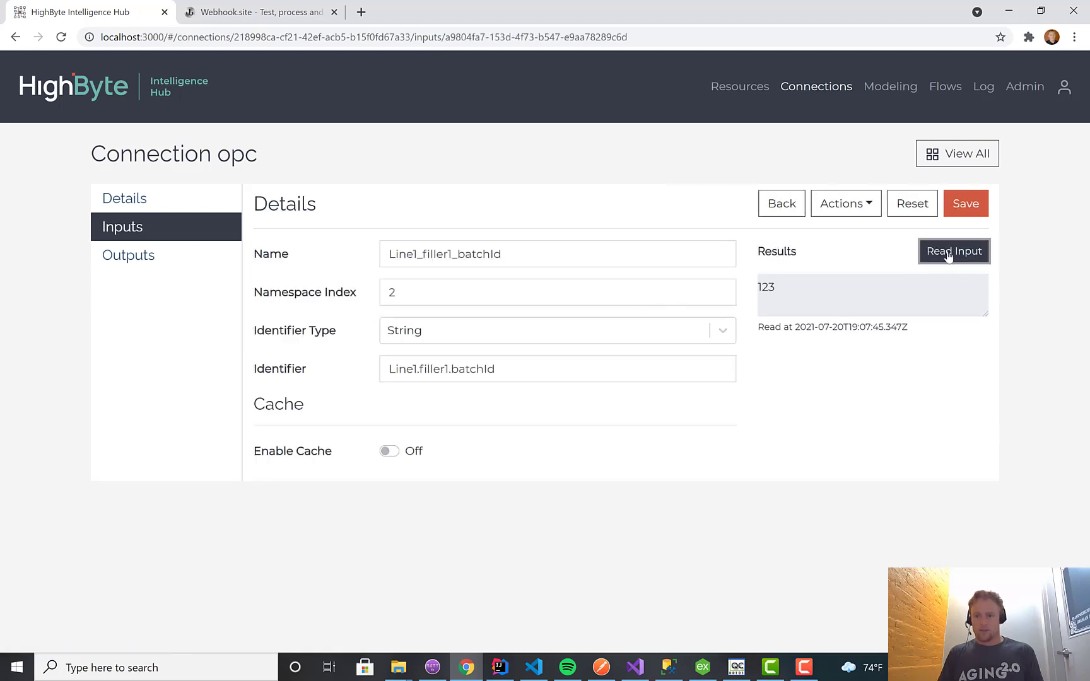
{"action": "left_click", "coordinate": [781, 203]}
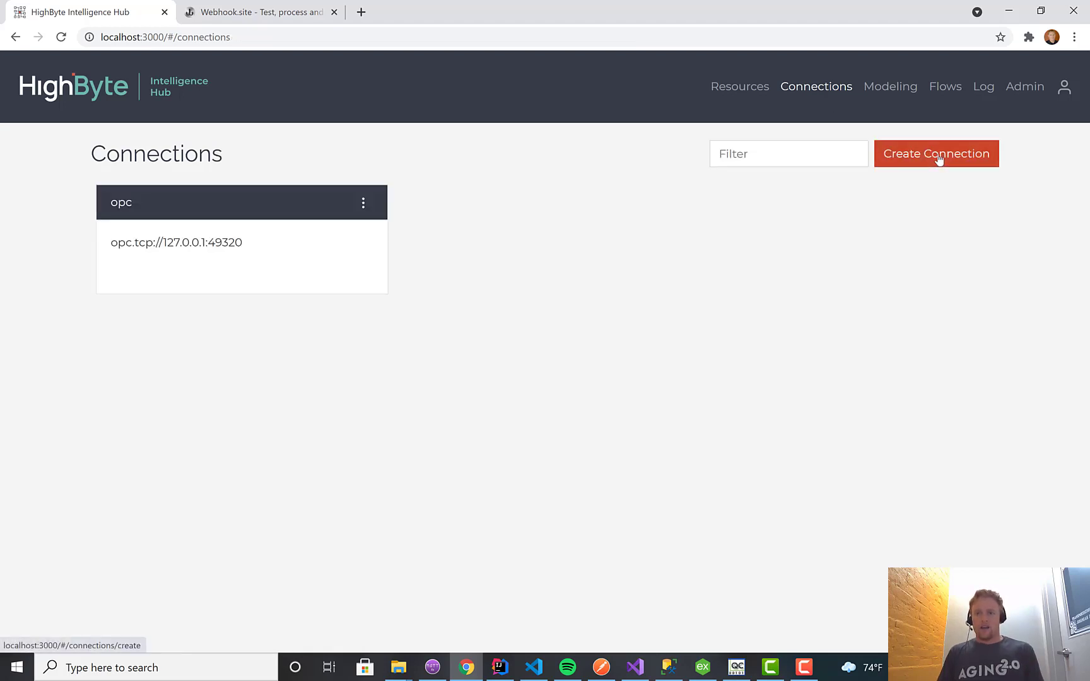
Step: Create connection 'sql' using Microsoft SQL Server at 127.0.0.1:1433, database test
{"action": "left_click", "coordinate": [937, 154]}
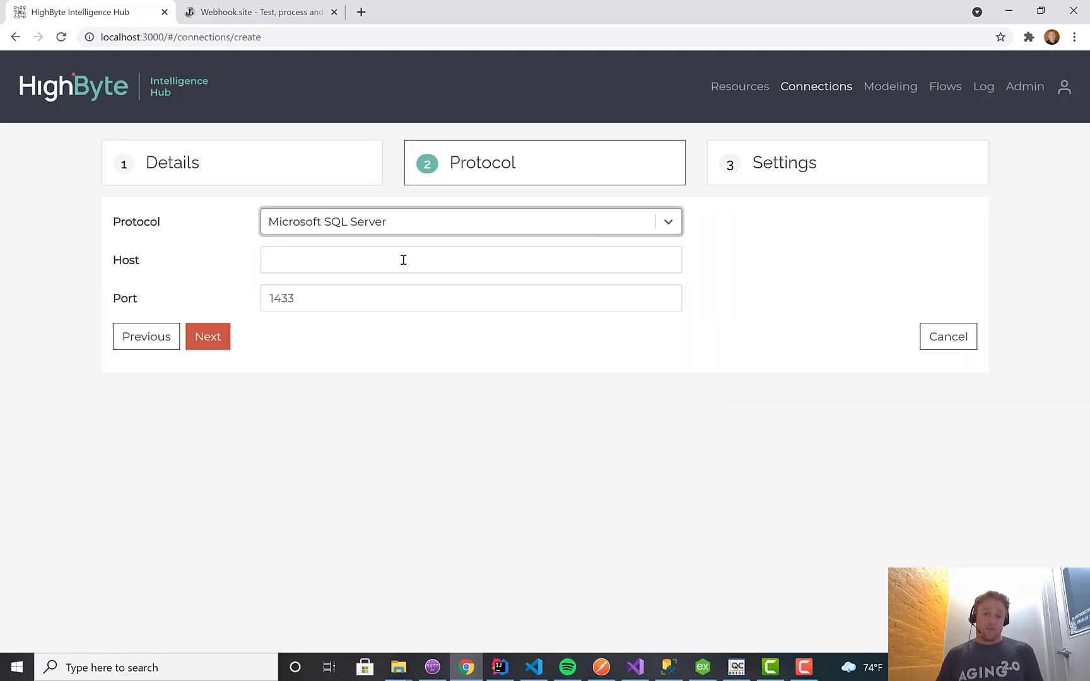
{"action": "type", "text": "127.0"}
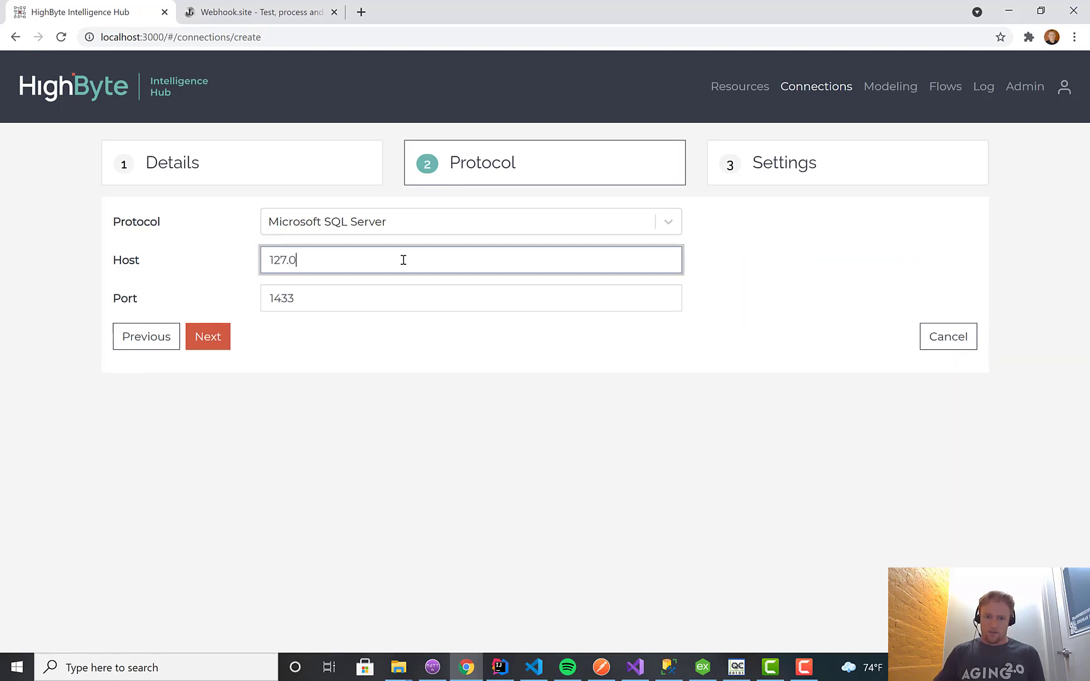
{"action": "type", "text": ".0.1"}
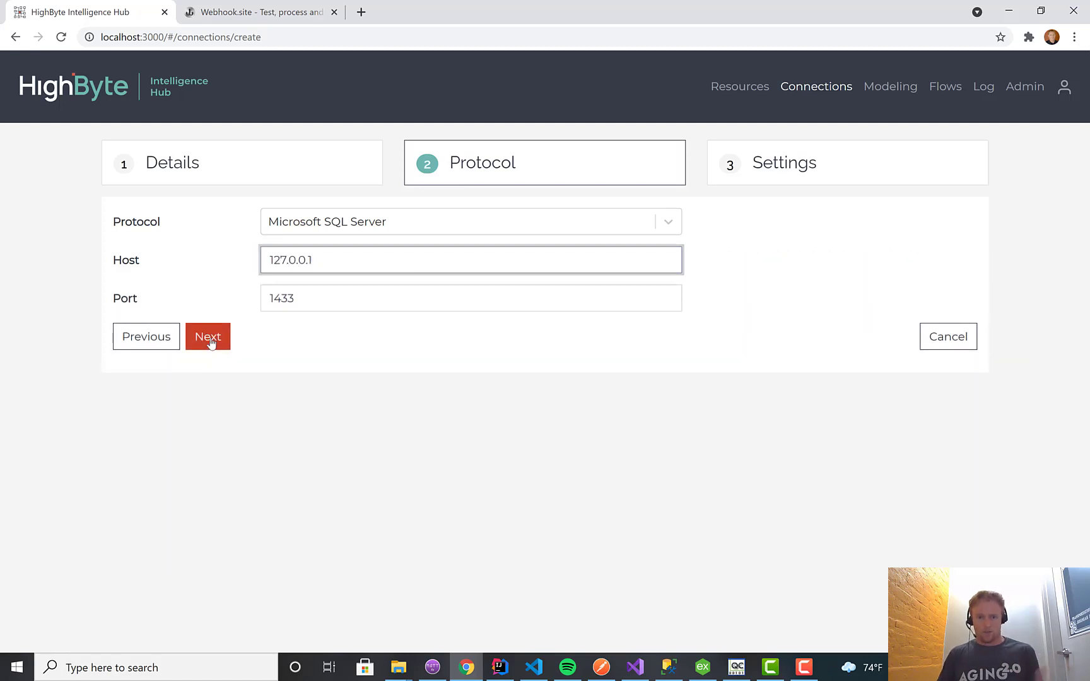
{"action": "left_click", "coordinate": [207, 337]}
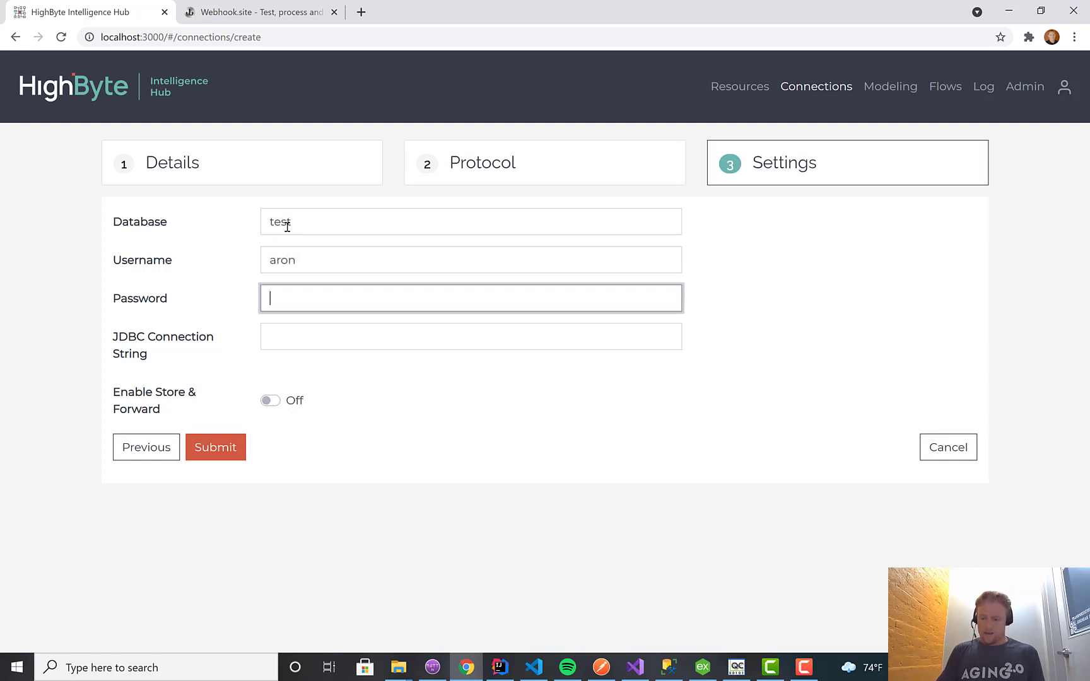
{"action": "left_click", "coordinate": [214, 447]}
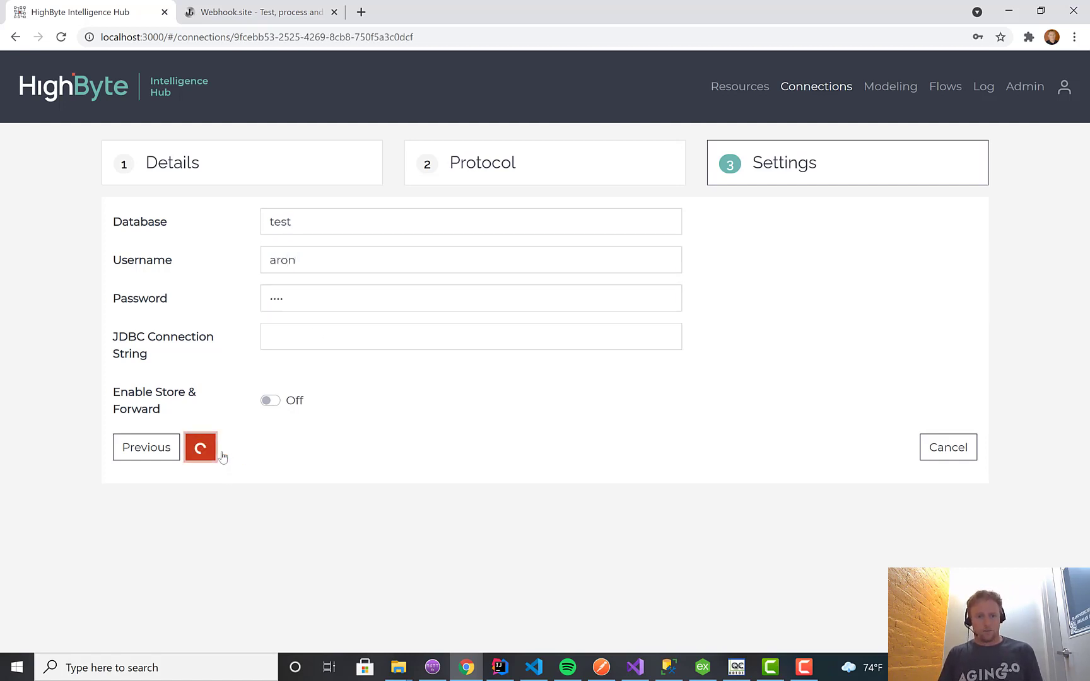
{"action": "left_click", "coordinate": [201, 447]}
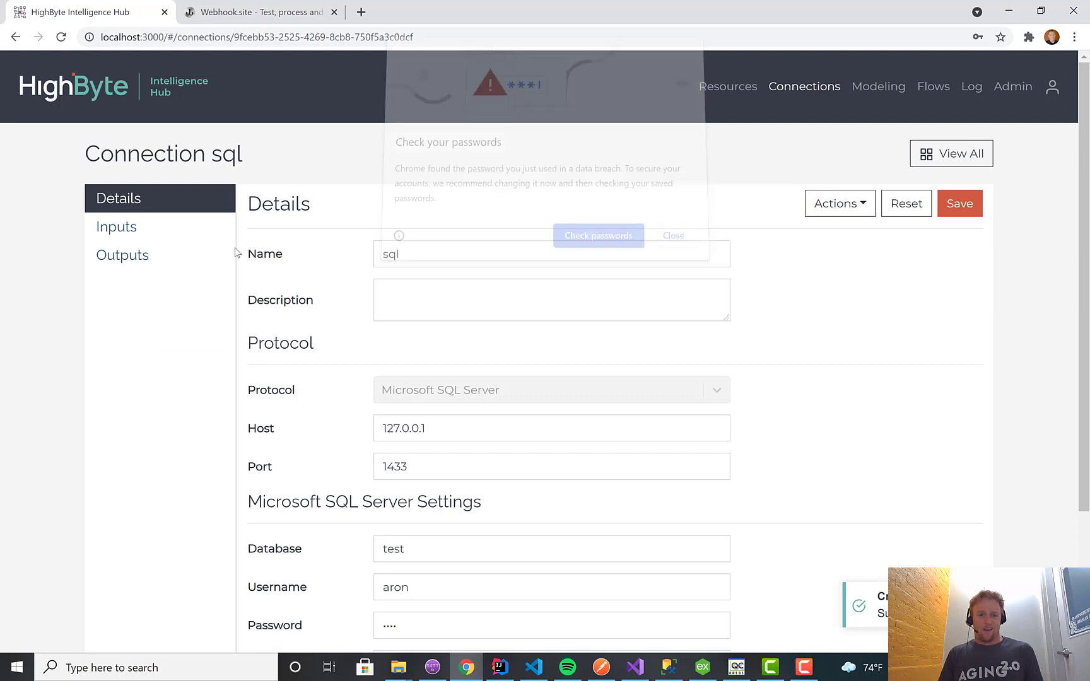
Step: Preview a new sql input running 'select * from [dbo].[batchdata]', then return to Connections
{"action": "left_click", "coordinate": [116, 226]}
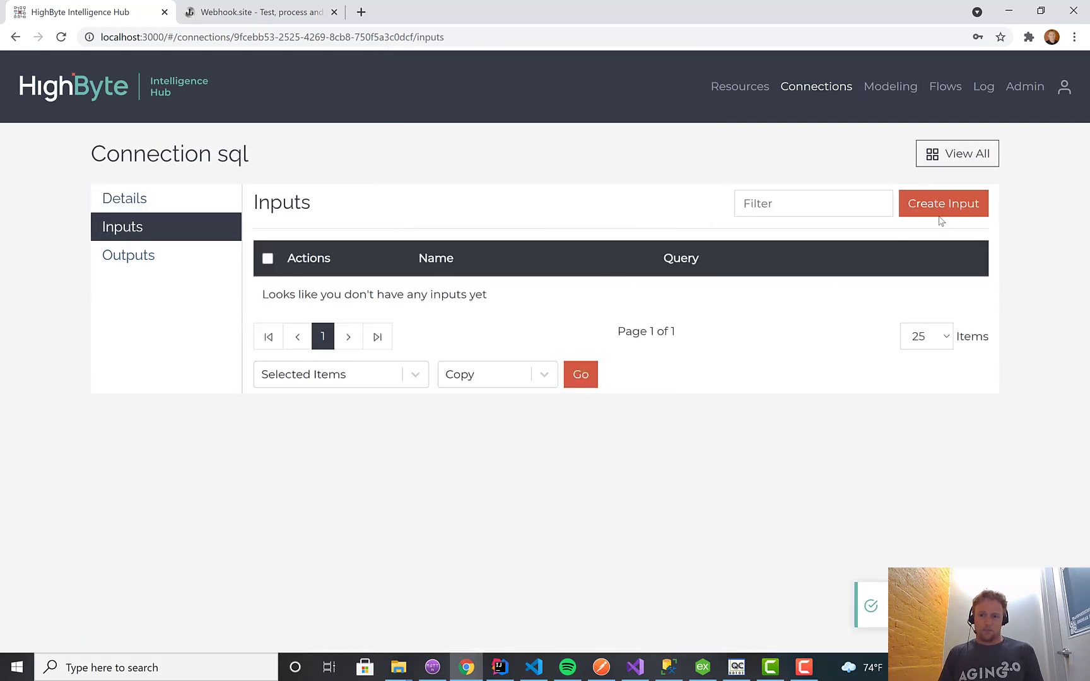
{"action": "left_click", "coordinate": [943, 203]}
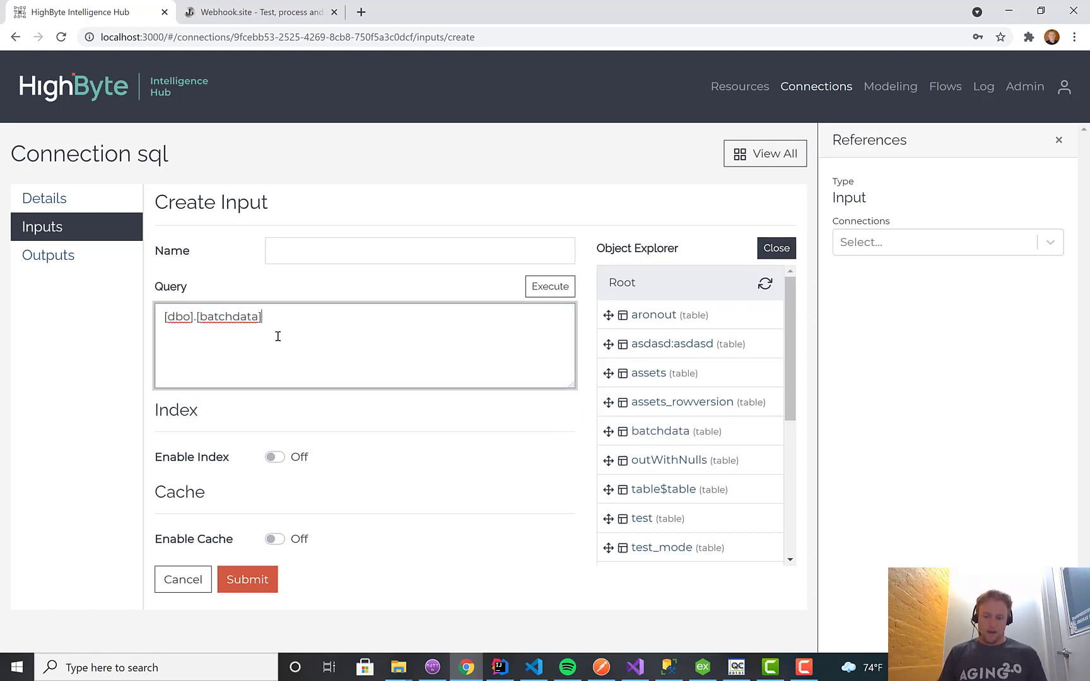
{"action": "type", "text": "select * from"}
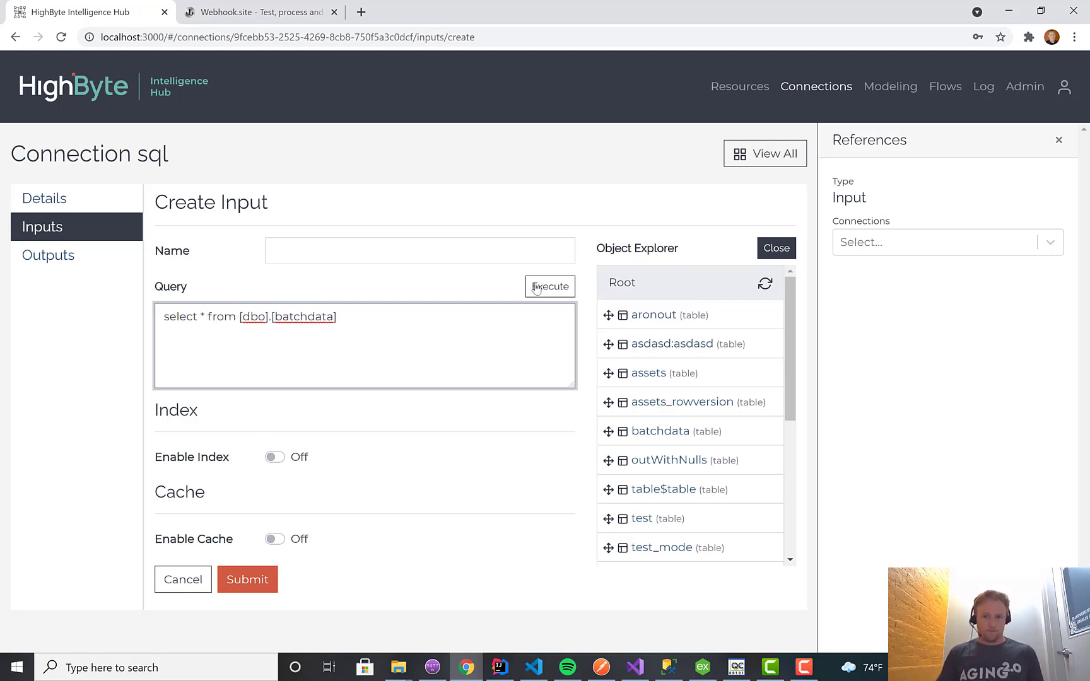
{"action": "left_click", "coordinate": [548, 287]}
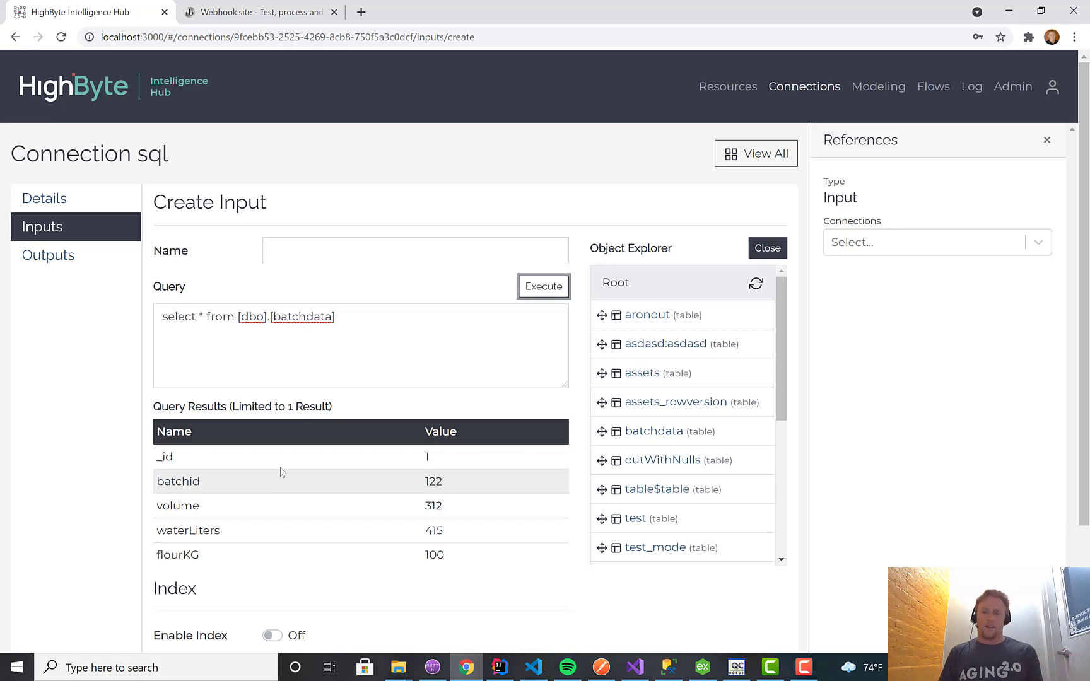
{"action": "left_click", "coordinate": [803, 85]}
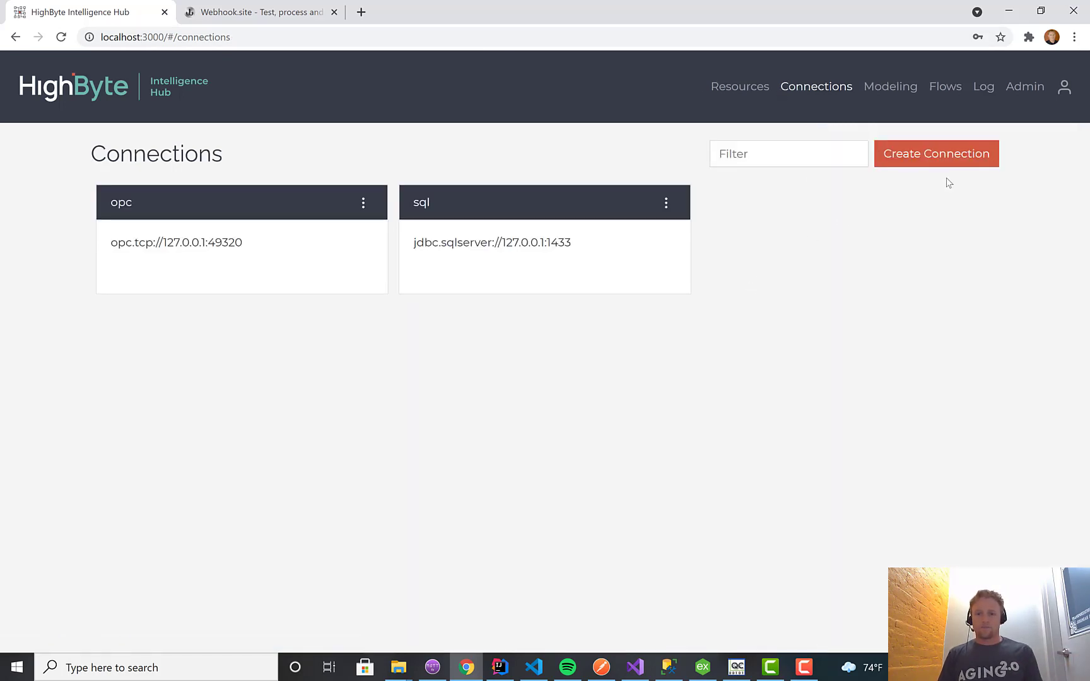
Step: Create connection 'mqtt' using MQTT to the broker at 127.0.0.1, port 1883
{"action": "left_click", "coordinate": [936, 154]}
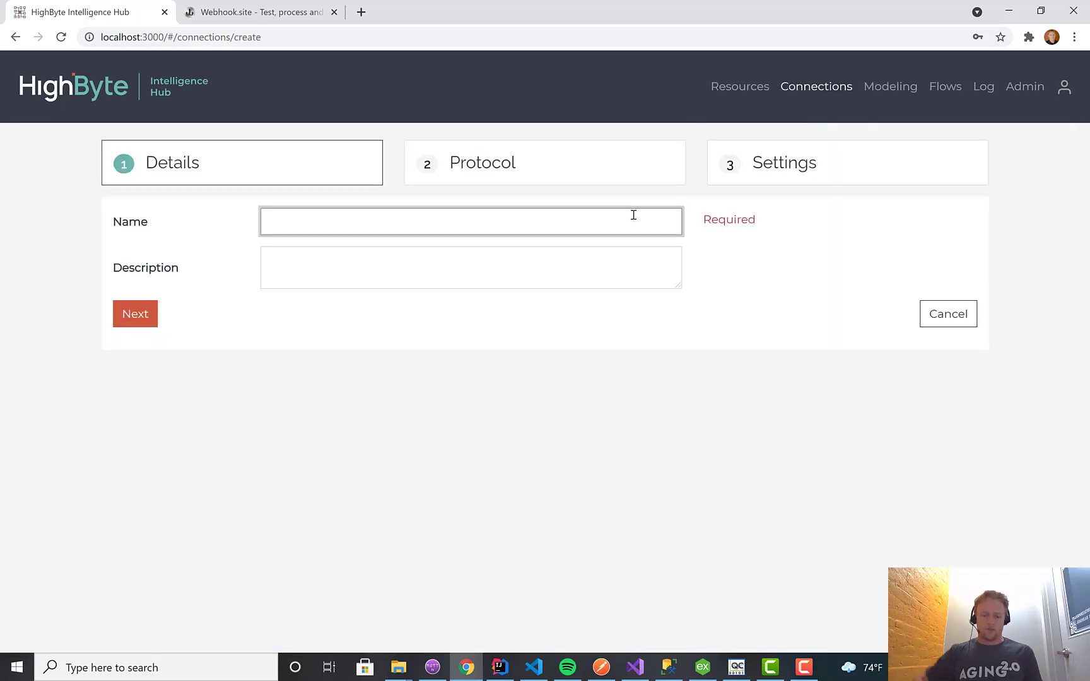
{"action": "left_click", "coordinate": [135, 315]}
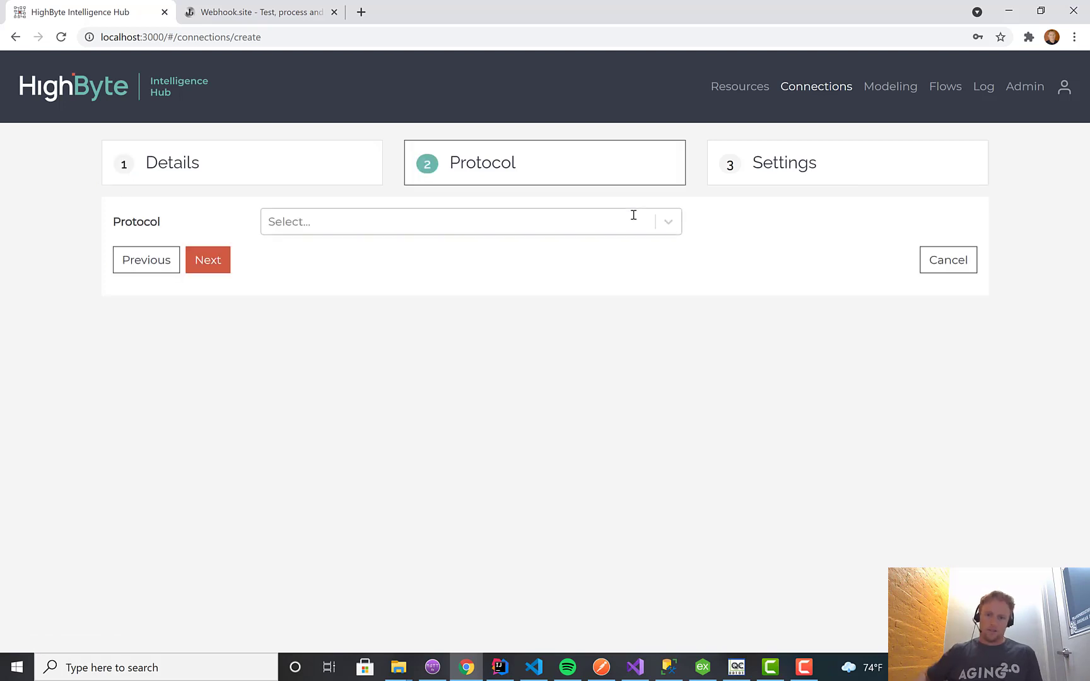
{"action": "type", "text": "MQ"}
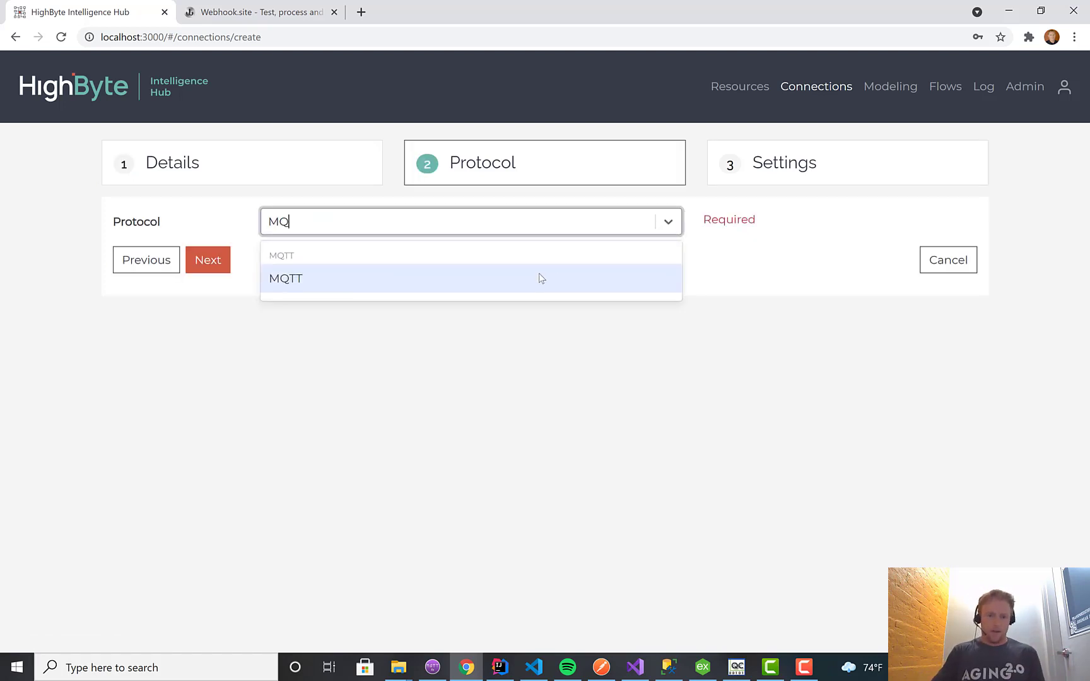
{"action": "left_click", "coordinate": [285, 279]}
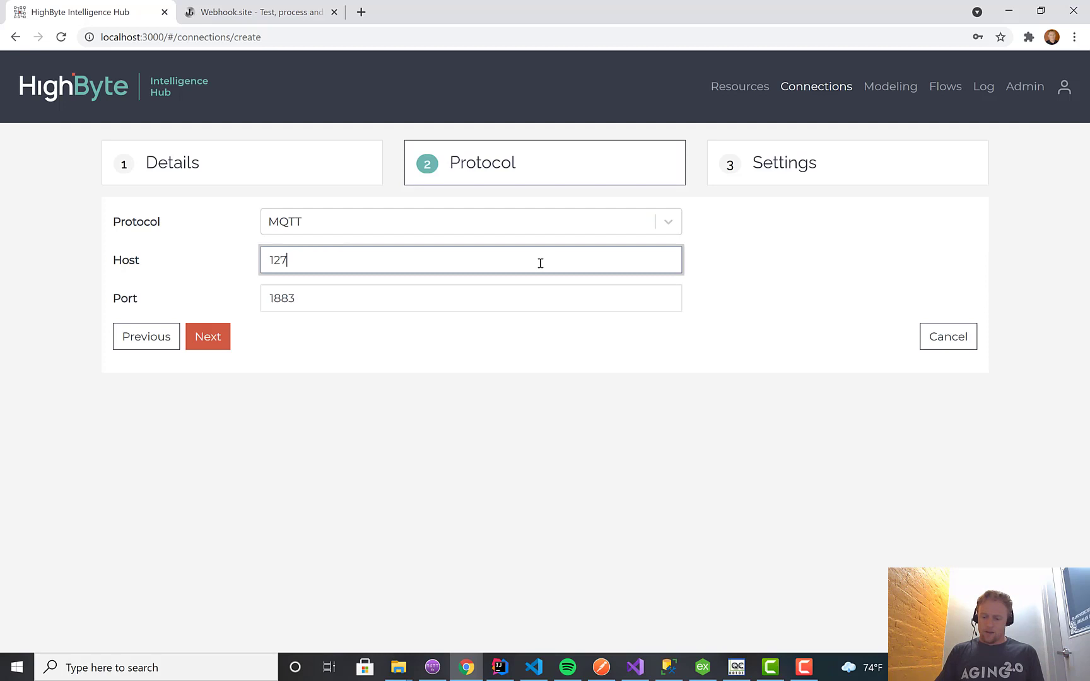
{"action": "type", "text": ".0"}
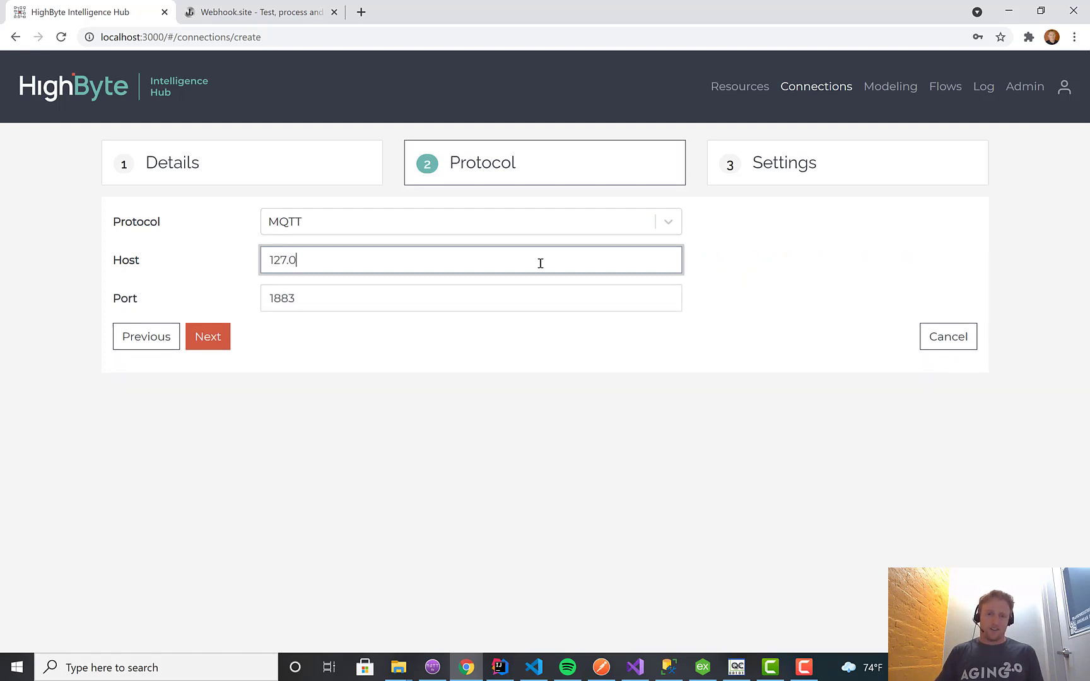
{"action": "type", "text": ".0.0"}
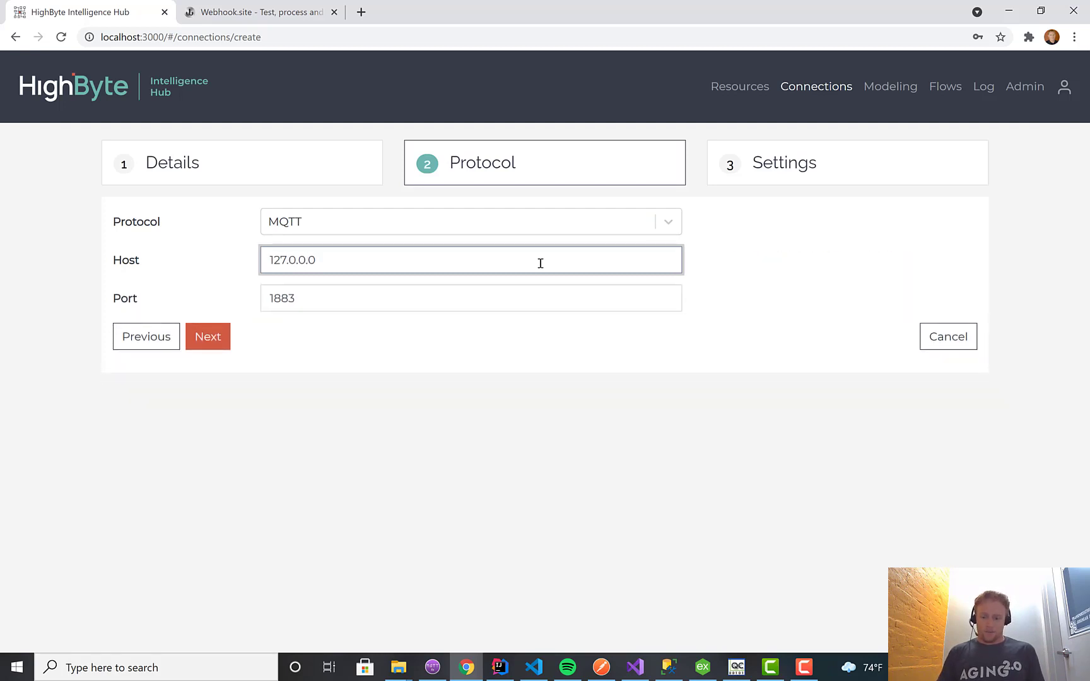
{"action": "left_click", "coordinate": [207, 337]}
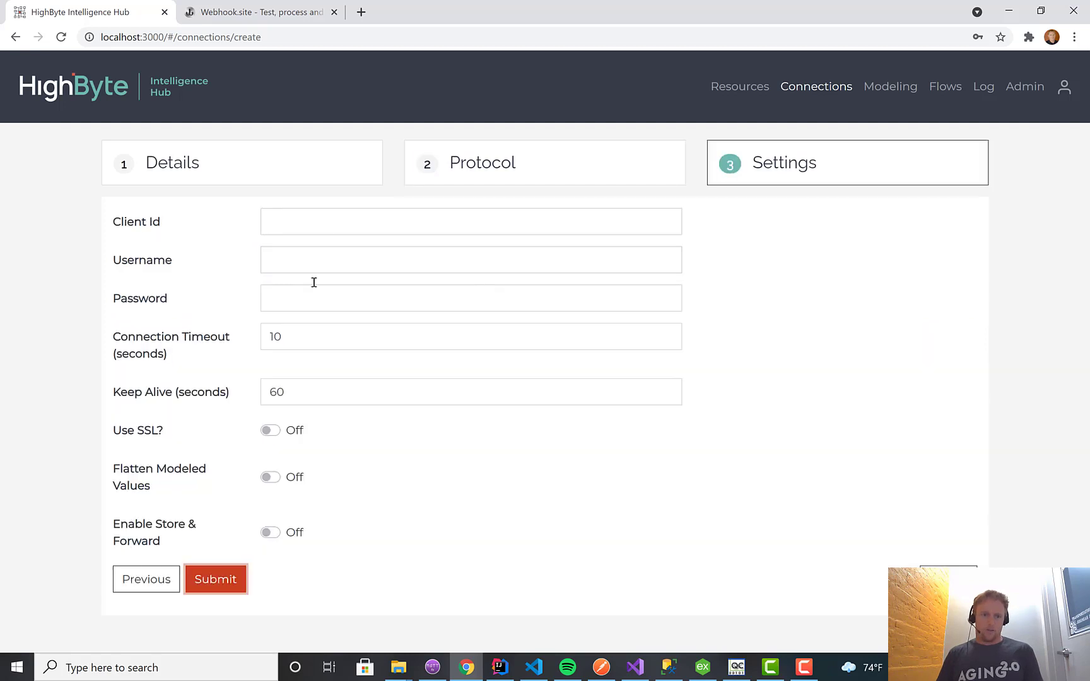
{"action": "left_click", "coordinate": [216, 579]}
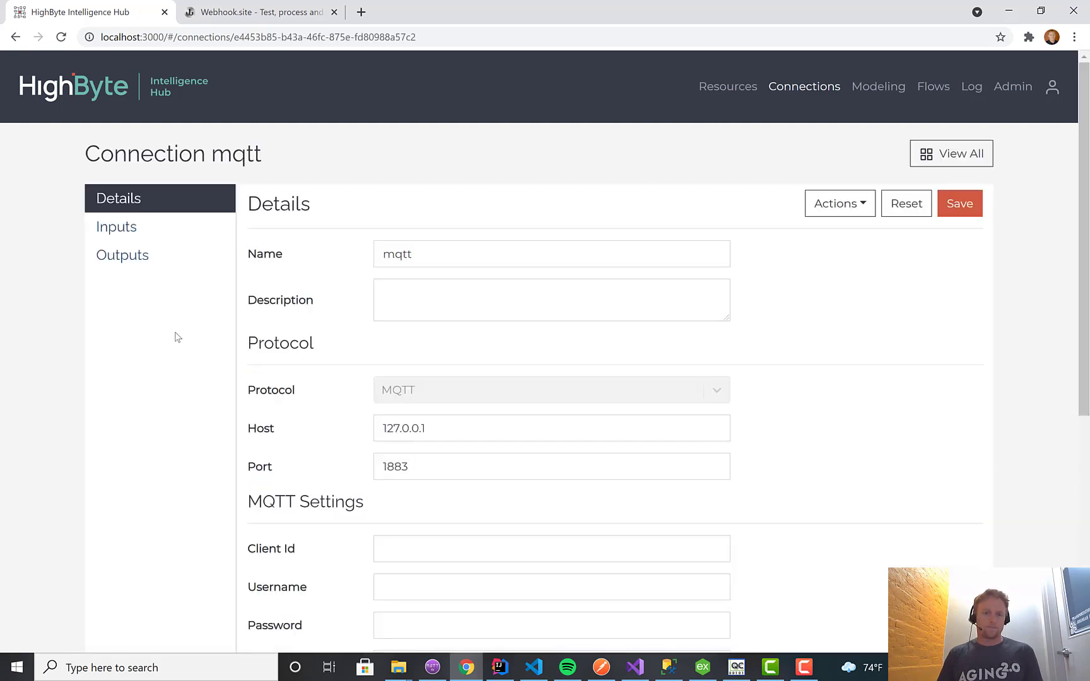
Step: Add an MQTT output named 'output' publishing to topic 'batch' and save it
{"action": "left_click", "coordinate": [122, 255]}
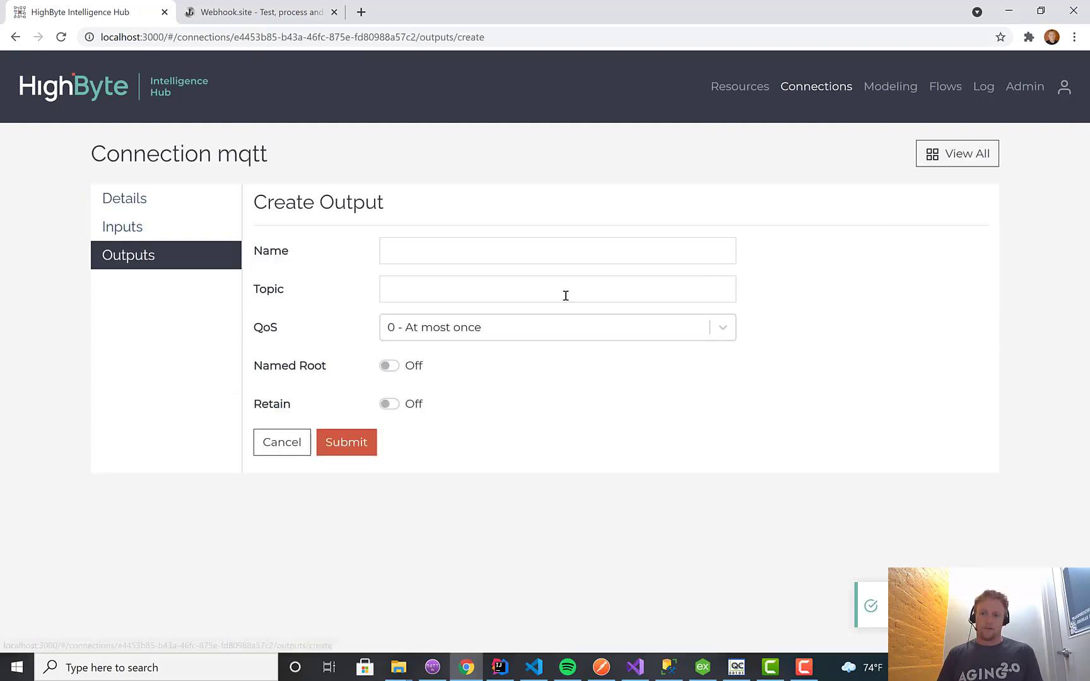
{"action": "type", "text": "outp"}
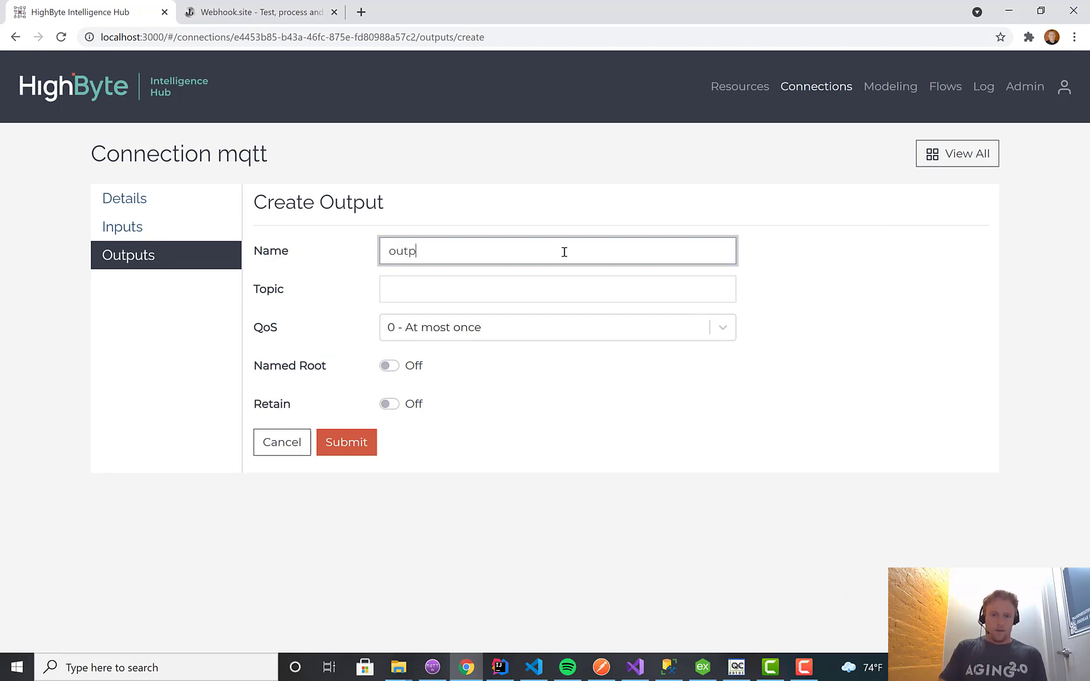
{"action": "key", "text": "Backspace"}
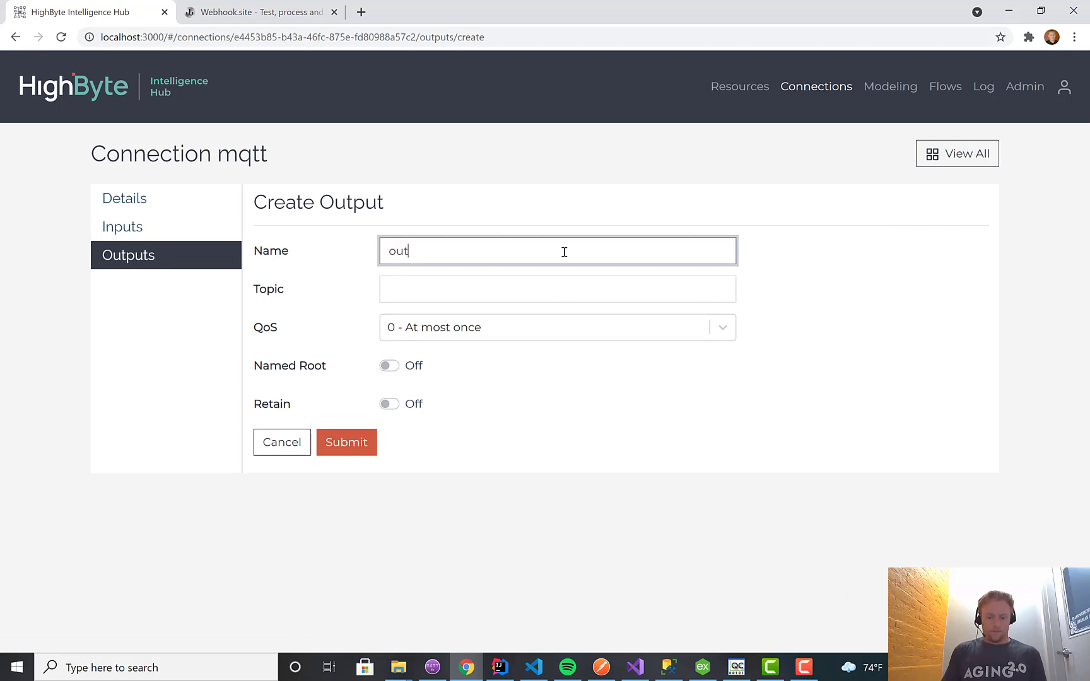
{"action": "type", "text": "batch"}
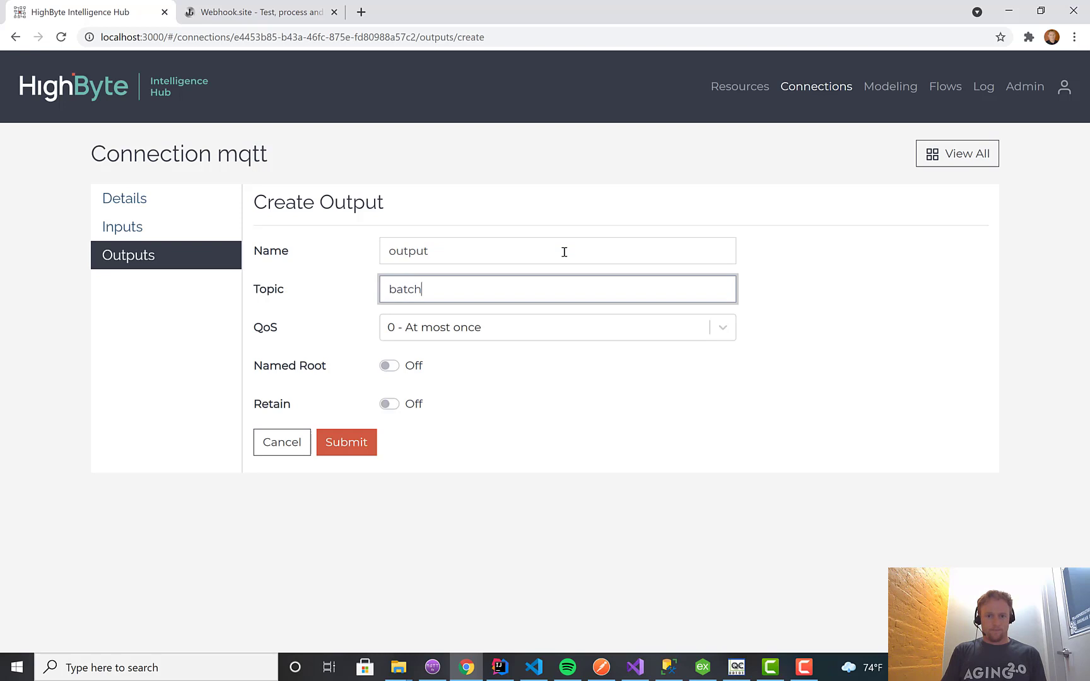
{"action": "left_click", "coordinate": [346, 442]}
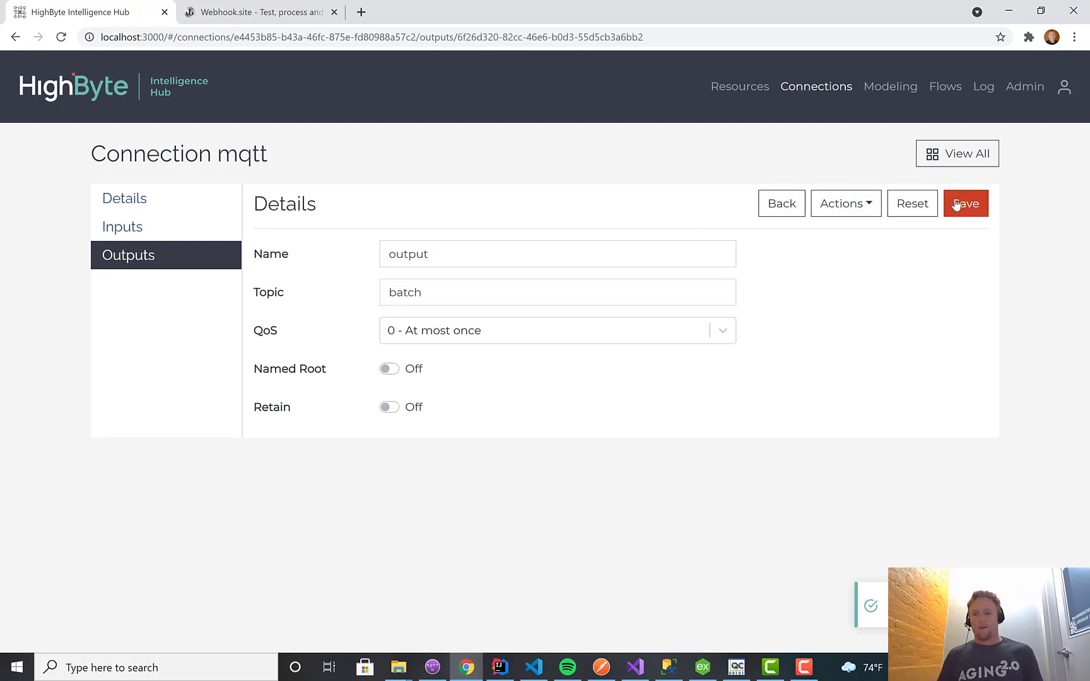
{"action": "left_click", "coordinate": [965, 203]}
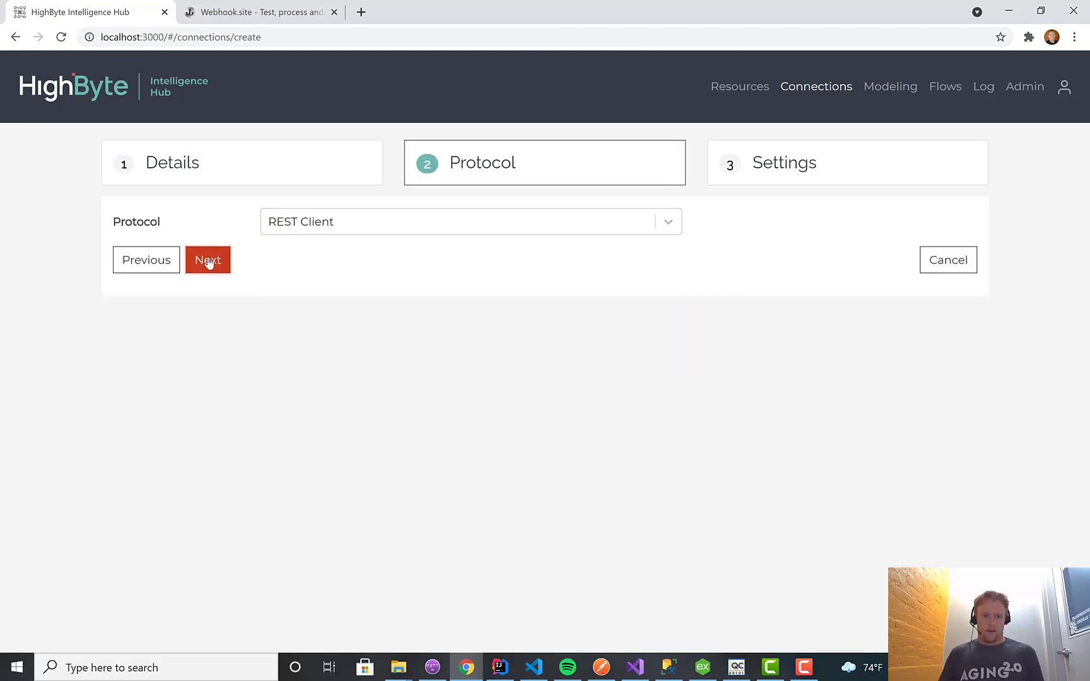
{"action": "left_click", "coordinate": [258, 12]}
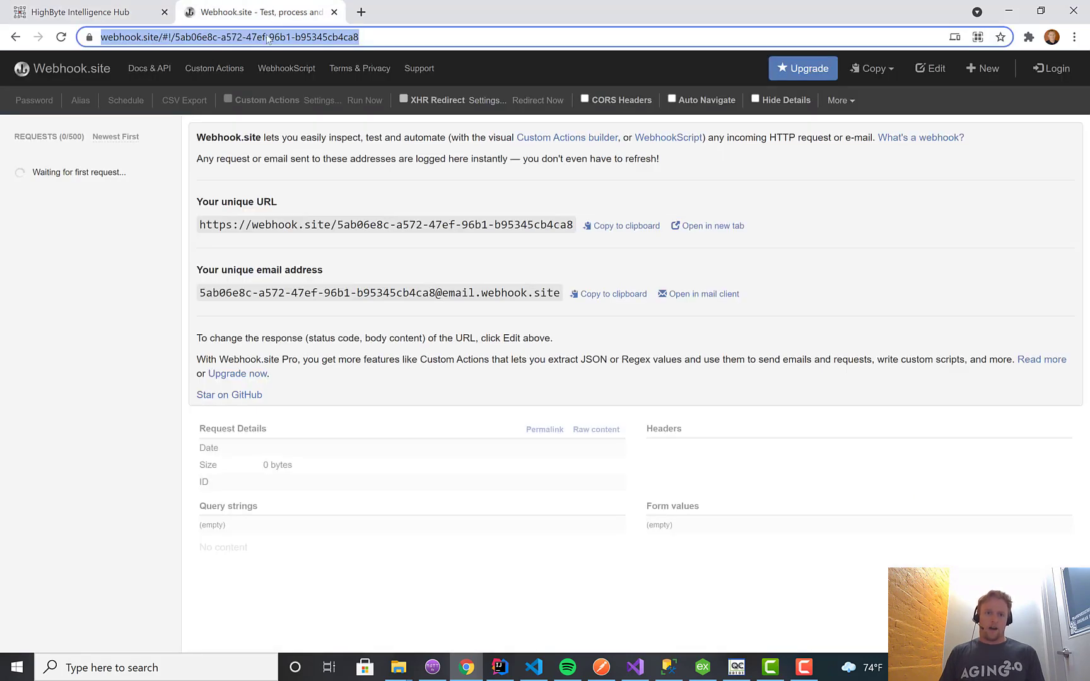
{"action": "left_click", "coordinate": [626, 226]}
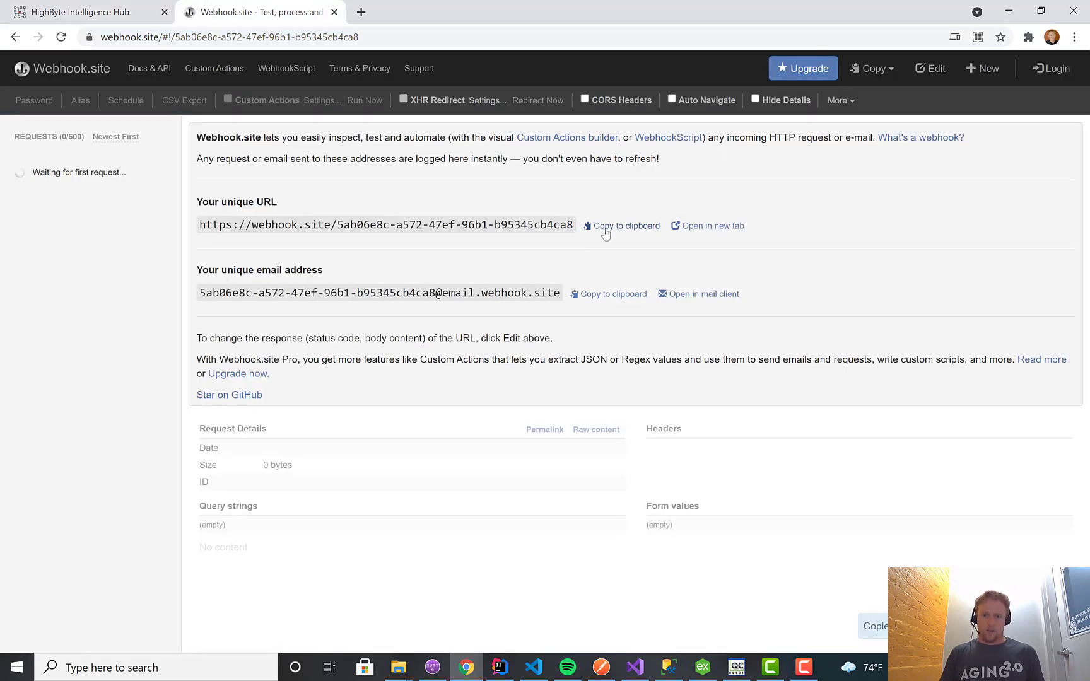
{"action": "left_click", "coordinate": [83, 11]}
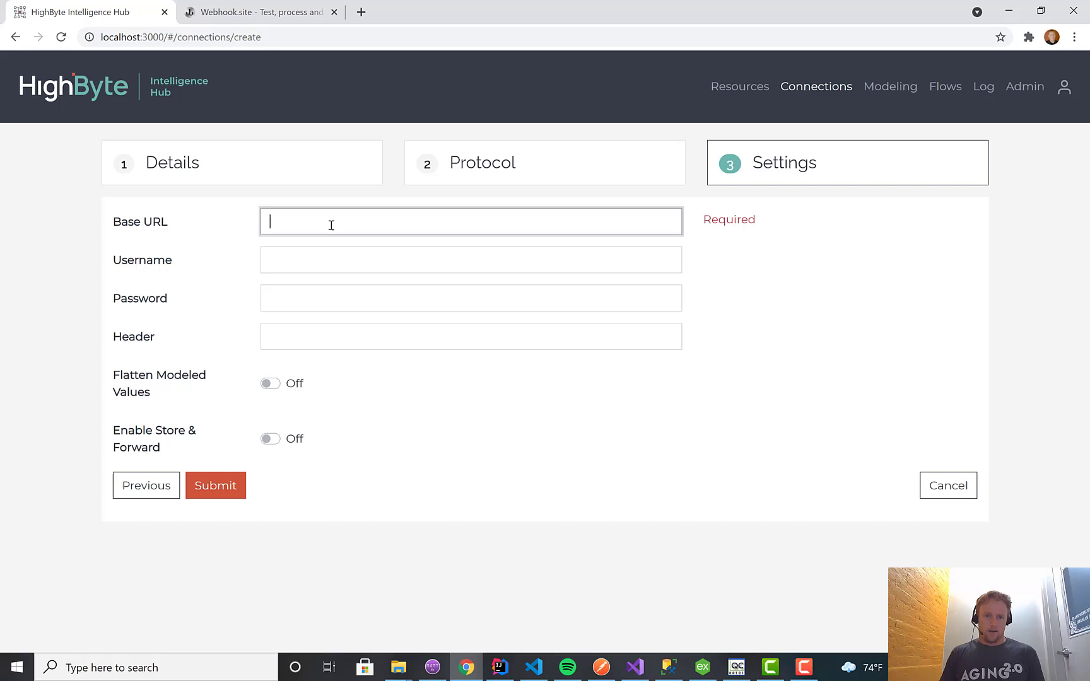
{"action": "type", "text": "https://webhook.site"}
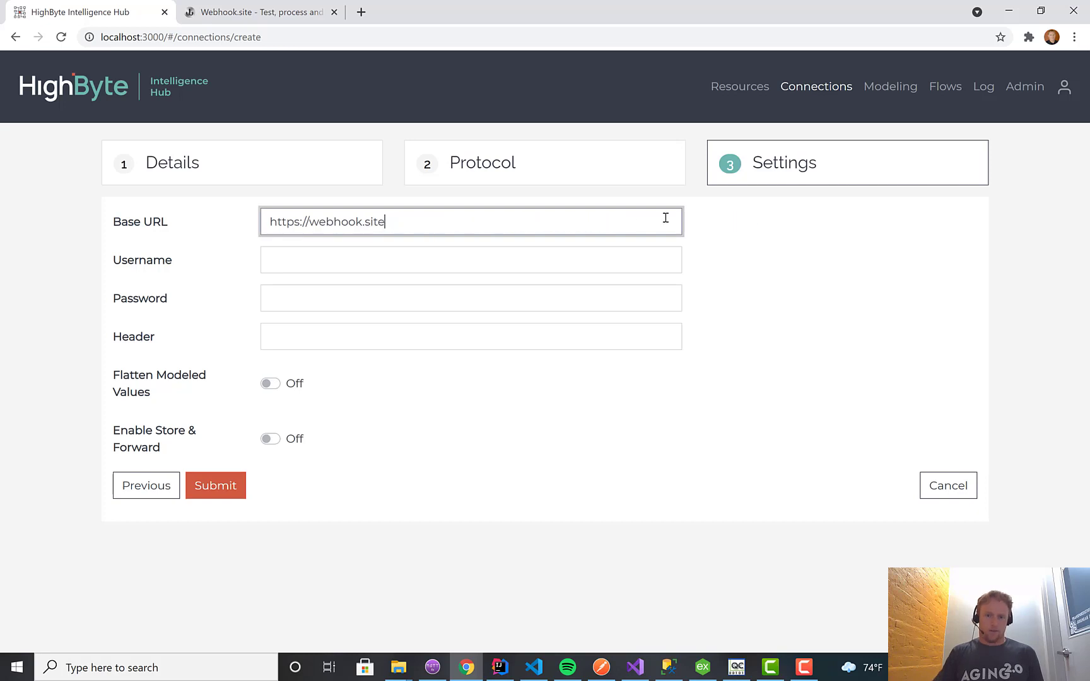
{"action": "left_click", "coordinate": [216, 486]}
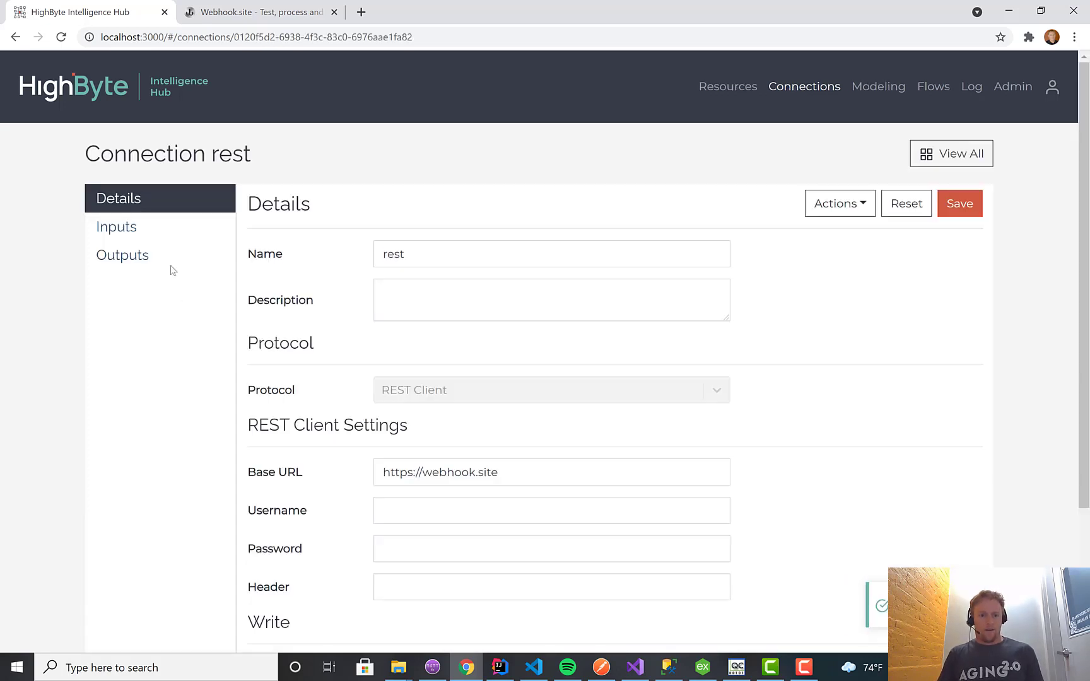
{"action": "left_click", "coordinate": [116, 226]}
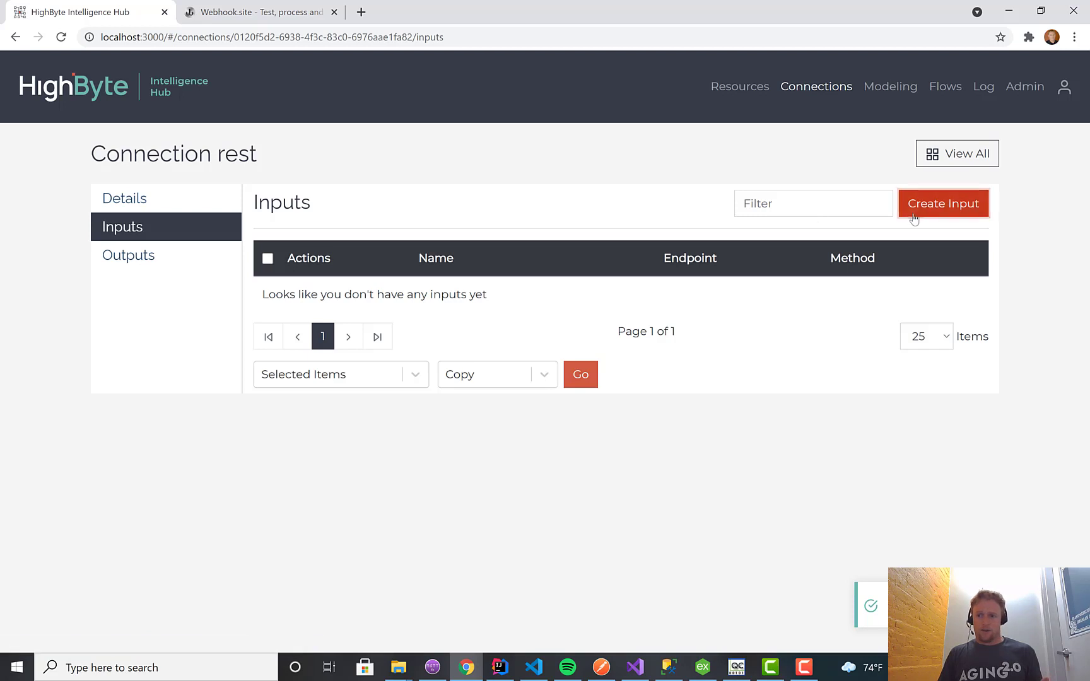
{"action": "left_click", "coordinate": [943, 203]}
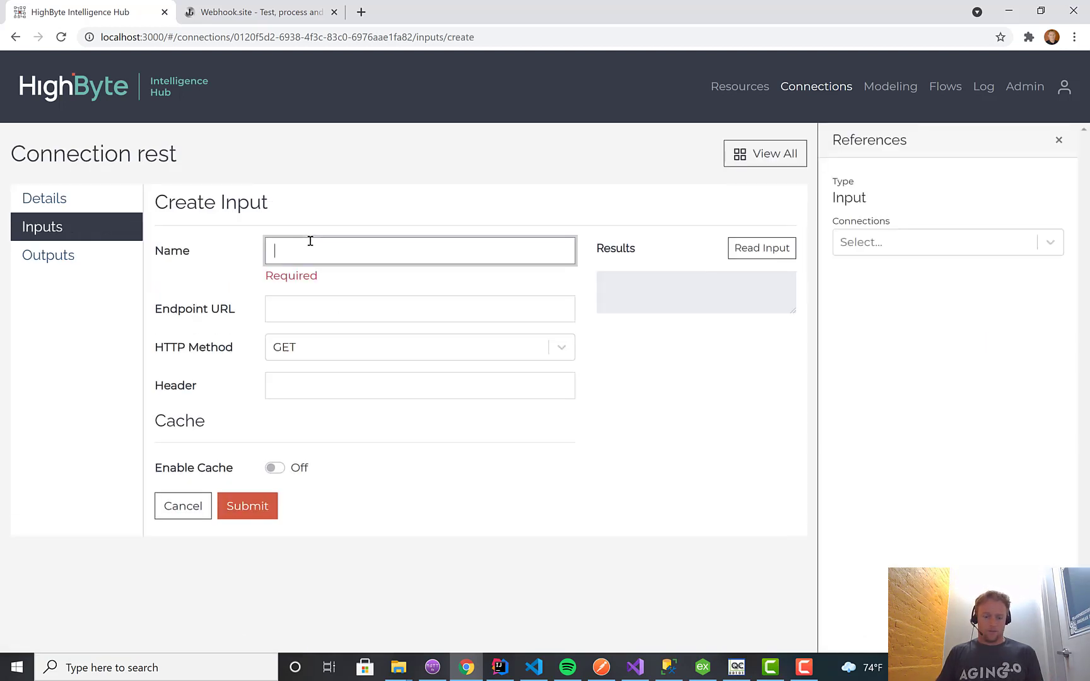
{"action": "type", "text": "batch"}
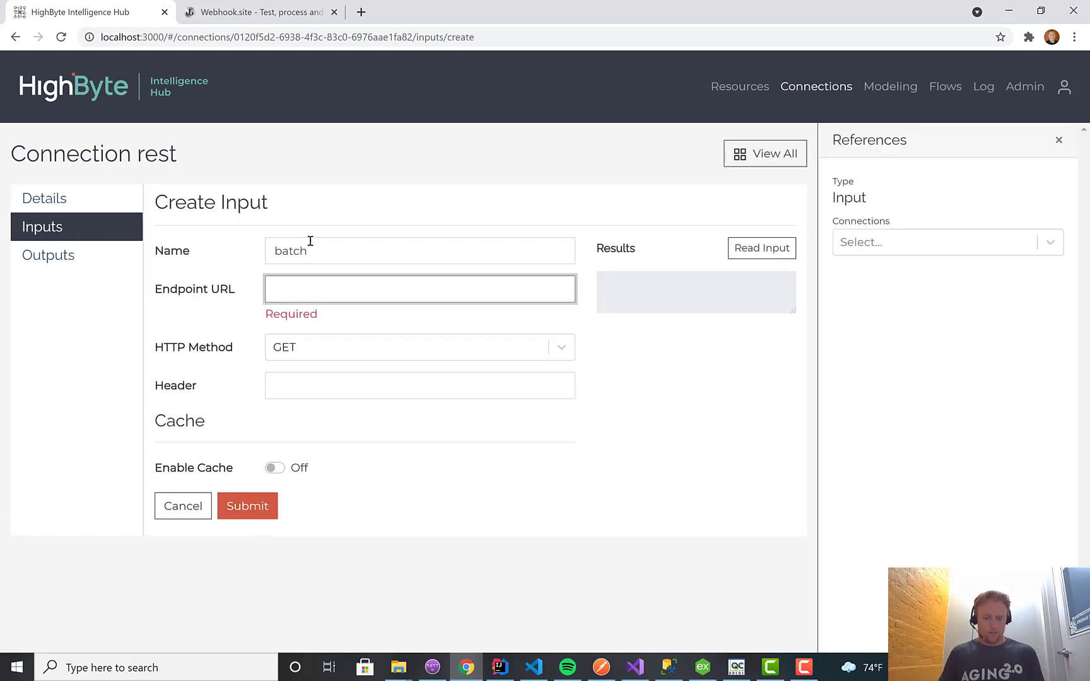
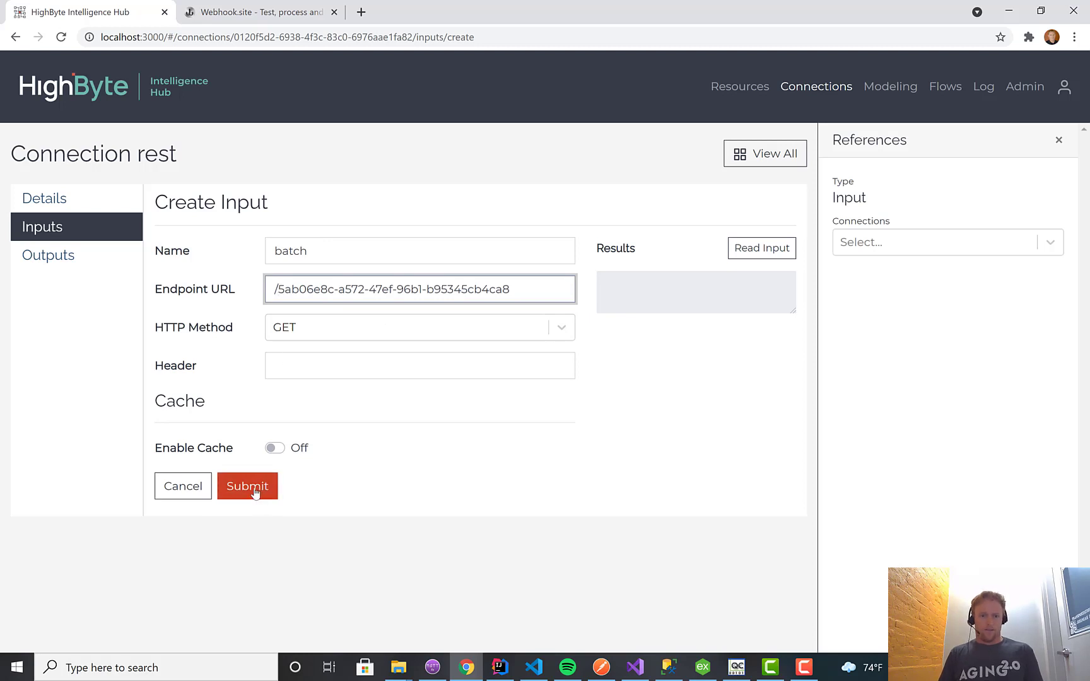
{"action": "left_click", "coordinate": [247, 486]}
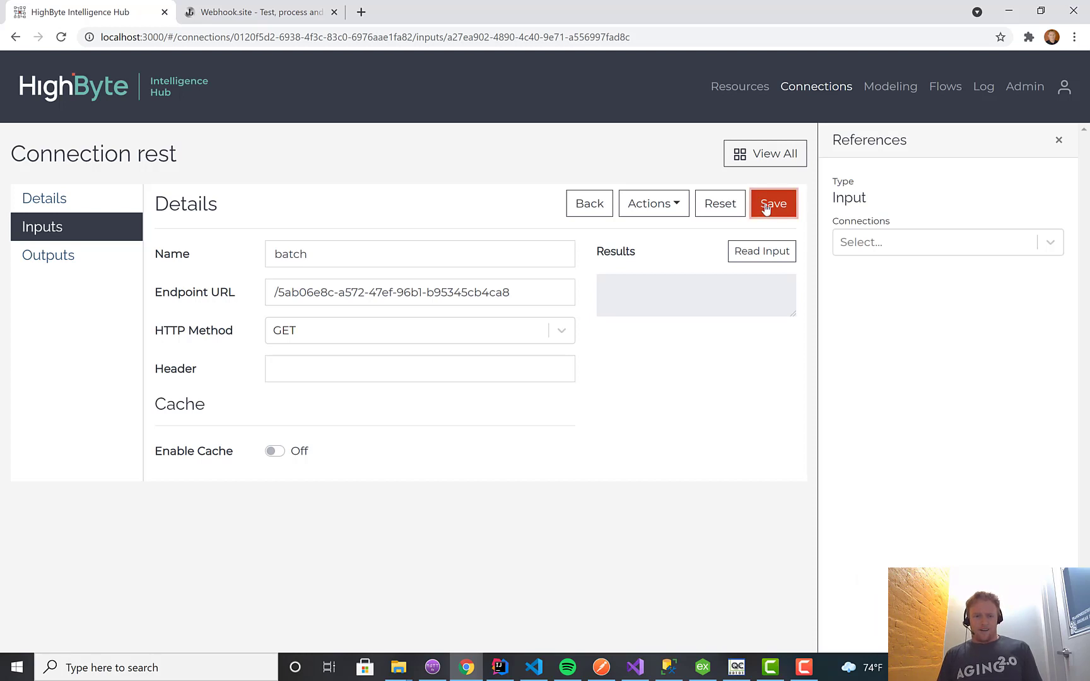
{"action": "left_click", "coordinate": [774, 203]}
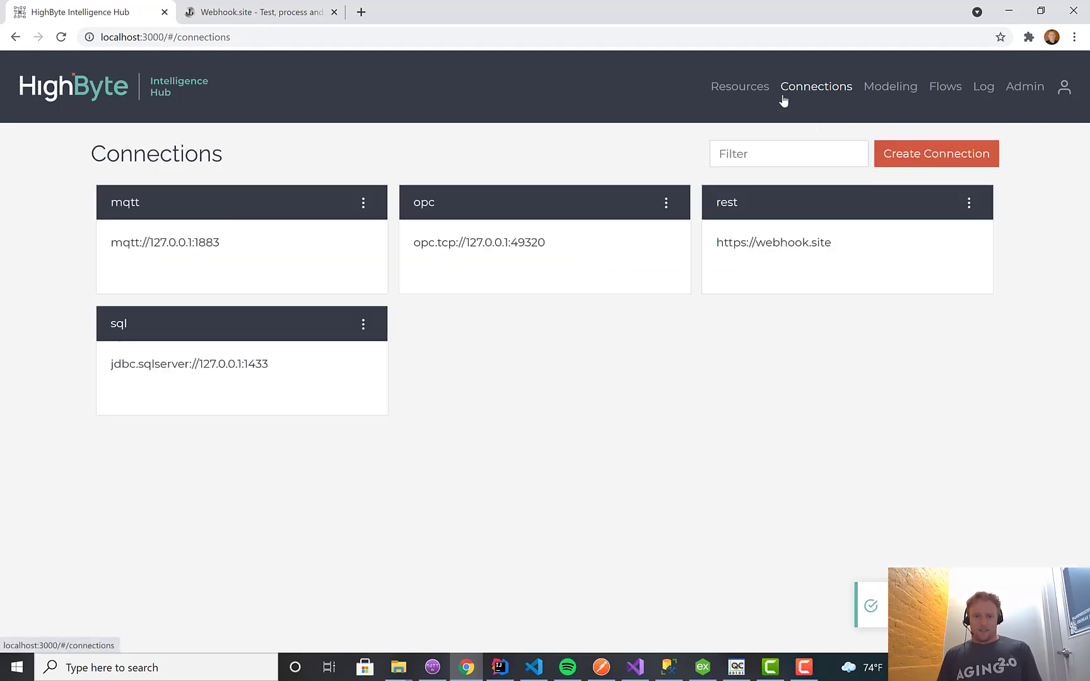
{"action": "mouse_move", "coordinate": [831, 243]}
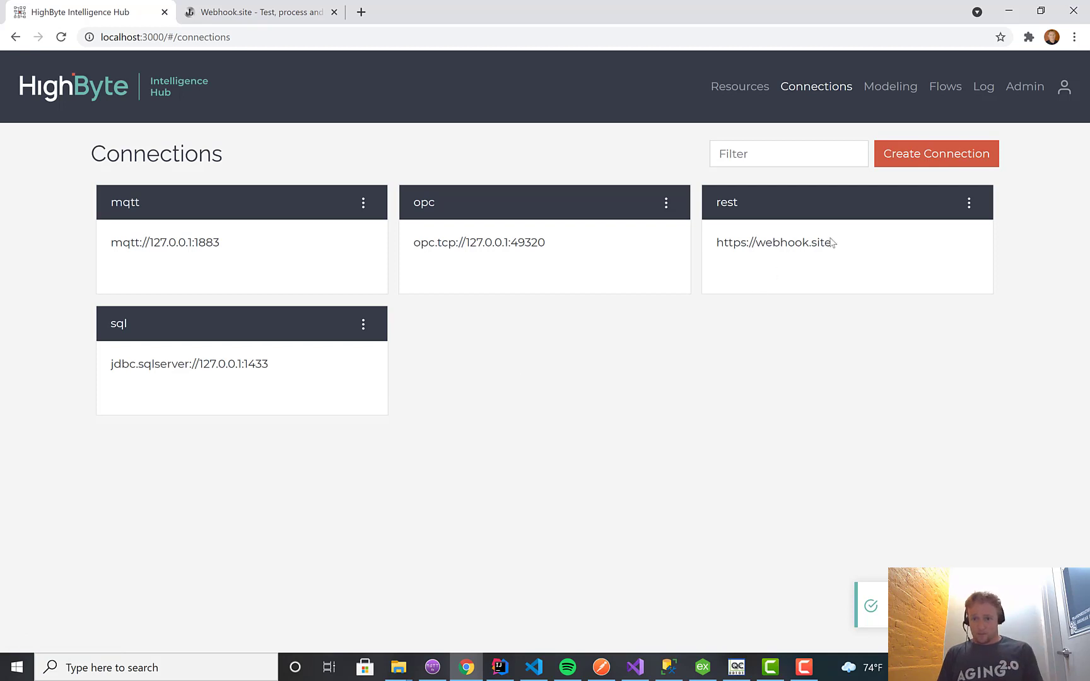
Step: Go to Modeling and review the batchData model's four attributes
{"action": "left_click", "coordinate": [877, 86]}
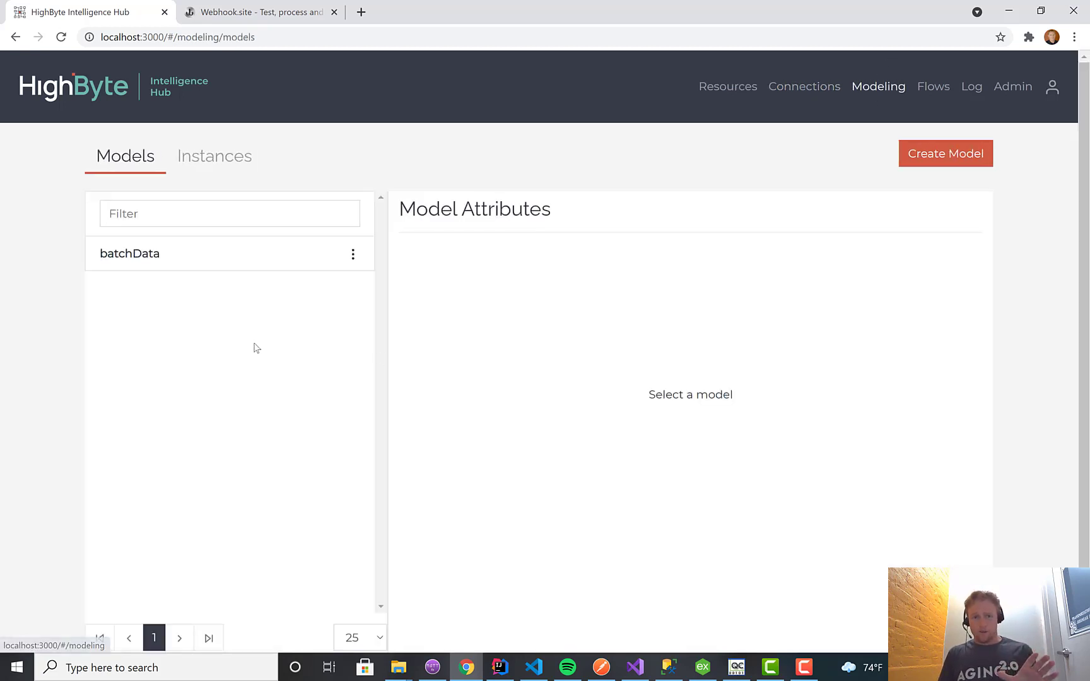
{"action": "left_click", "coordinate": [129, 253]}
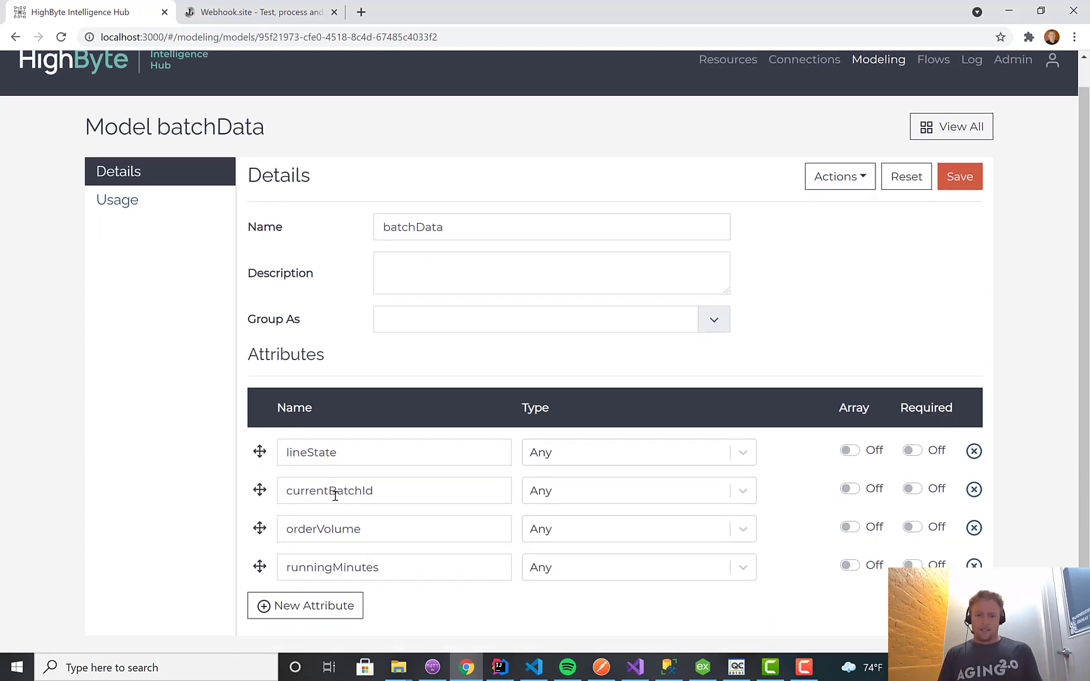
{"action": "mouse_move", "coordinate": [331, 568]}
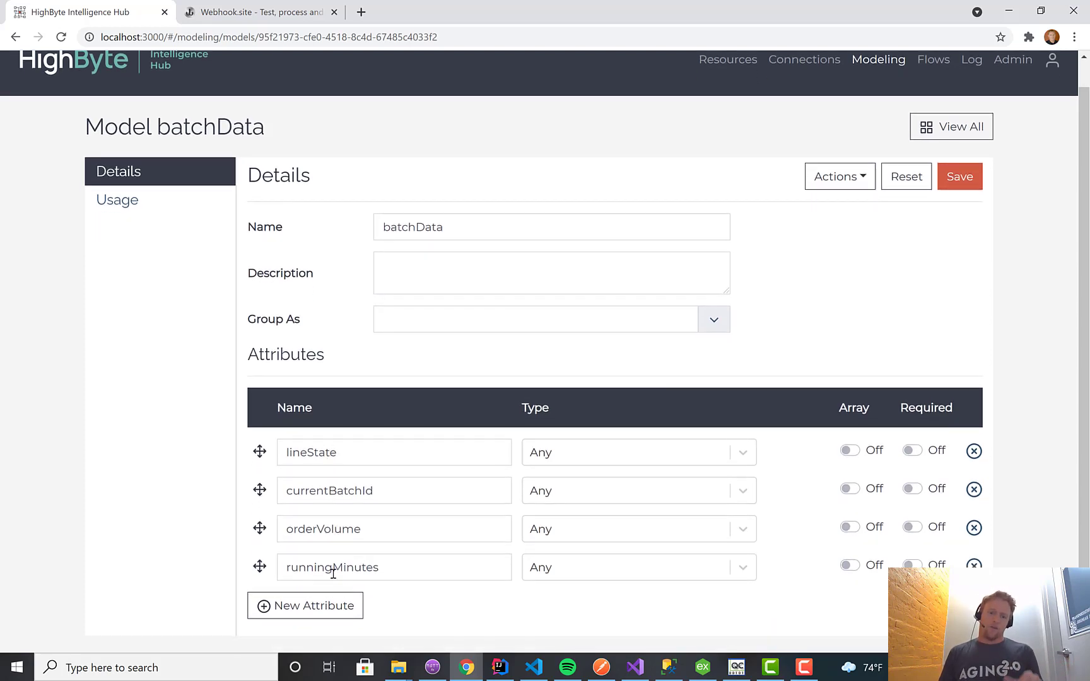
{"action": "mouse_move", "coordinate": [579, 478]}
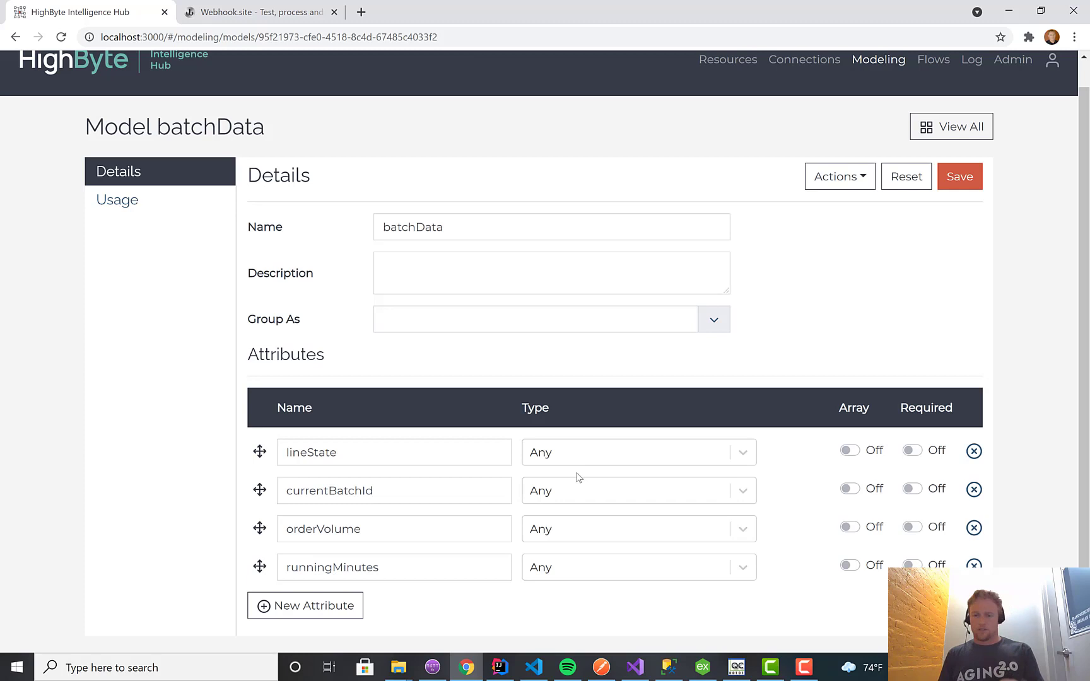
{"action": "scroll", "scroll_direction": "up", "scroll_amount": 3}
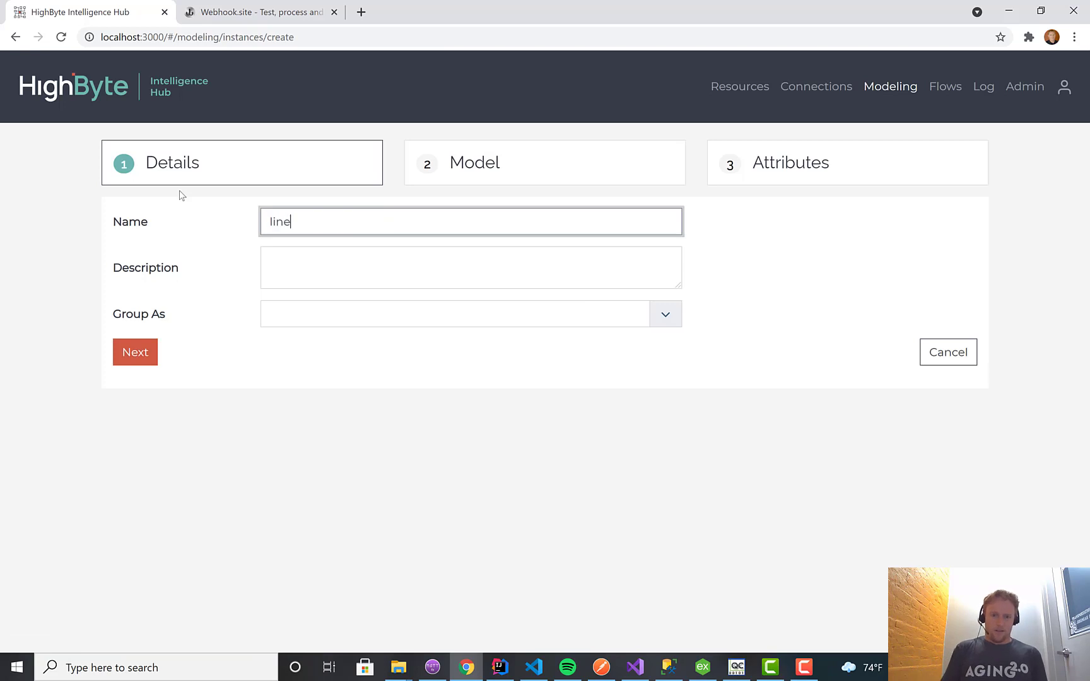
Step: Create instance 'line1' of batchData with attributes mapped to opc Line1_filler1 tags
{"action": "left_click", "coordinate": [135, 352]}
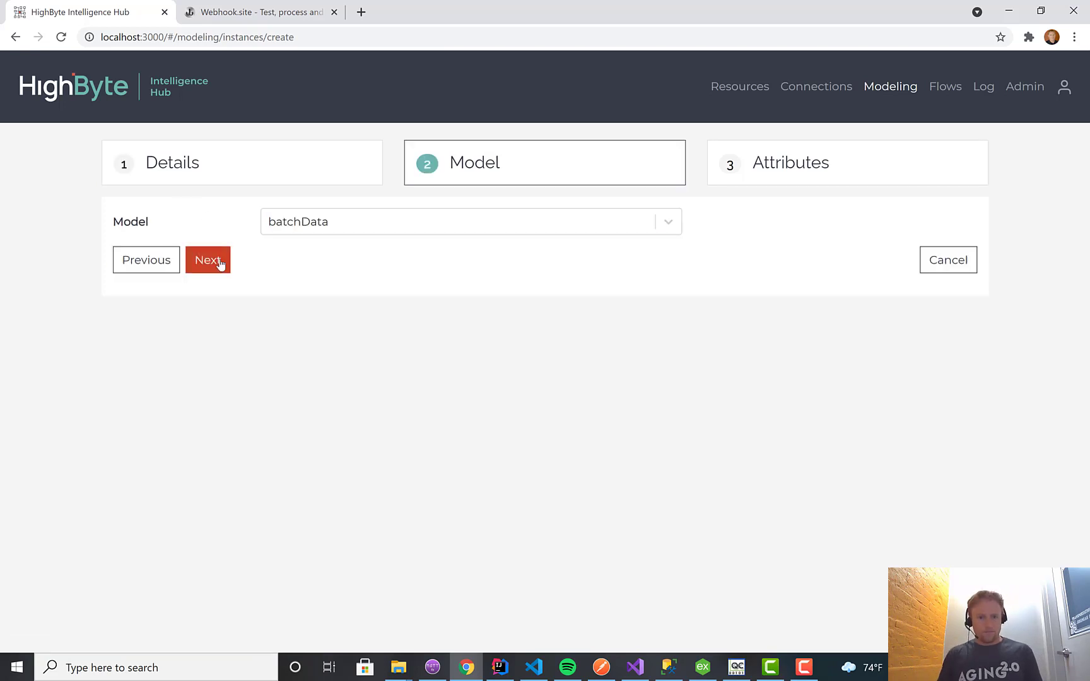
{"action": "left_click", "coordinate": [208, 260]}
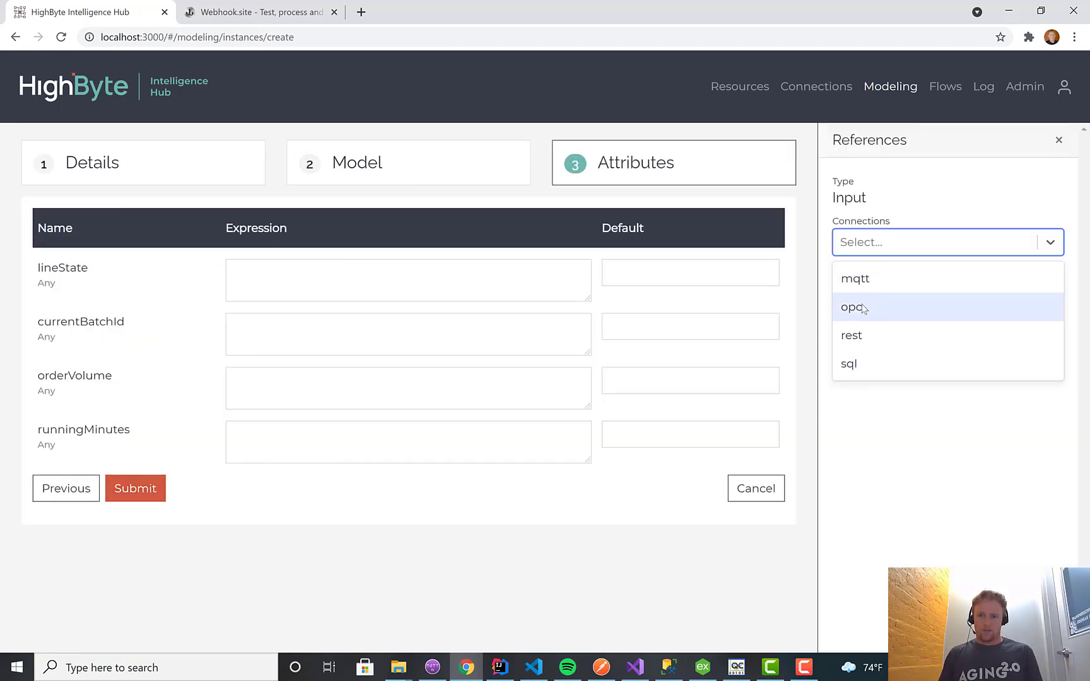
{"action": "left_click", "coordinate": [853, 308]}
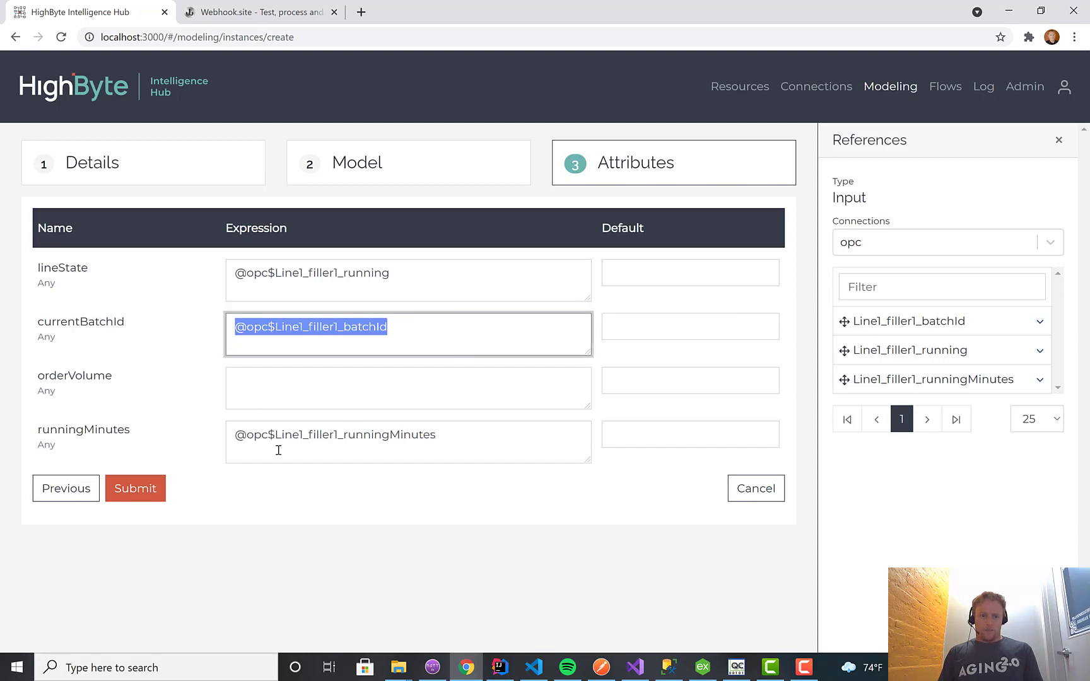
{"action": "mouse_move", "coordinate": [255, 402]}
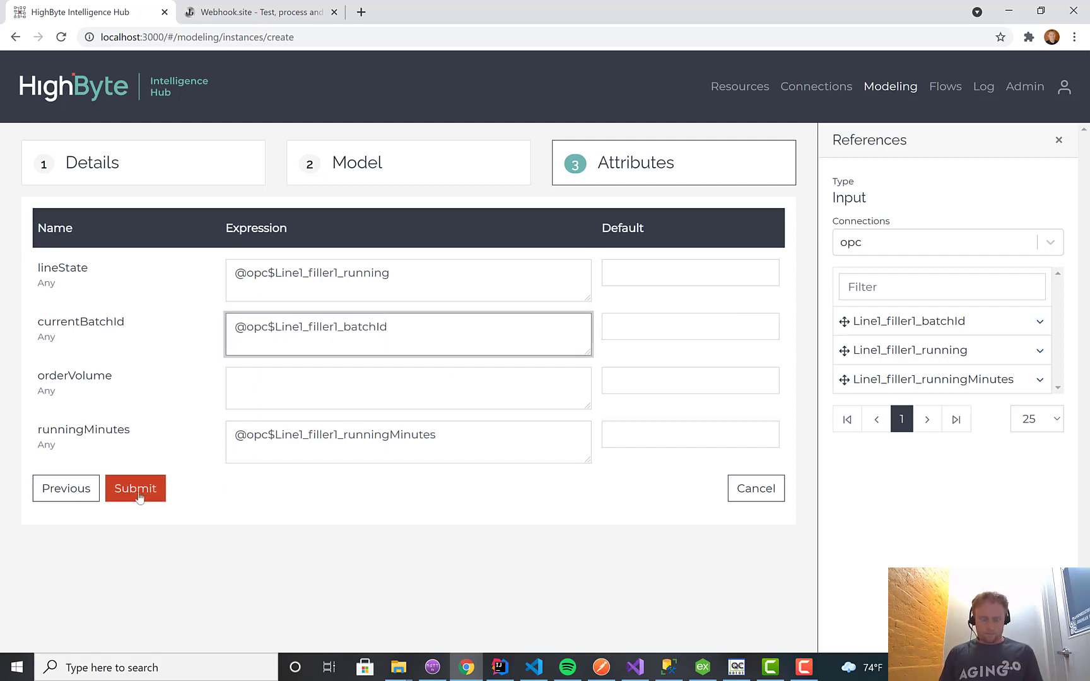
{"action": "left_click", "coordinate": [135, 489]}
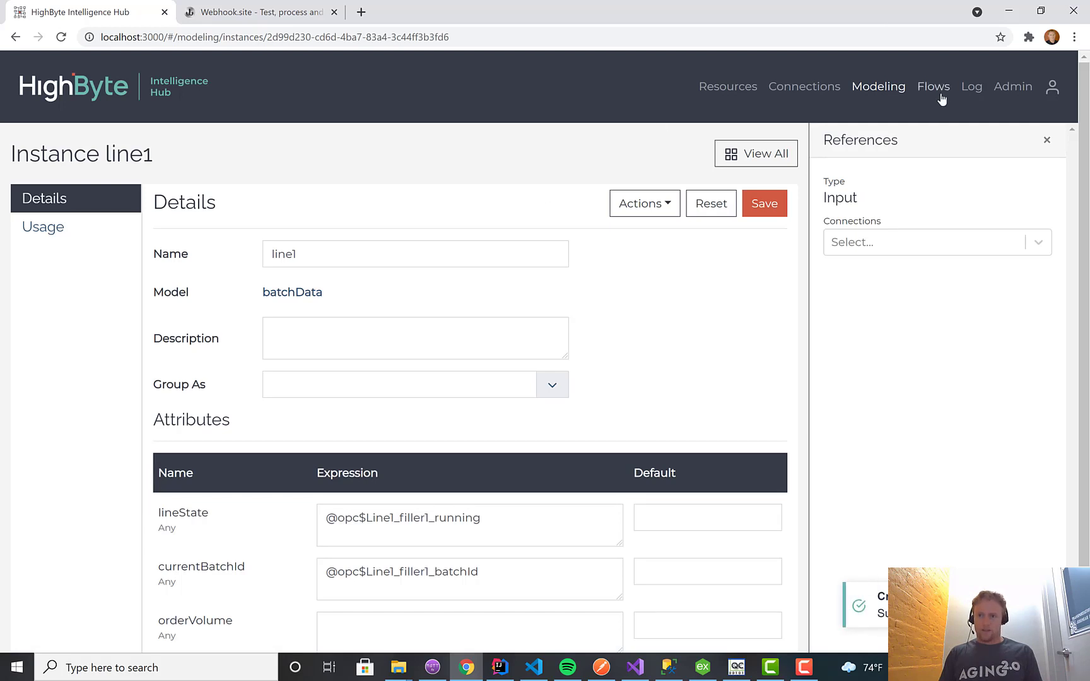
Step: Start a flow named 'batchToMQ' and list instances as sources, leaving it as a draft
{"action": "left_click", "coordinate": [933, 86]}
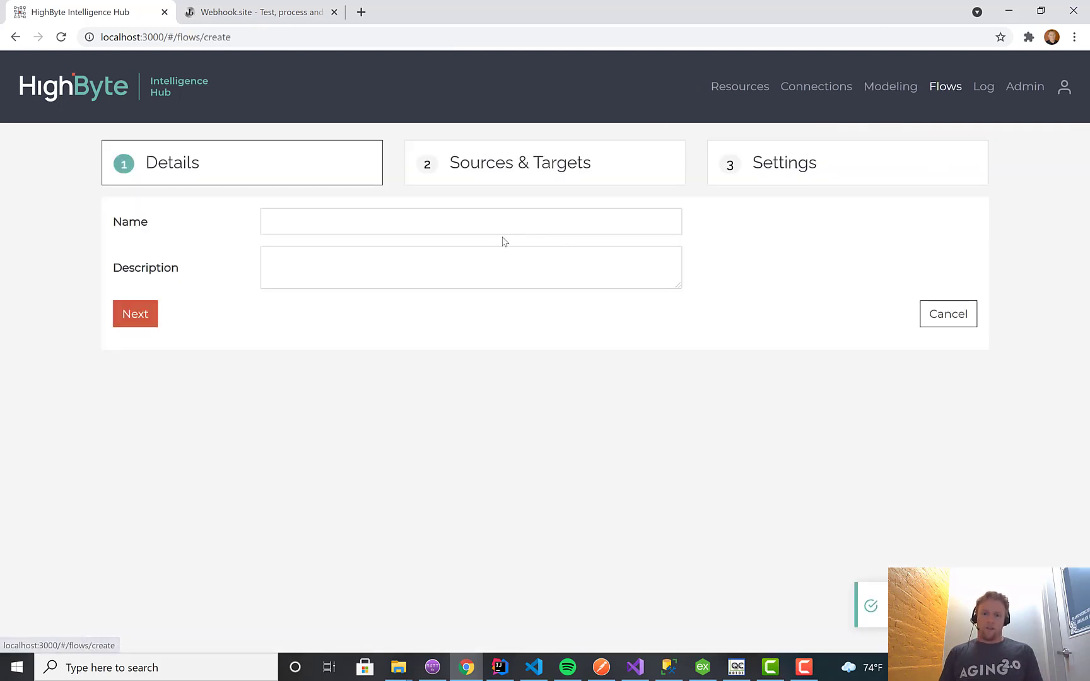
{"action": "left_click", "coordinate": [471, 221]}
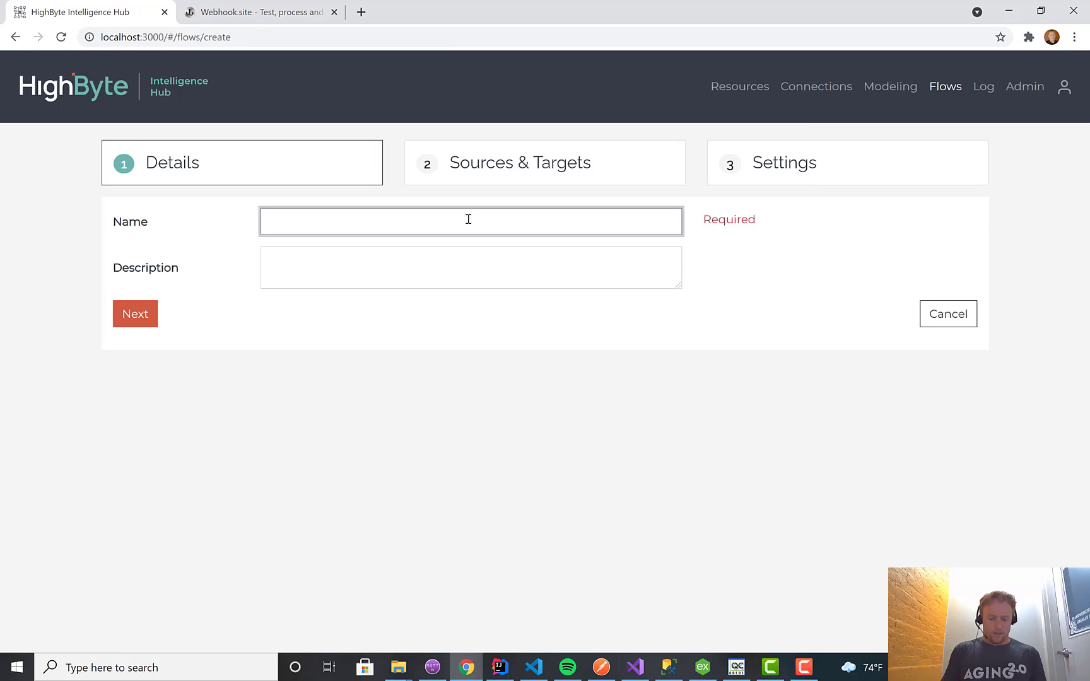
{"action": "type", "text": "batchToMQ"}
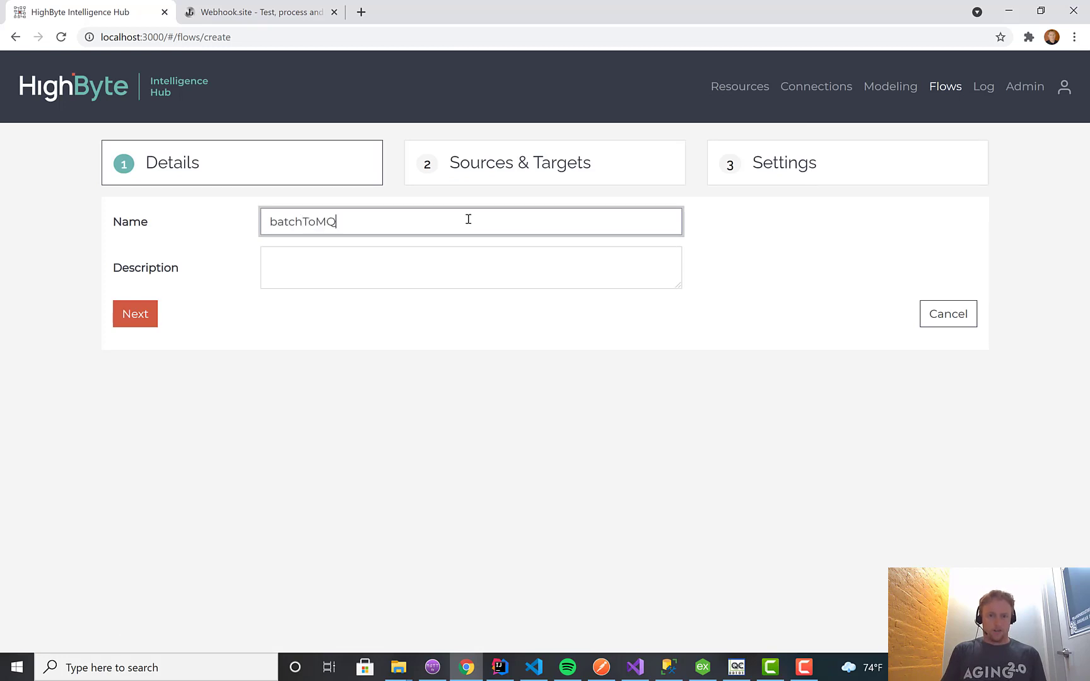
{"action": "left_click", "coordinate": [135, 315]}
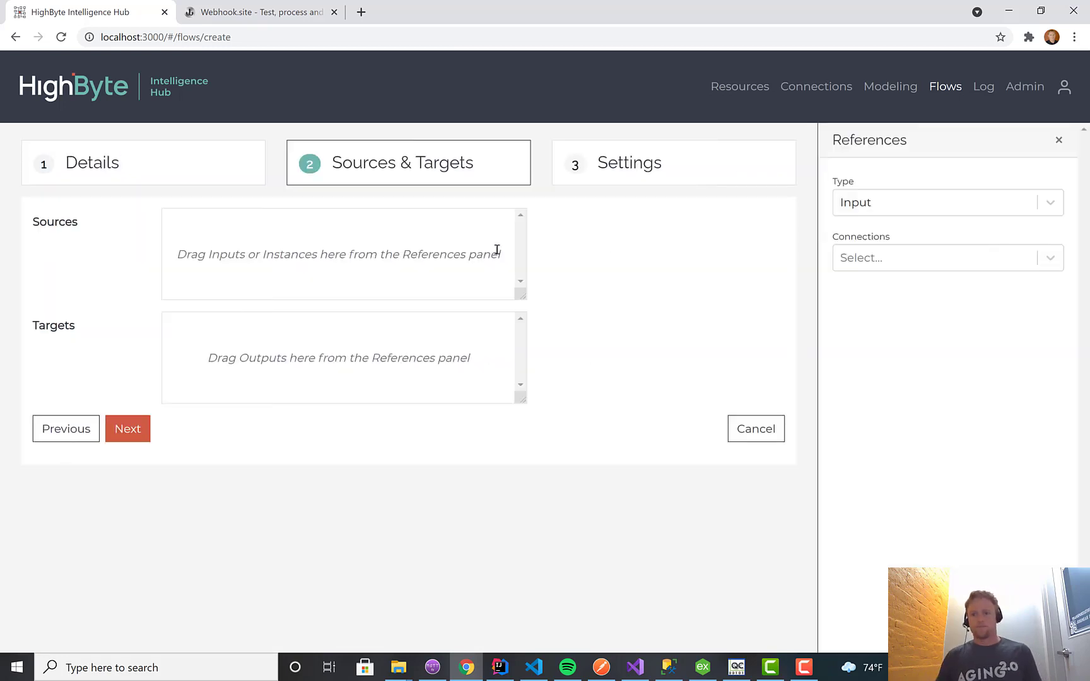
{"action": "mouse_move", "coordinate": [980, 184]}
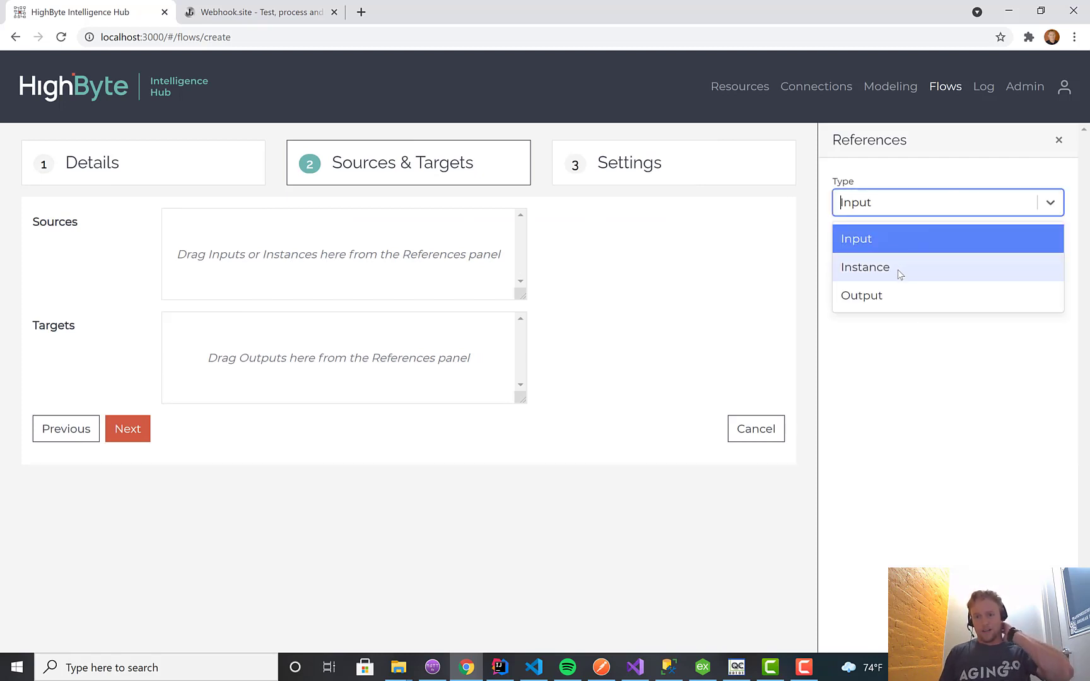
{"action": "left_click", "coordinate": [865, 268]}
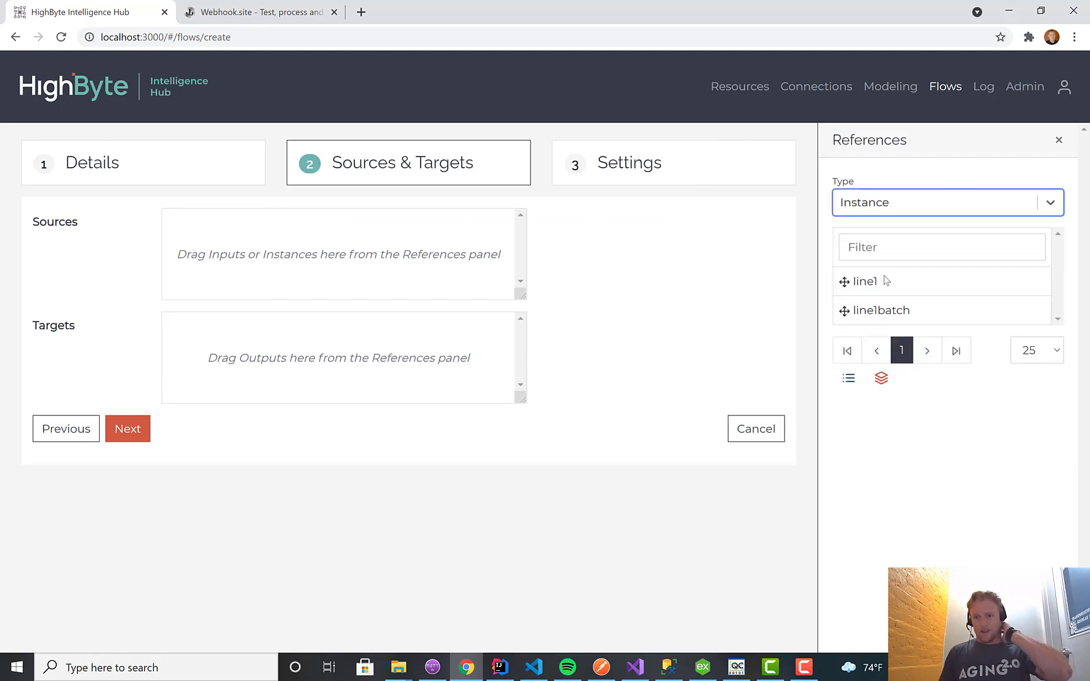
{"action": "mouse_move", "coordinate": [890, 86]}
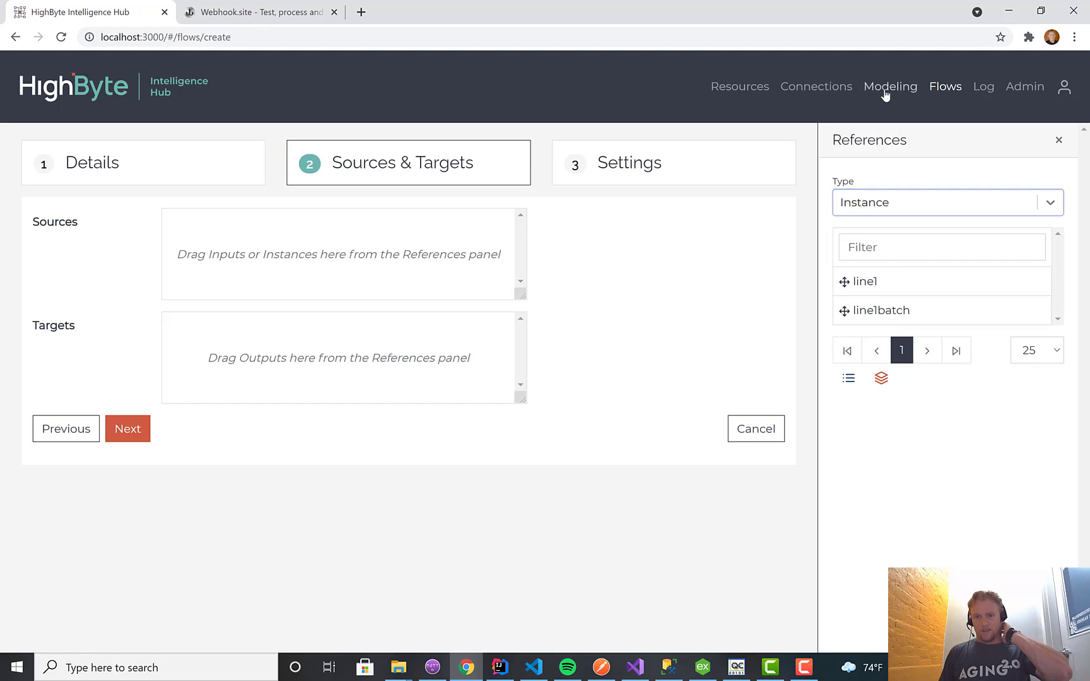
Step: Delete the duplicate line1batch instance from Modeling > Instances
{"action": "left_click", "coordinate": [891, 86]}
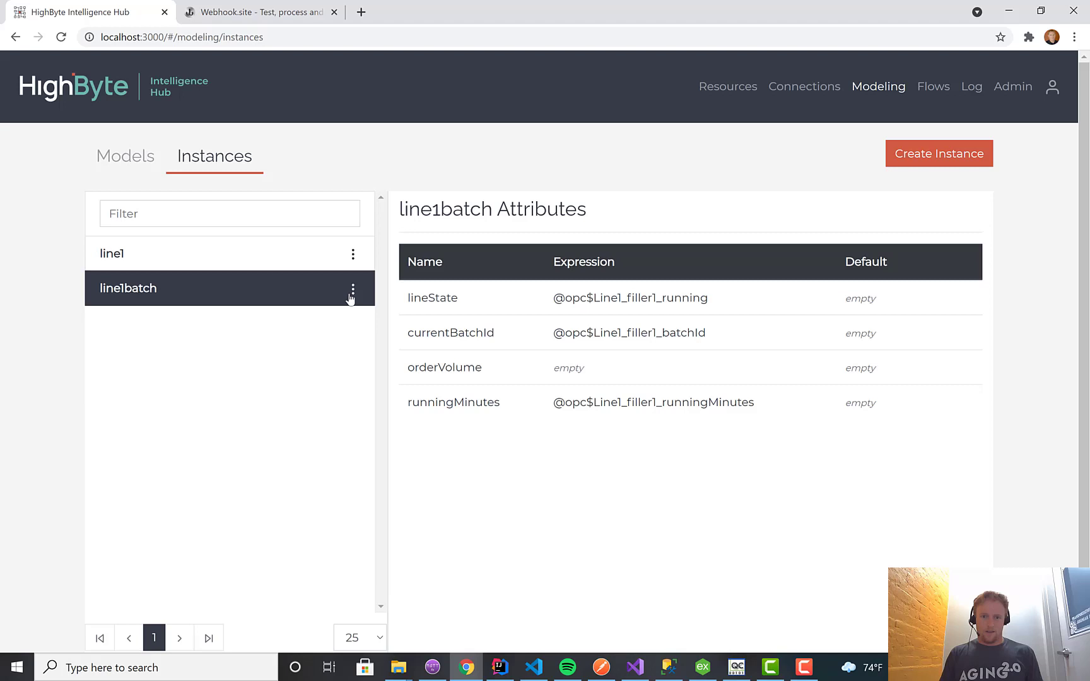
{"action": "left_click", "coordinate": [352, 289]}
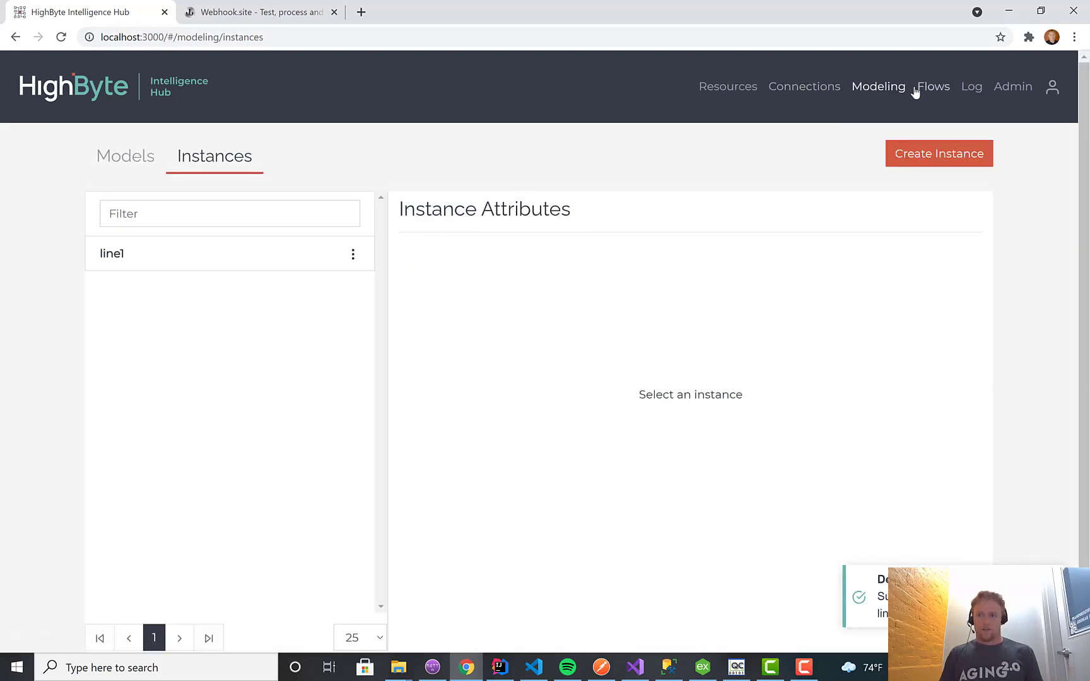
Step: Start flow 'line1' with instance line1 as source and the mqtt output as target
{"action": "left_click", "coordinate": [945, 86]}
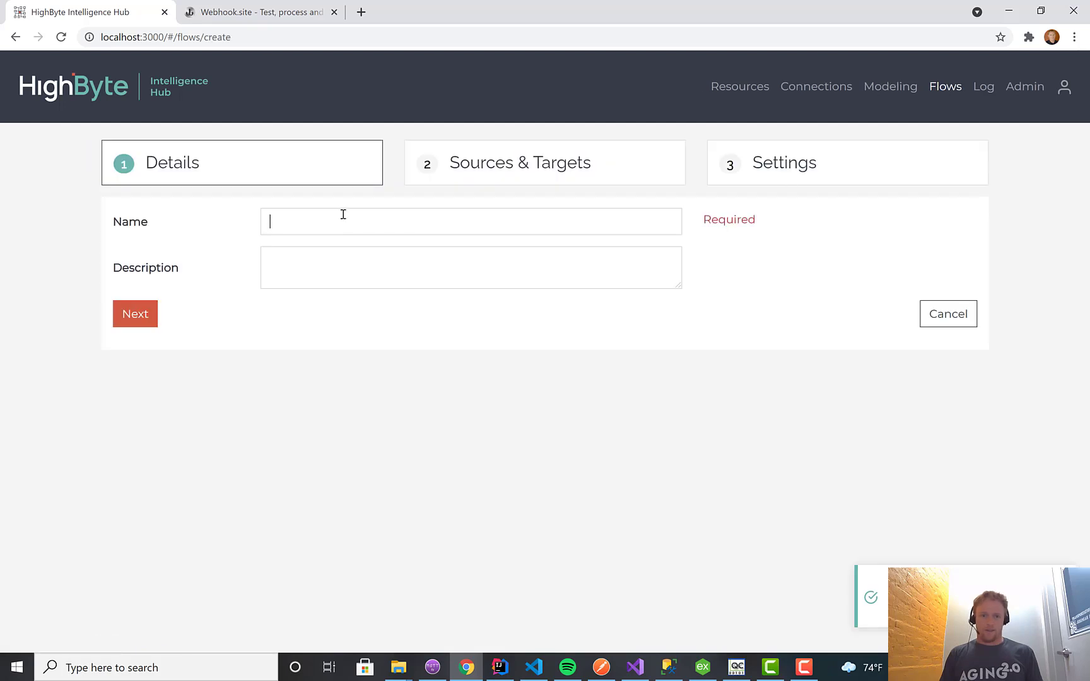
{"action": "type", "text": "line1"}
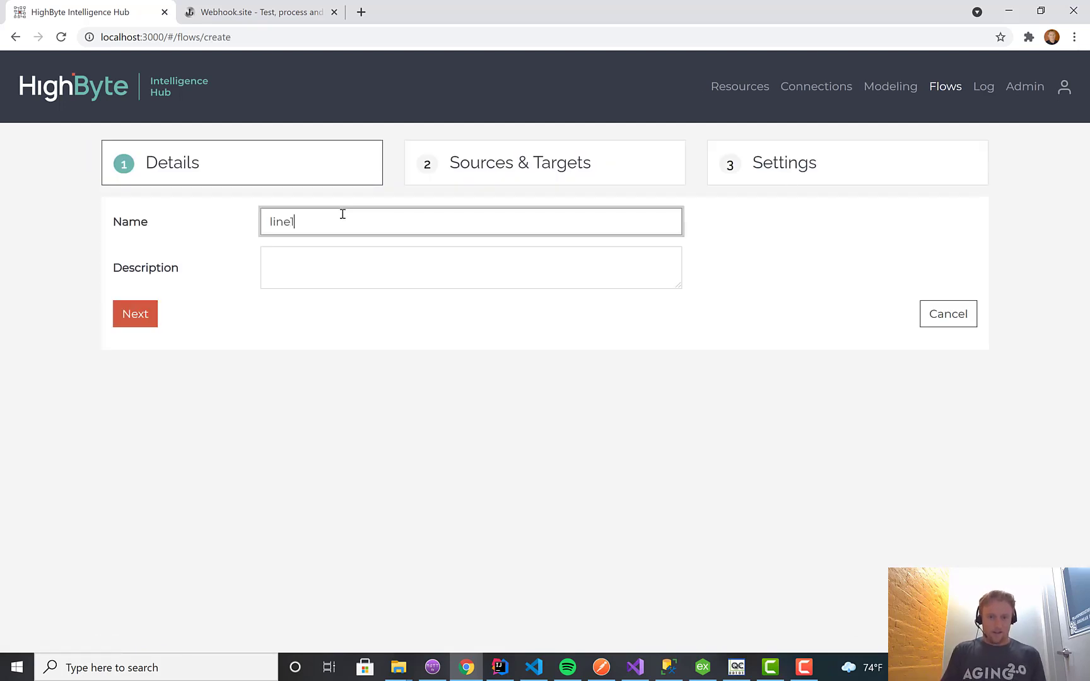
{"action": "left_click", "coordinate": [135, 314]}
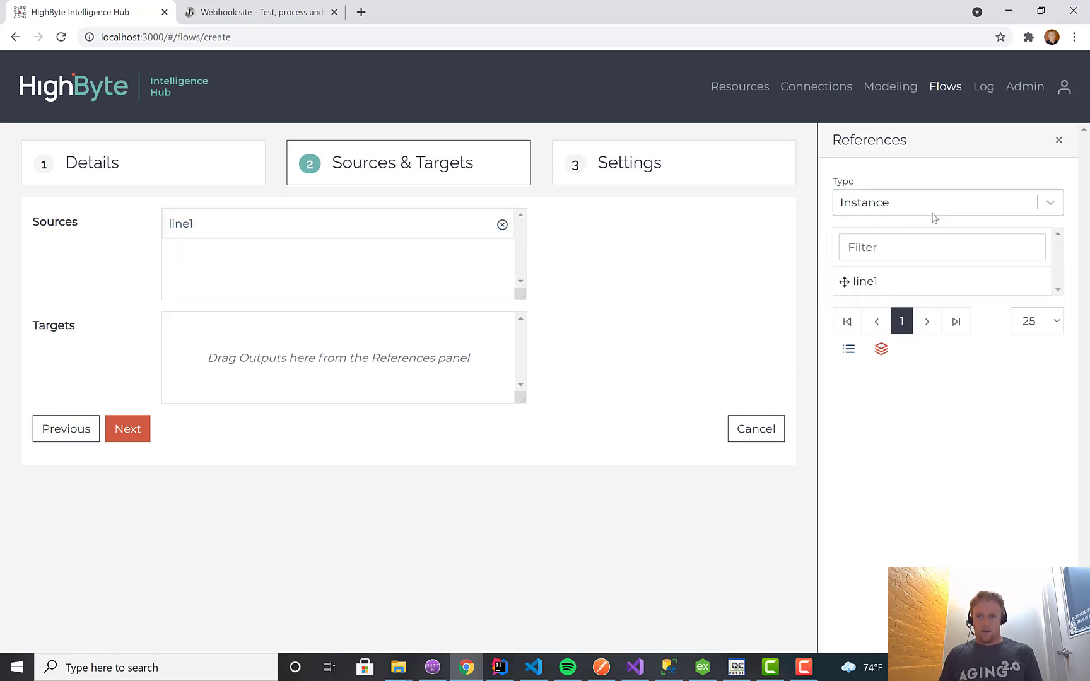
{"action": "left_click", "coordinate": [945, 202]}
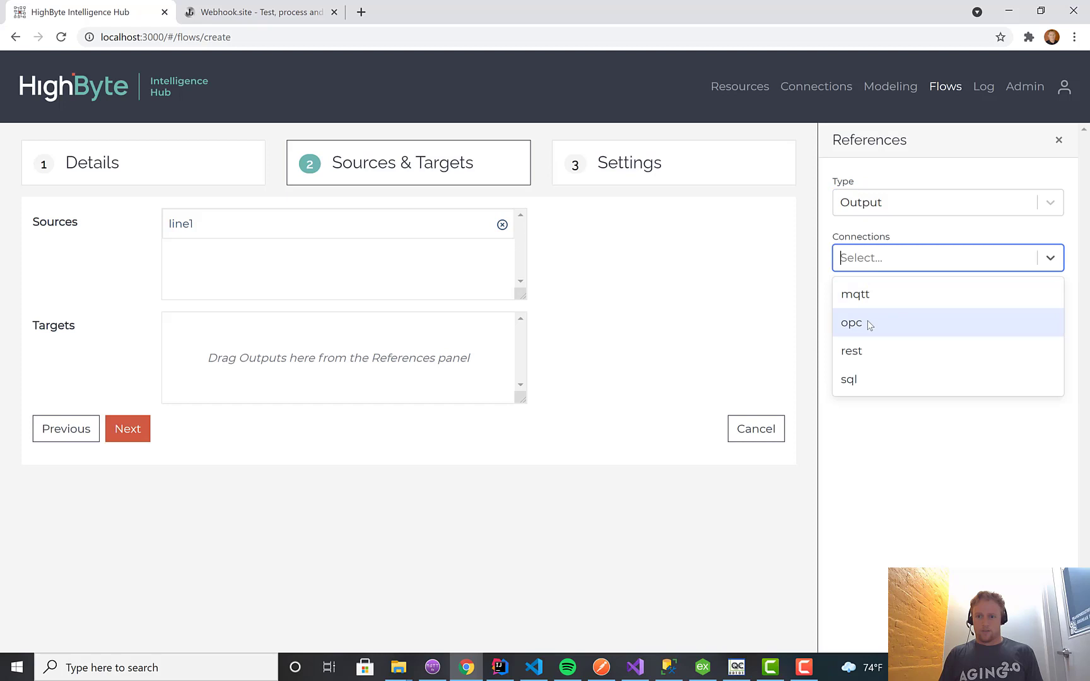
{"action": "left_click", "coordinate": [856, 294]}
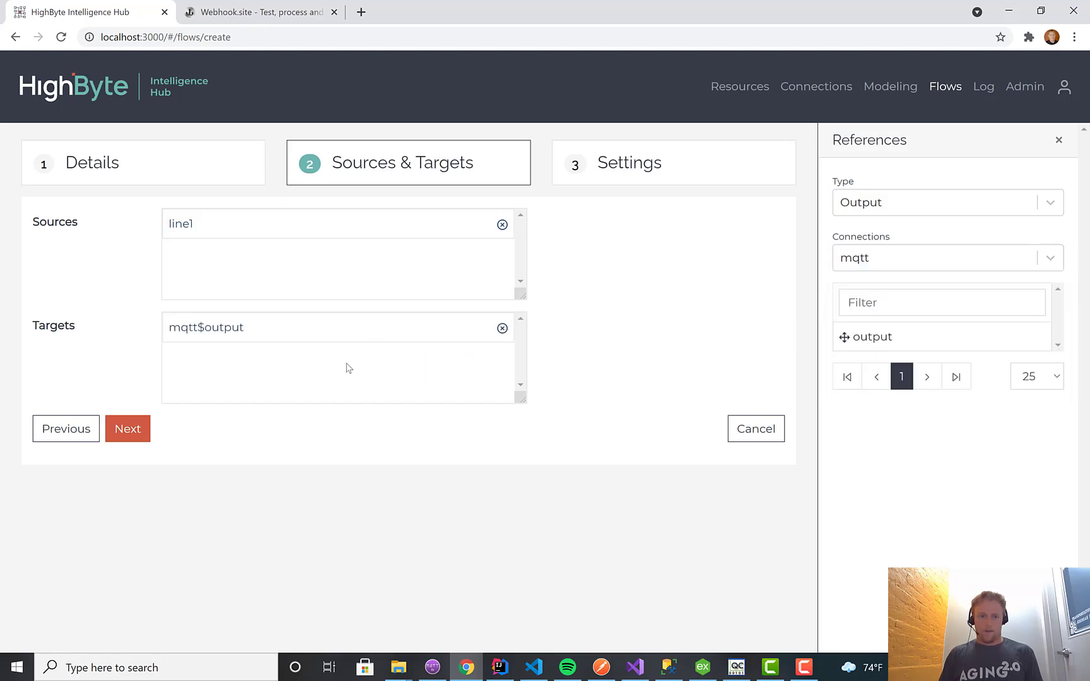
Step: Enable the line1 flow at 1-second intervals, submit and save it
{"action": "left_click", "coordinate": [128, 428]}
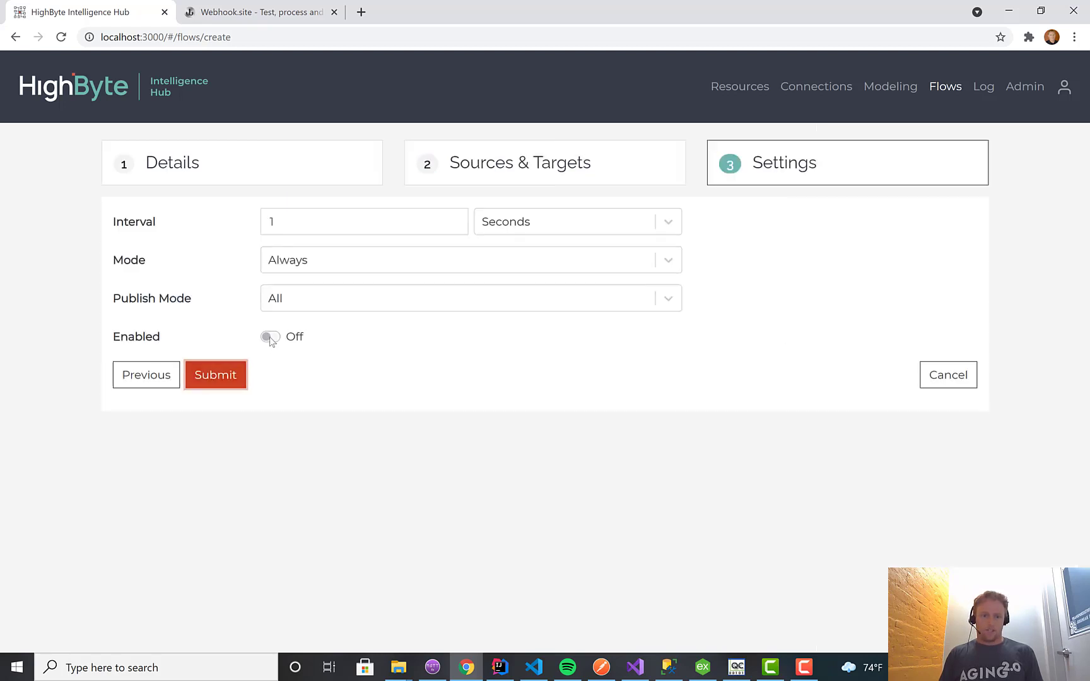
{"action": "left_click", "coordinate": [270, 337]}
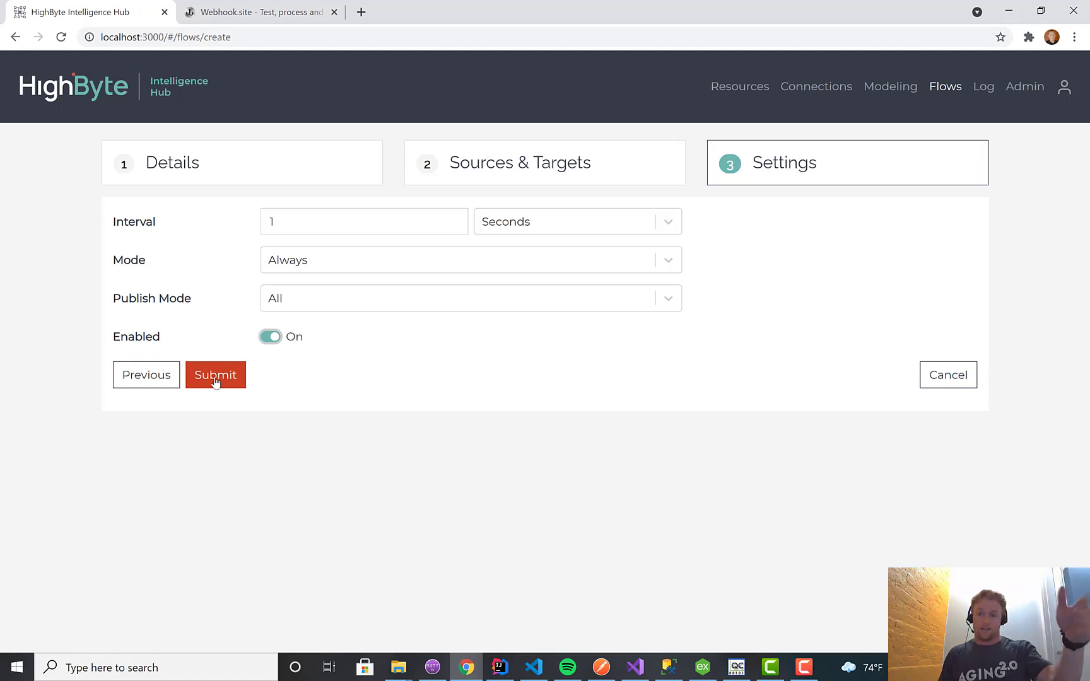
{"action": "left_click", "coordinate": [216, 375]}
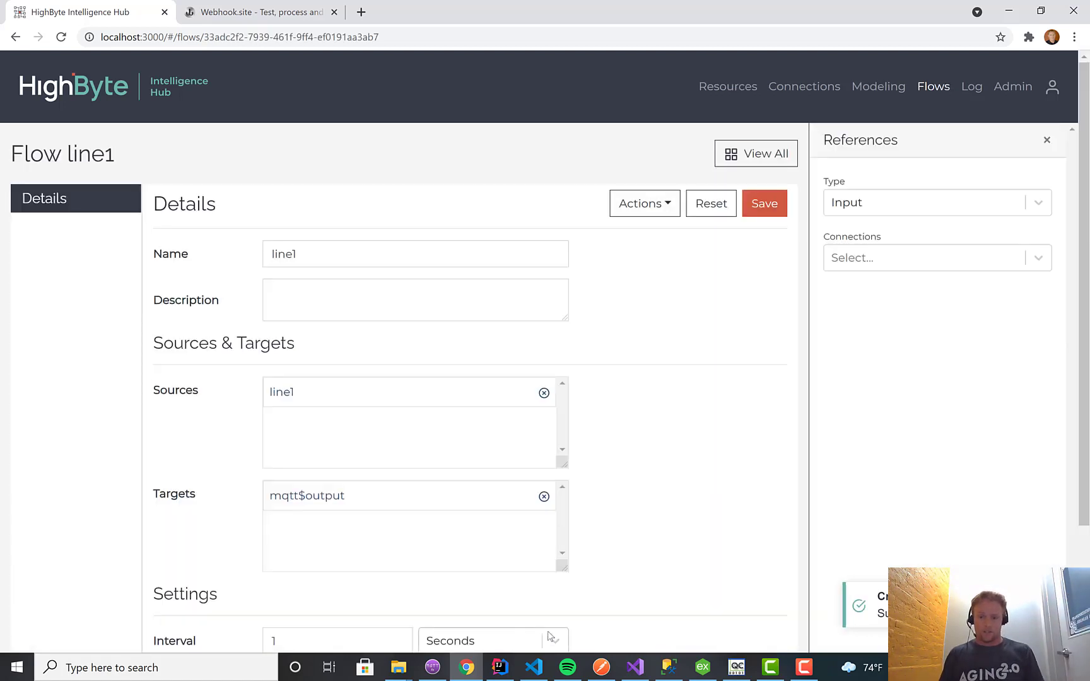
{"action": "mouse_move", "coordinate": [764, 204]}
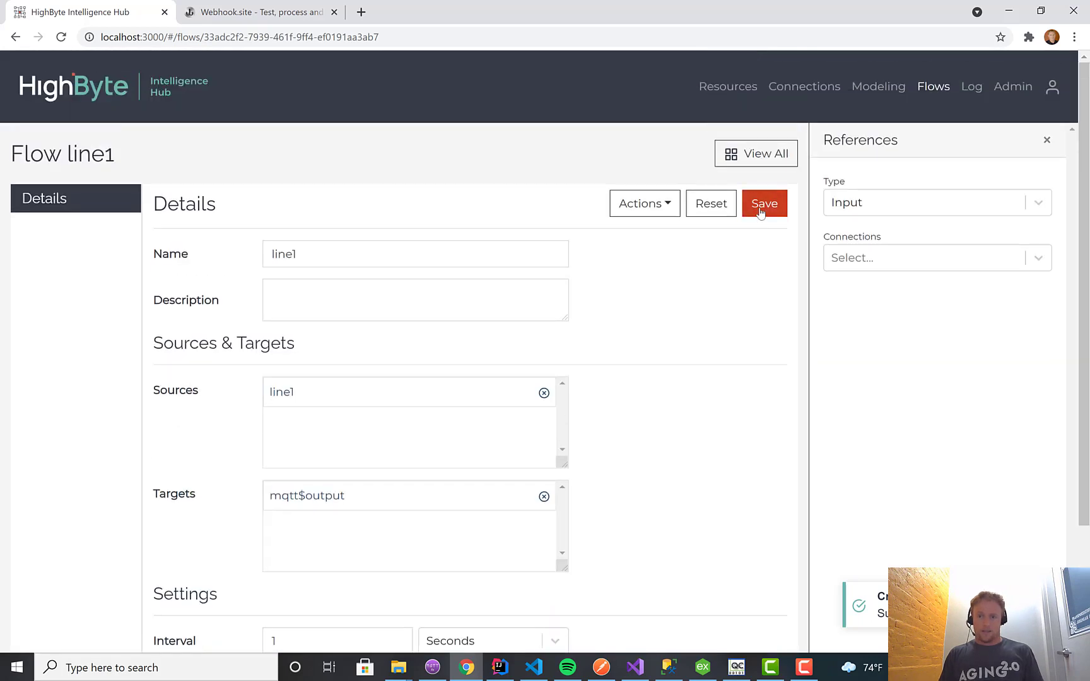
{"action": "left_click", "coordinate": [765, 203]}
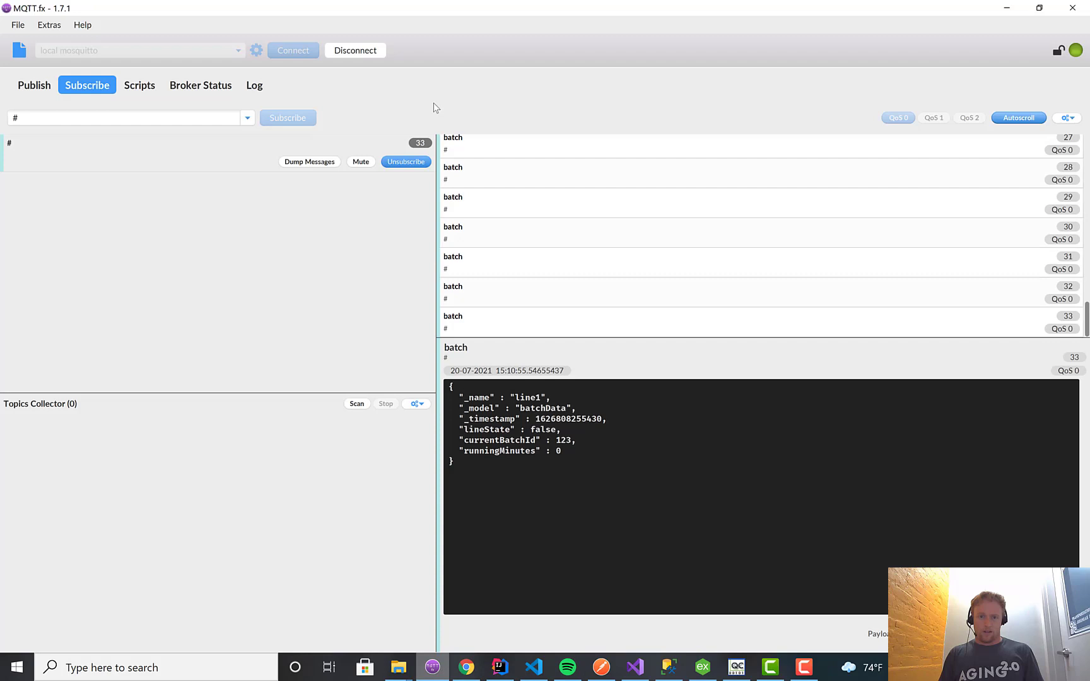
Step: Clear the received batch messages buffer in MQTT.fx and confirm deleting them all
{"action": "left_click", "coordinate": [1069, 117]}
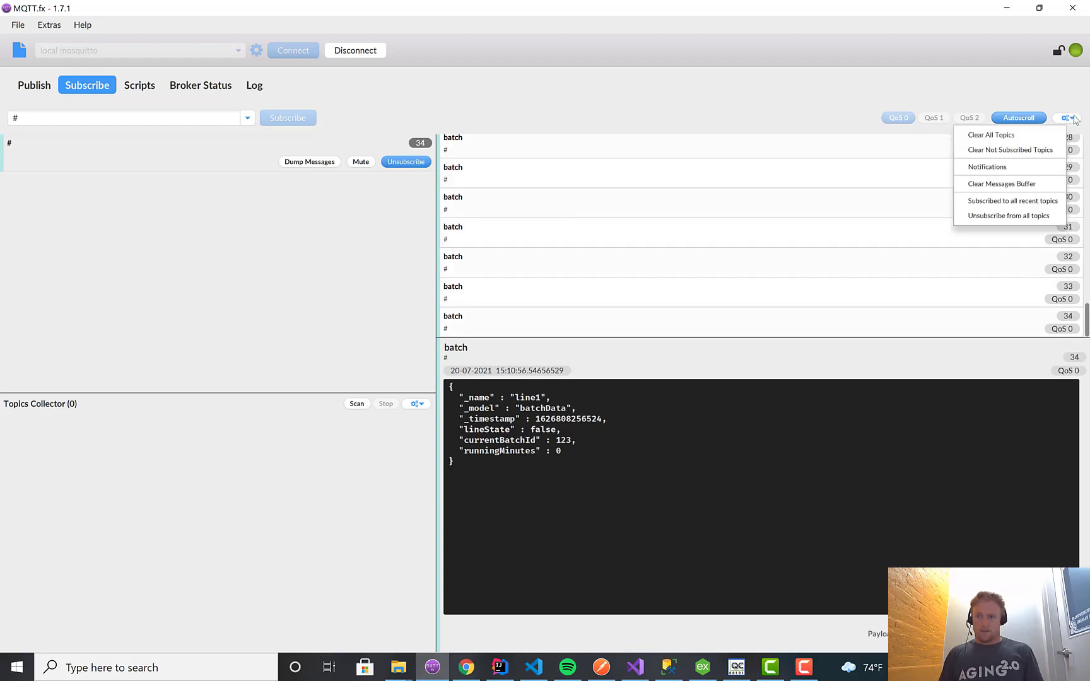
{"action": "mouse_move", "coordinate": [987, 166]}
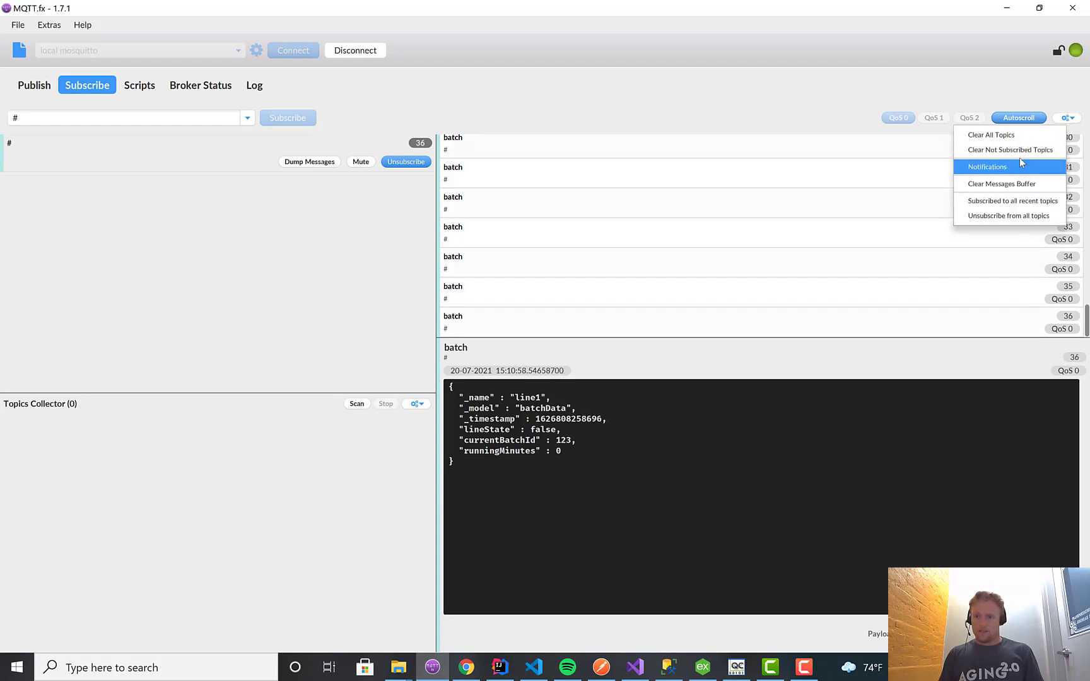
{"action": "left_click", "coordinate": [1001, 183]}
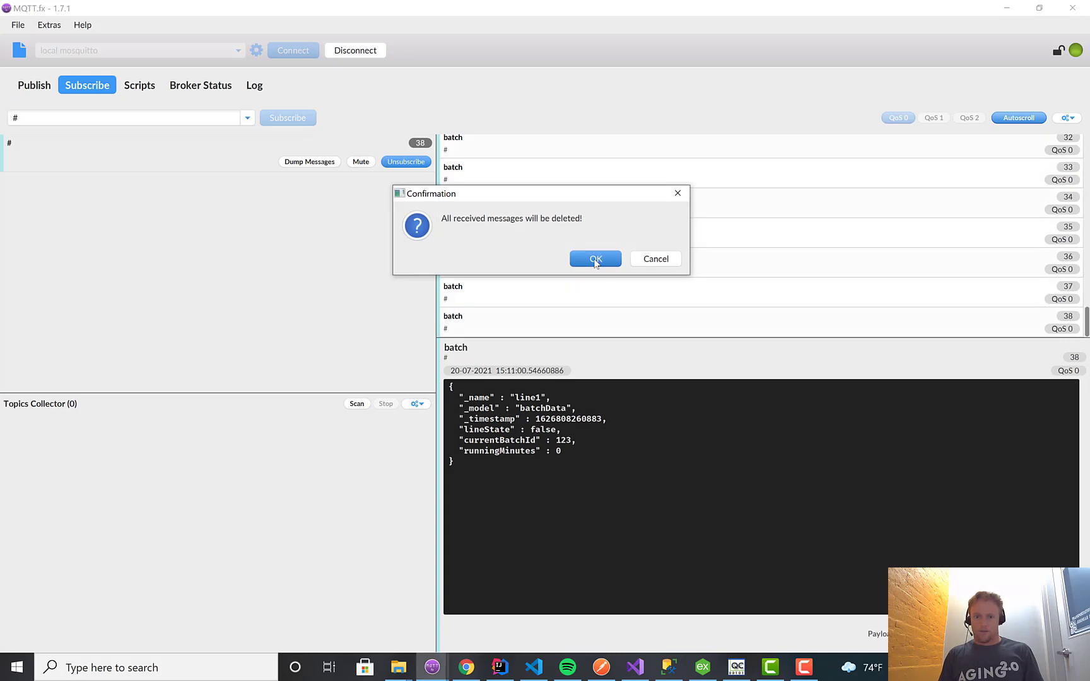
{"action": "left_click", "coordinate": [594, 259]}
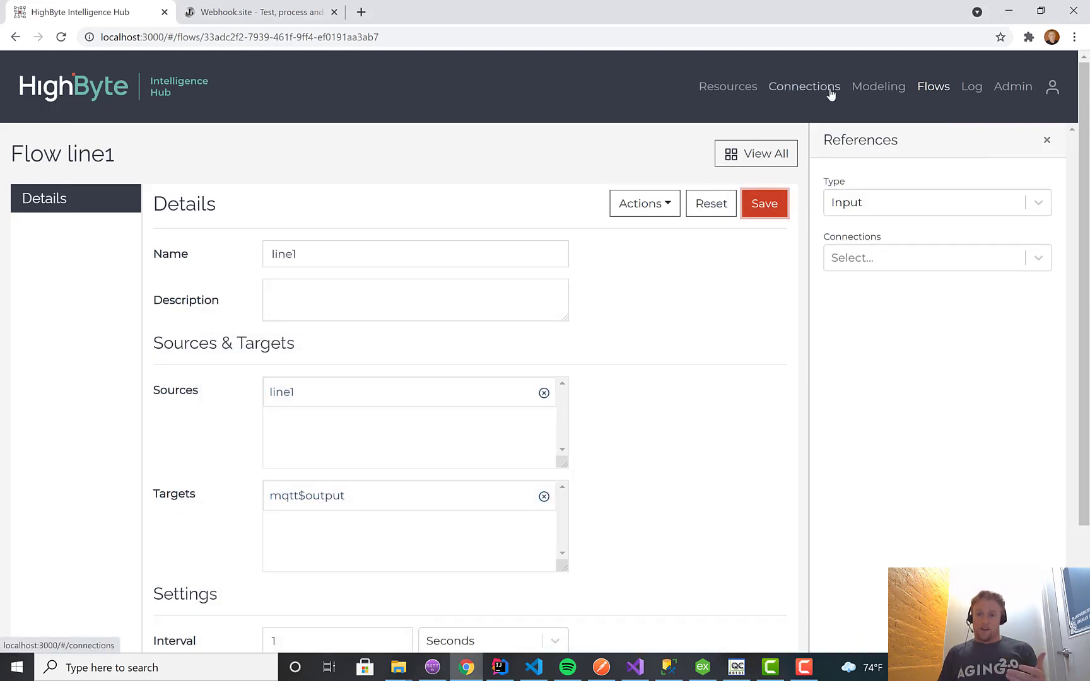
Step: Start a new sql input and preview 'select * from' the batchdata table
{"action": "left_click", "coordinate": [804, 86]}
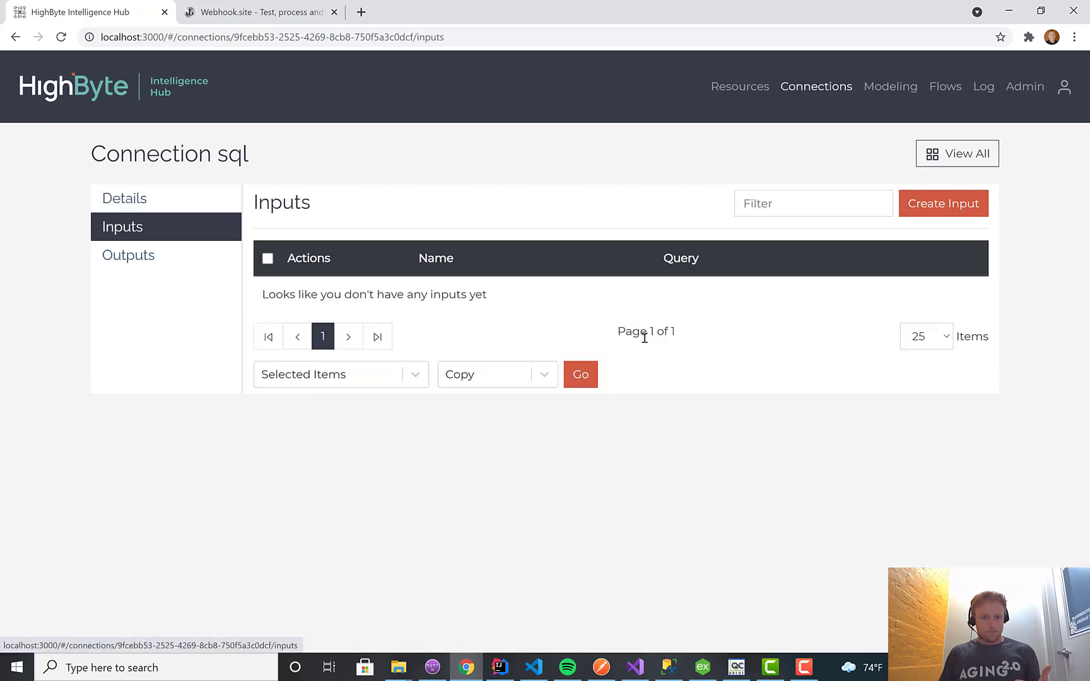
{"action": "left_click", "coordinate": [943, 203]}
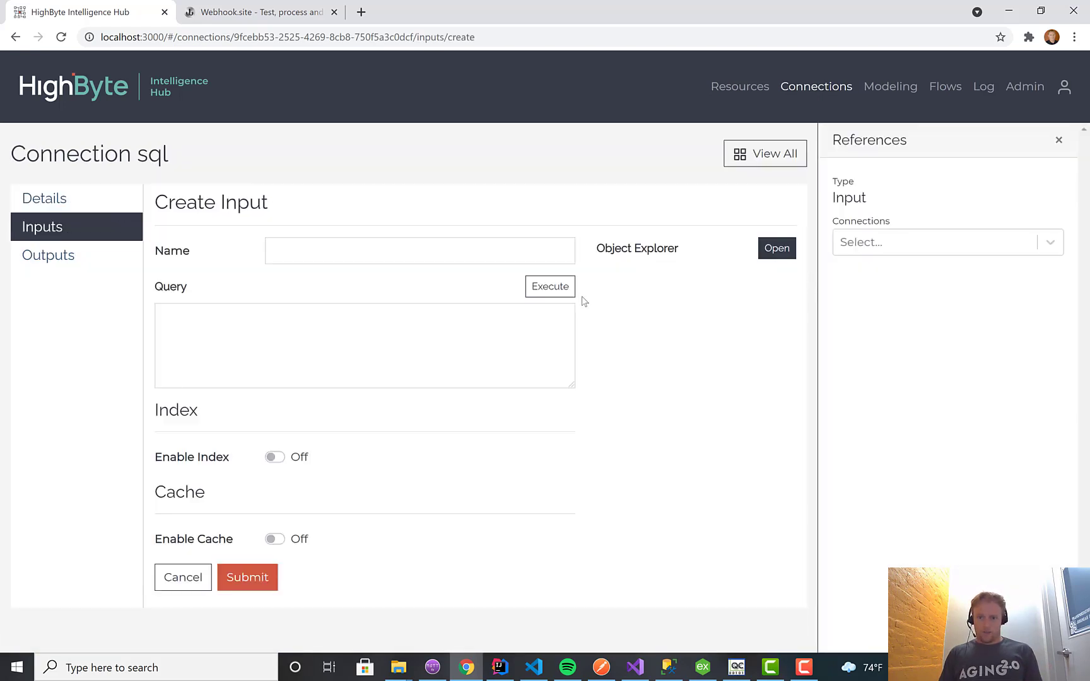
{"action": "left_click", "coordinate": [776, 249]}
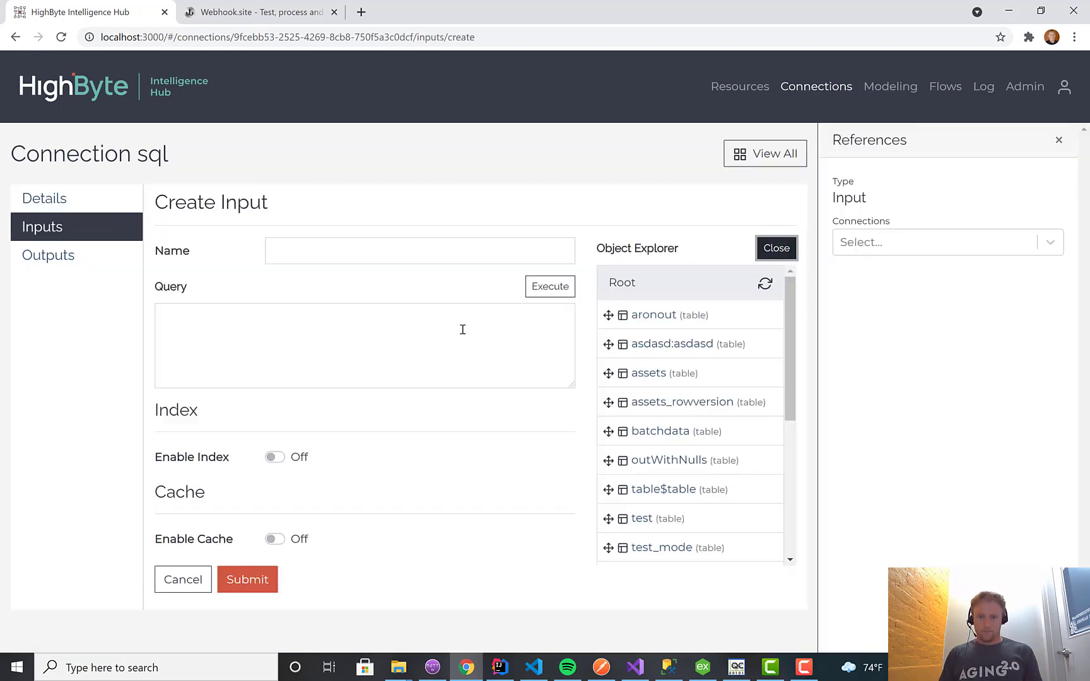
{"action": "type", "text": "select"}
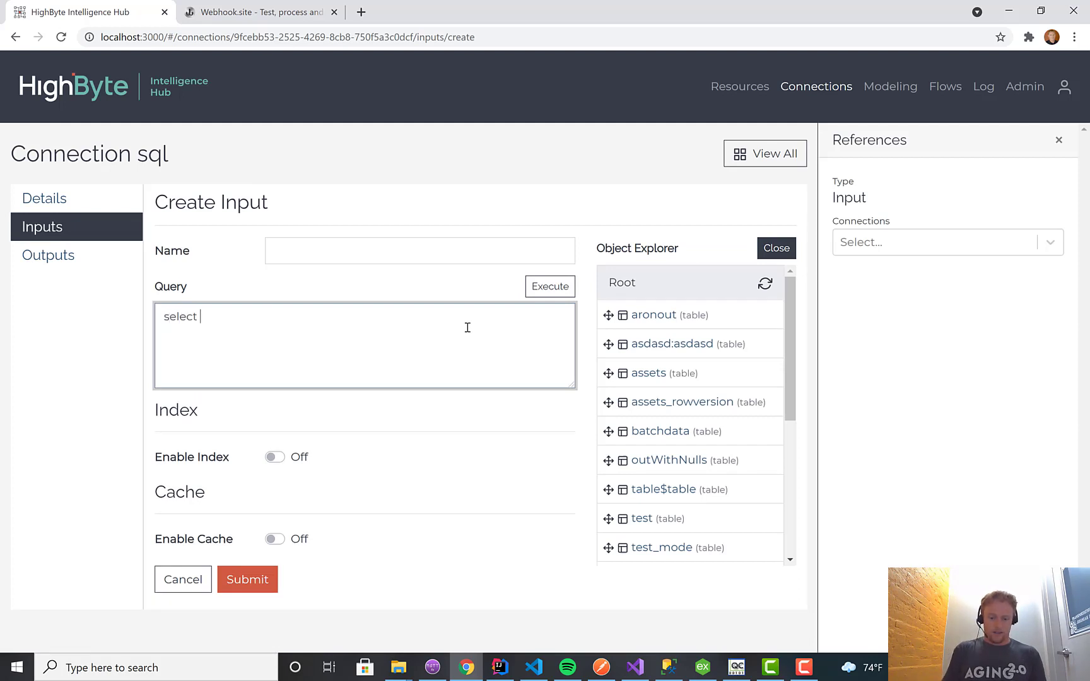
{"action": "type", "text": "* from [dbo].[batchdata"}
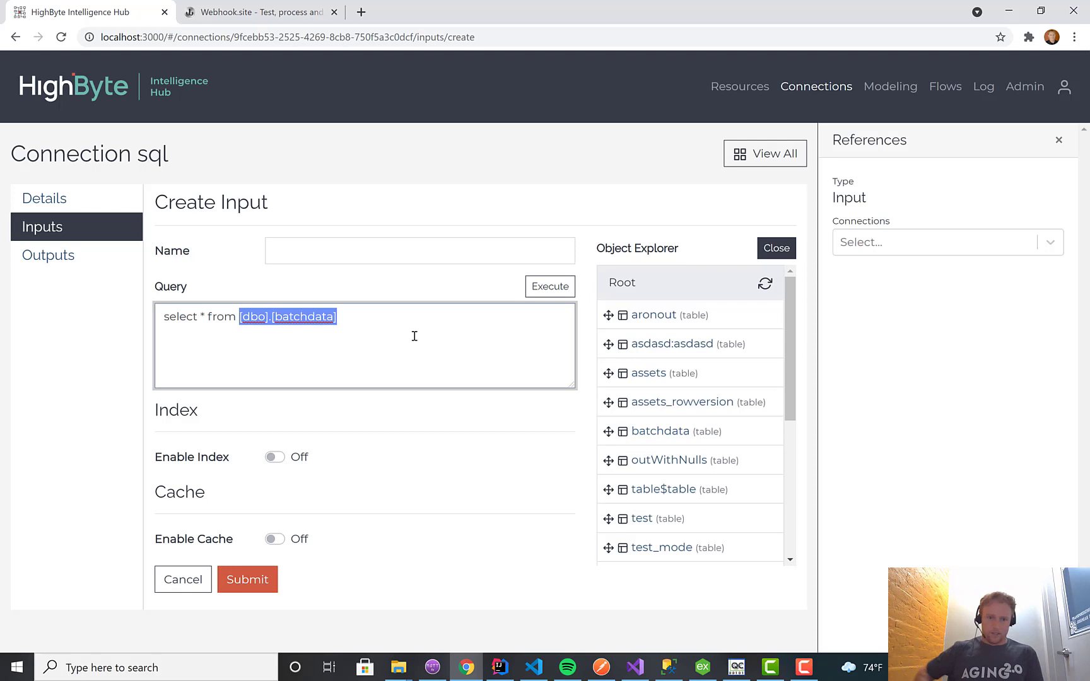
{"action": "left_click", "coordinate": [549, 285]}
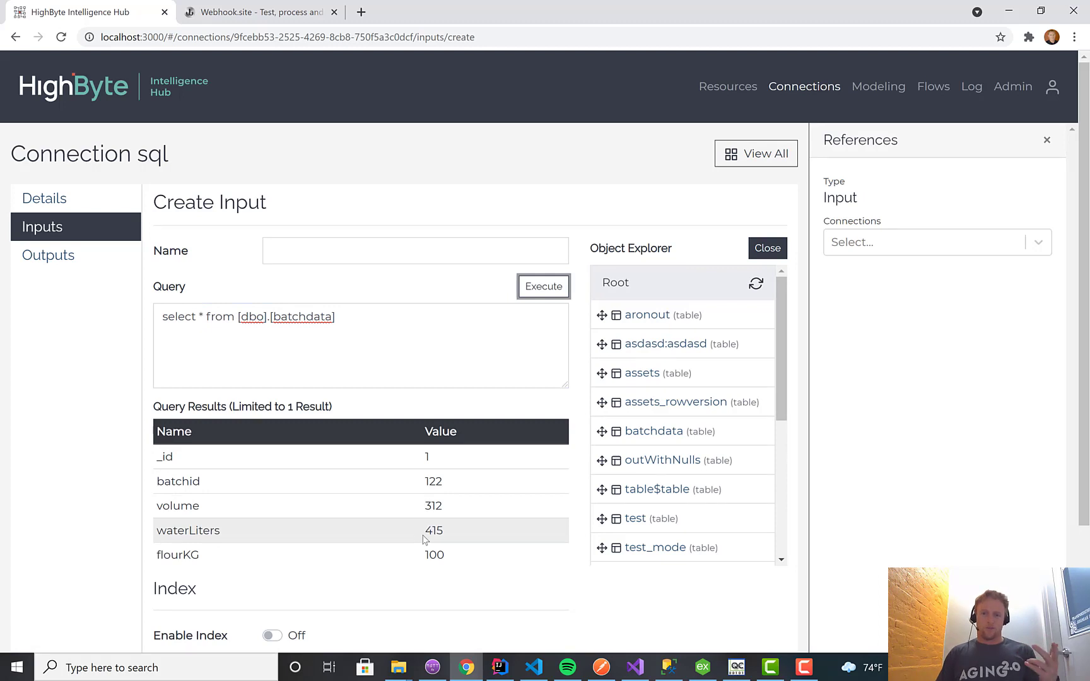
Step: Add 'where batchid=123' to the query and run it for batch 123
{"action": "type", "text": "w"}
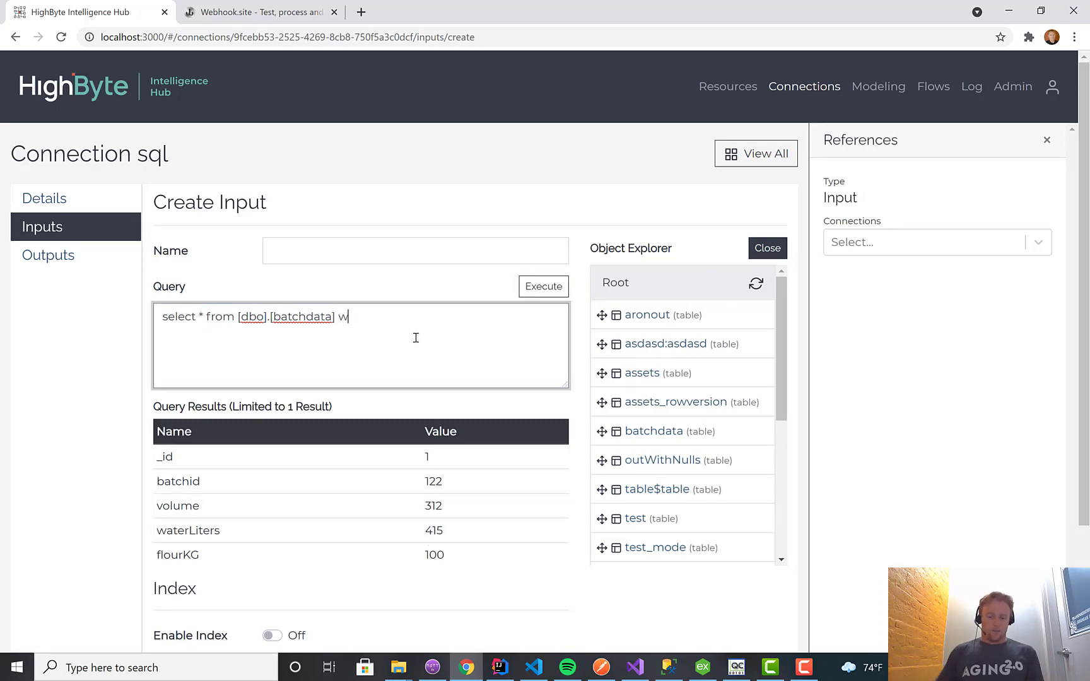
{"action": "type", "text": "here bat"}
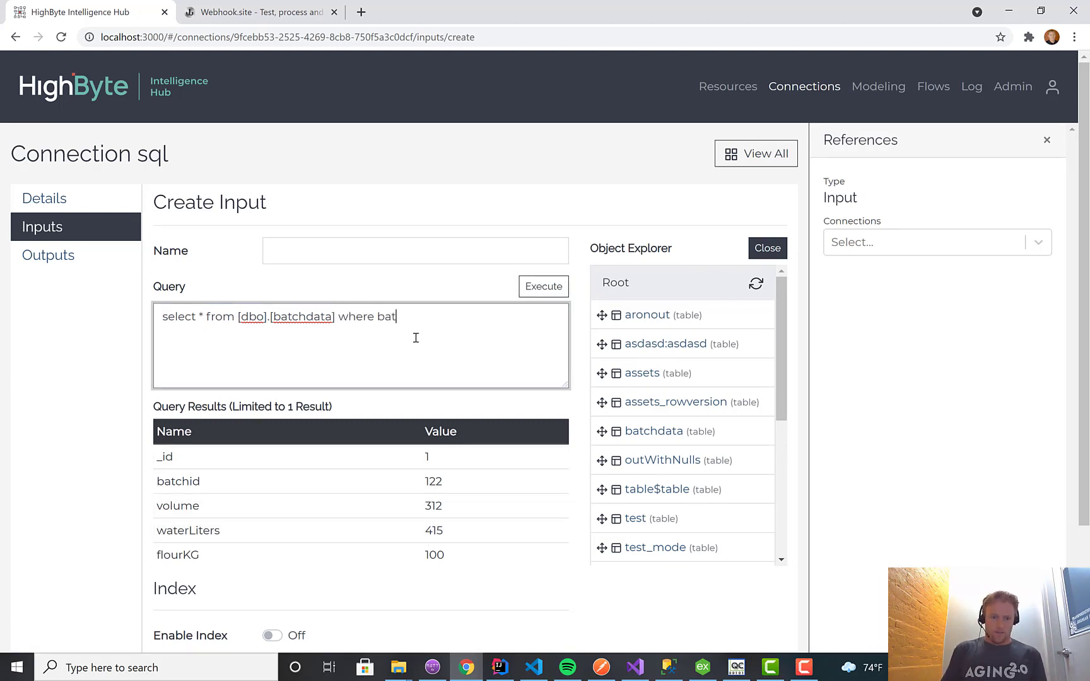
{"action": "type", "text": "chid=1"}
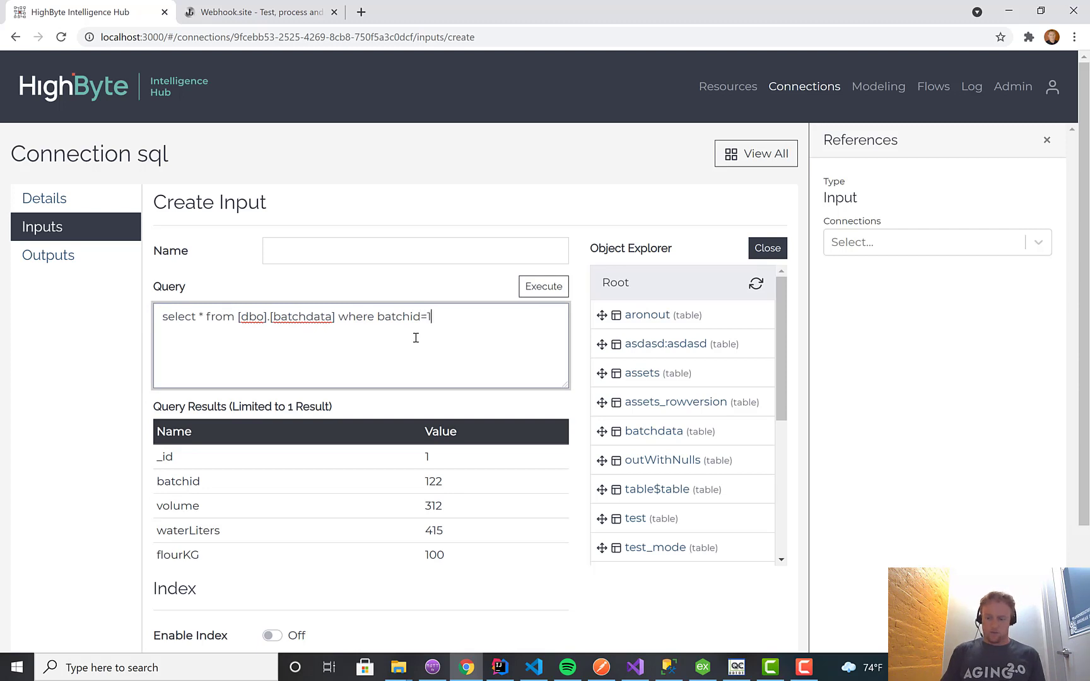
{"action": "type", "text": "22"}
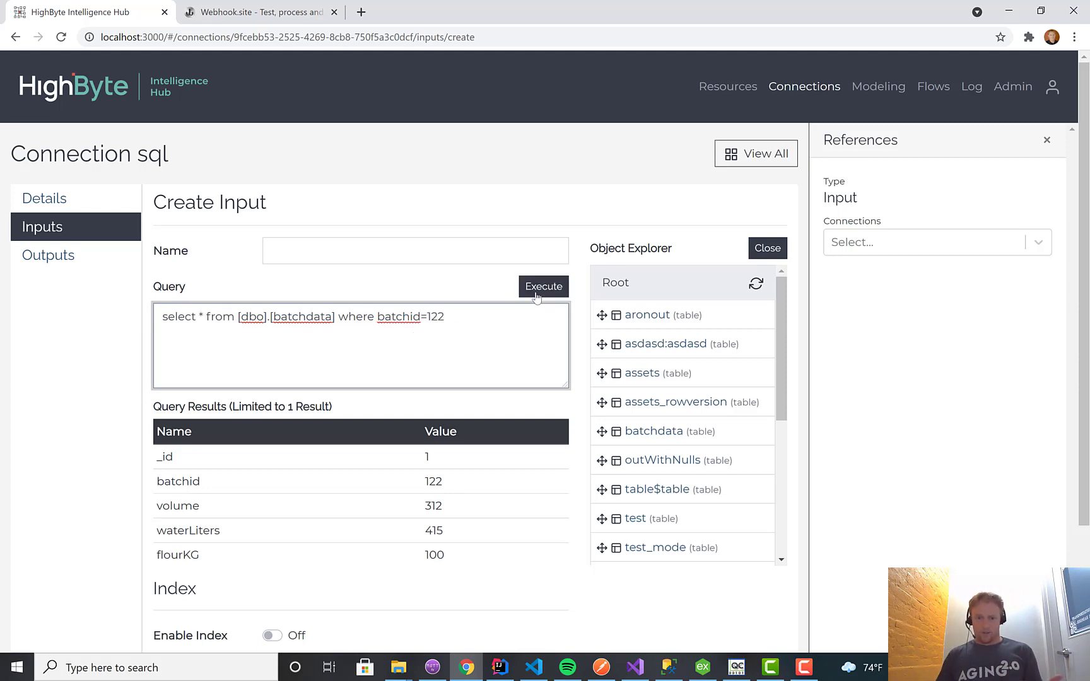
{"action": "type", "text": "3"}
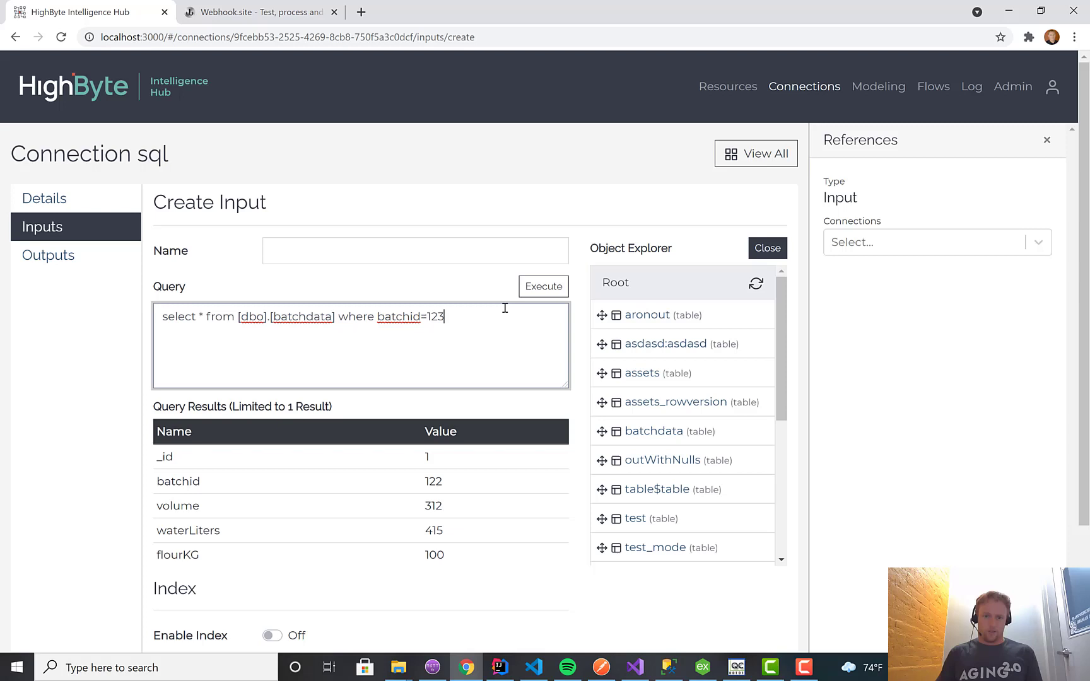
{"action": "left_click", "coordinate": [544, 287]}
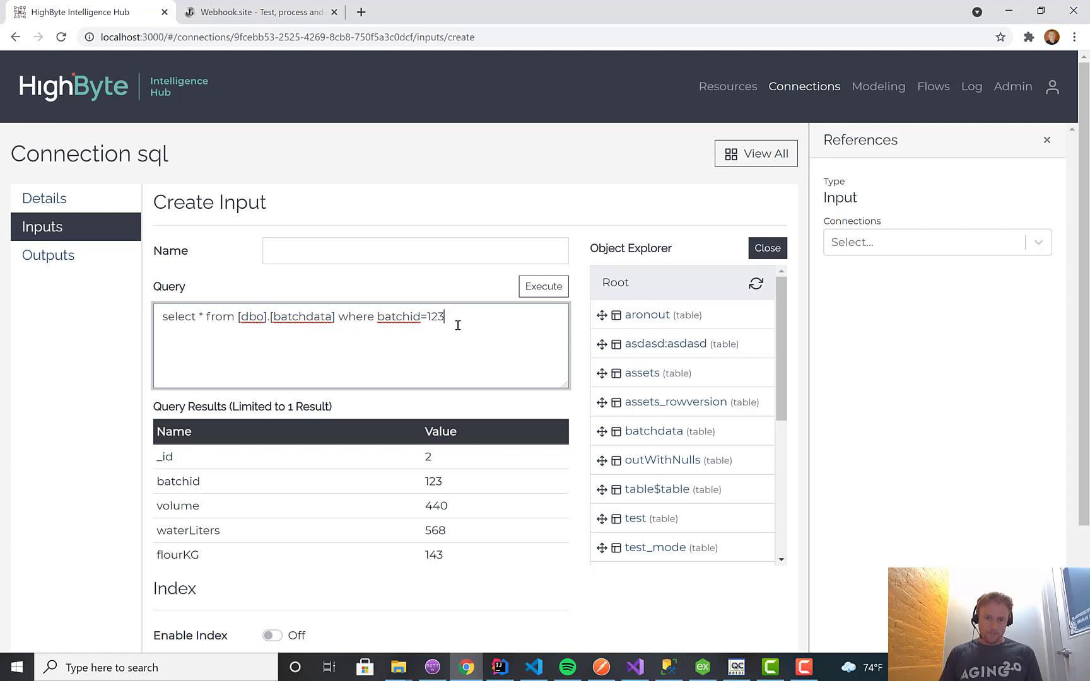
Step: Swap the batch number for the OPC batch ID reference, which fails, then run it for batch 122
{"action": "key", "text": "Backspace"}
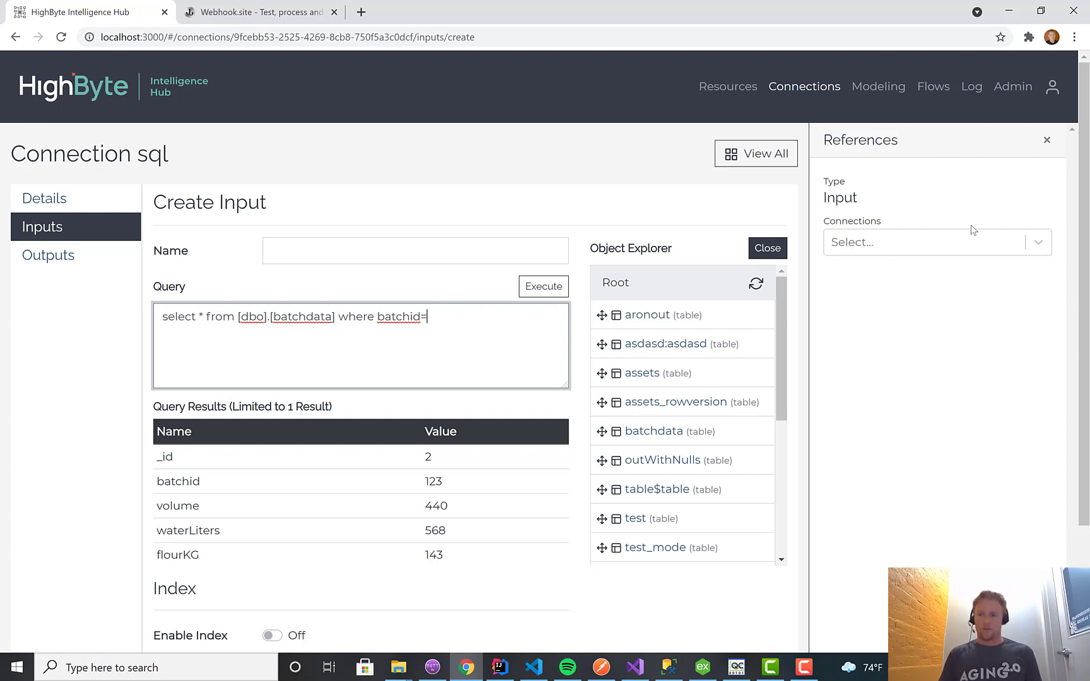
{"action": "left_click", "coordinate": [935, 242]}
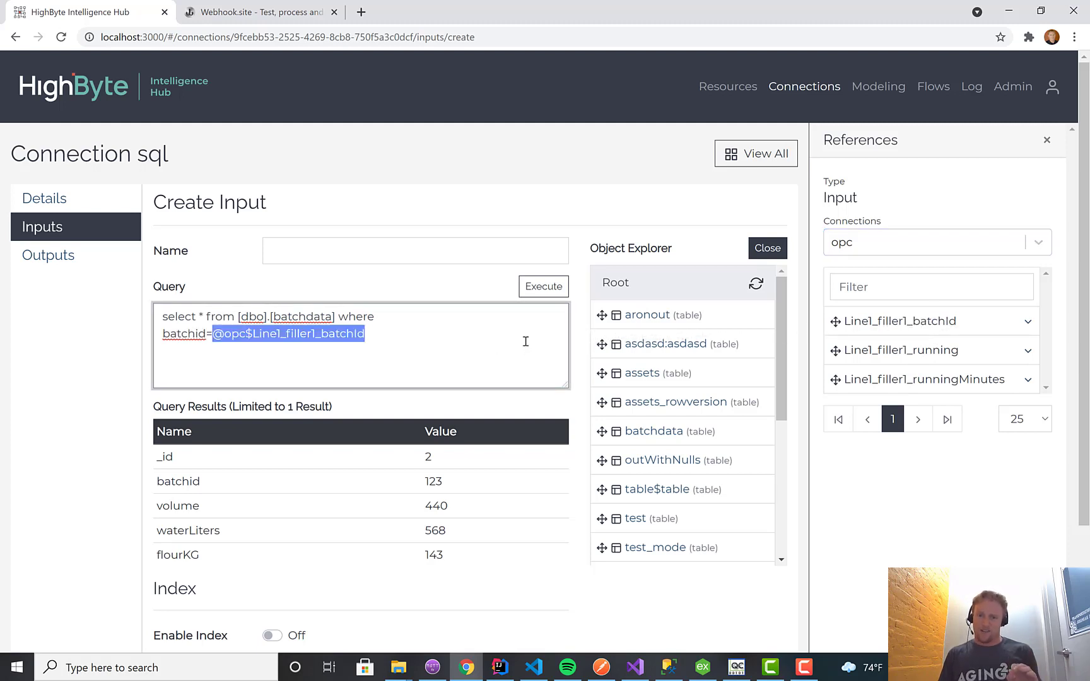
{"action": "mouse_move", "coordinate": [282, 356]}
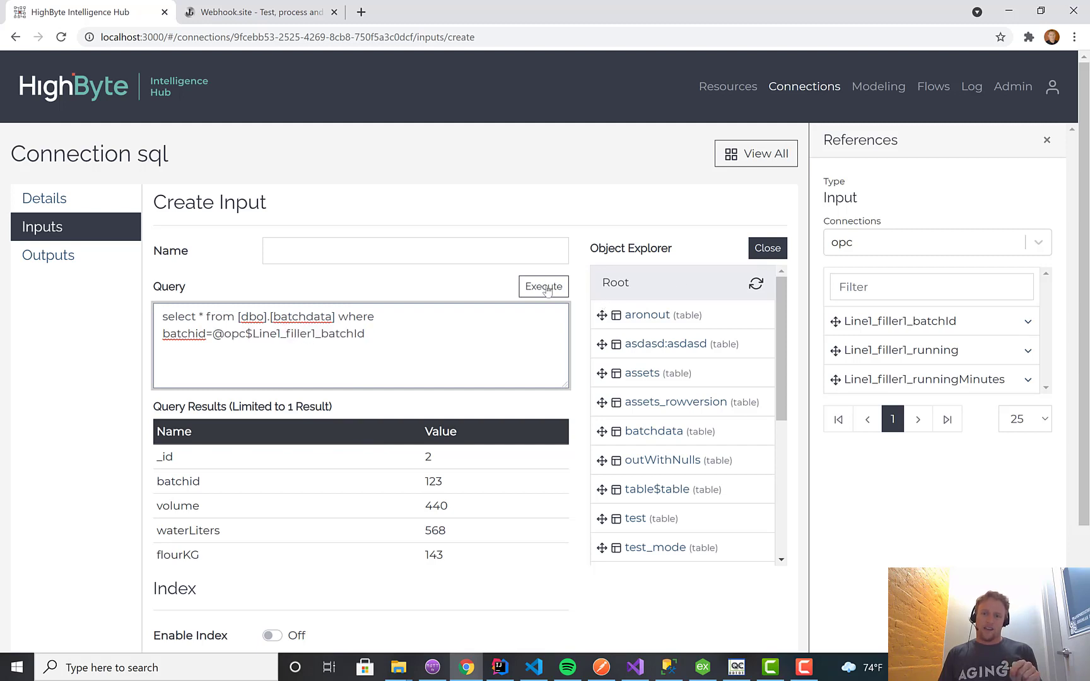
{"action": "left_click", "coordinate": [544, 285]}
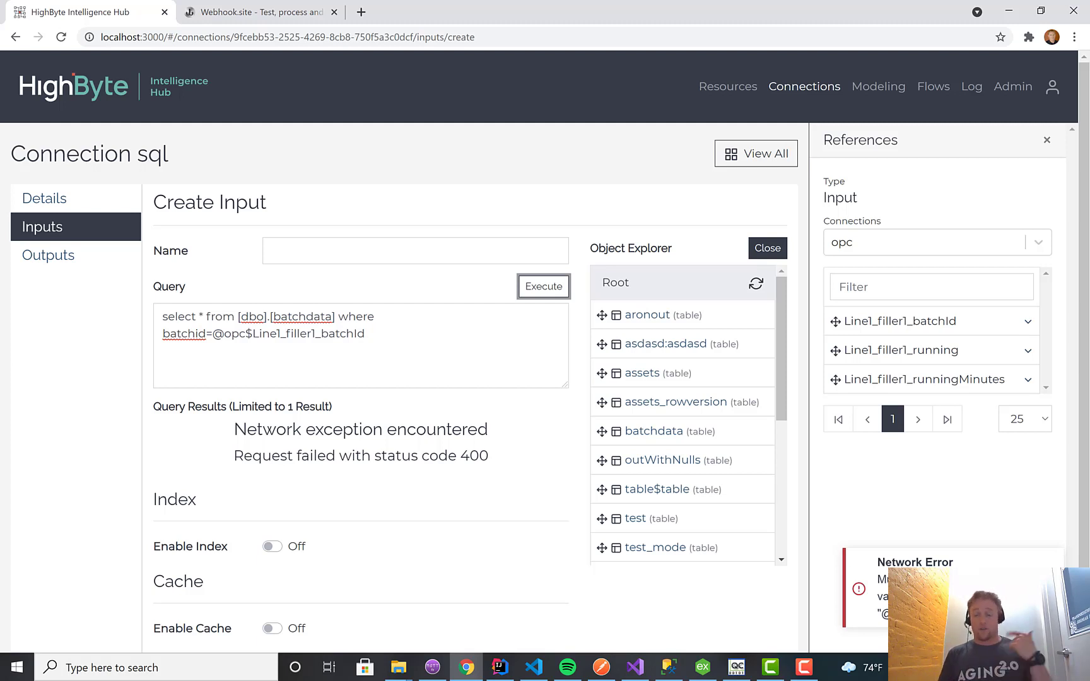
{"action": "mouse_move", "coordinate": [780, 636]}
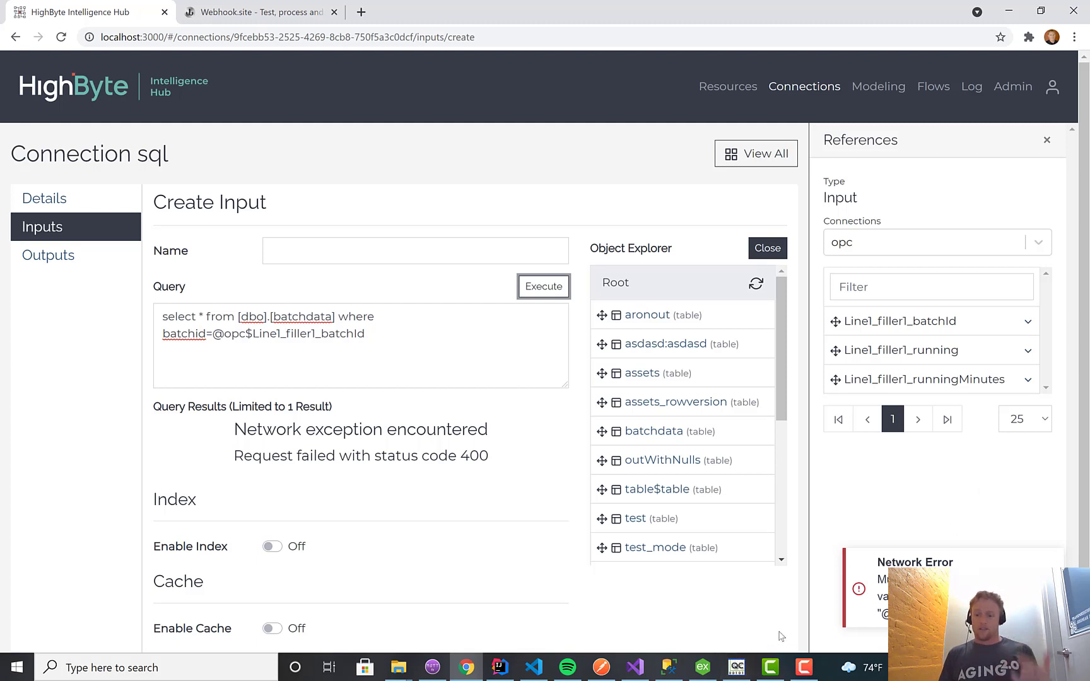
{"action": "double_click", "coordinate": [288, 333]}
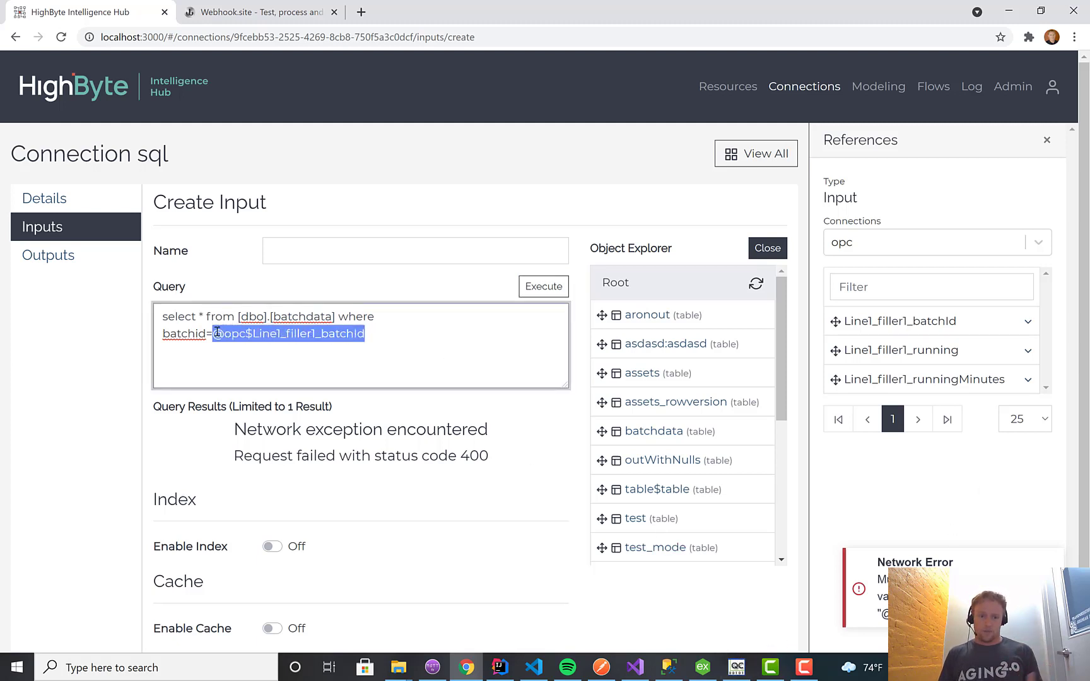
{"action": "type", "text": "122"}
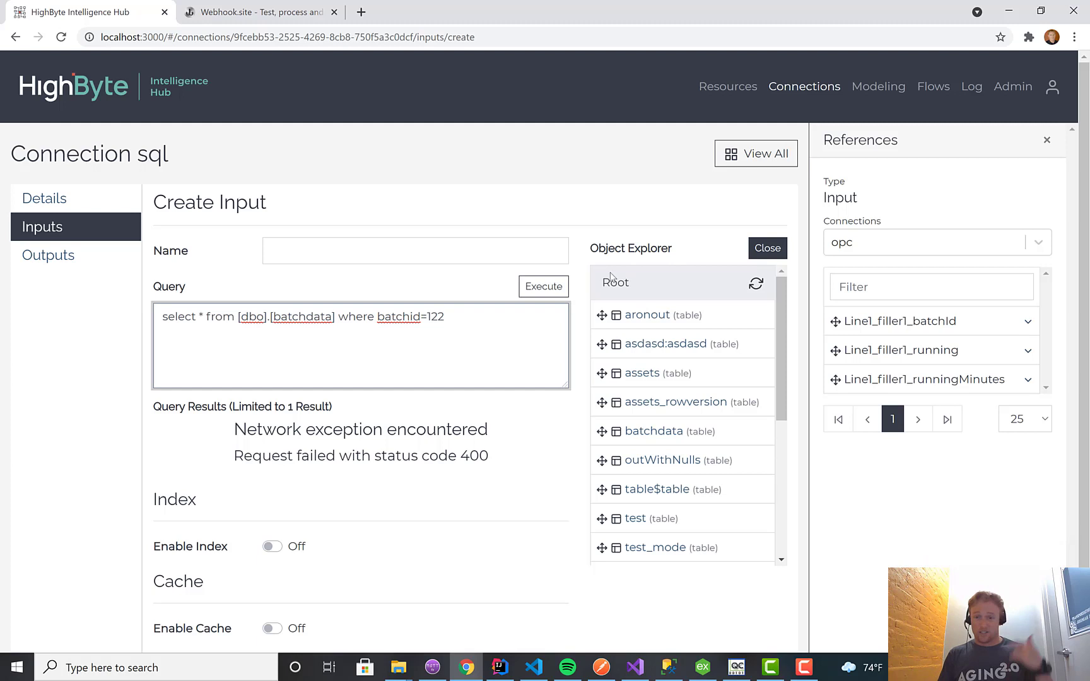
{"action": "left_click", "coordinate": [543, 287]}
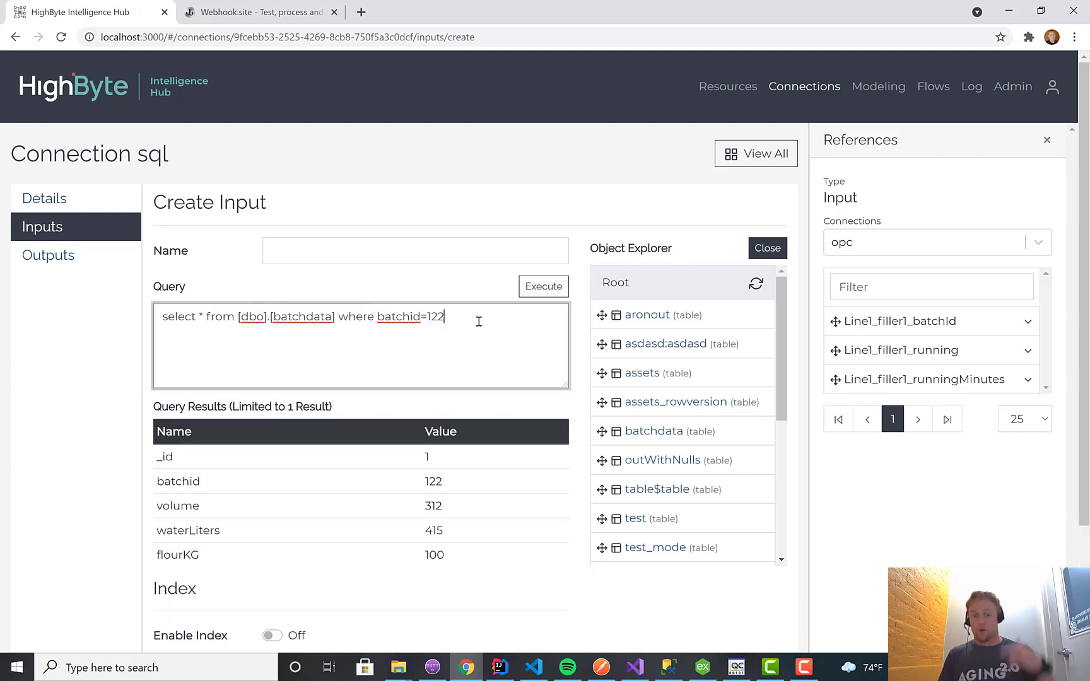
{"action": "key", "text": "Backspace"}
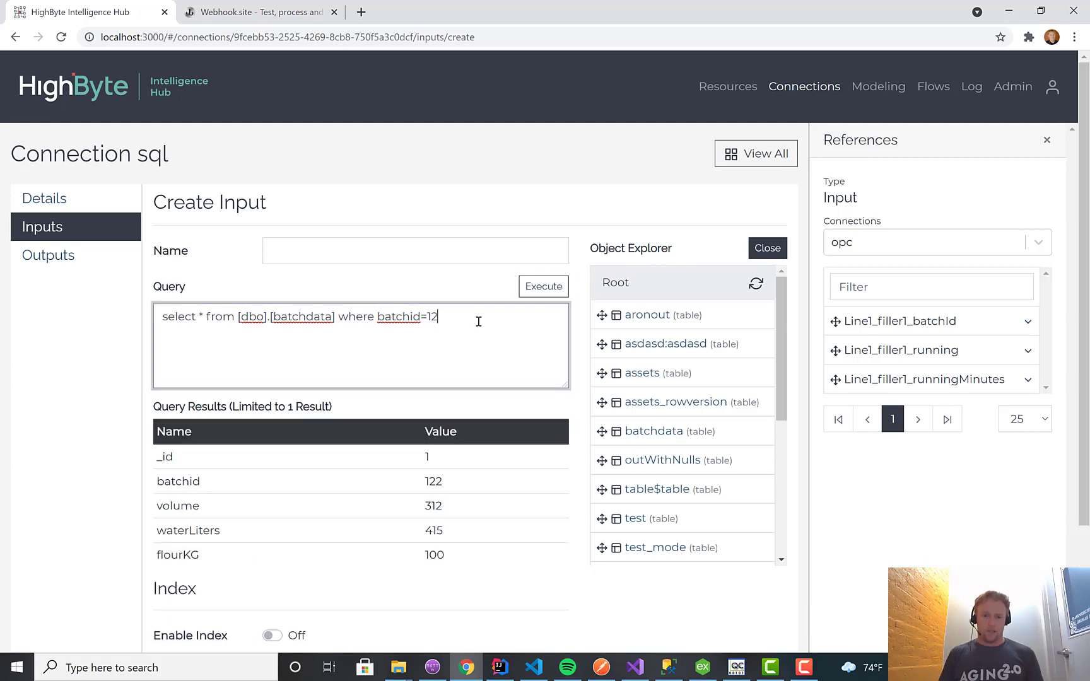
{"action": "type", "text": "@opc$Line1_filler1_batchId"}
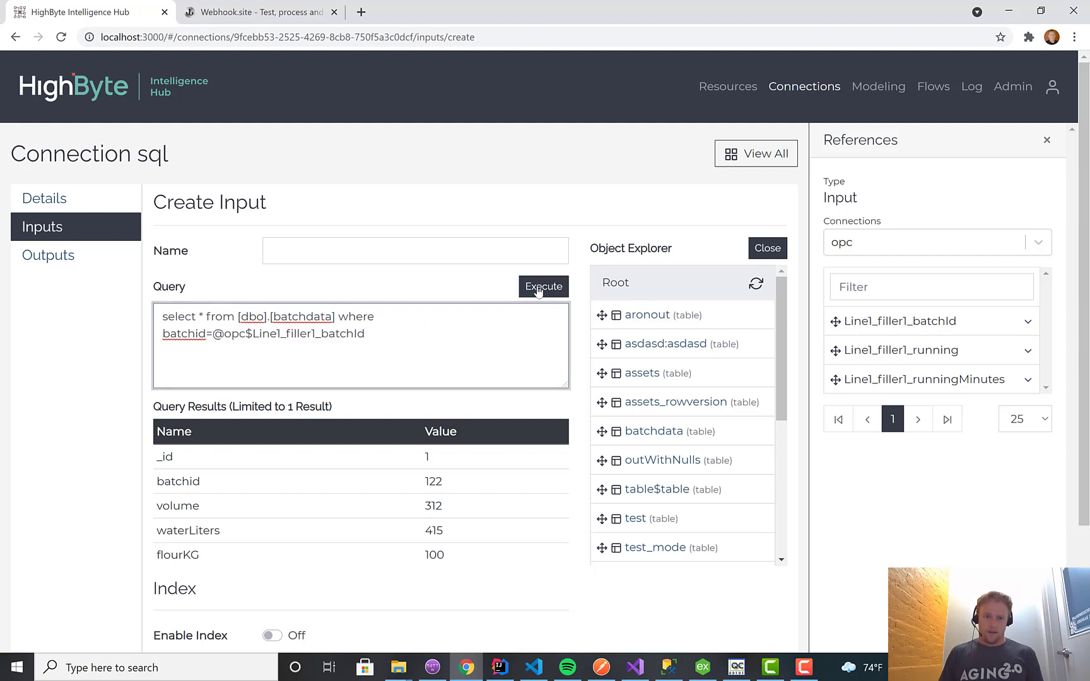
{"action": "left_click", "coordinate": [543, 286]}
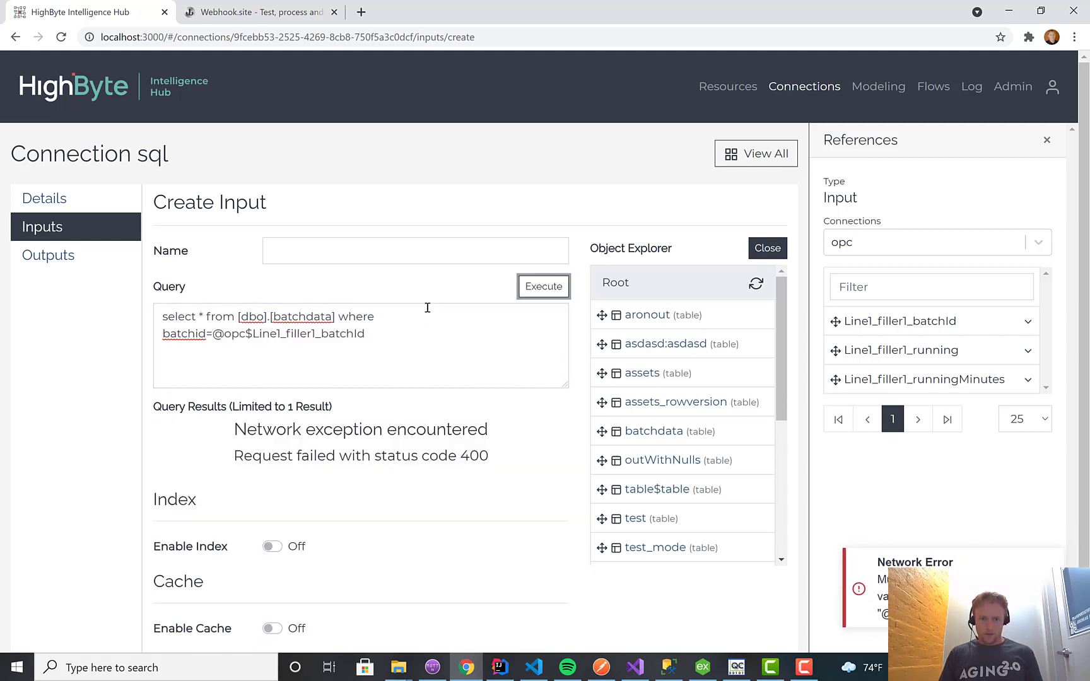
{"action": "double_click", "coordinate": [288, 333]}
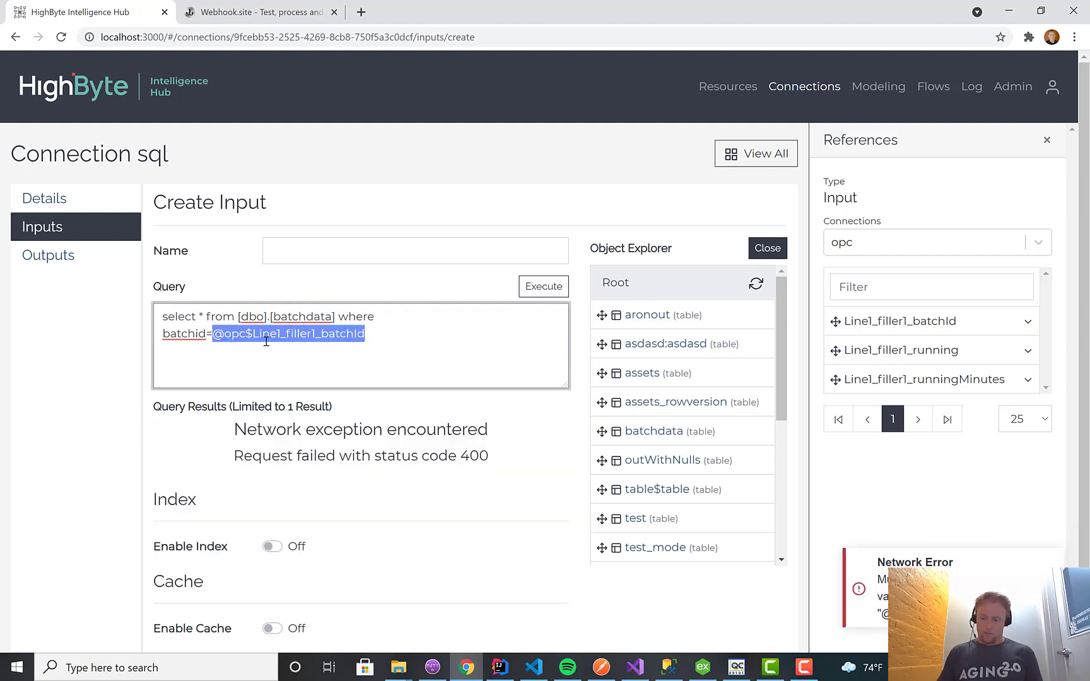
{"action": "type", "text": "122"}
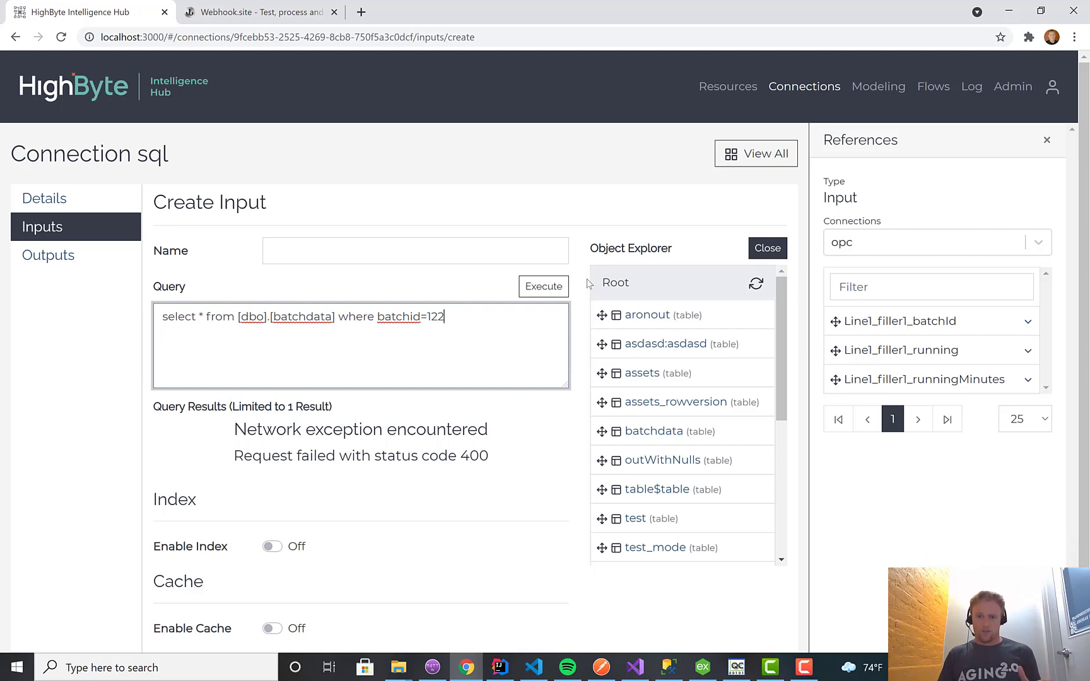
{"action": "left_click", "coordinate": [544, 286]}
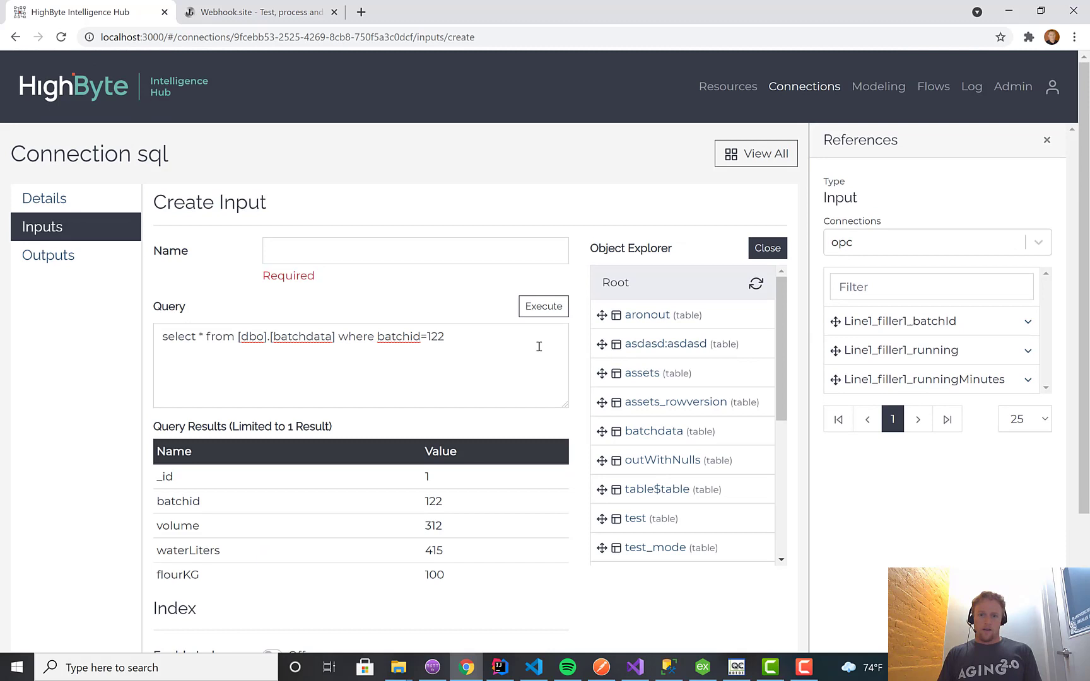
{"action": "left_click", "coordinate": [415, 251]}
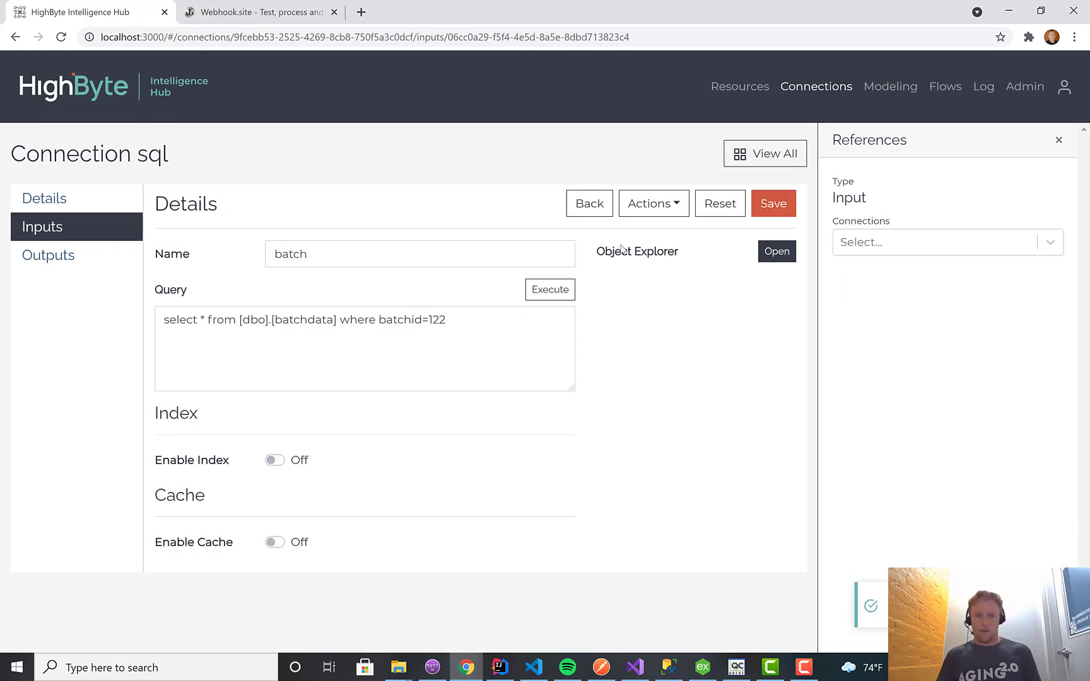
Step: Test the saved batch query and bring up the line1 instance with the sql references
{"action": "left_click", "coordinate": [549, 289]}
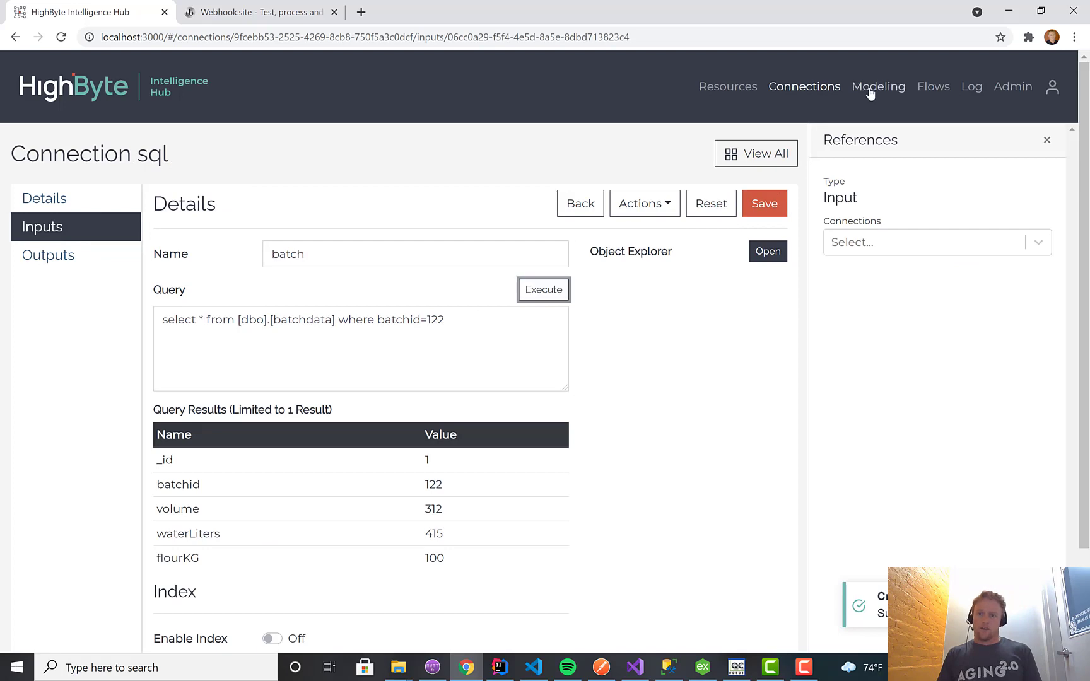
{"action": "left_click", "coordinate": [877, 85]}
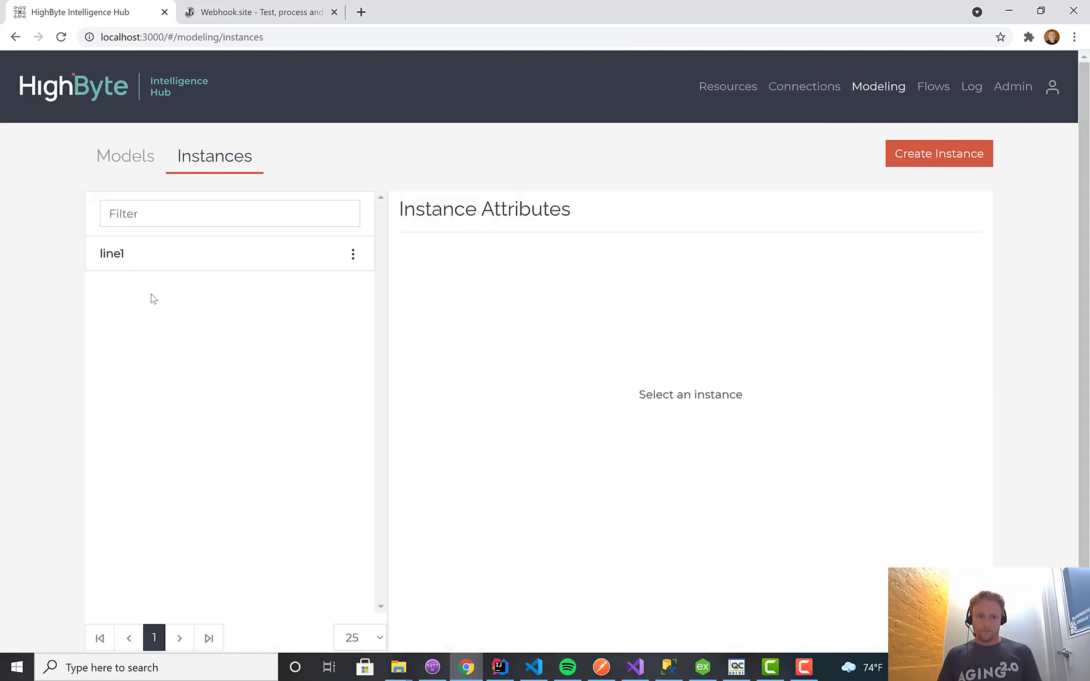
{"action": "left_click", "coordinate": [111, 253]}
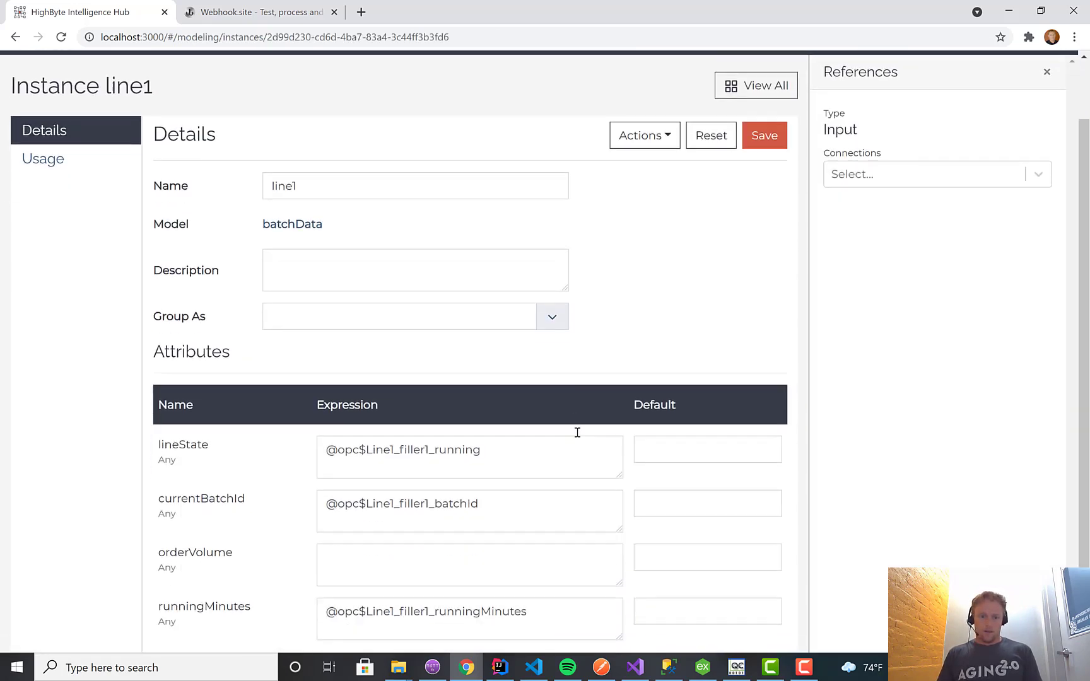
{"action": "type", "text": "sql"}
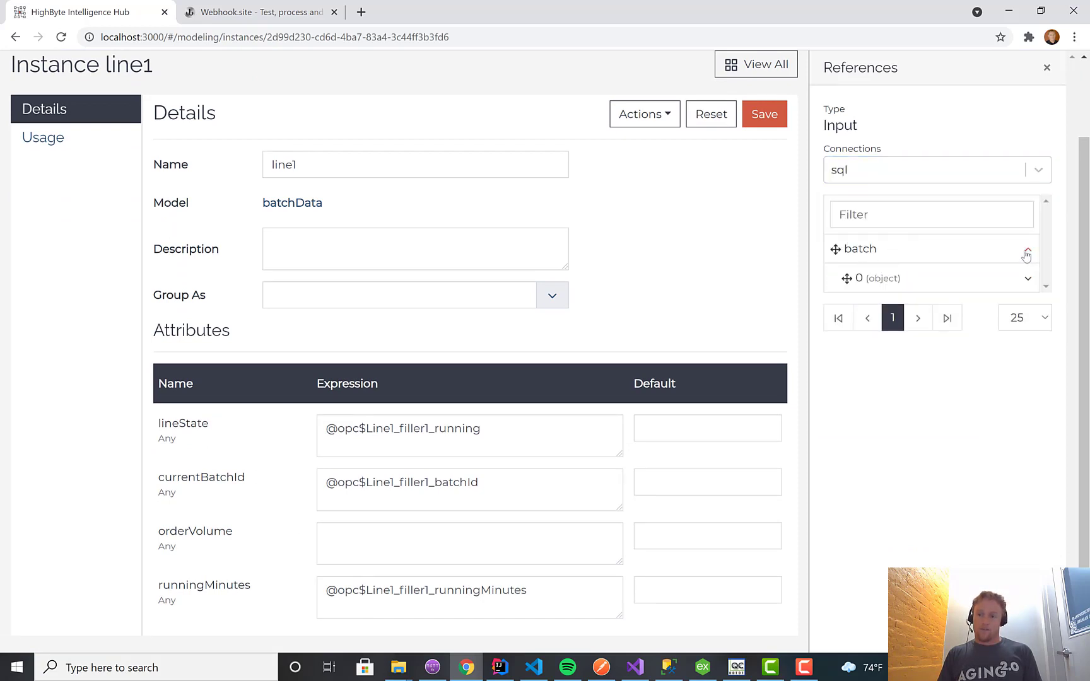
{"action": "left_click", "coordinate": [1027, 278]}
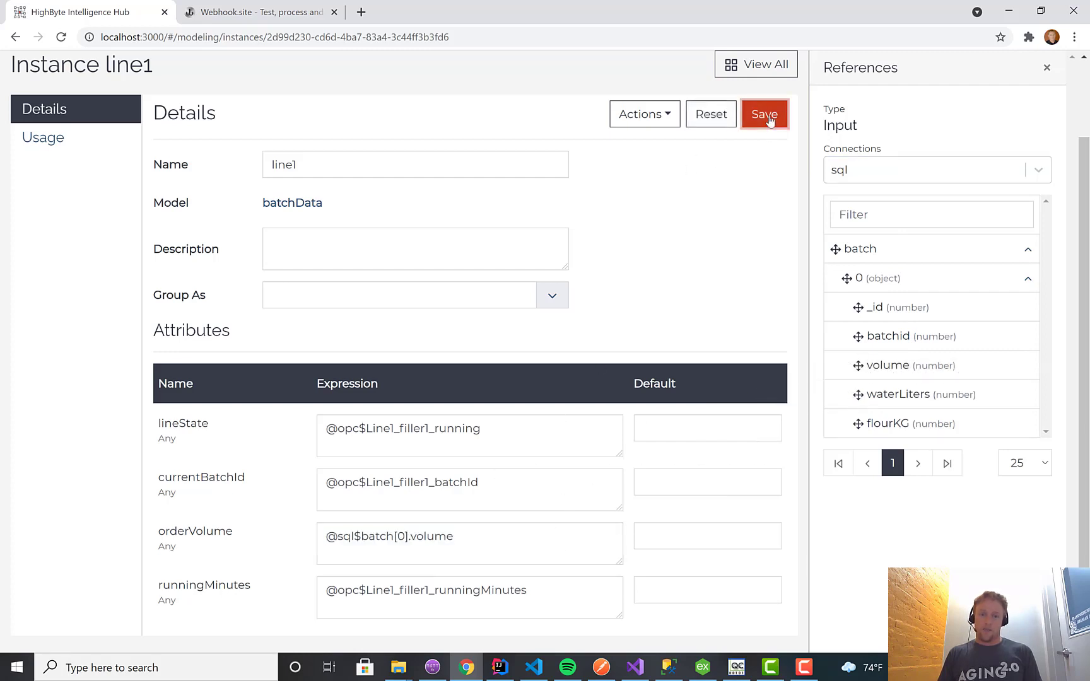
{"action": "left_click", "coordinate": [765, 114]}
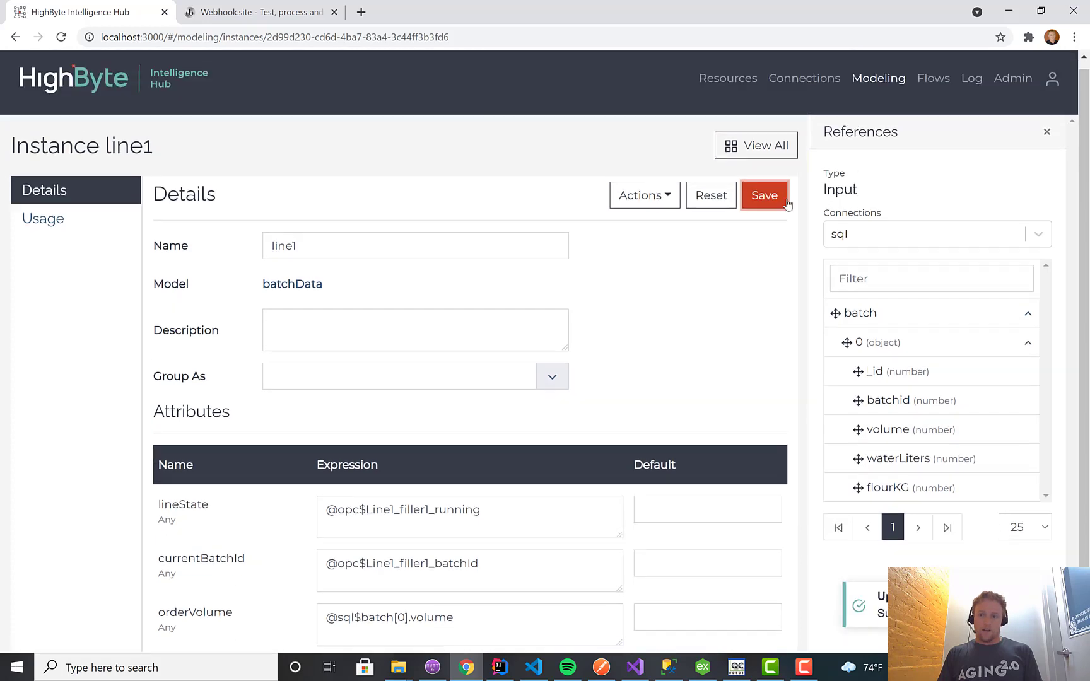
{"action": "left_click", "coordinate": [804, 79]}
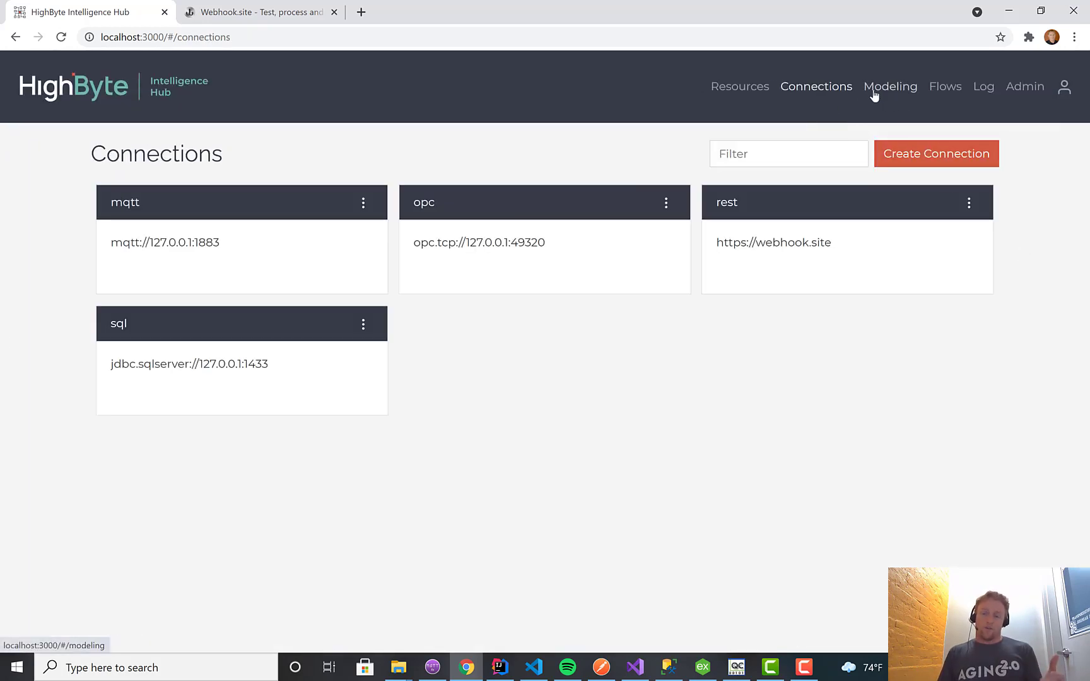
{"action": "mouse_move", "coordinate": [194, 338]}
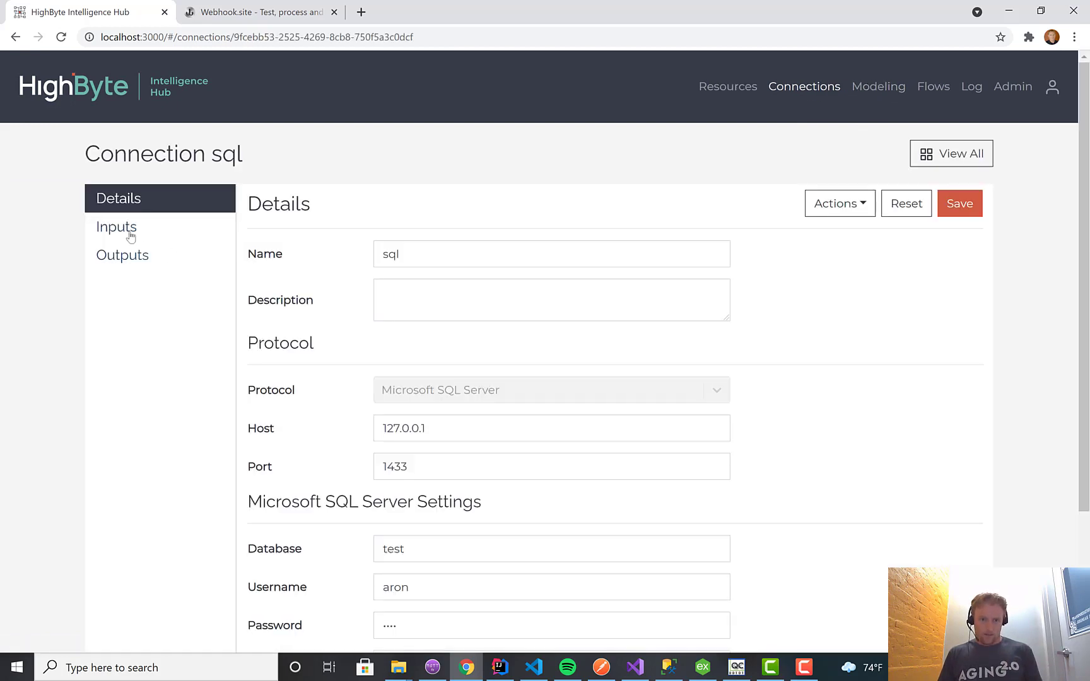
{"action": "left_click", "coordinate": [116, 227]}
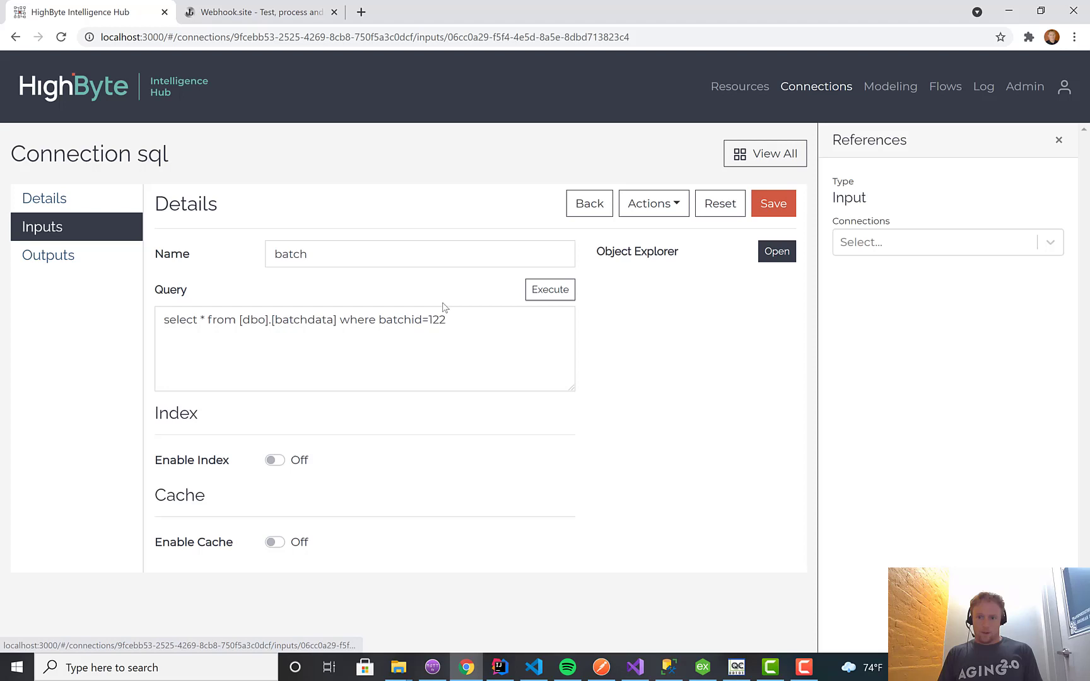
{"action": "key", "text": "Backspace"}
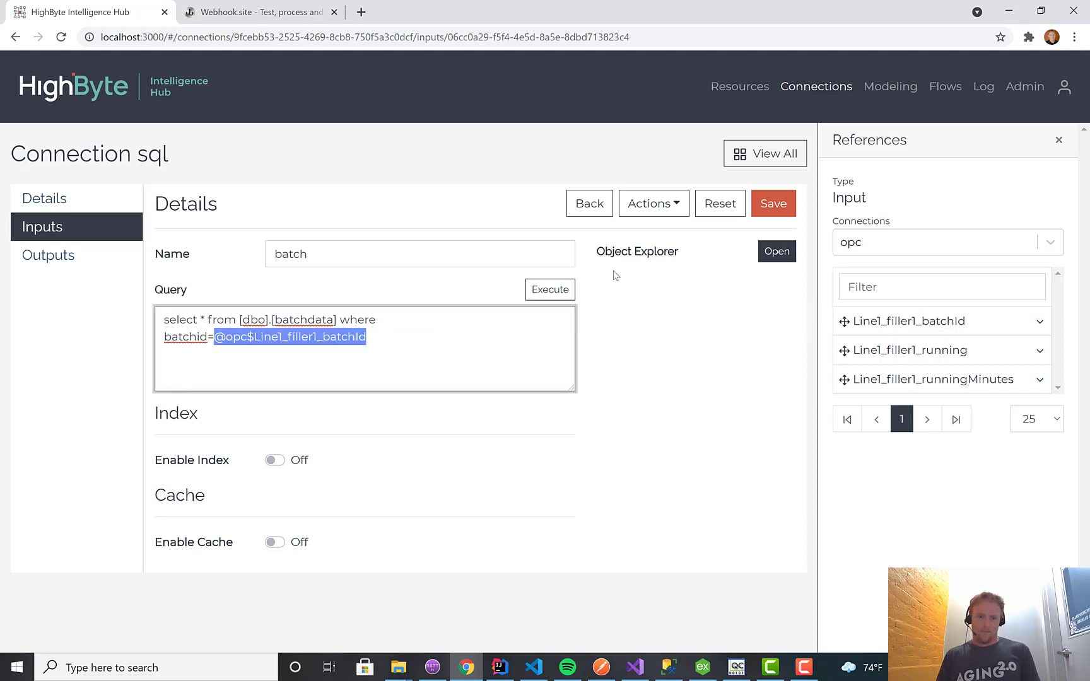
{"action": "left_click", "coordinate": [772, 203]}
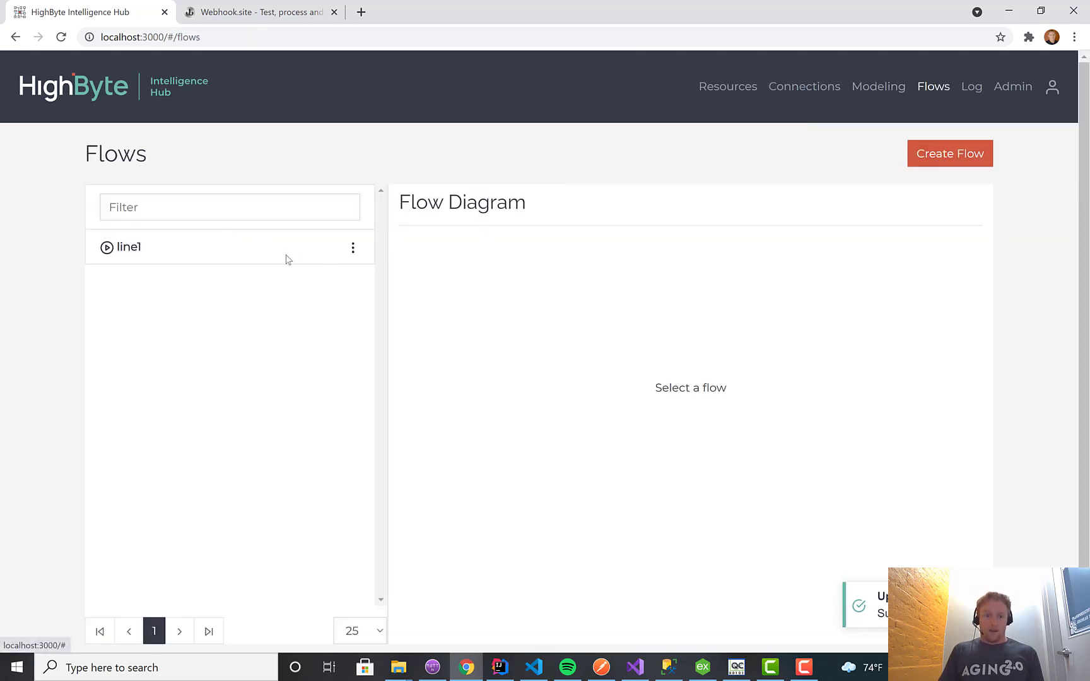
Step: Show the line1 flow diagram, then bring up MQTT.fx to watch the batch messages
{"action": "left_click", "coordinate": [129, 248]}
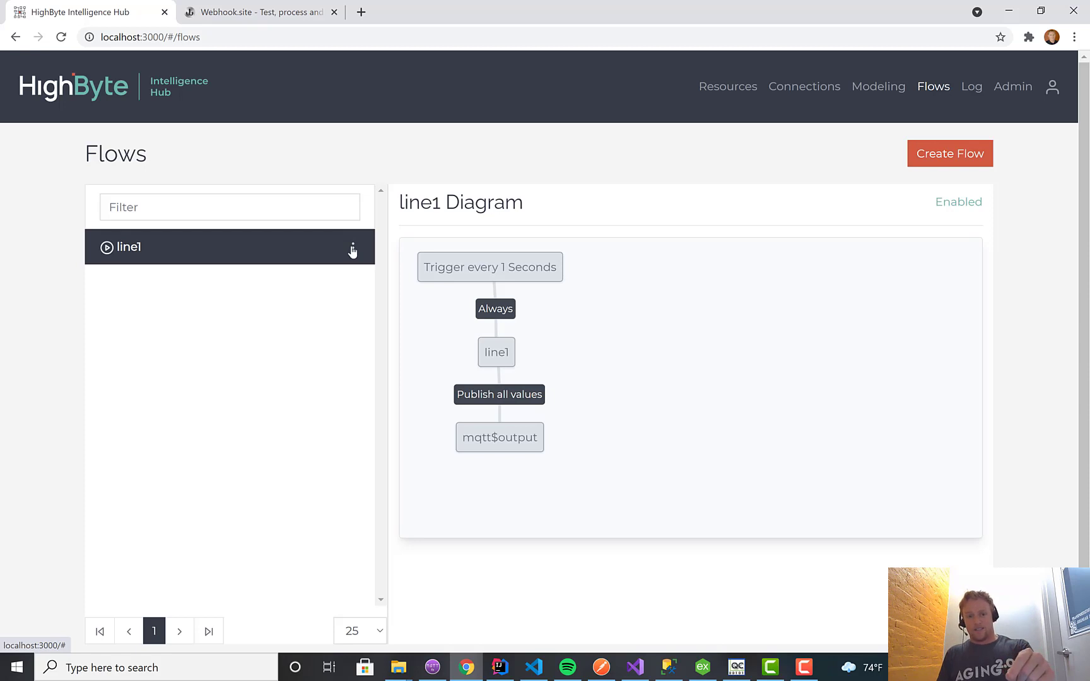
{"action": "mouse_move", "coordinate": [343, 253]}
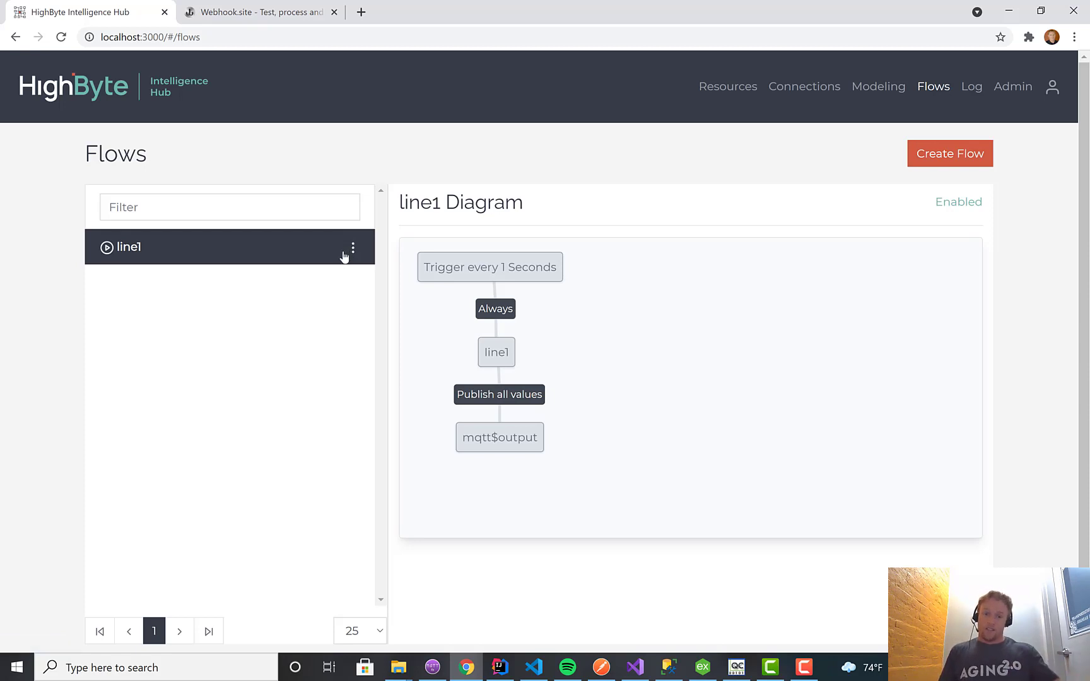
{"action": "mouse_move", "coordinate": [670, 659]}
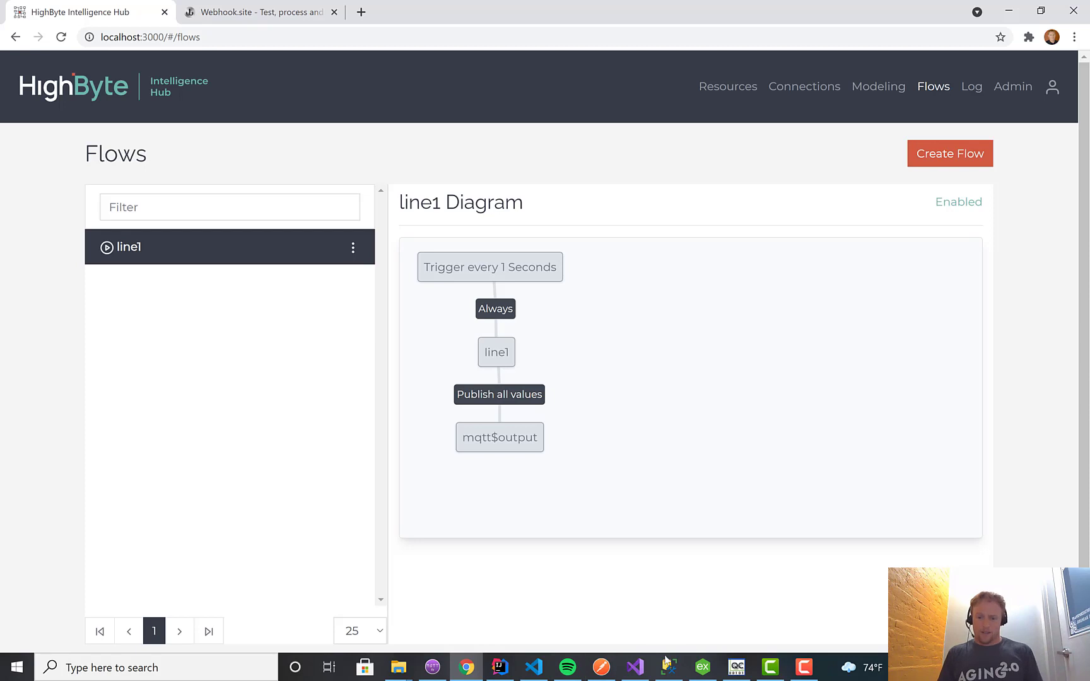
{"action": "left_click", "coordinate": [433, 667]}
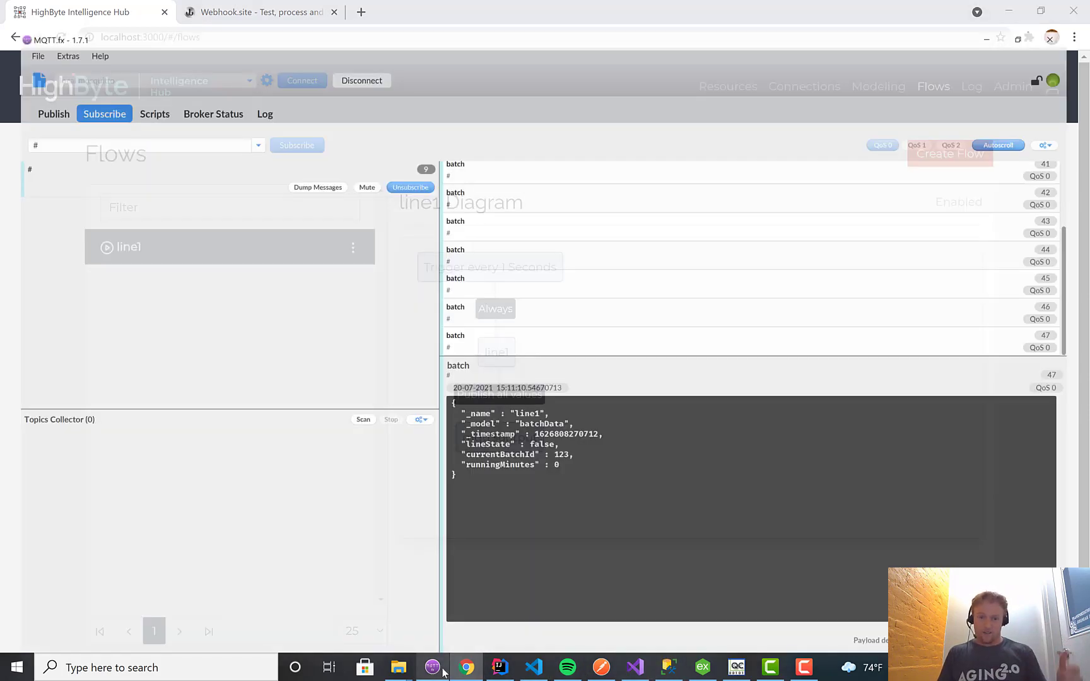
Step: Inspect the latest batch payload with currentBatchId 123 and orderVolume 440, then bring up OPC Quick Client
{"action": "left_click", "coordinate": [431, 667]}
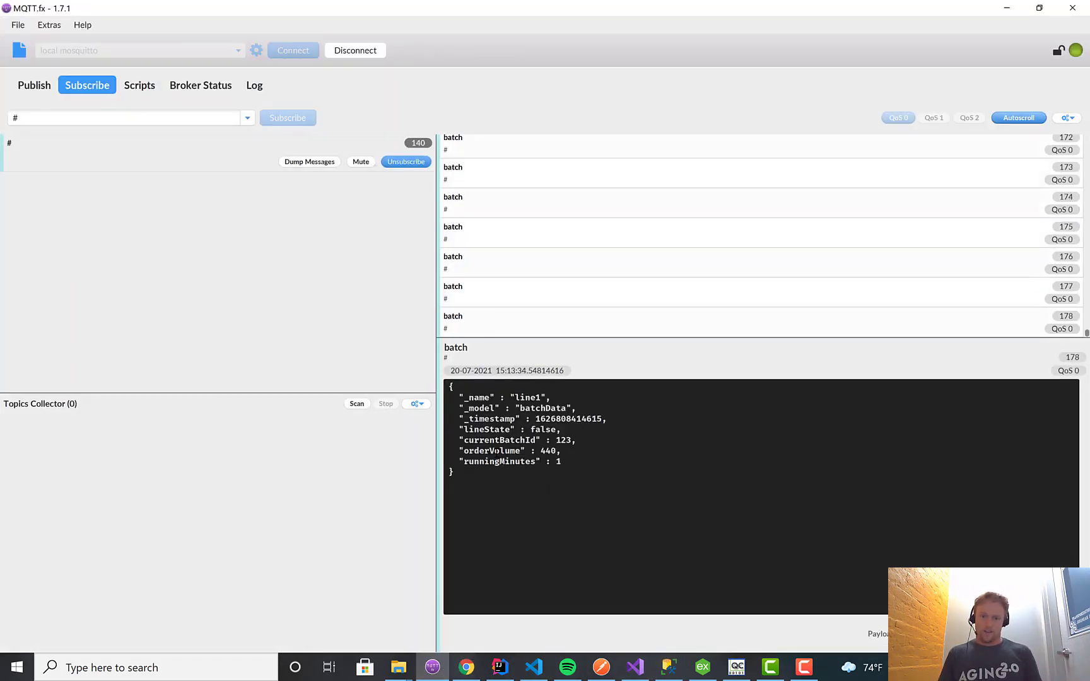
{"action": "double_click", "coordinate": [563, 440]}
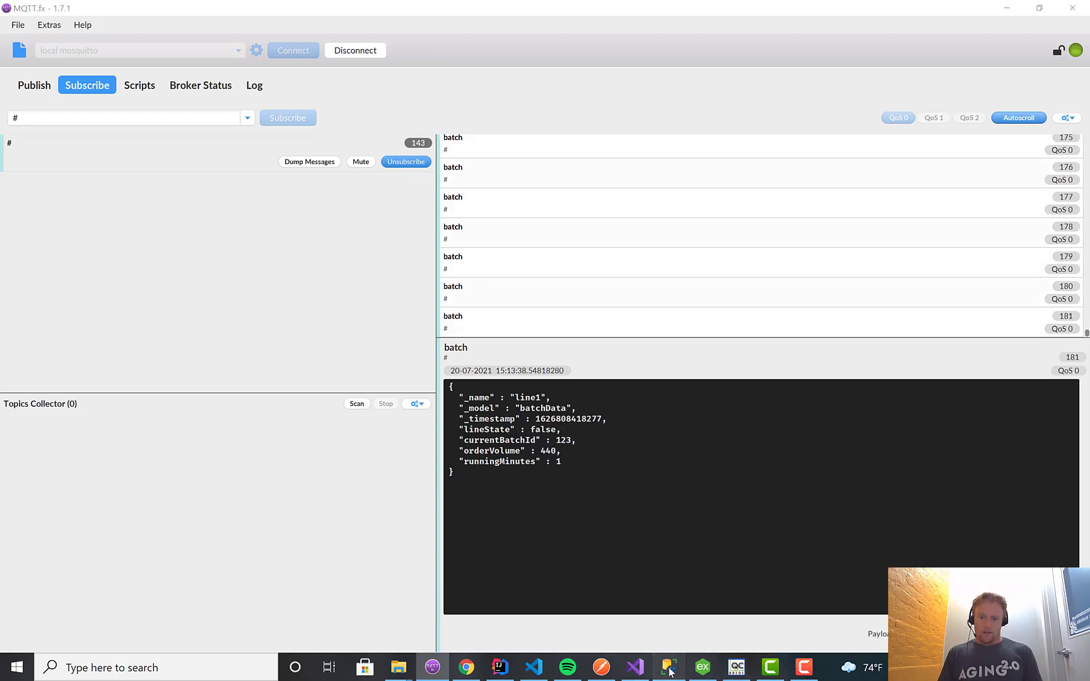
{"action": "left_click", "coordinate": [668, 668]}
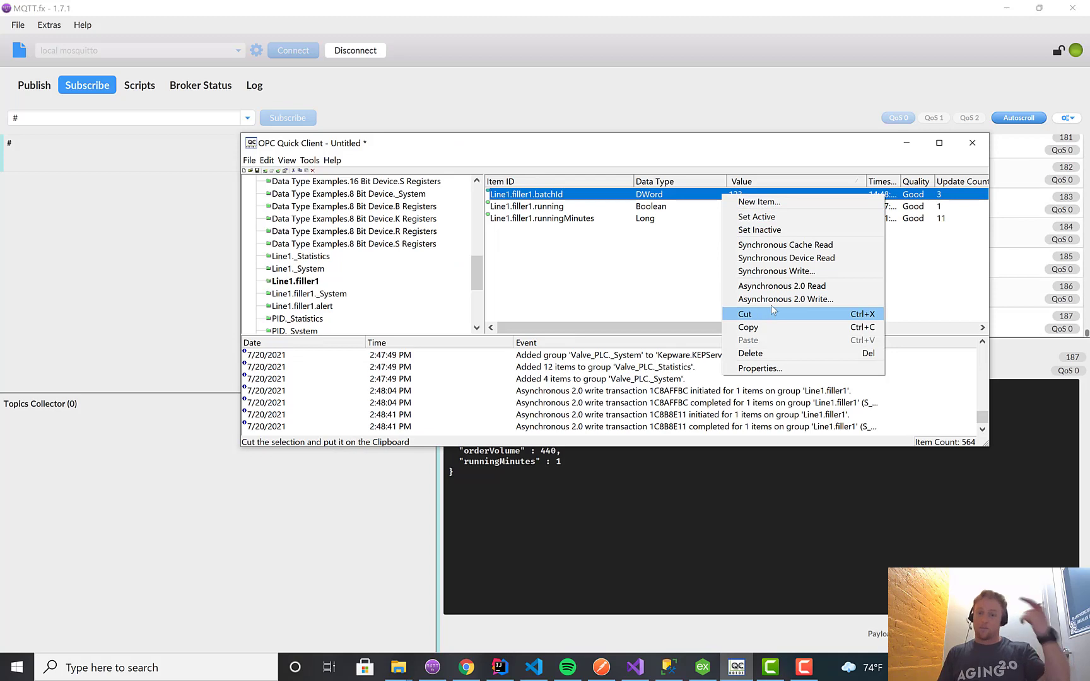
Step: Write 122 to Line1.filler1.batchId, check MQTT.fx, then bring up the SSMS batch table
{"action": "left_click", "coordinate": [787, 299]}
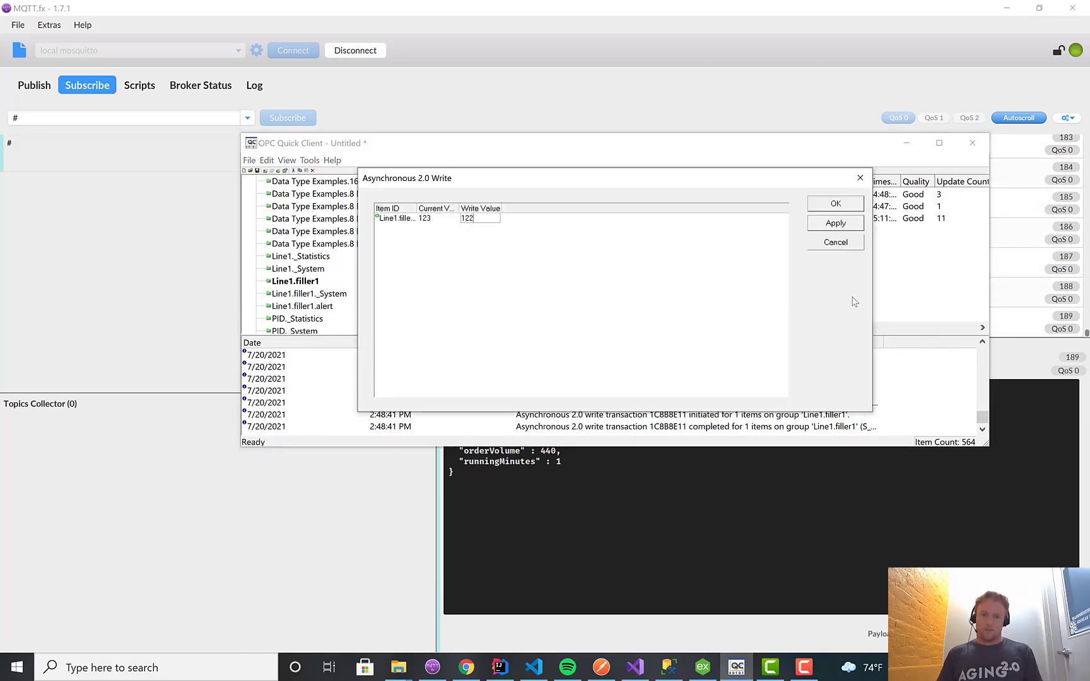
{"action": "left_click", "coordinate": [836, 203]}
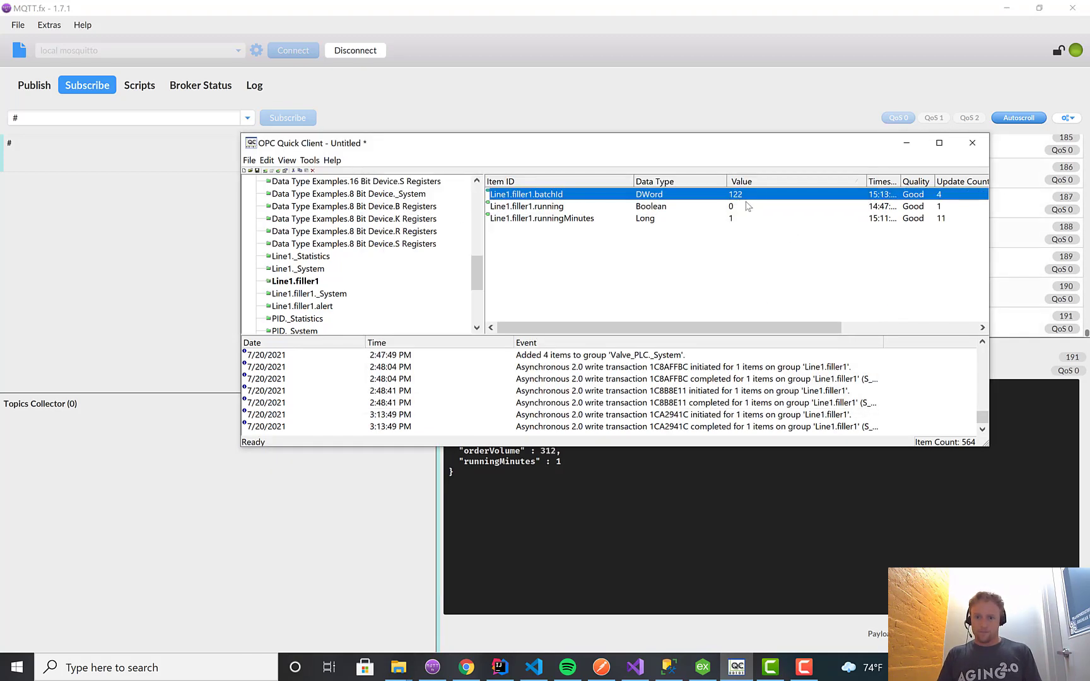
{"action": "left_click", "coordinate": [971, 144]}
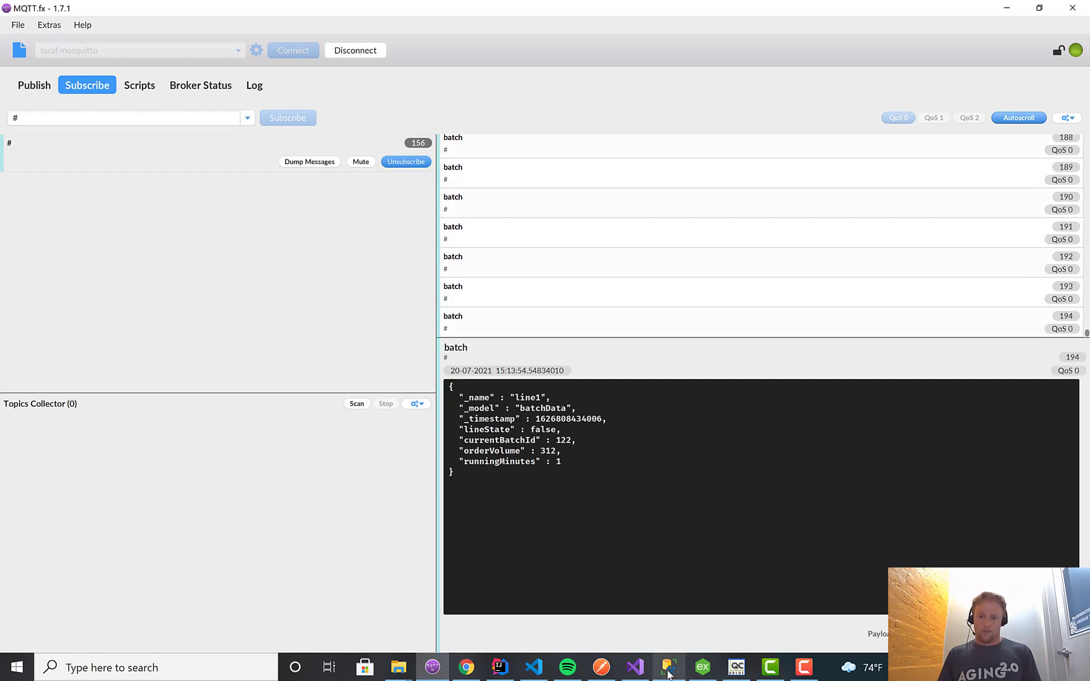
{"action": "left_click", "coordinate": [666, 668]}
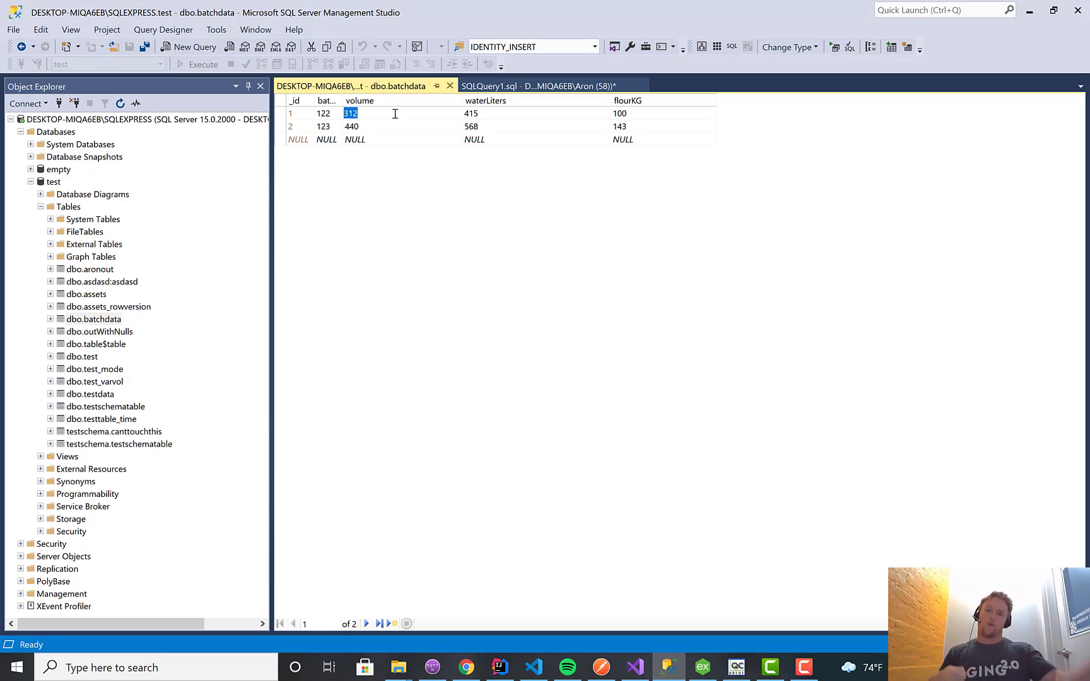
{"action": "mouse_move", "coordinate": [1035, 25]}
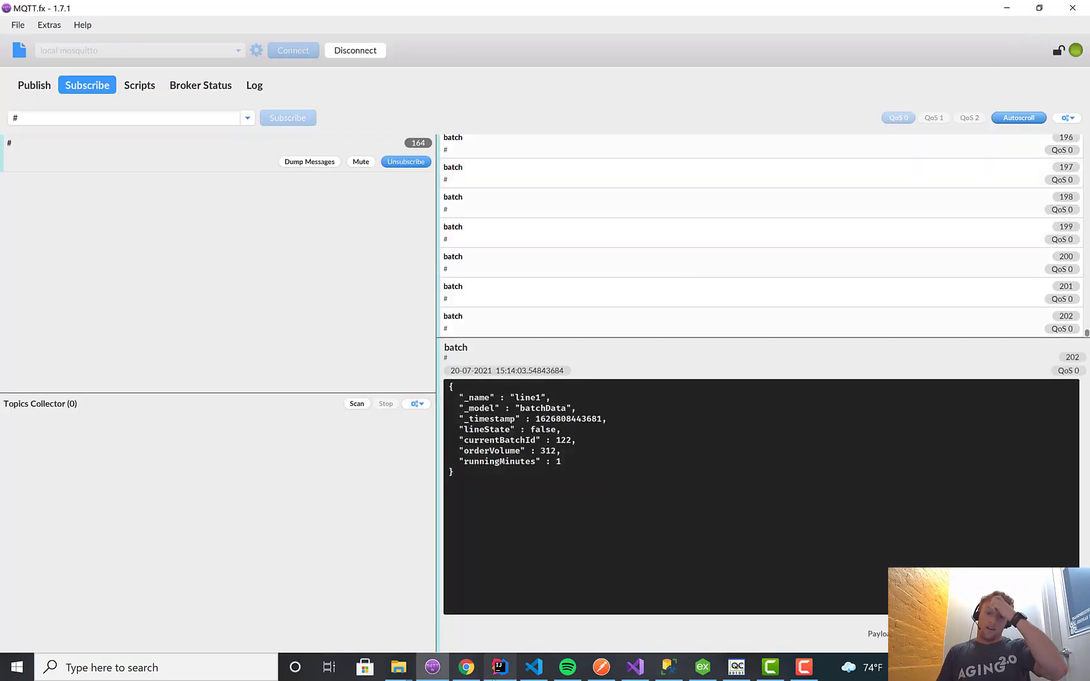
Step: Return to the Intelligence Hub flows page after confirming batch 122 has volume 312
{"action": "left_click", "coordinate": [467, 668]}
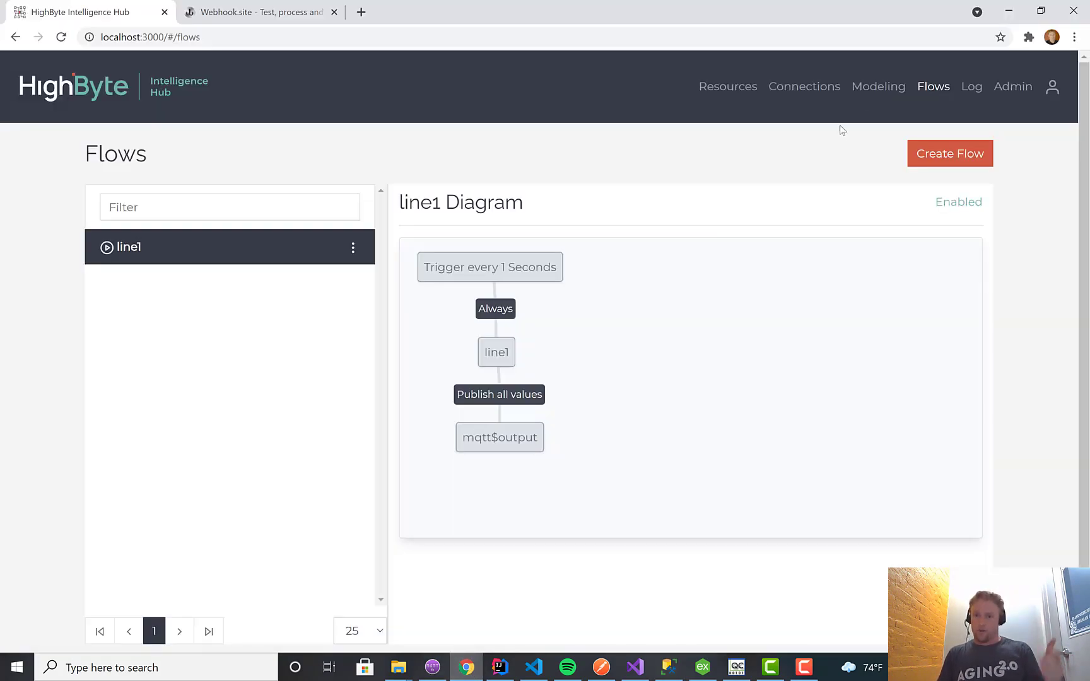
Step: Start appending 'batchid=@' to the rest batch input's endpoint URL
{"action": "left_click", "coordinate": [805, 86]}
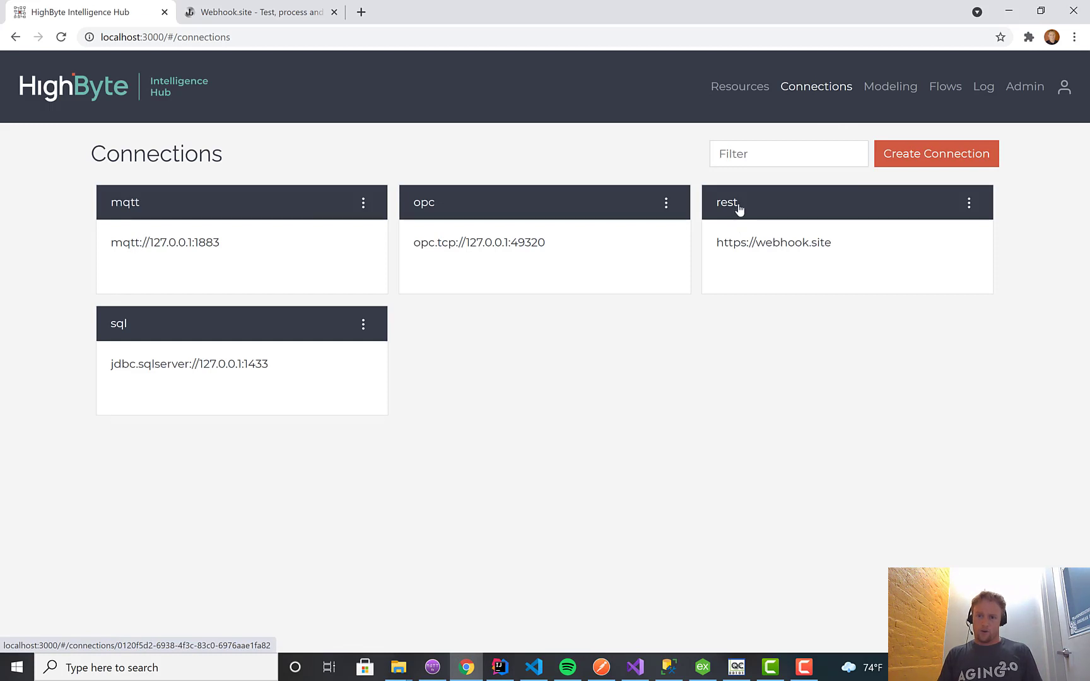
{"action": "left_click", "coordinate": [729, 202]}
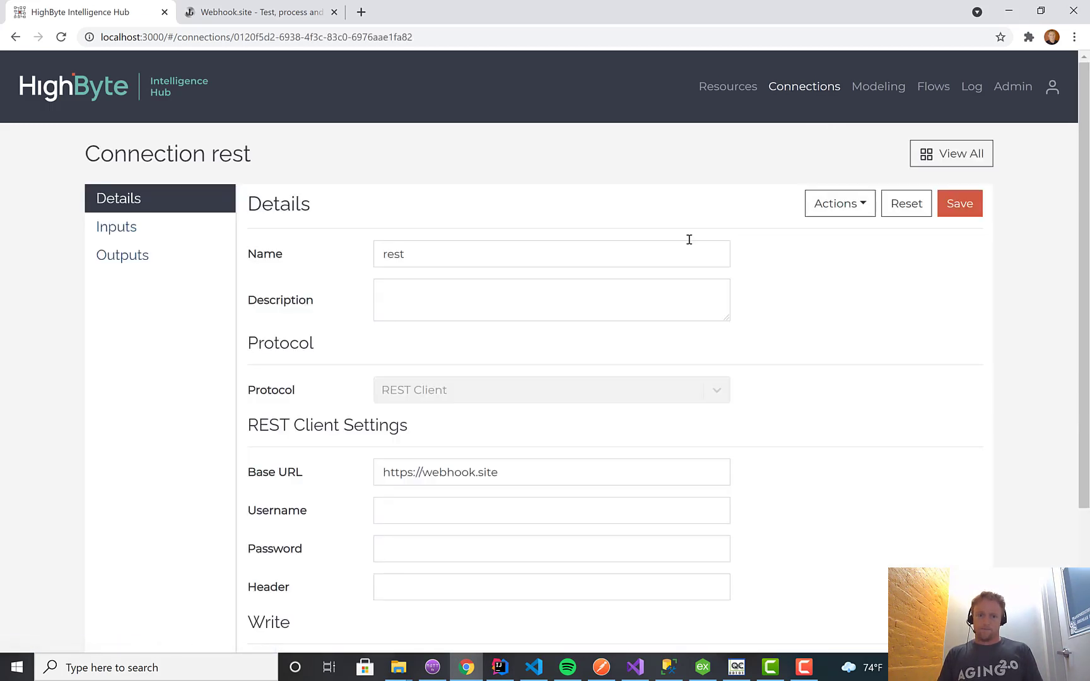
{"action": "left_click", "coordinate": [116, 228]}
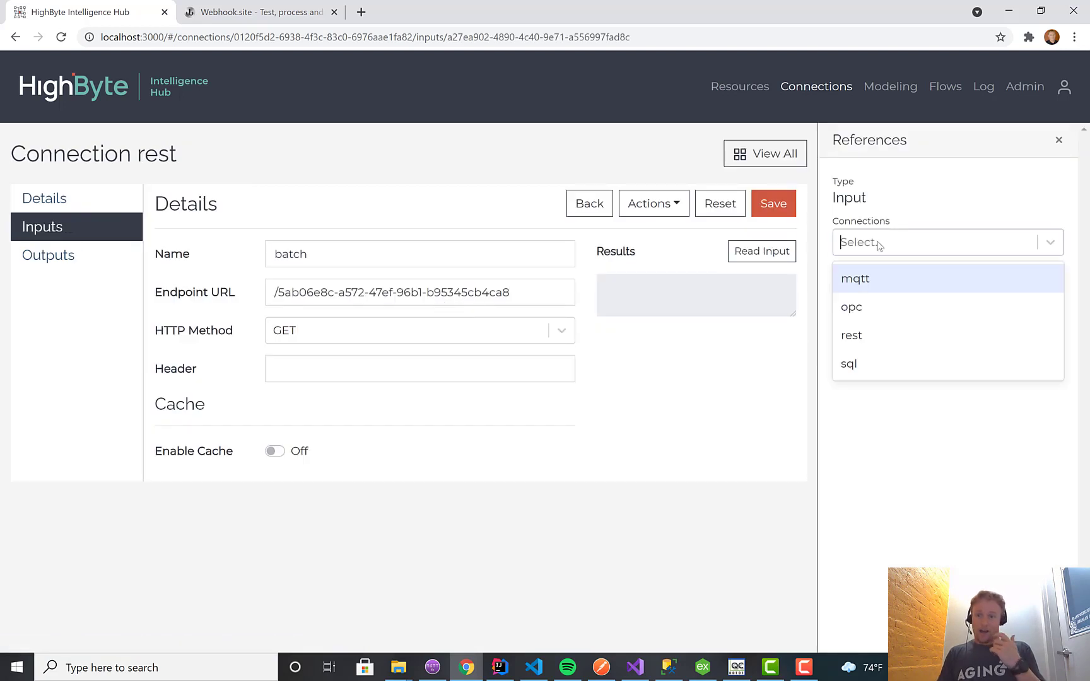
{"action": "mouse_move", "coordinate": [864, 308]}
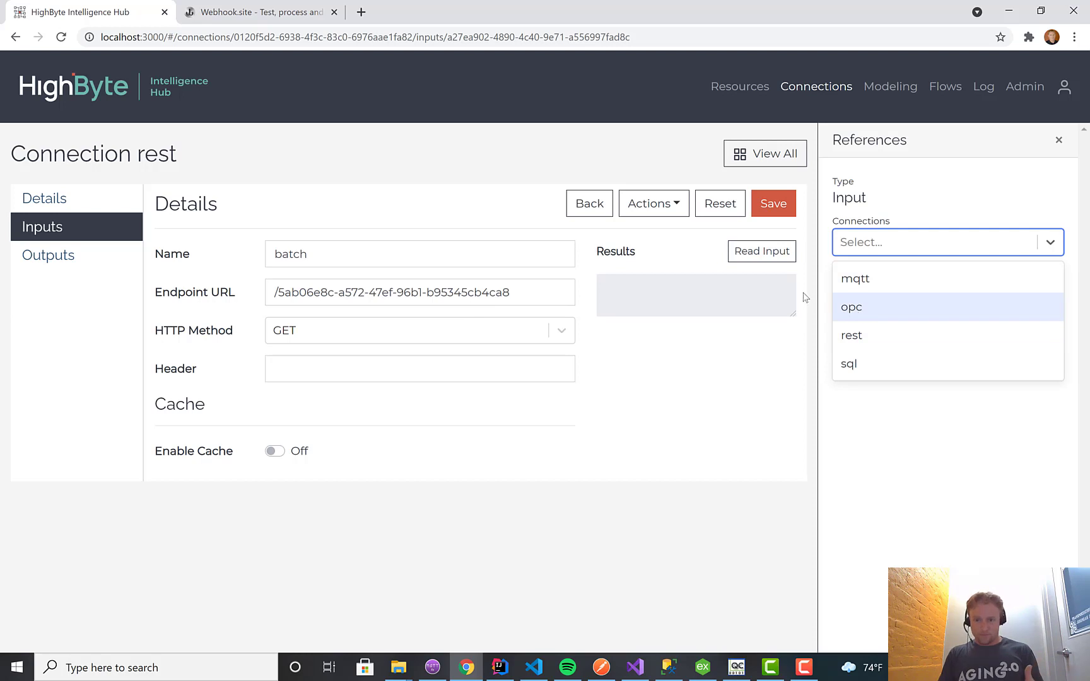
{"action": "mouse_move", "coordinate": [761, 252]}
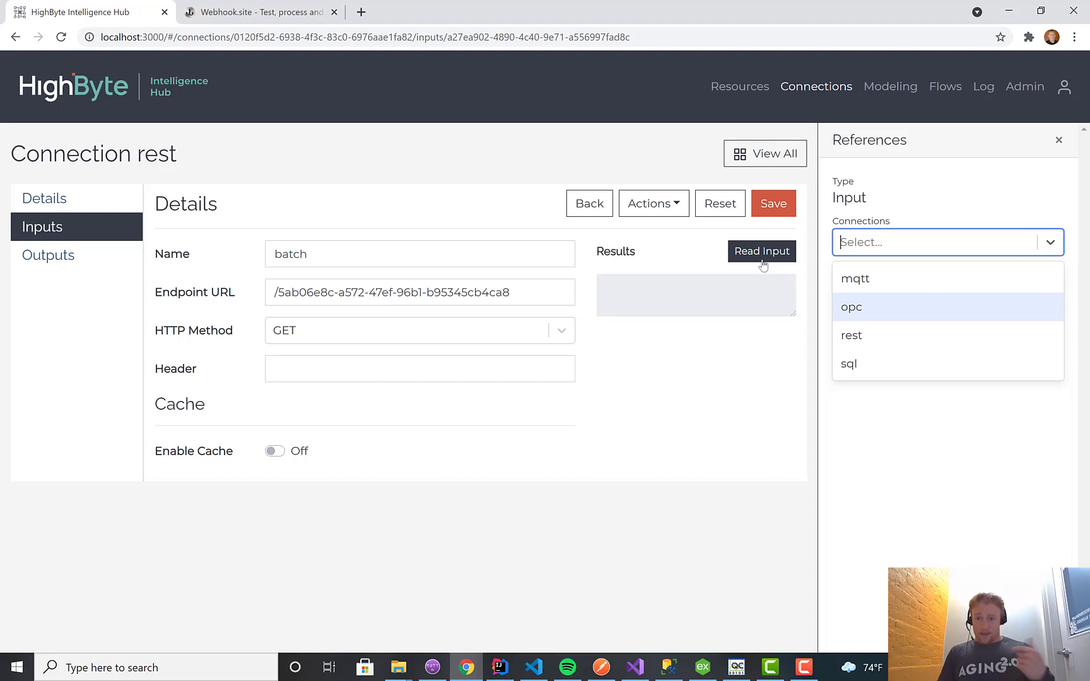
{"action": "mouse_move", "coordinate": [530, 293]}
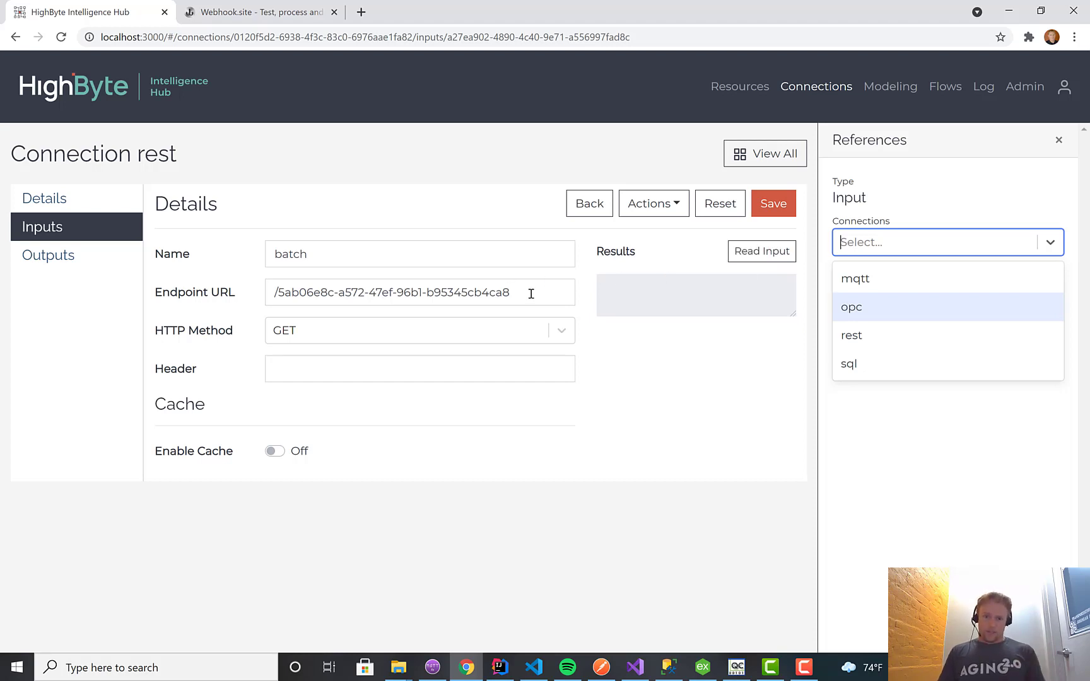
{"action": "left_click", "coordinate": [419, 291]}
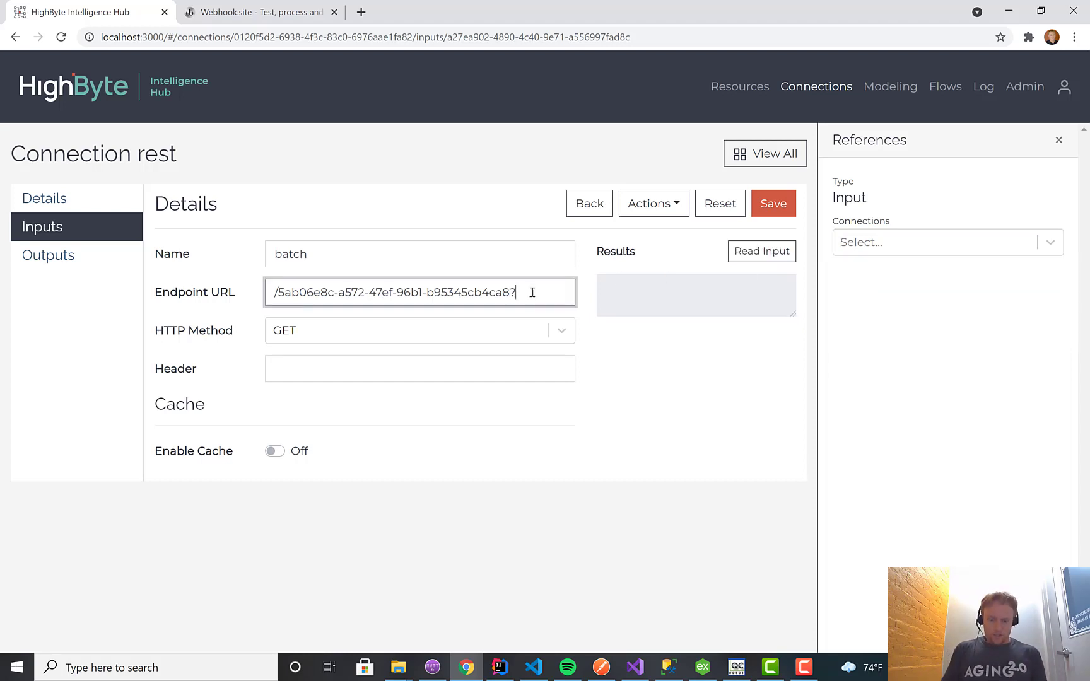
{"action": "type", "text": "batchid="}
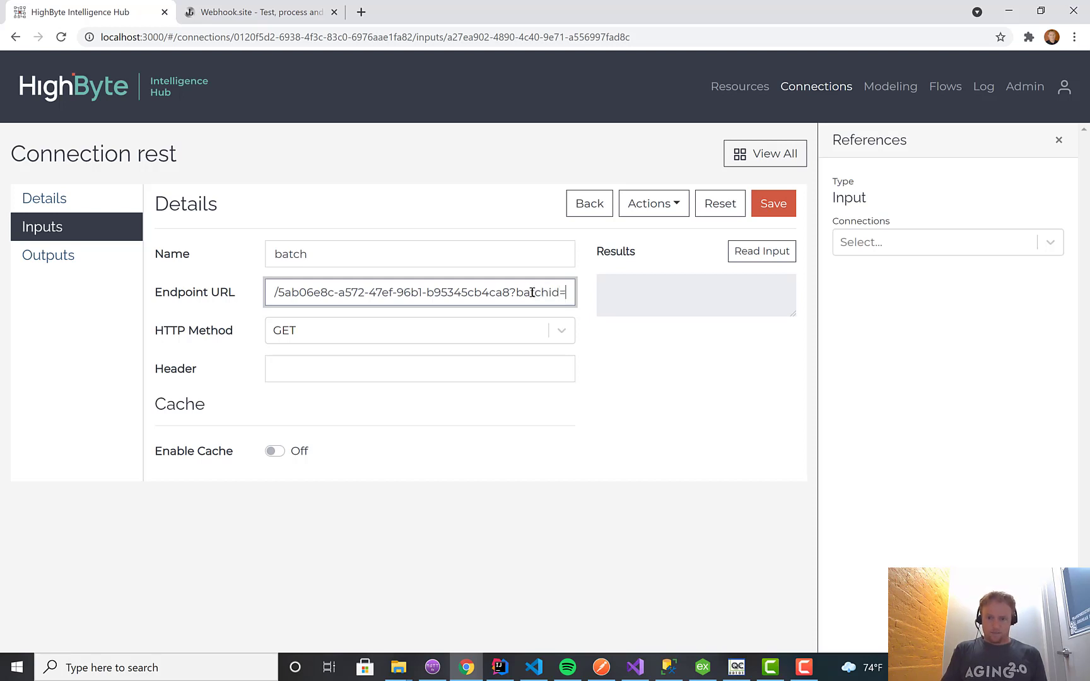
{"action": "type", "text": "@"}
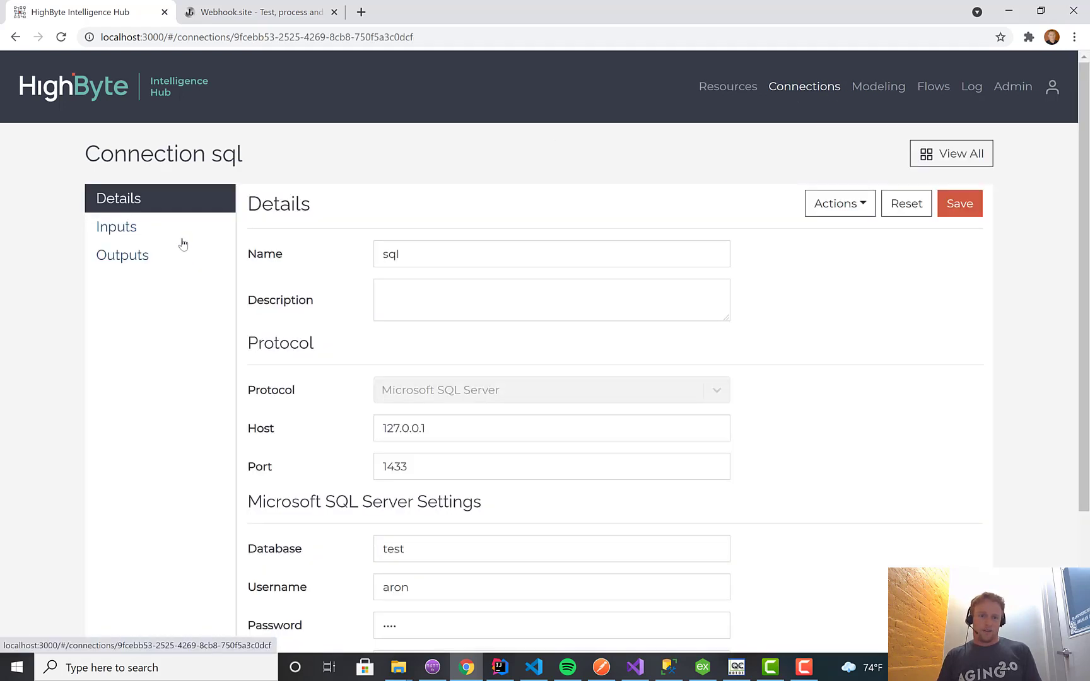
Step: Copy the OPC batch ID reference from the sql batch input's query
{"action": "left_click", "coordinate": [116, 228]}
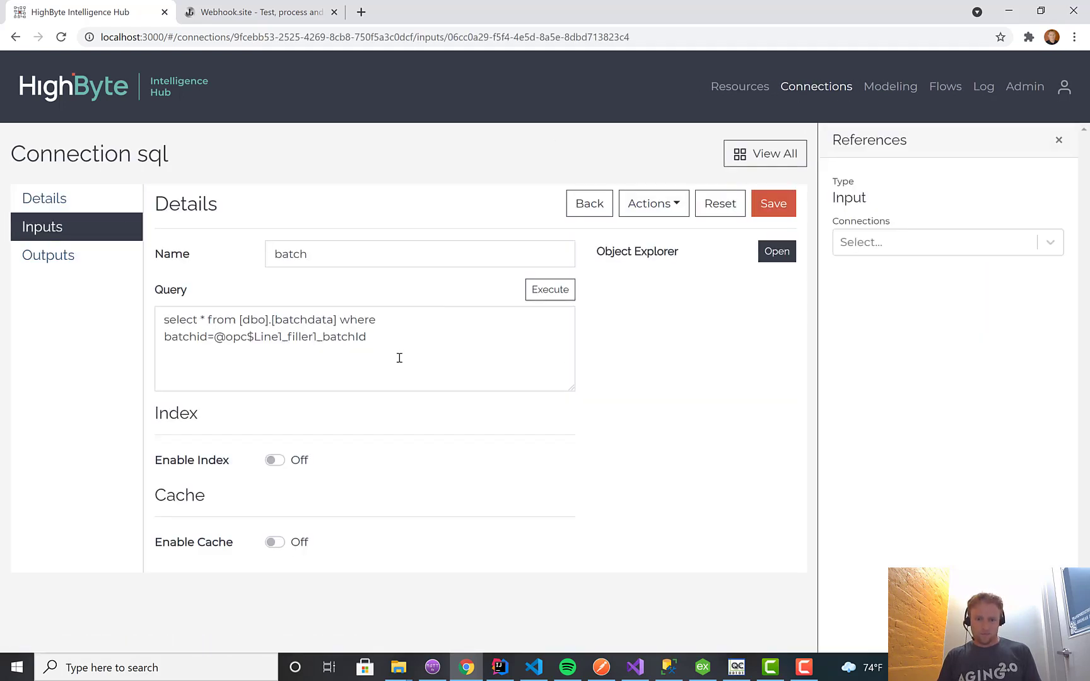
{"action": "double_click", "coordinate": [289, 337]}
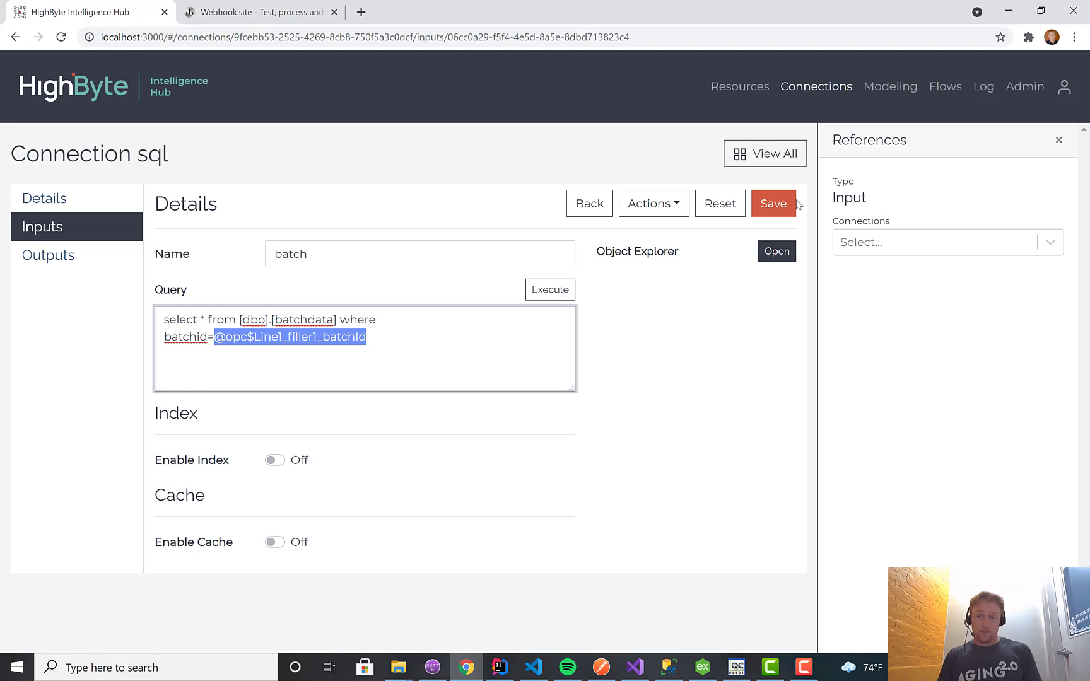
{"action": "left_click", "coordinate": [816, 86]}
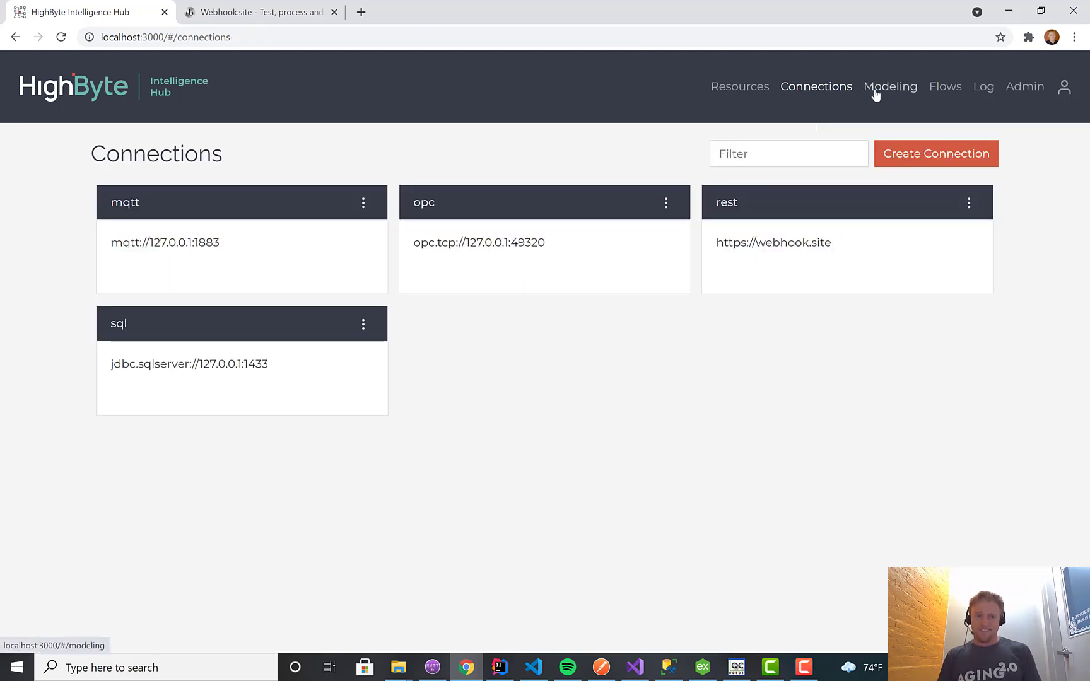
{"action": "mouse_move", "coordinate": [890, 91]}
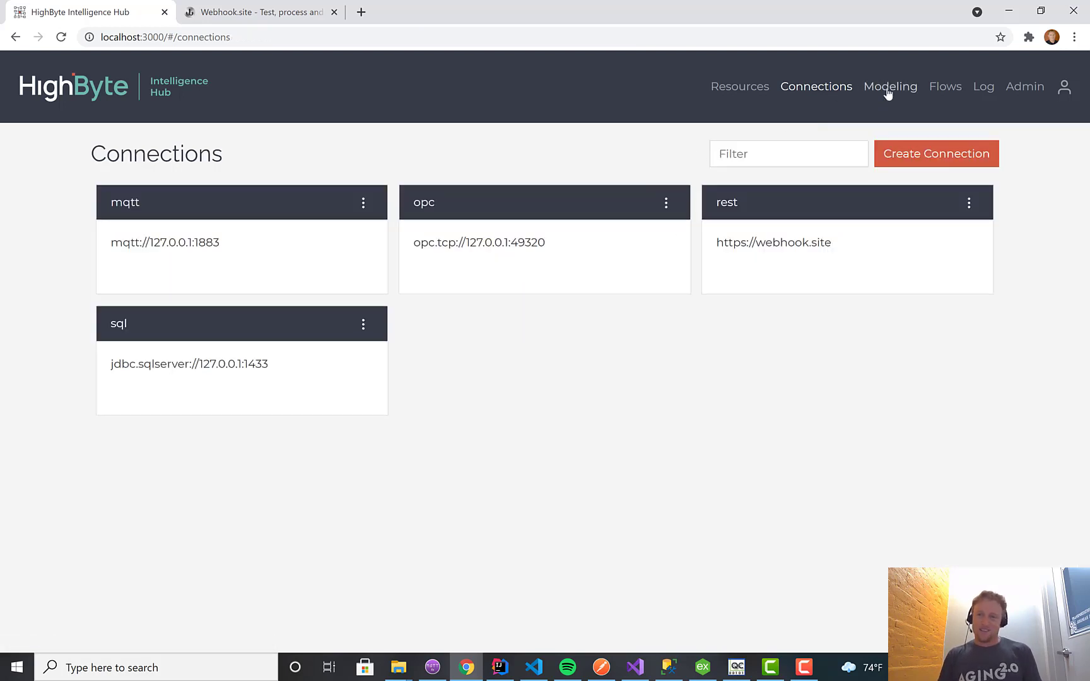
{"action": "mouse_move", "coordinate": [817, 86]}
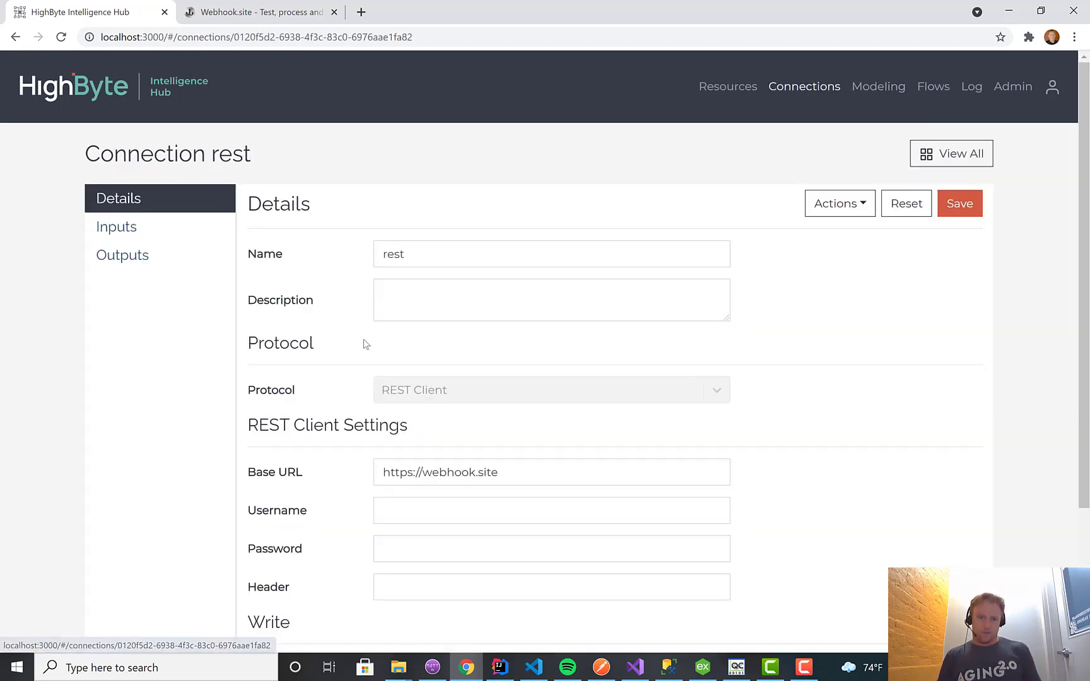
{"action": "left_click", "coordinate": [116, 227]}
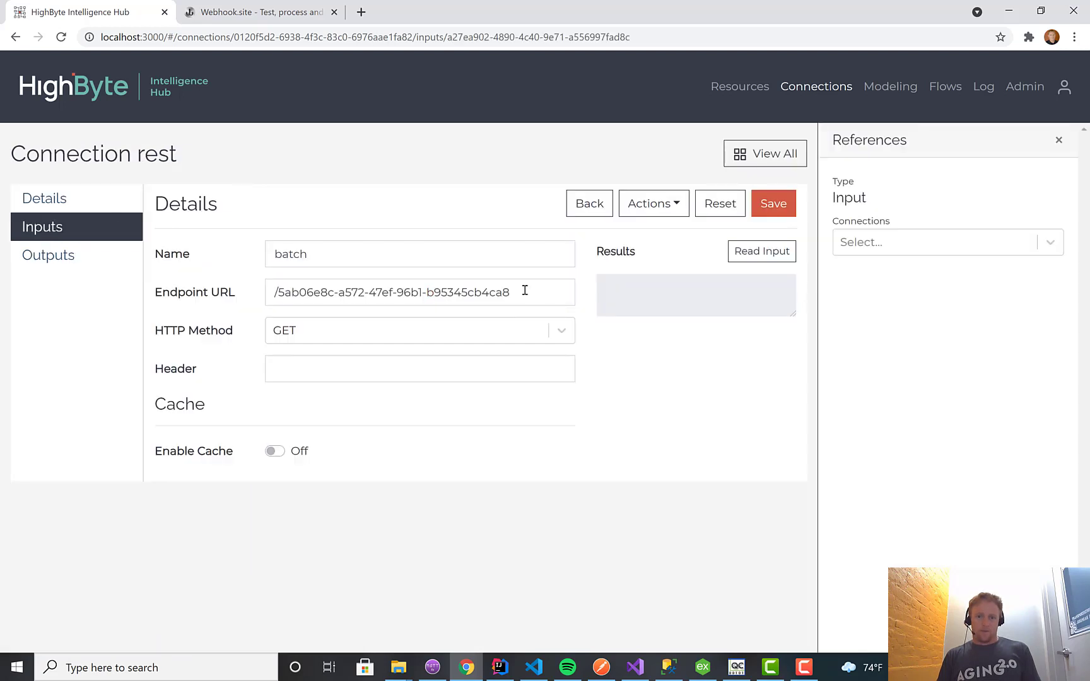
{"action": "type", "text": "?"}
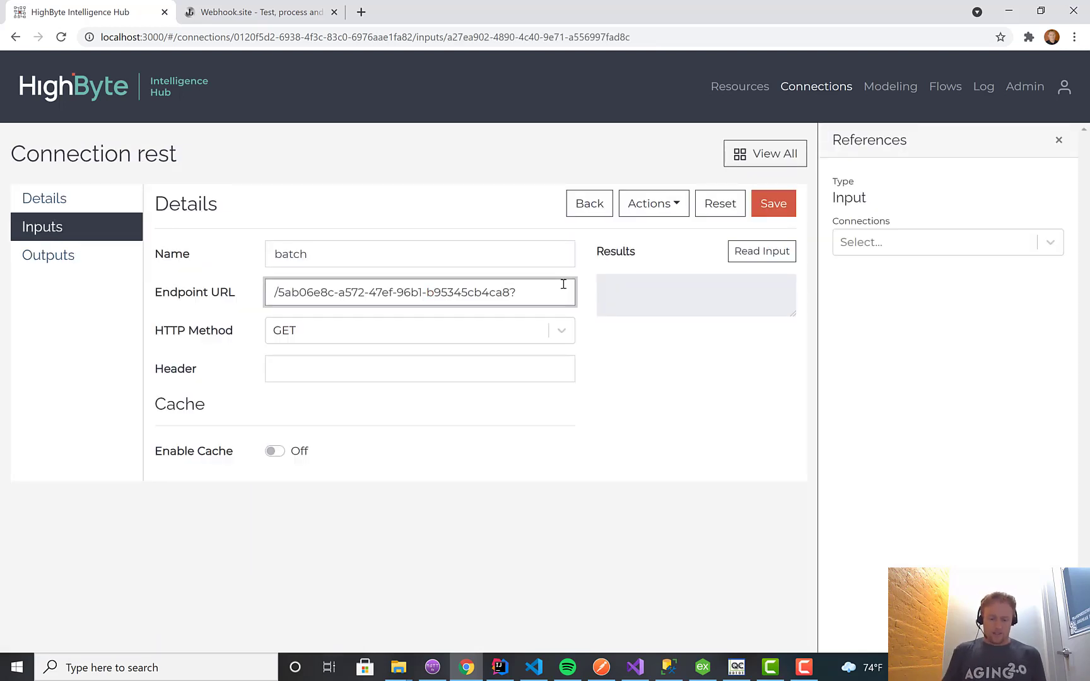
{"action": "type", "text": "batchid="}
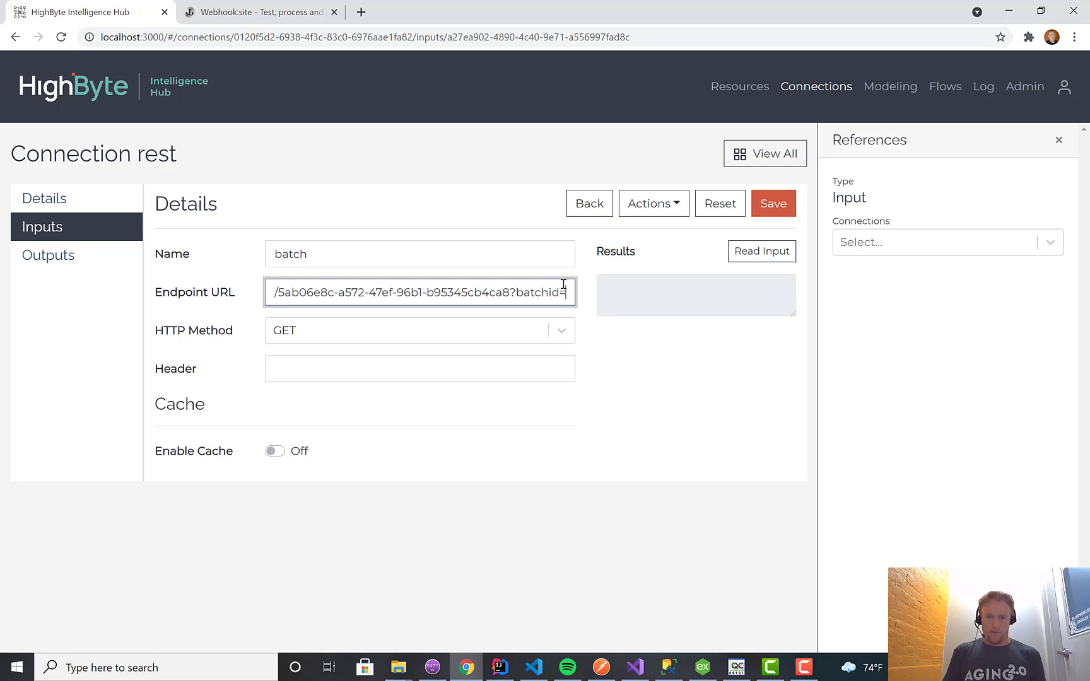
{"action": "type", "text": "@opc$Line1_filler1_batchId"}
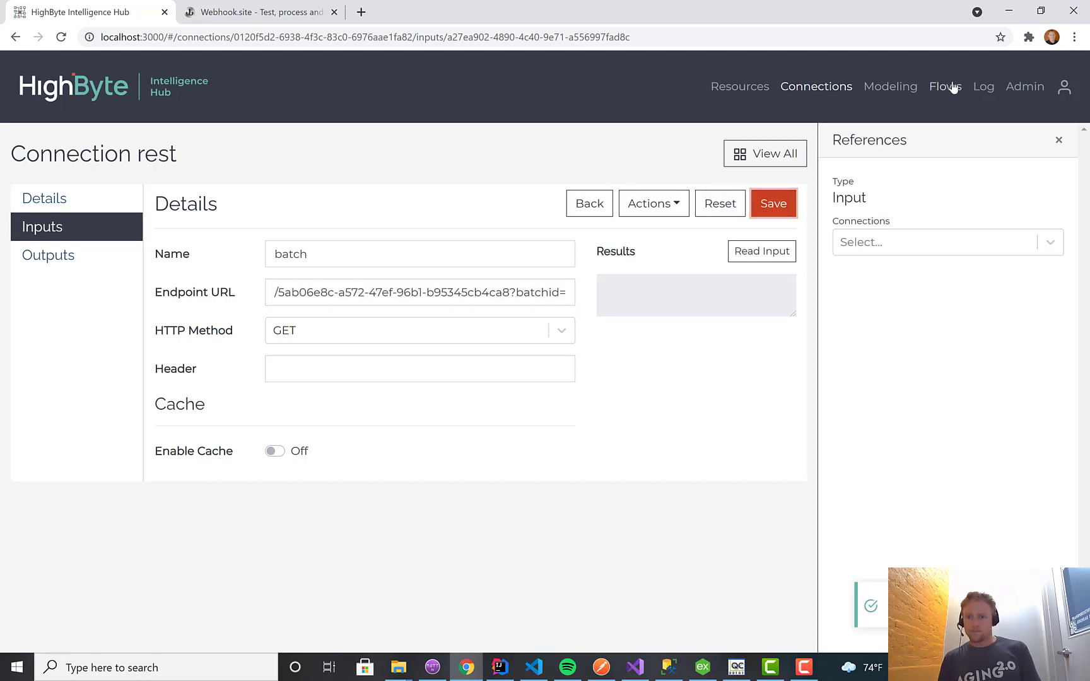
Step: Start a new flow named line1rest
{"action": "left_click", "coordinate": [946, 86]}
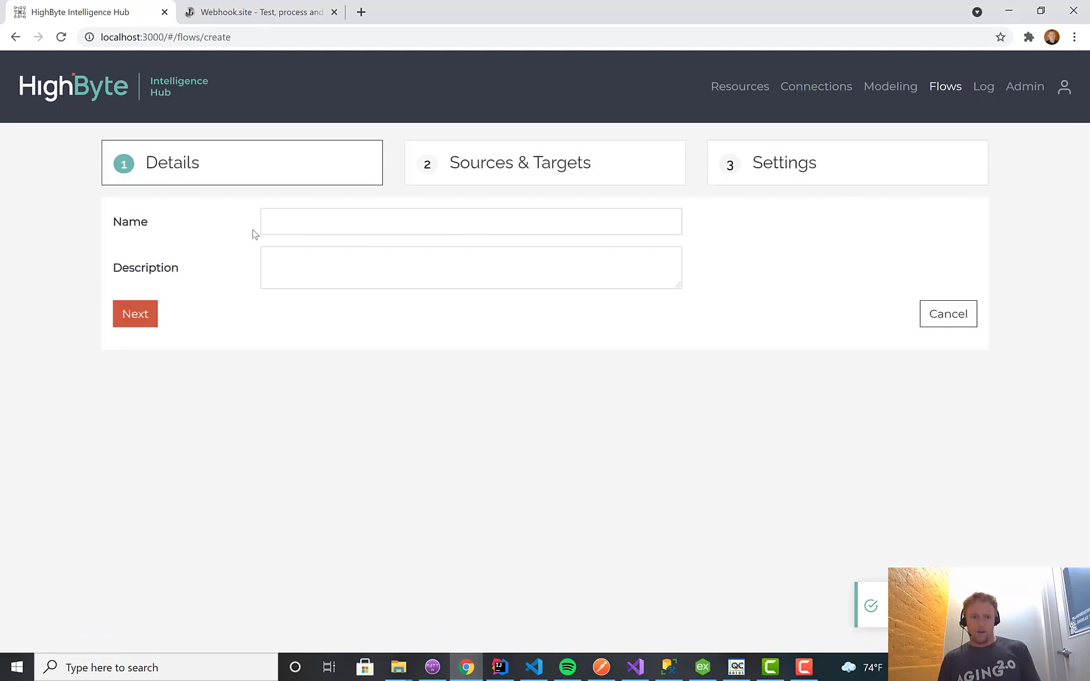
{"action": "type", "text": "line"}
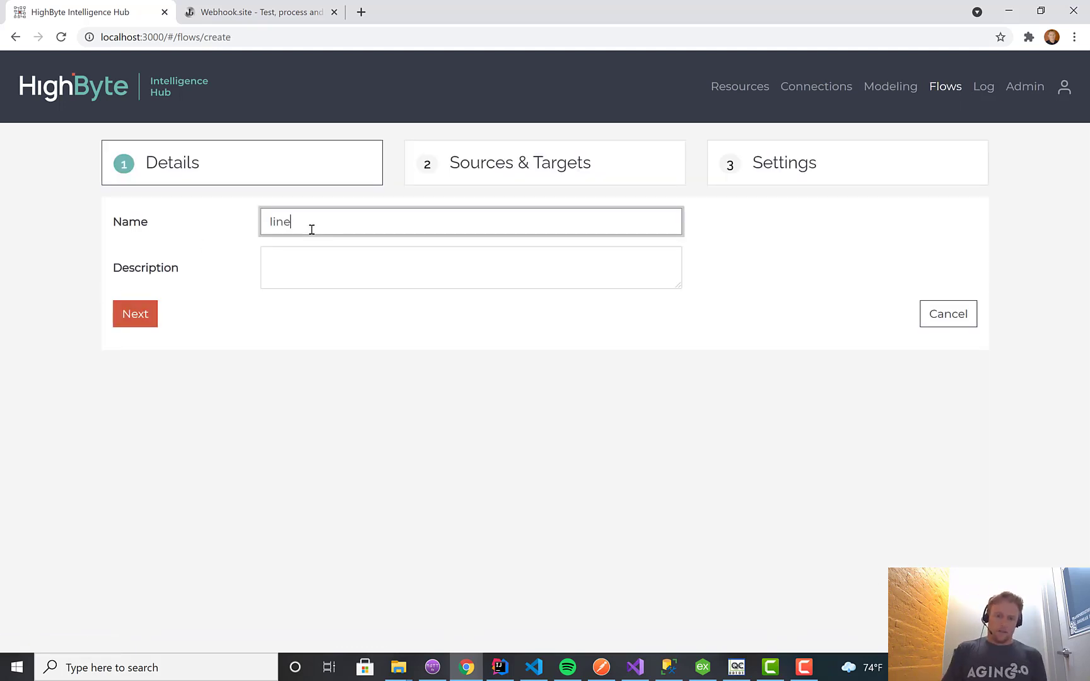
{"action": "type", "text": "1rest"}
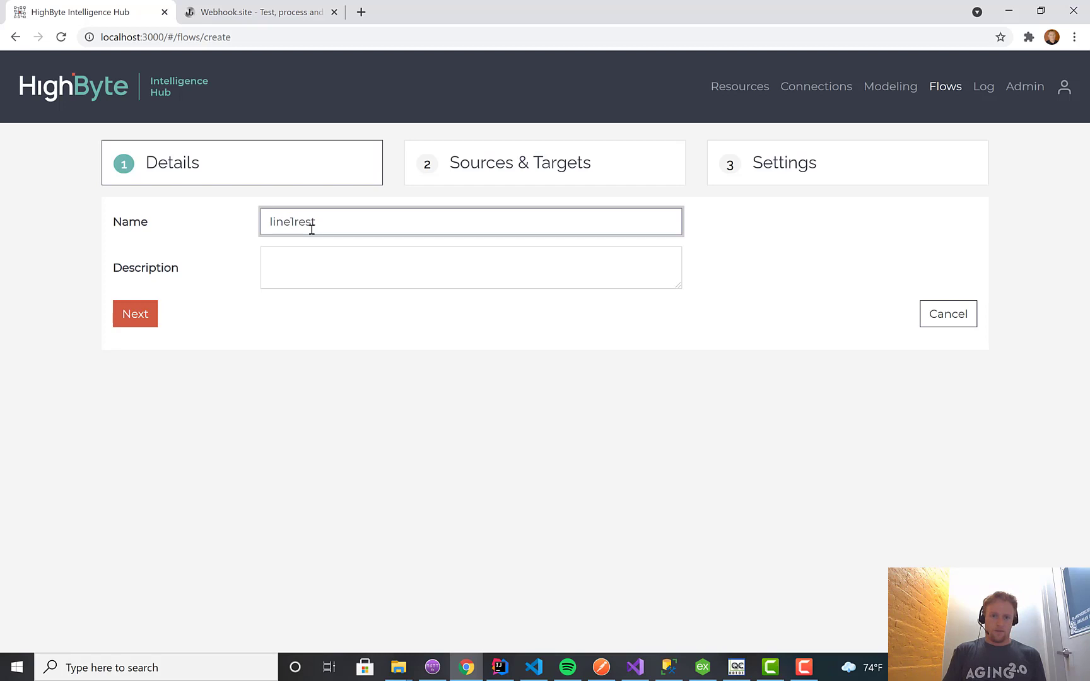
{"action": "left_click", "coordinate": [135, 314]}
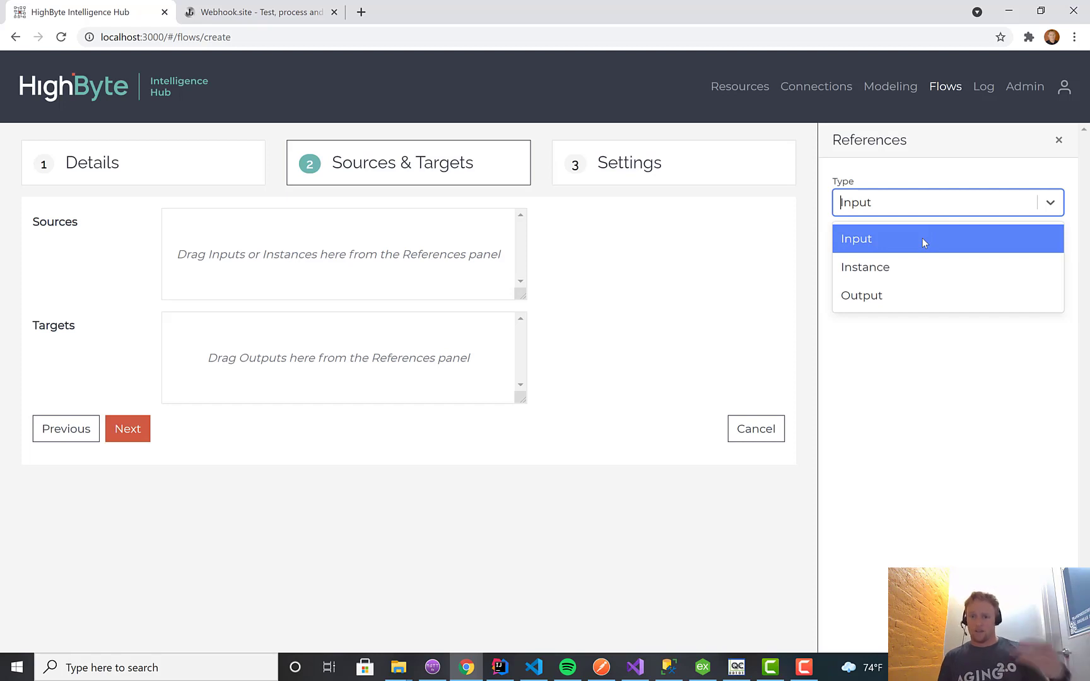
Step: Set the rest batch input as source and the mqtt output as target
{"action": "left_click", "coordinate": [856, 238]}
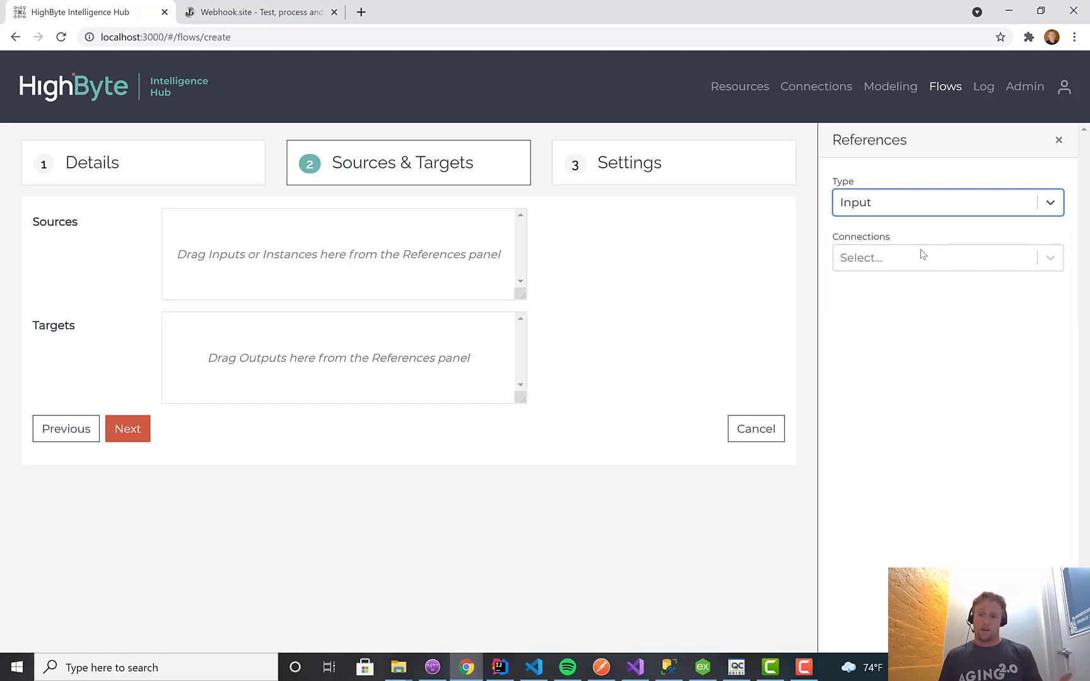
{"action": "left_click", "coordinate": [939, 201]}
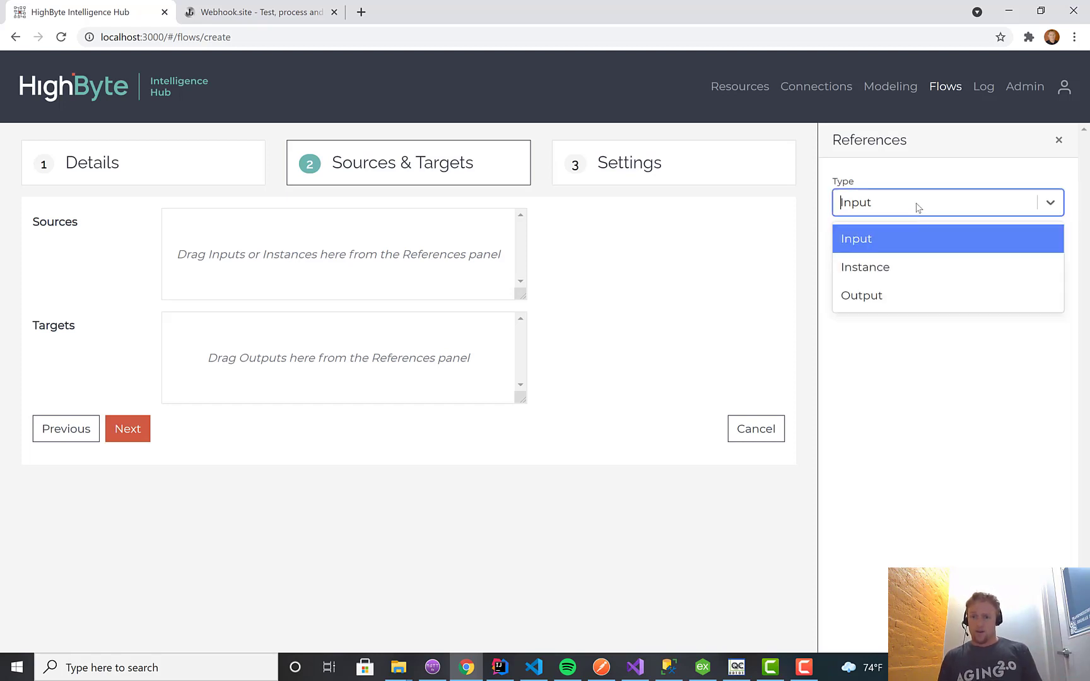
{"action": "left_click", "coordinate": [856, 239]}
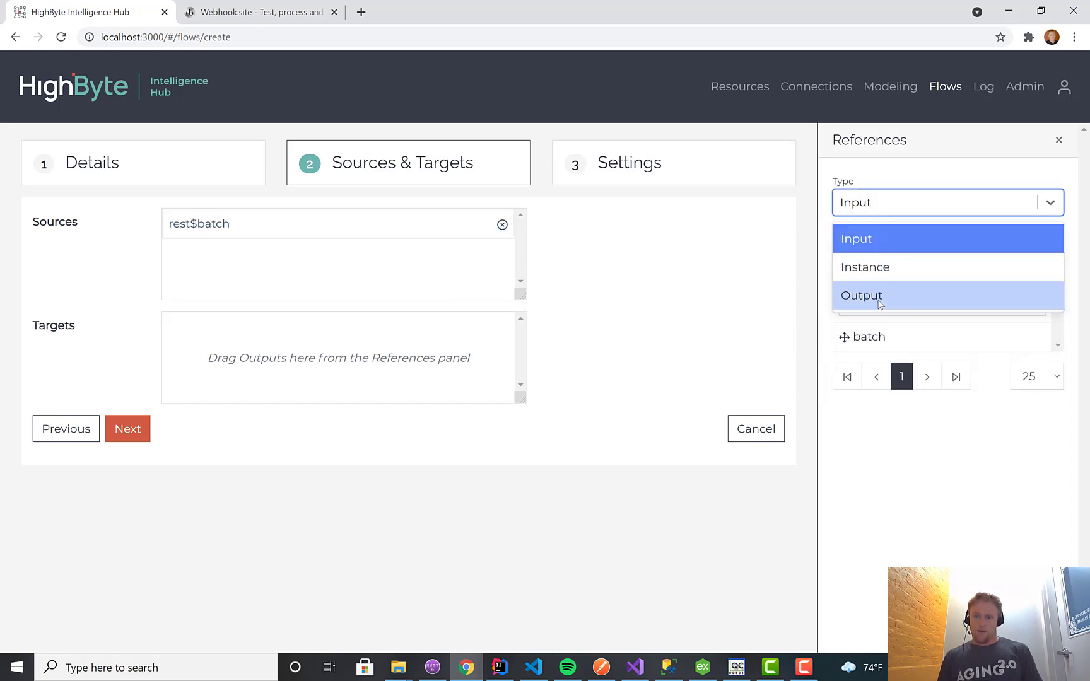
{"action": "left_click", "coordinate": [860, 295]}
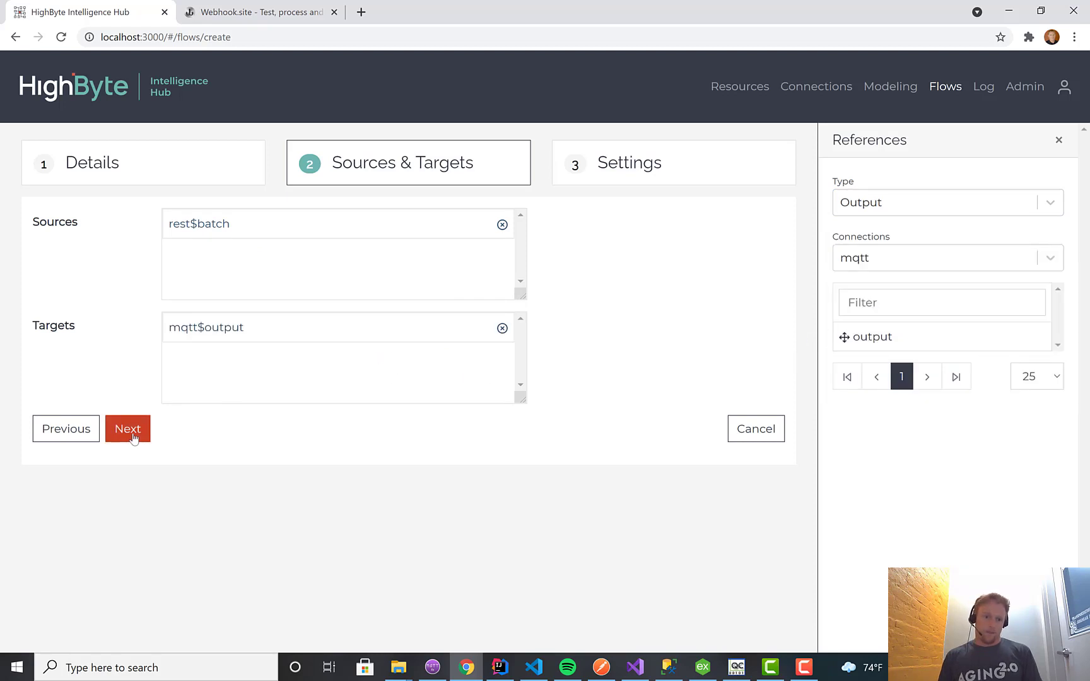
{"action": "left_click", "coordinate": [127, 428]}
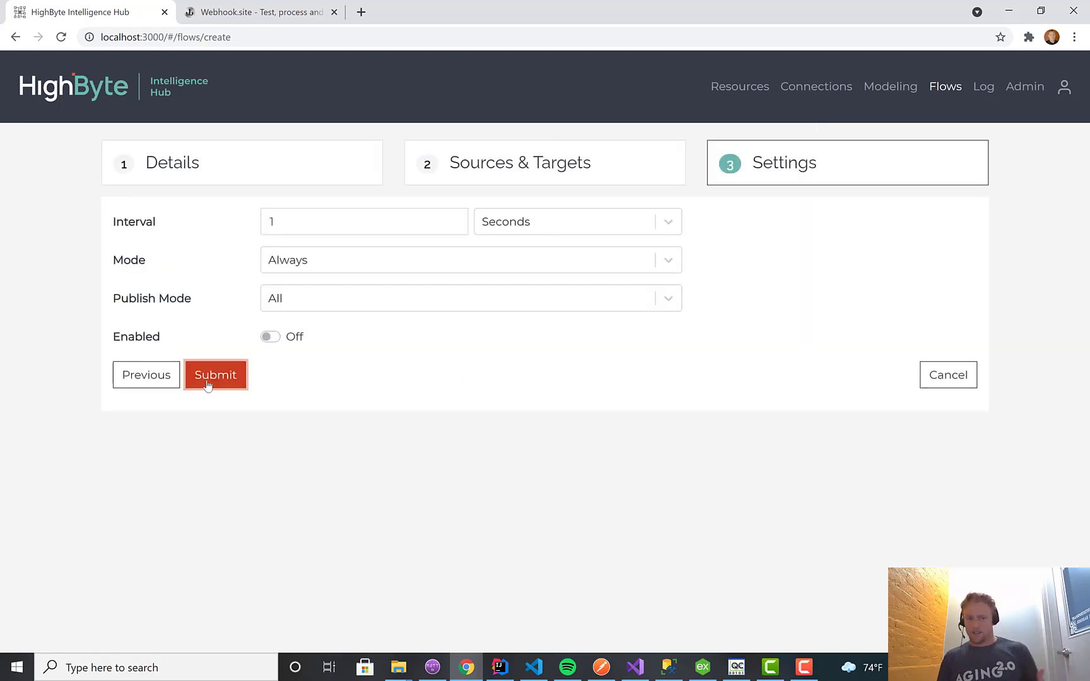
Step: Enable the flow and submit it
{"action": "left_click", "coordinate": [270, 337]}
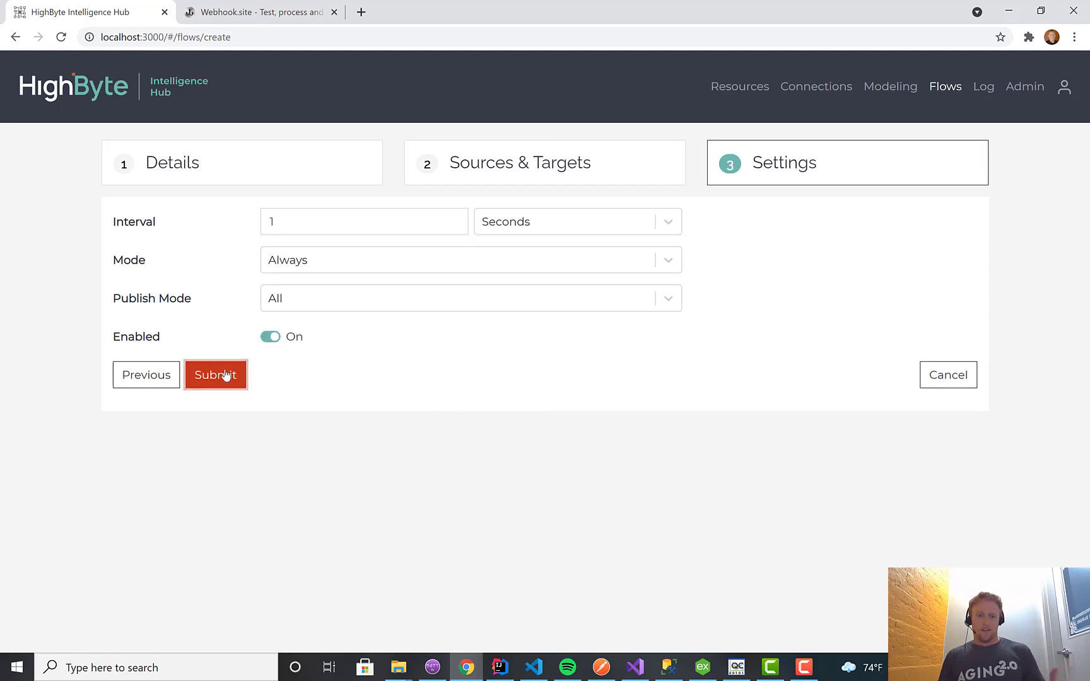
{"action": "left_click", "coordinate": [216, 375]}
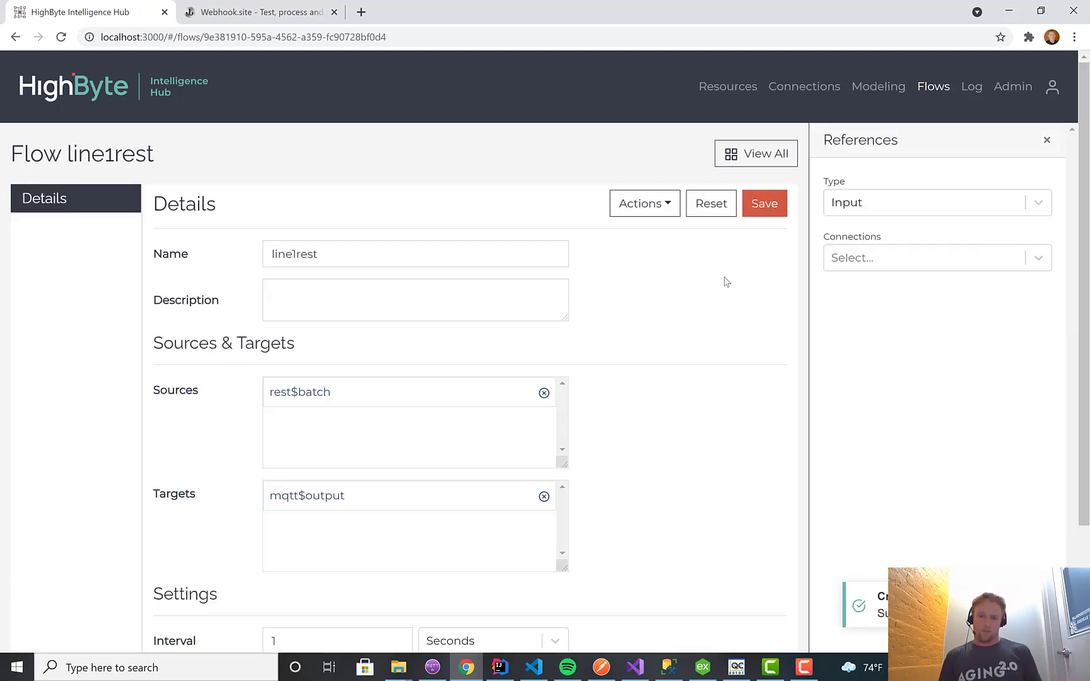
Step: Confirm the write of batch ID 123 and see Webhook.site GET requests arriving with batchid=123
{"action": "scroll", "scroll_direction": "down", "scroll_amount": 3}
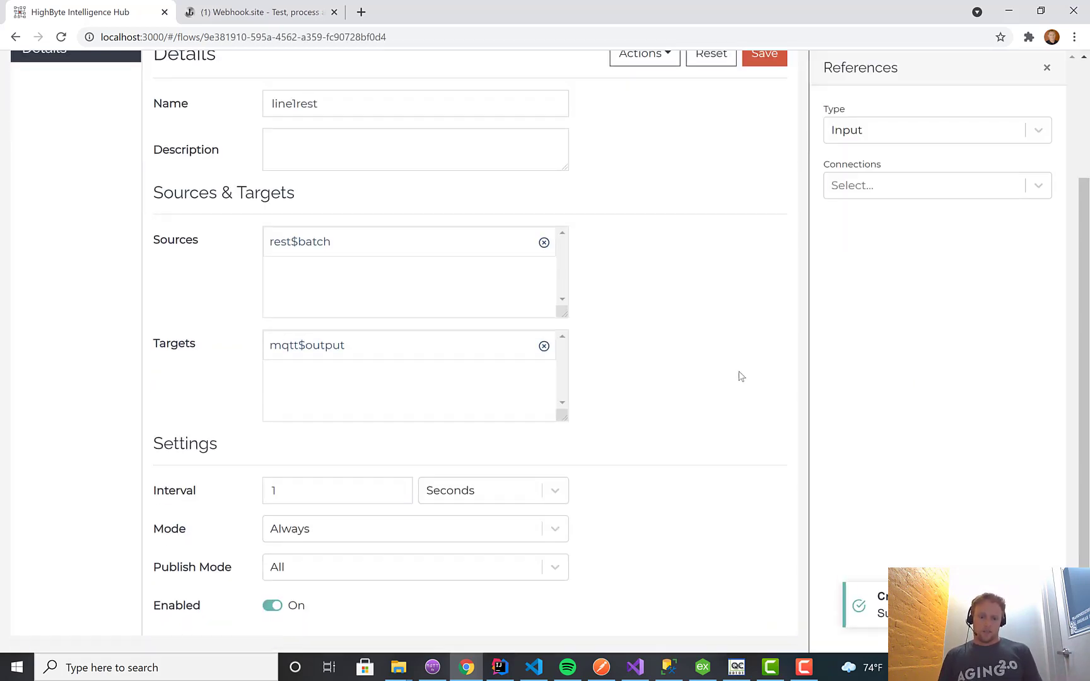
{"action": "left_click", "coordinate": [257, 11]}
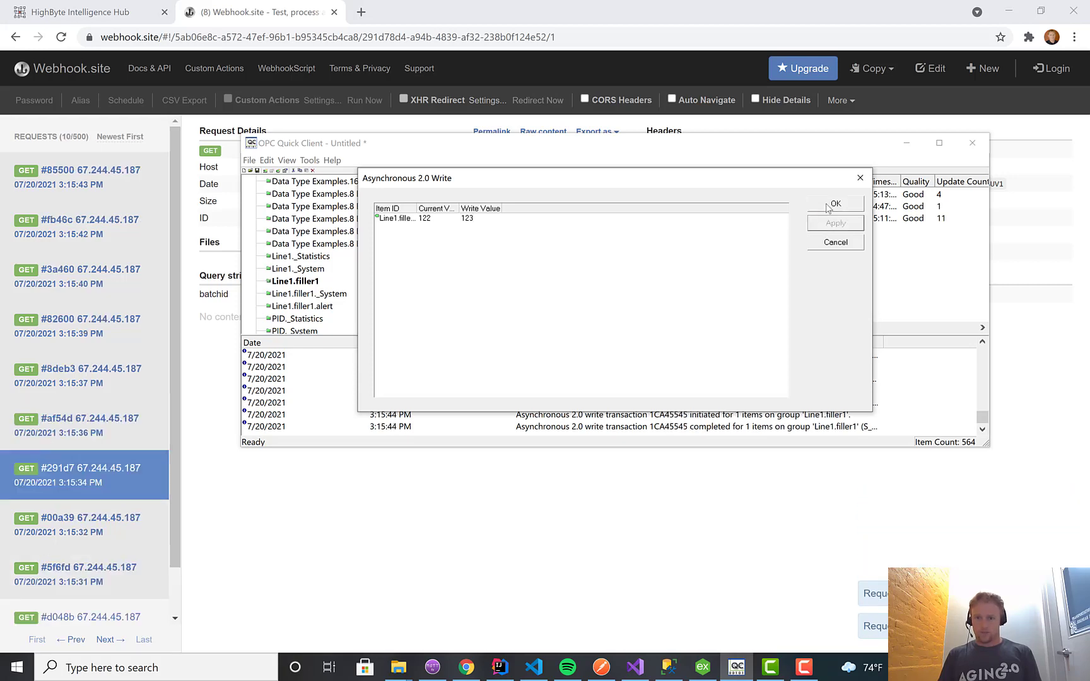
{"action": "left_click", "coordinate": [836, 203]}
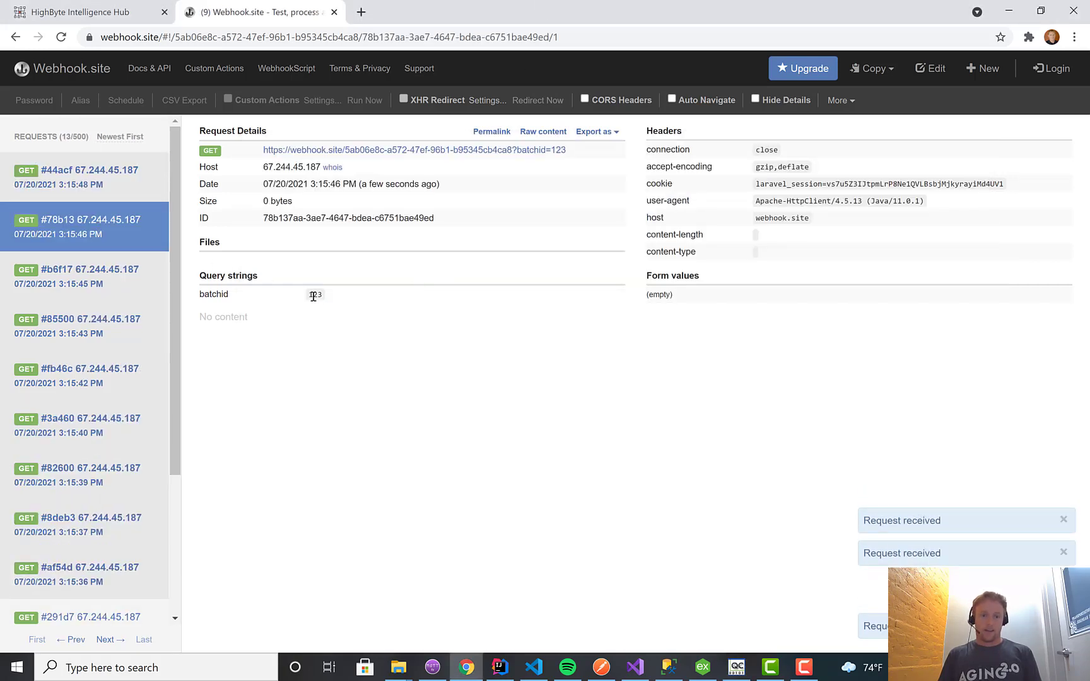
{"action": "left_click", "coordinate": [83, 12]}
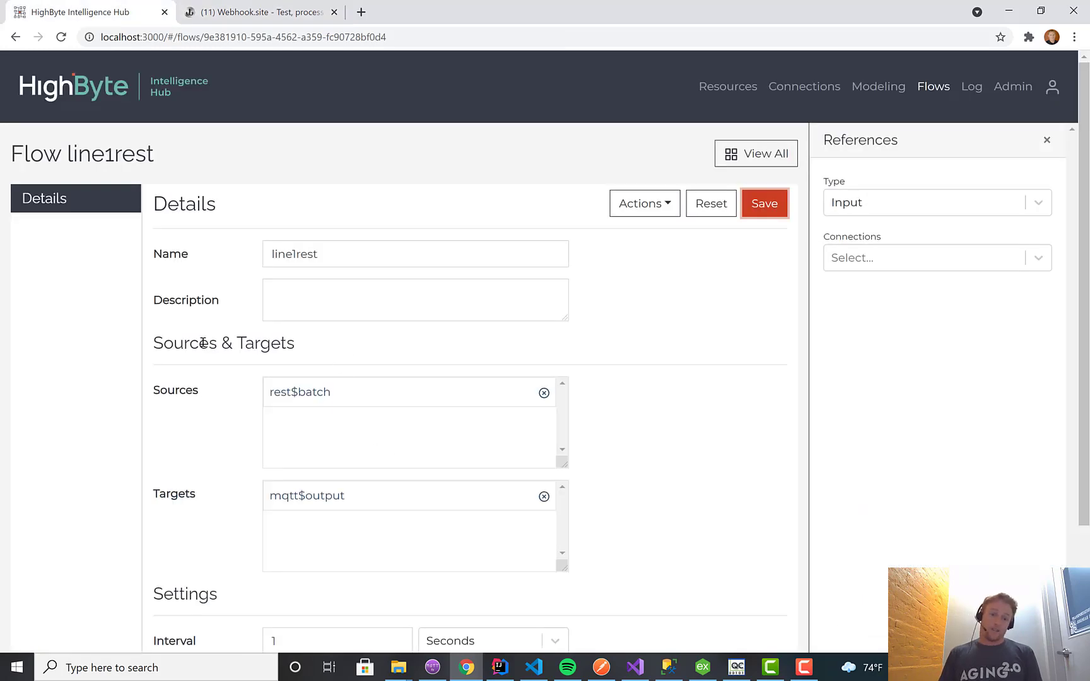
Step: Switch the rest connection's batch input HTTP method to POST
{"action": "left_click", "coordinate": [804, 85]}
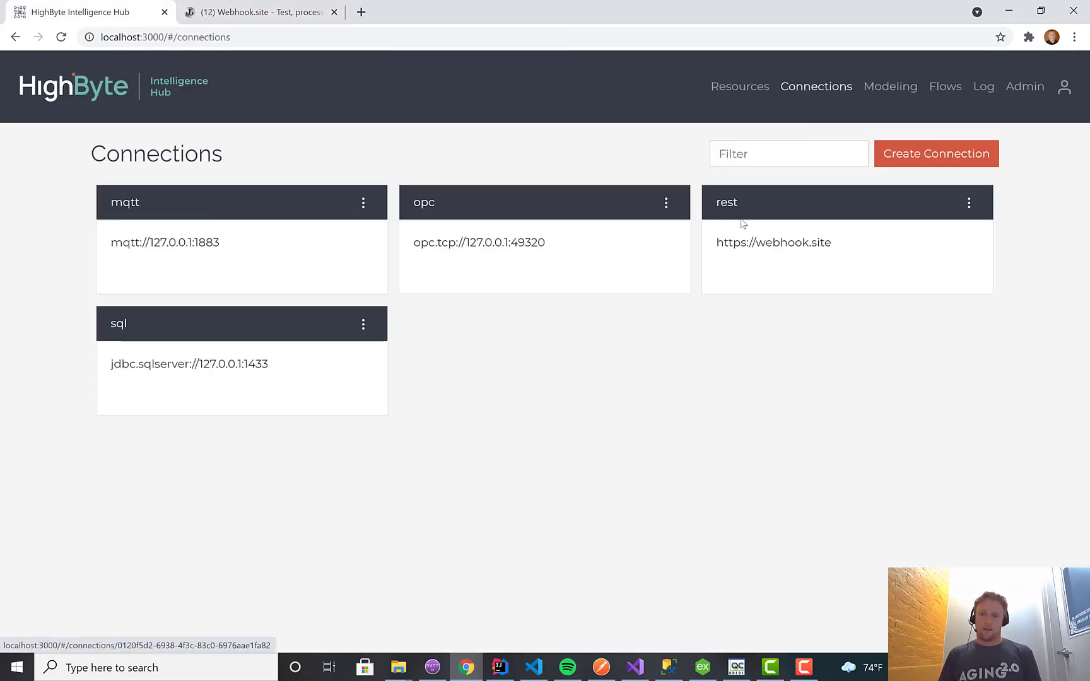
{"action": "left_click", "coordinate": [773, 243]}
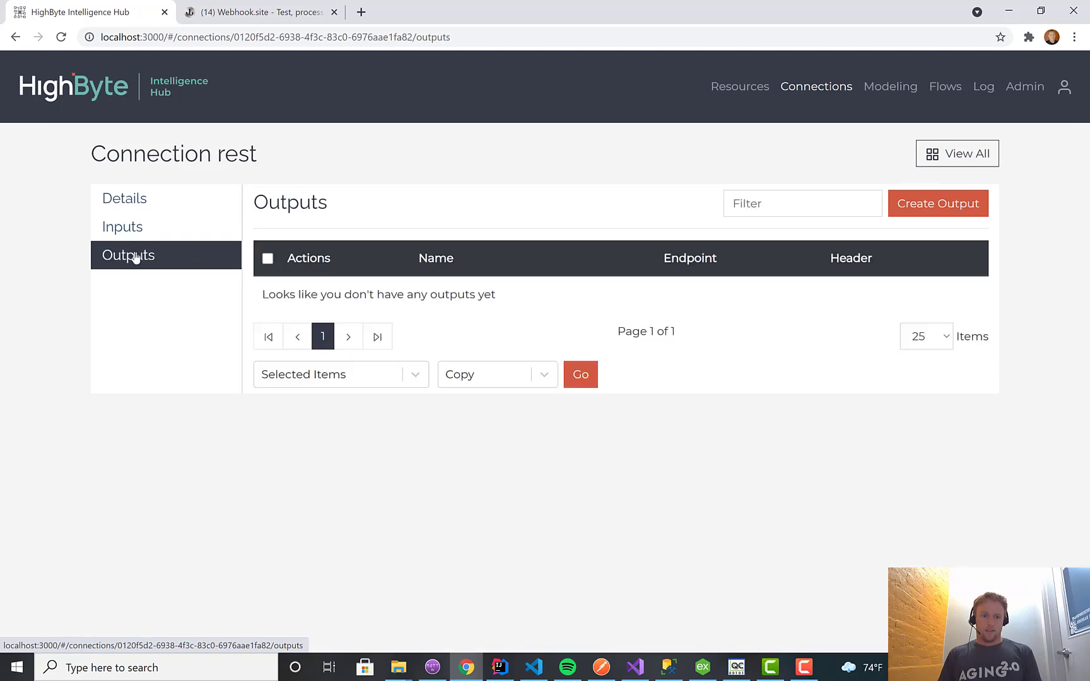
{"action": "left_click", "coordinate": [122, 227]}
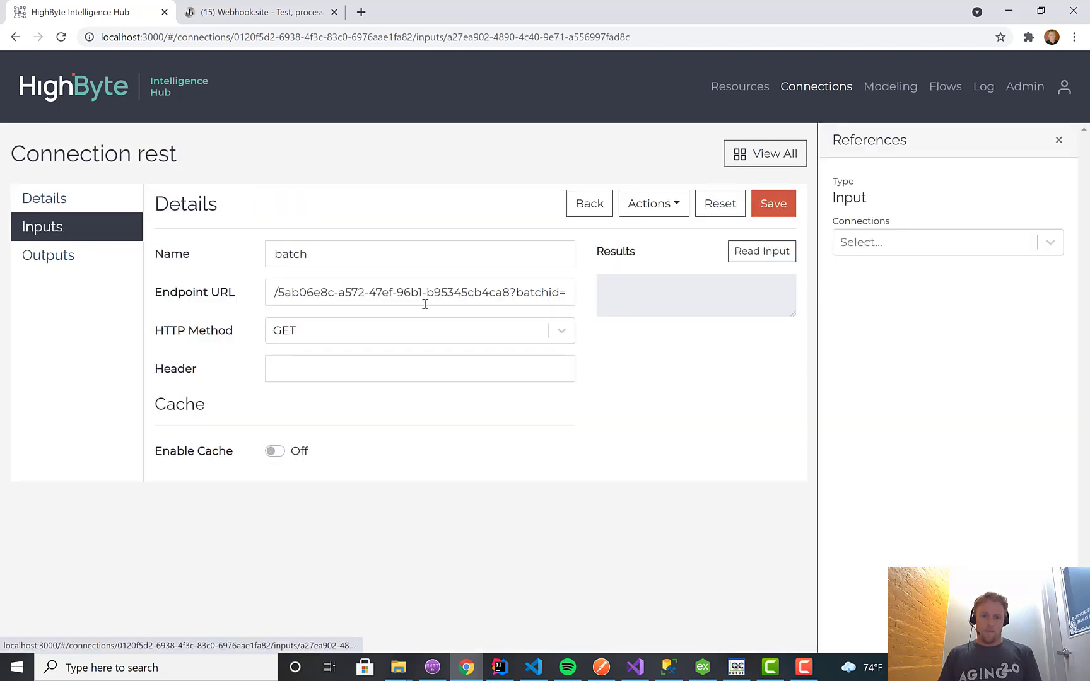
{"action": "left_click", "coordinate": [419, 331]}
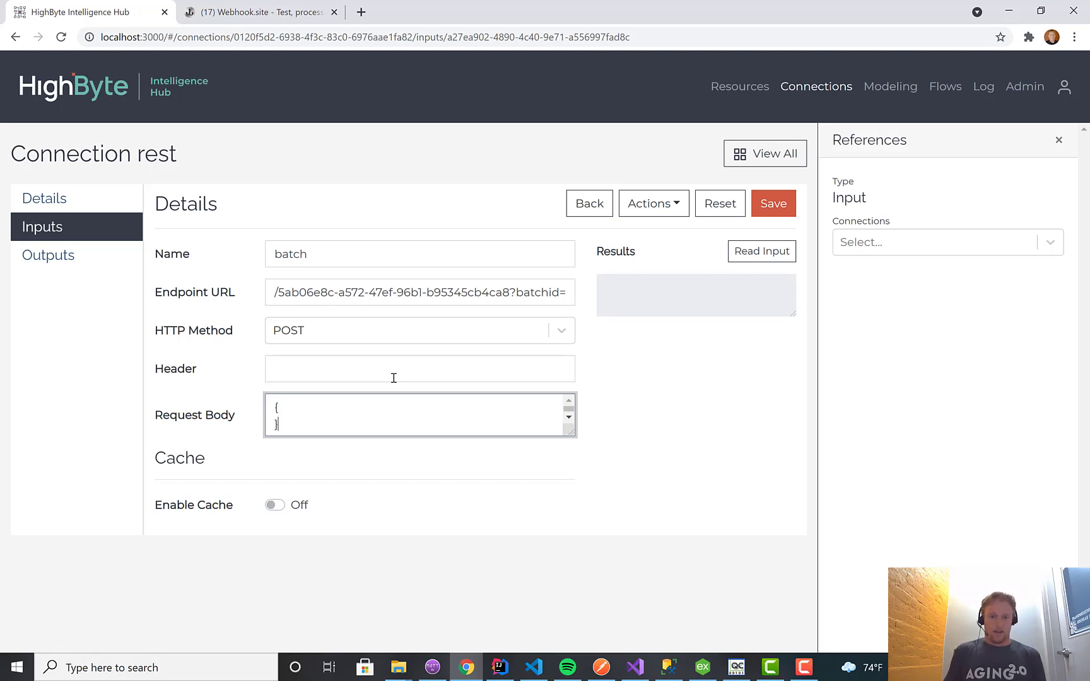
{"action": "key", "text": "Backspace"}
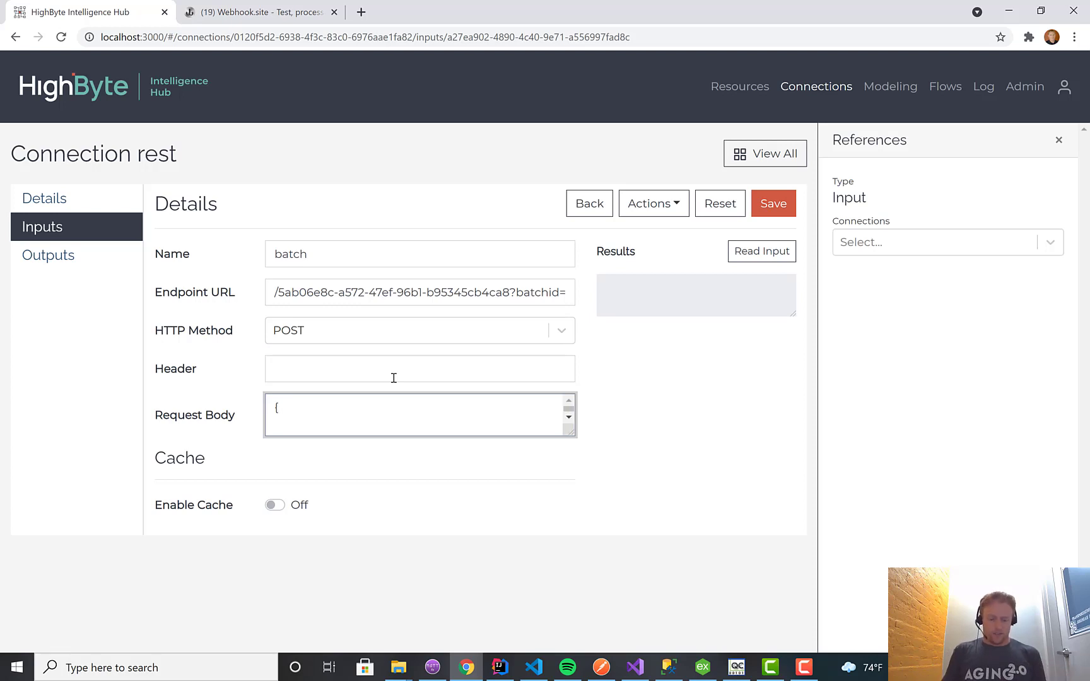
{"action": "type", "text": "\"batchid\""}
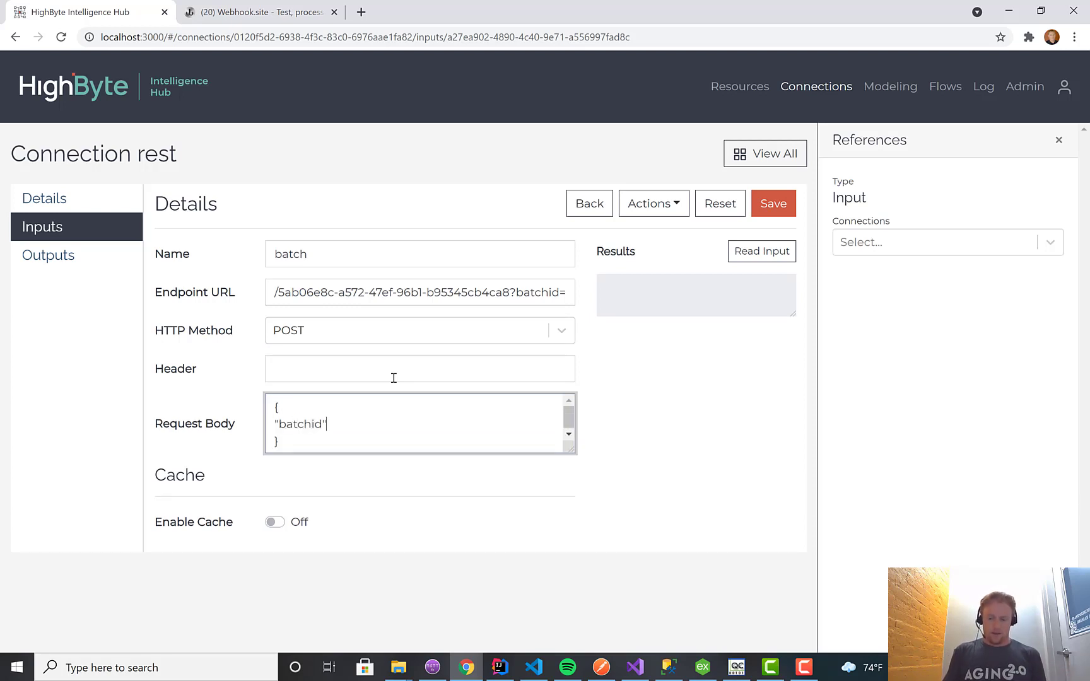
{"action": "type", "text": ": \"opc$Line1_filler1_batchId"}
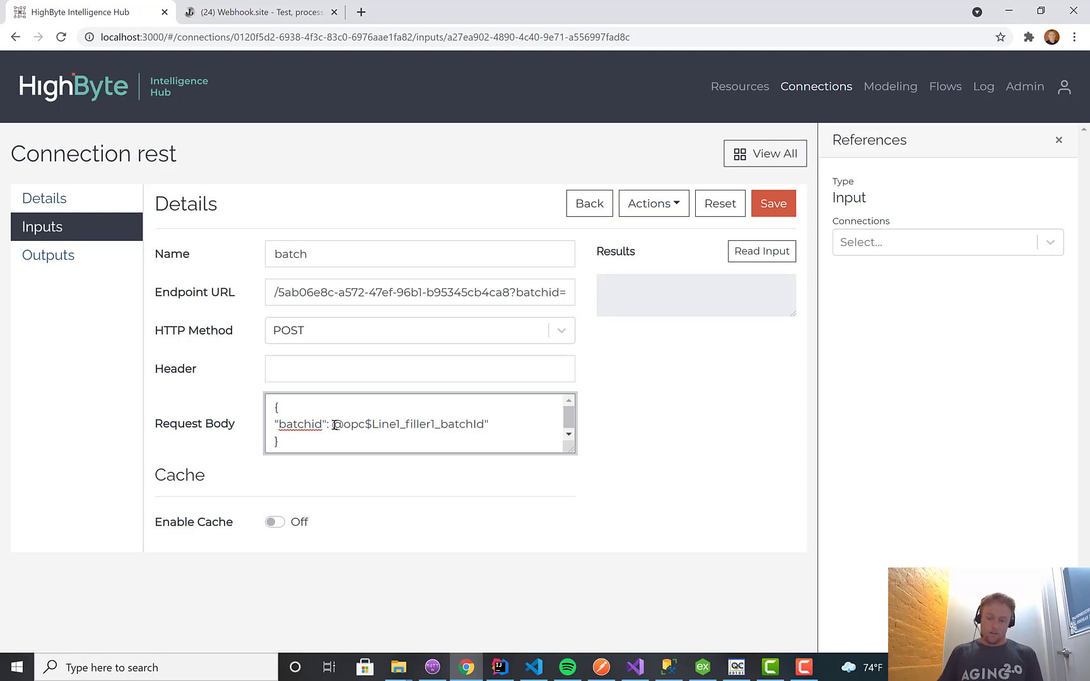
{"action": "left_click", "coordinate": [773, 203]}
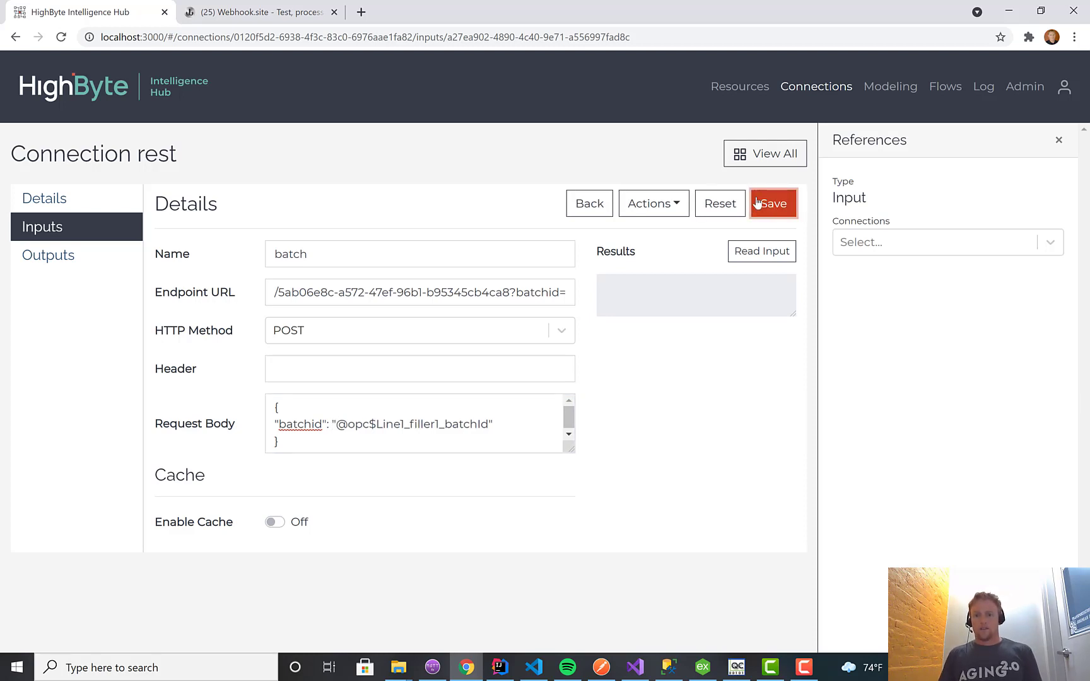
{"action": "left_click", "coordinate": [257, 12]}
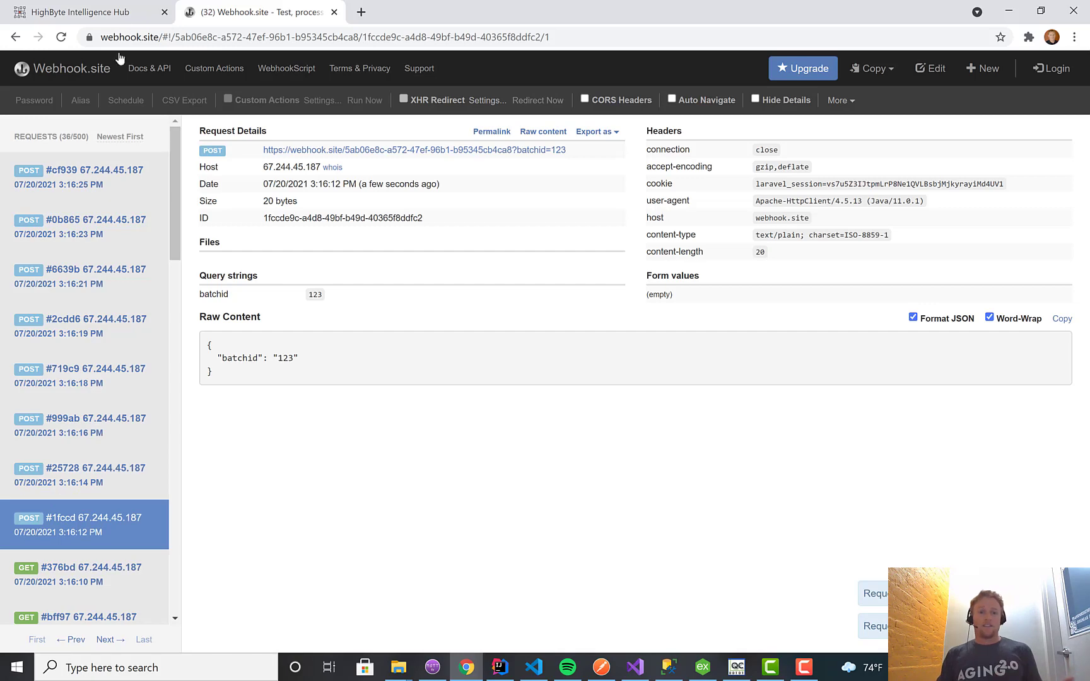
Step: Return to the batch input settings after seeing POSTs with "batchid": "123" on Webhook.site
{"action": "left_click", "coordinate": [83, 11]}
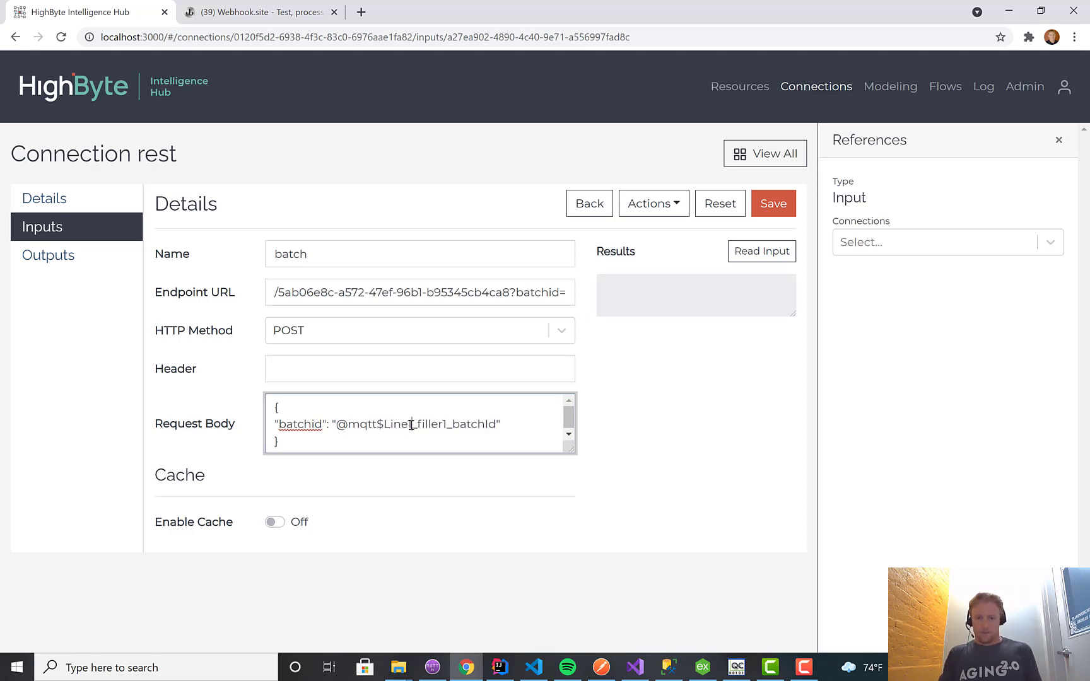
{"action": "type", "text": "@mqtt$topicx"}
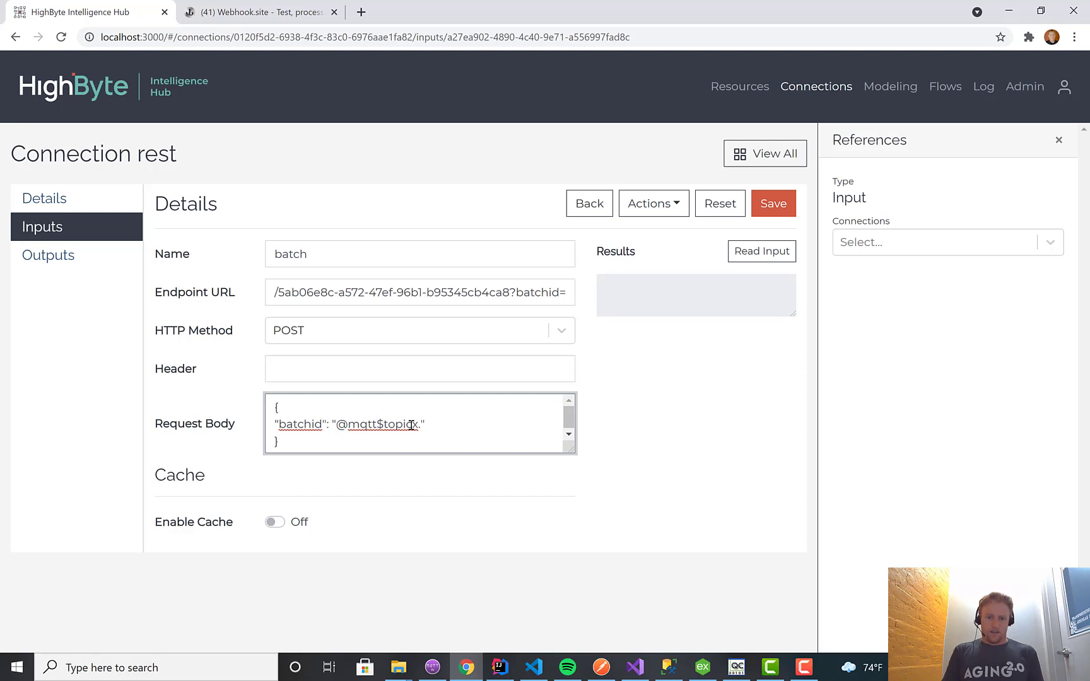
{"action": "type", "text": ".a"}
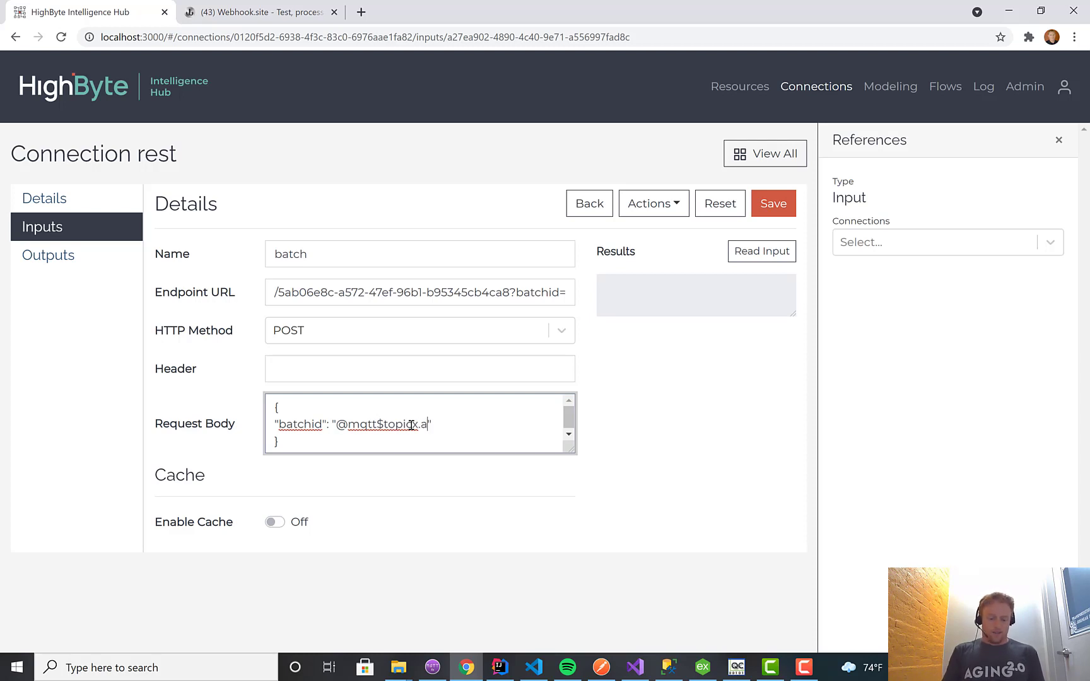
{"action": "type", "text": "ttr1.att"}
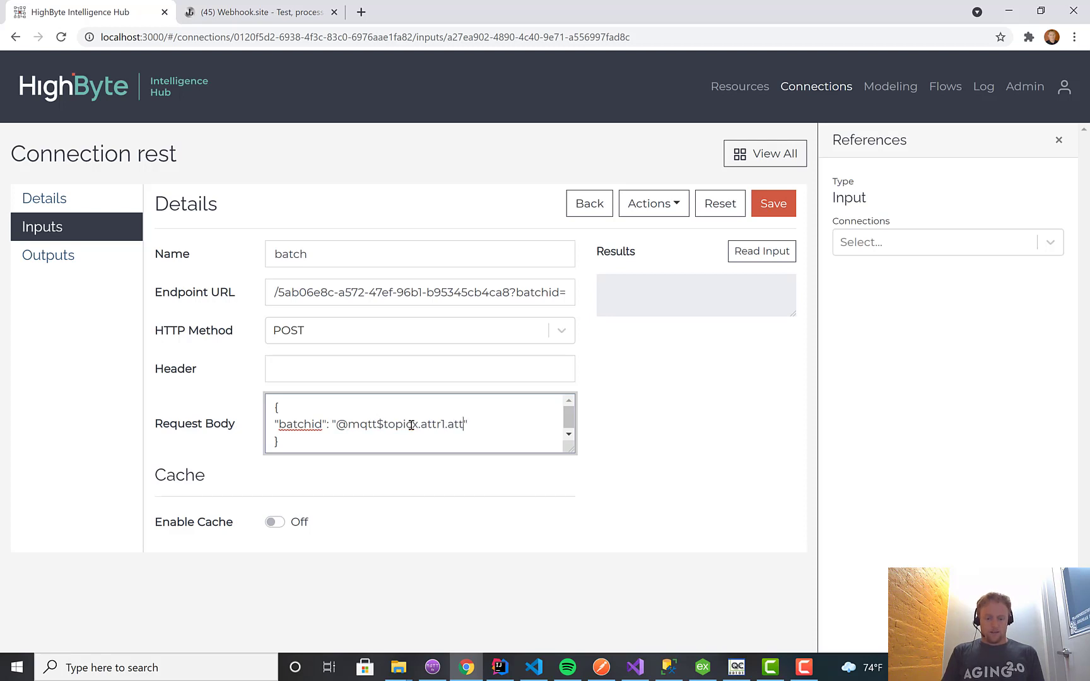
{"action": "type", "text": "child"}
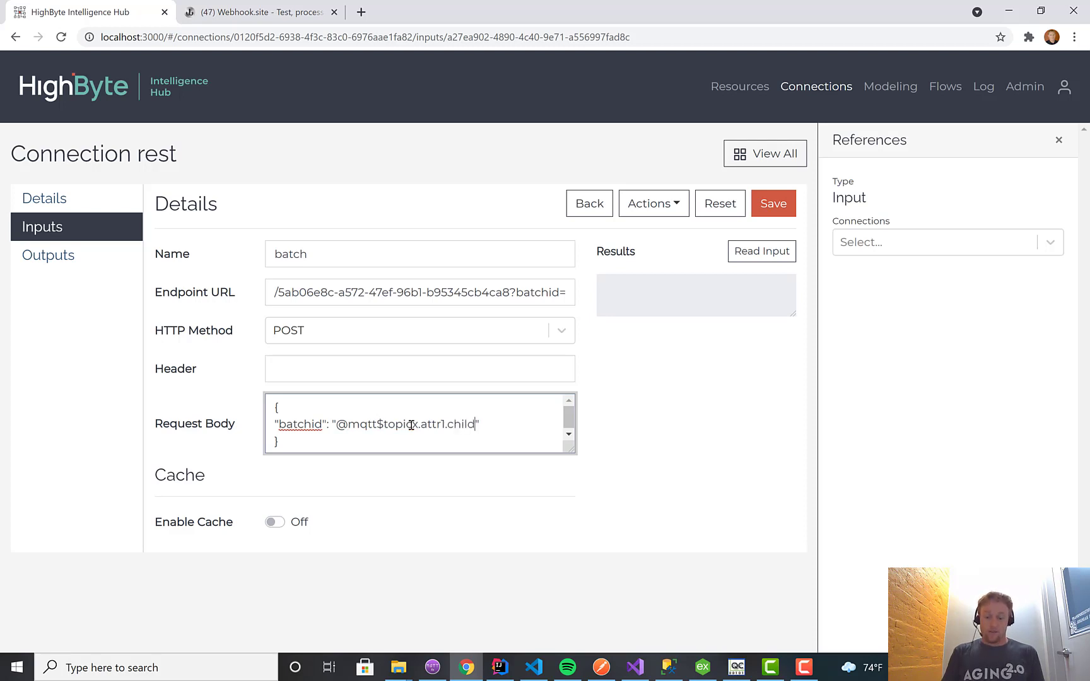
{"action": "type", "text": "[0].\""}
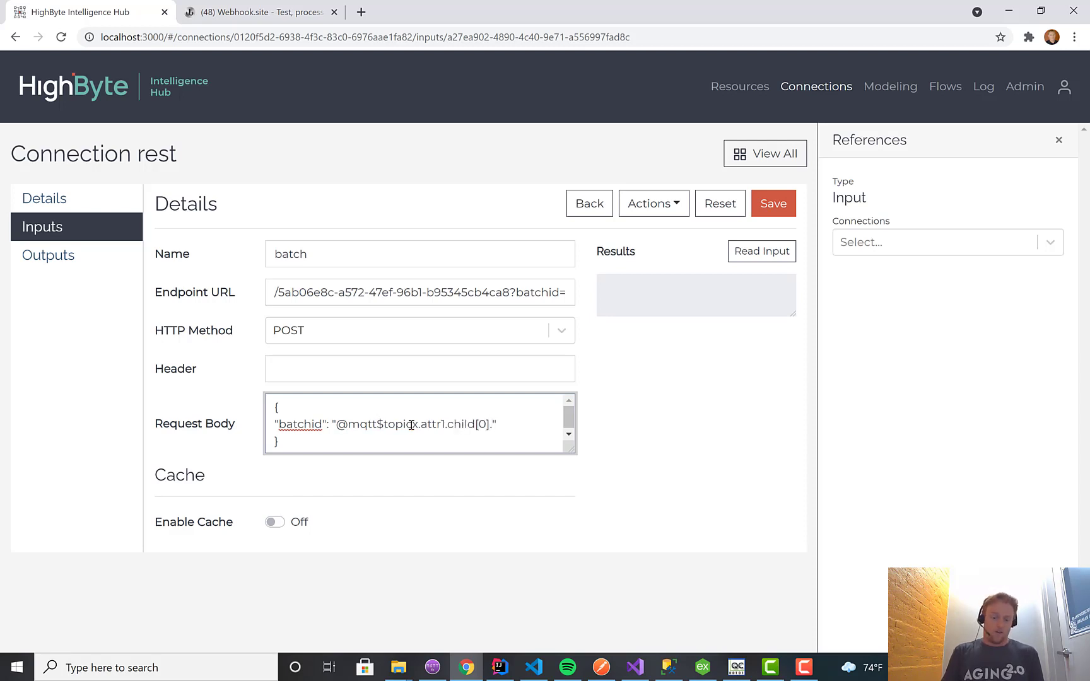
{"action": "type", "text": ".val"}
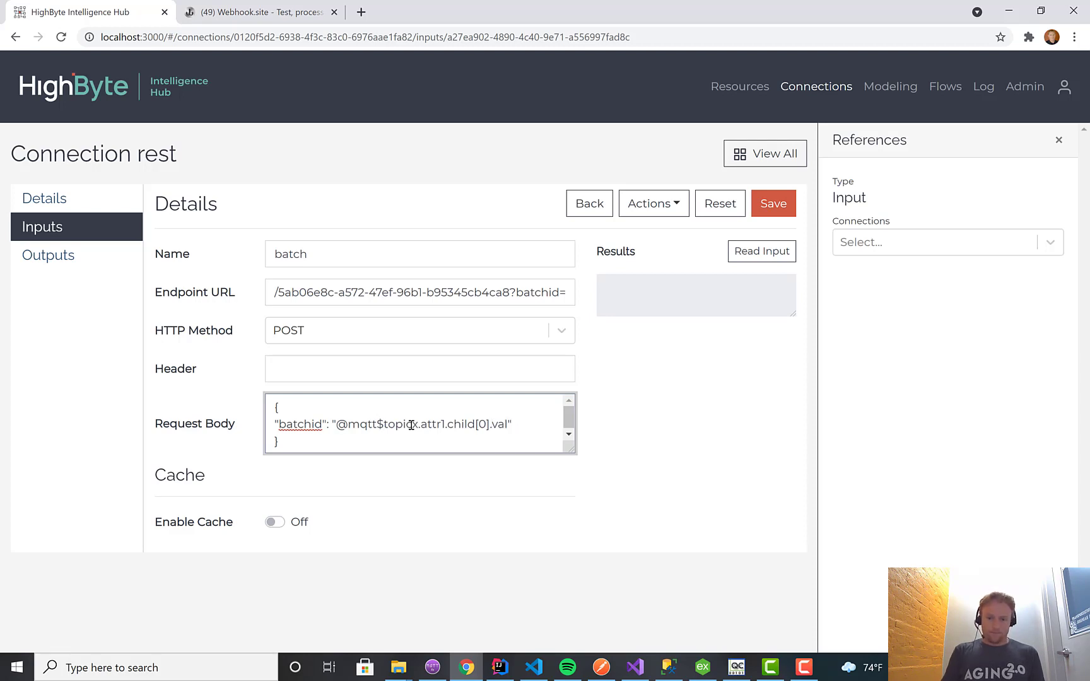
{"action": "type", "text": "omu"}
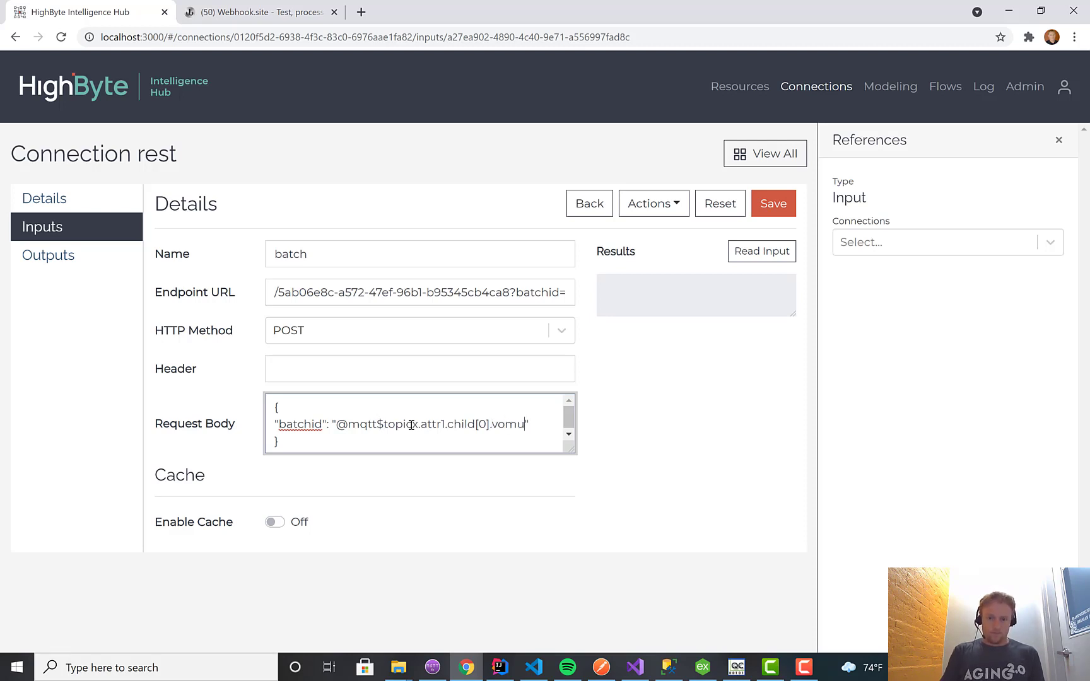
{"action": "type", "text": "me"}
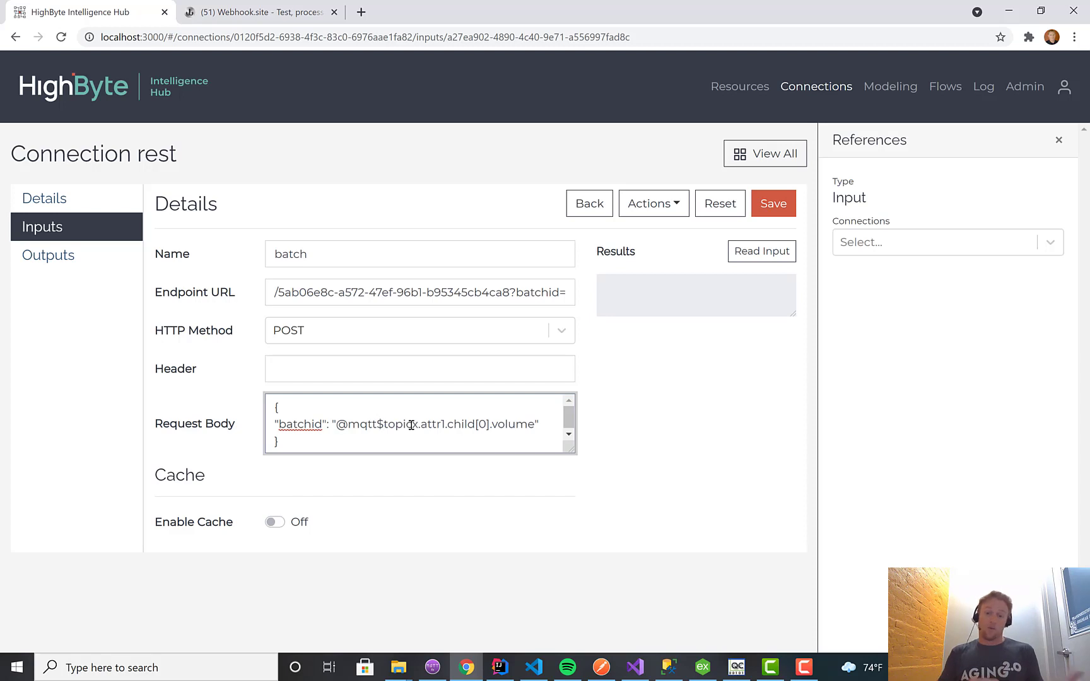